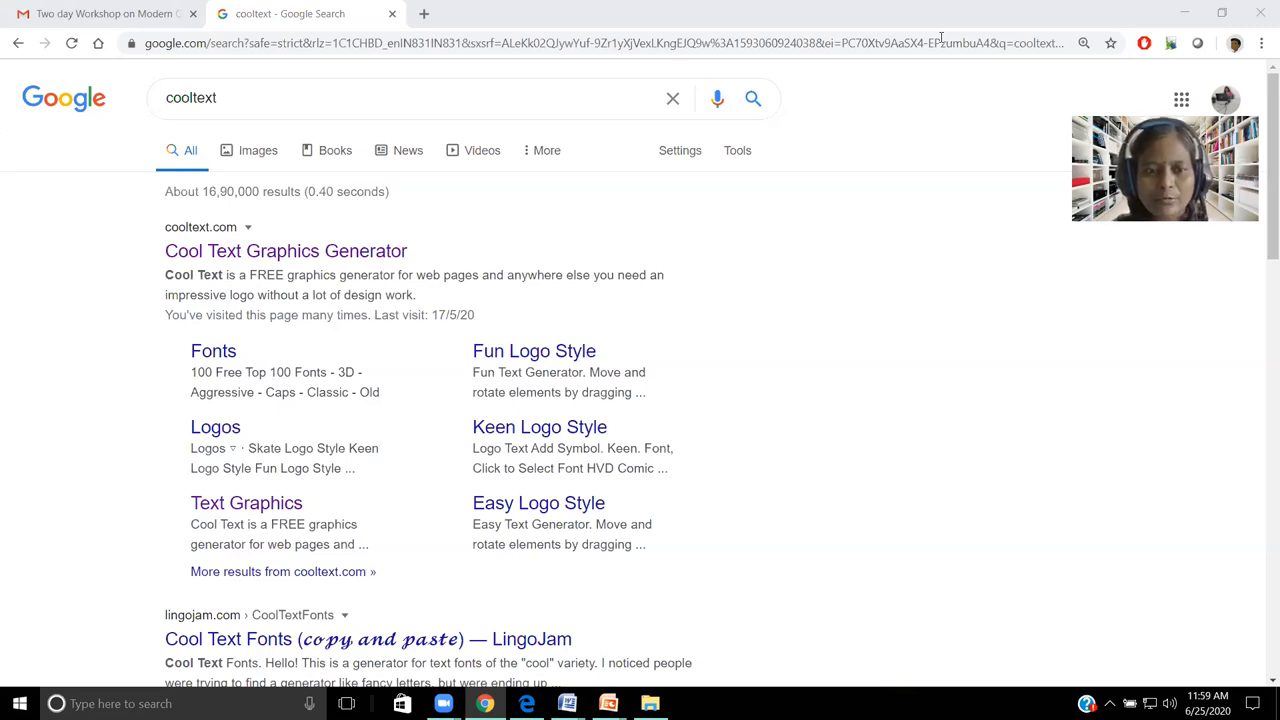
Step: Show the Word compiler notes and their banner headings, such as 'Phases of Compilation'
left_click(443, 703)
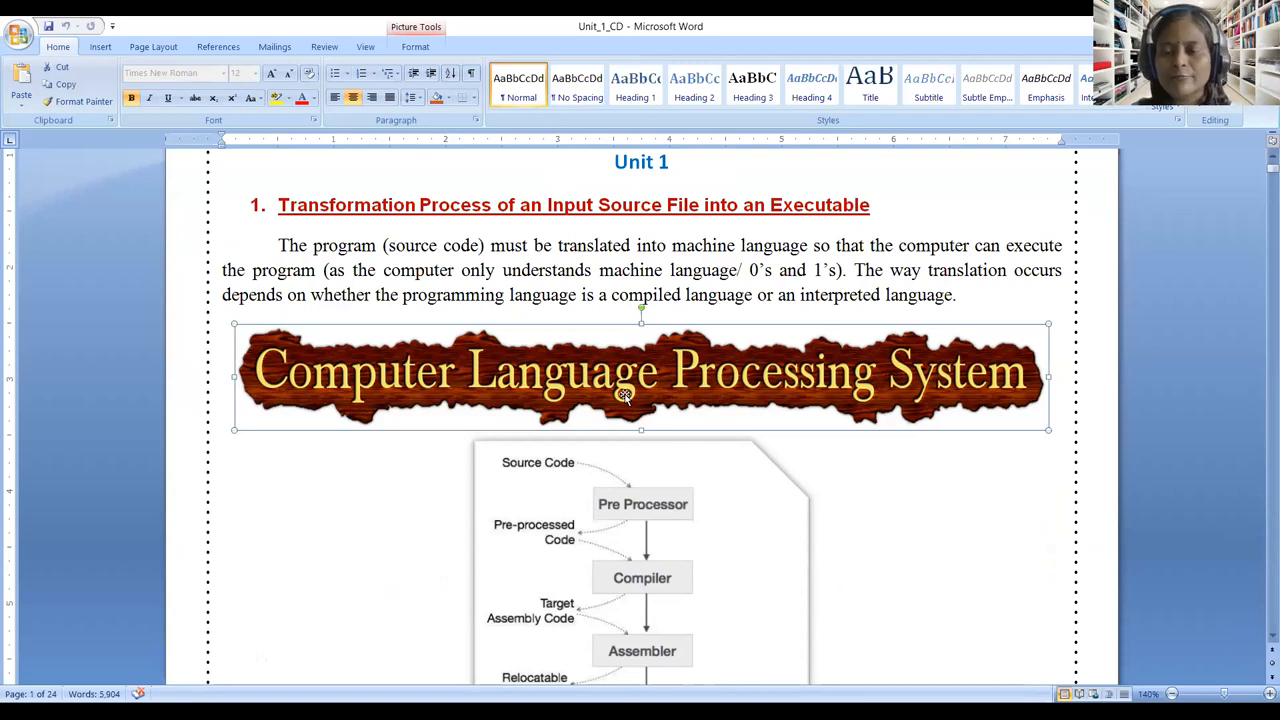
scroll("down", 3)
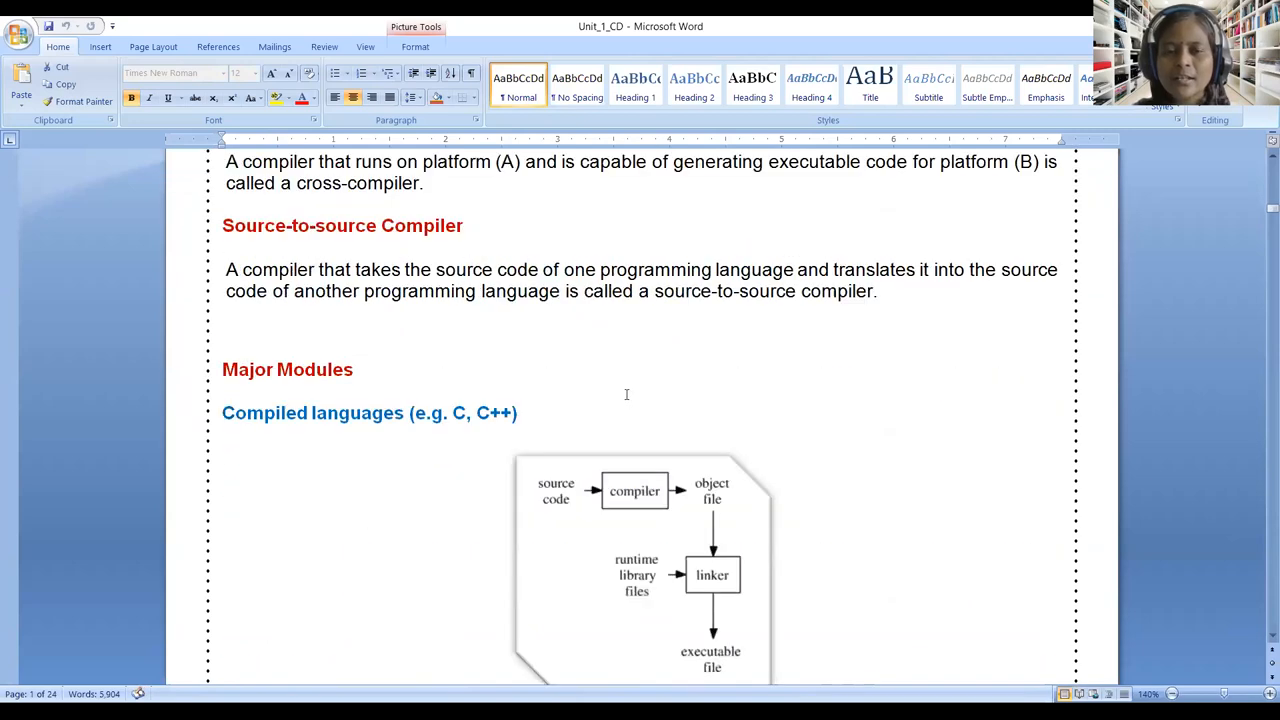
scroll("down", 3)
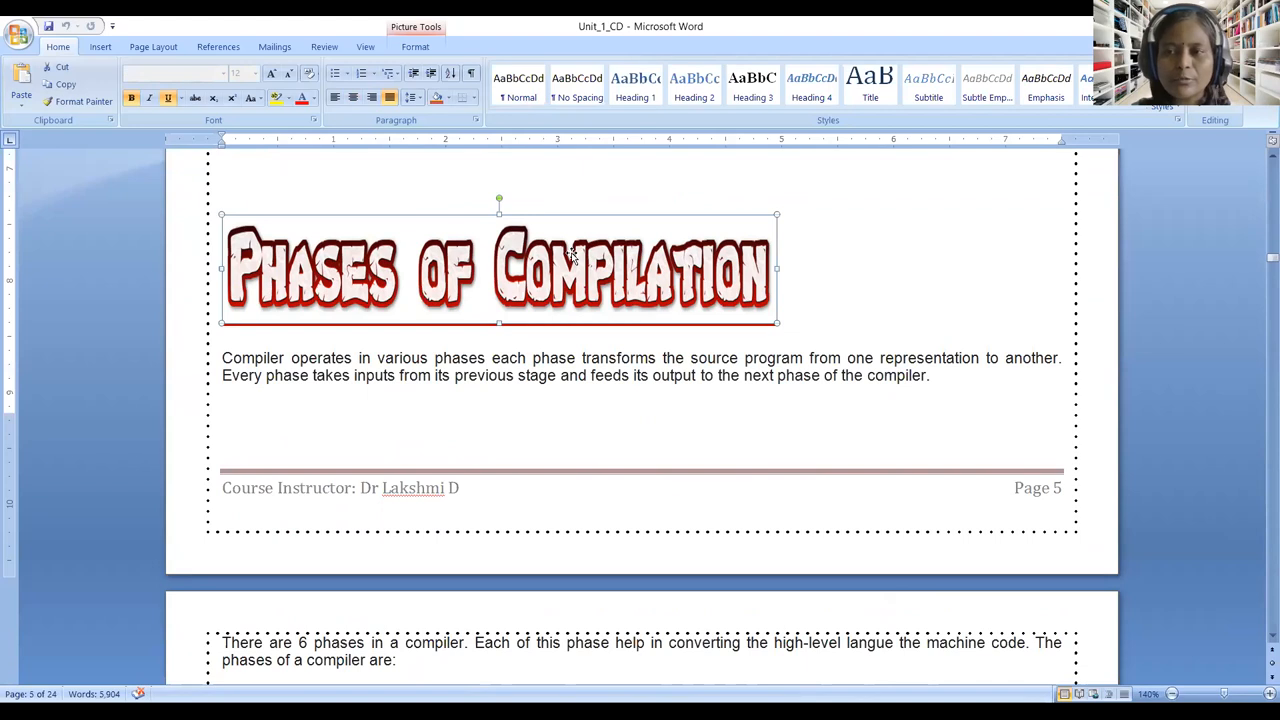
mouse_move(603, 146)
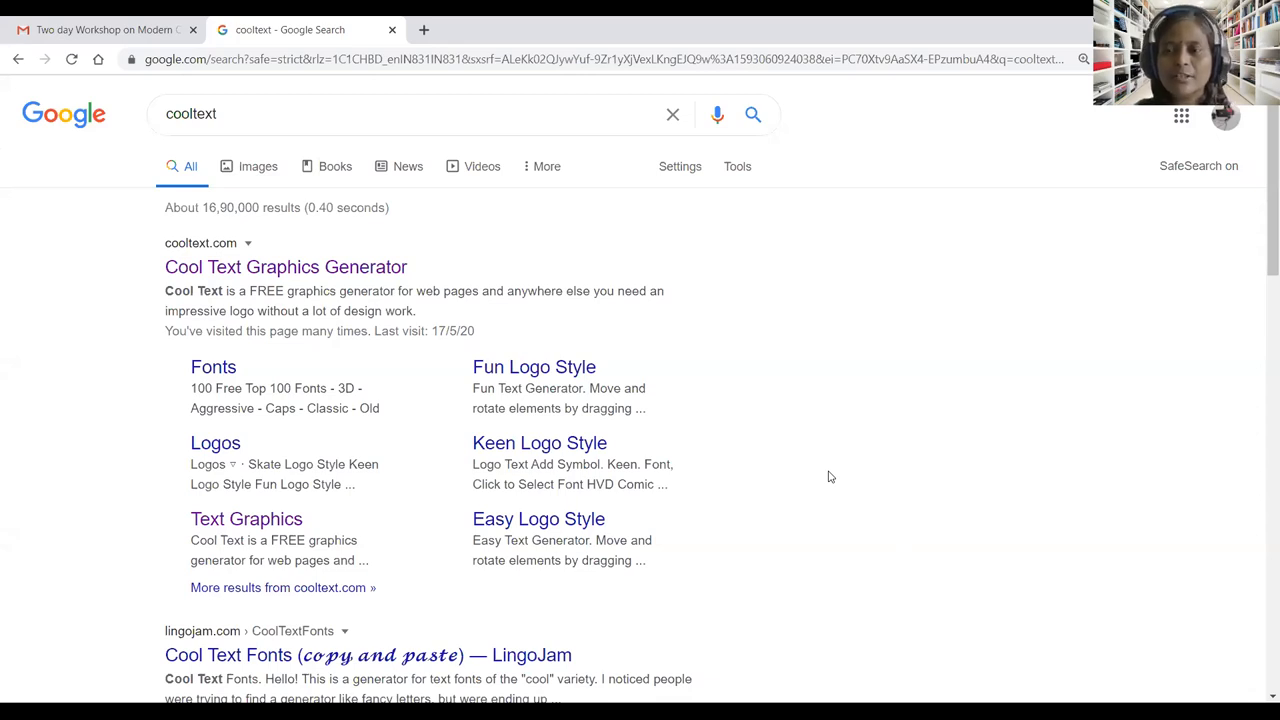
mouse_move(1261, 146)
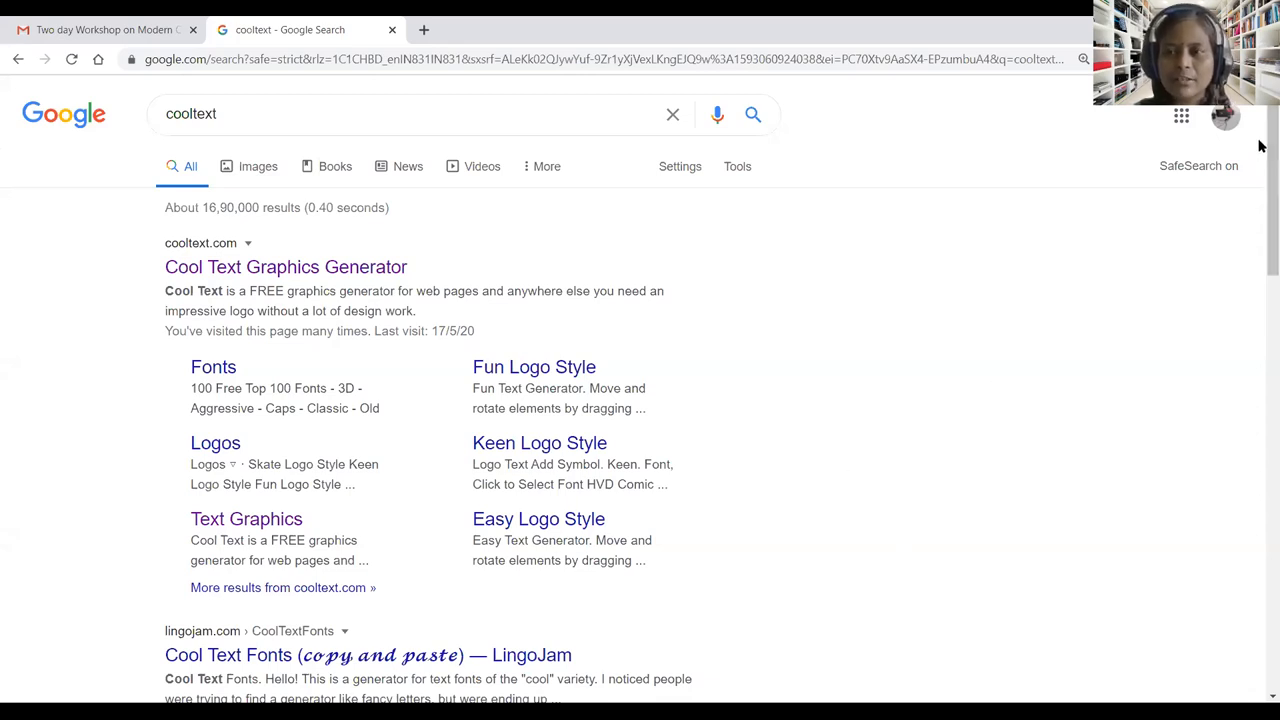
mouse_move(893, 148)
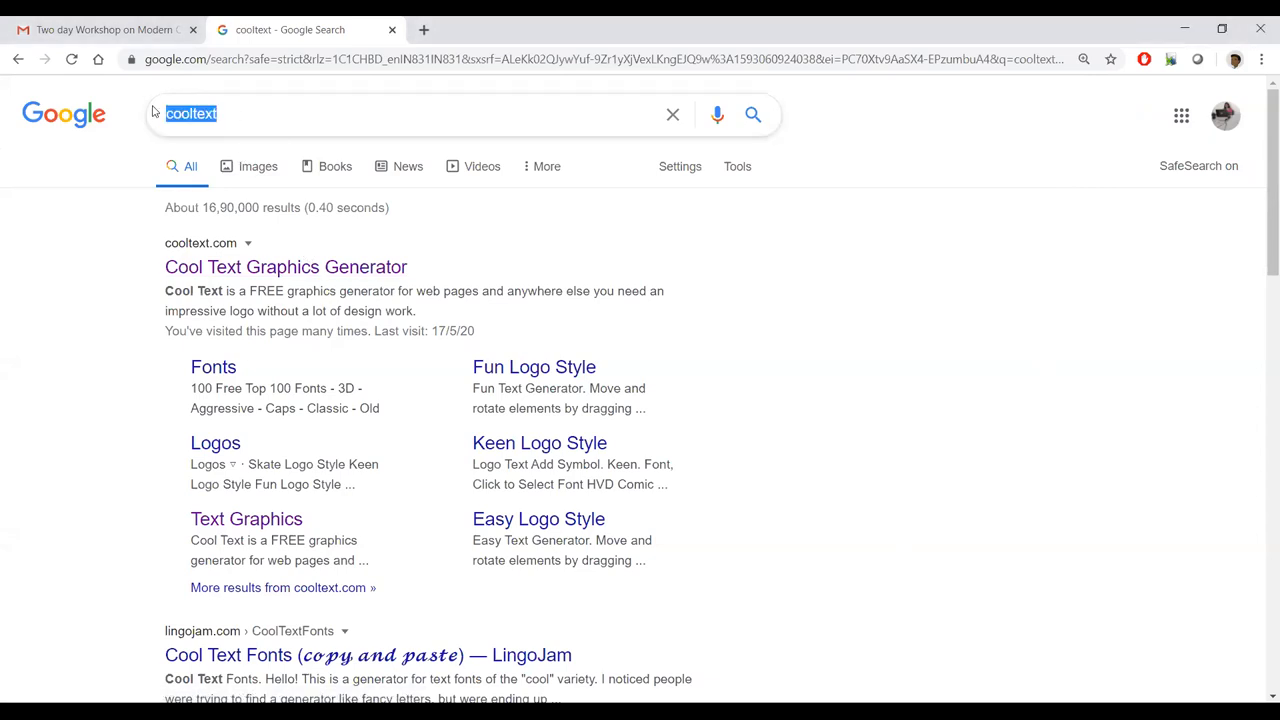
mouse_move(237, 112)
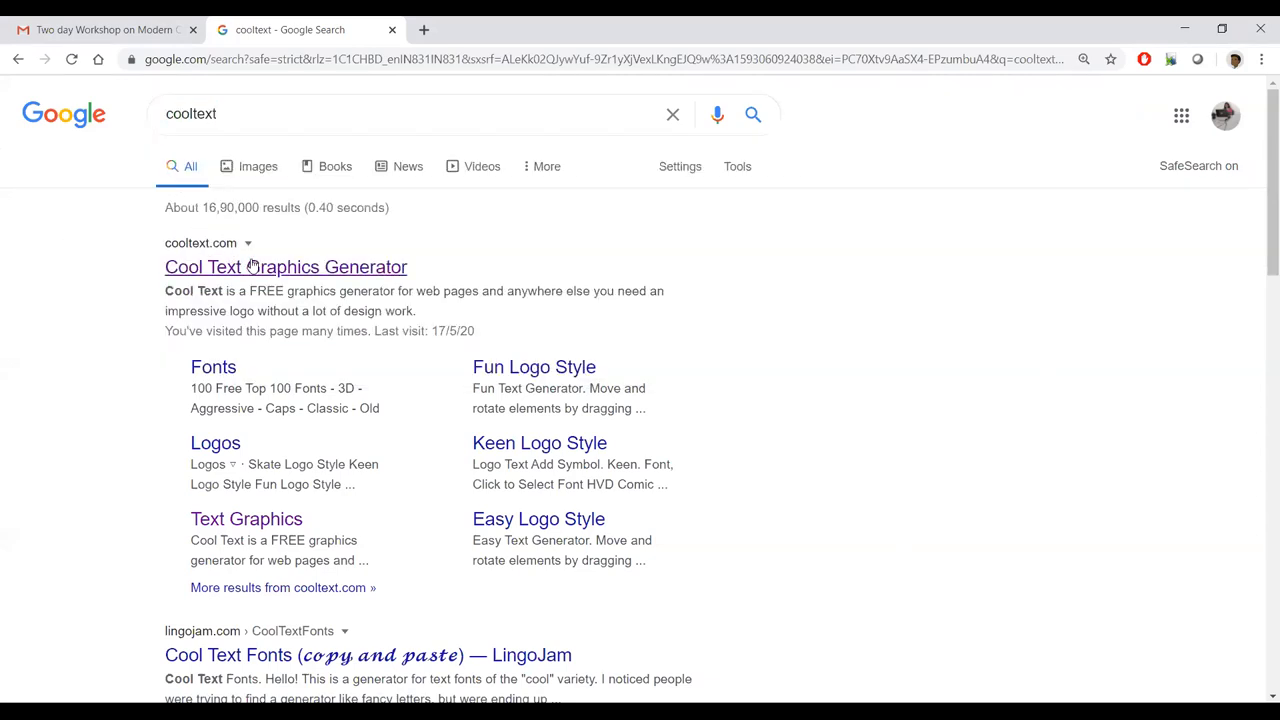
Step: Open the Cool Text Graphics Generator search result in a new tab
right_click(240, 267)
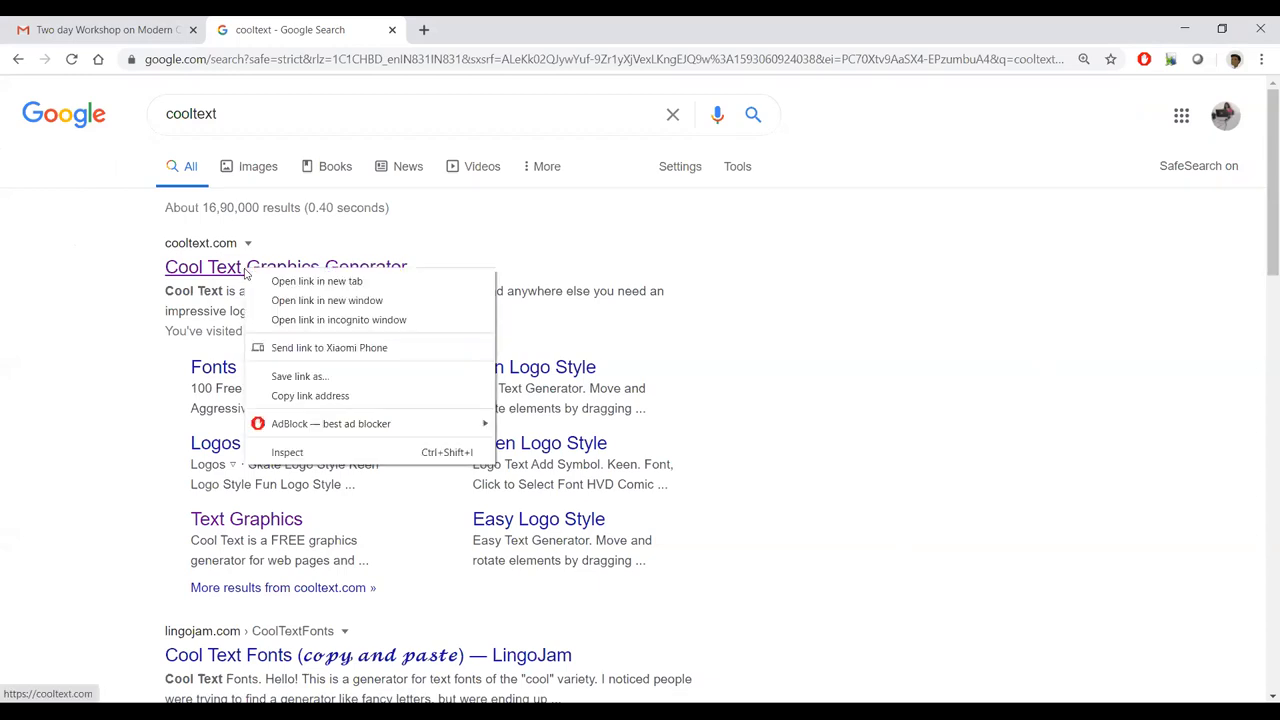
left_click(316, 281)
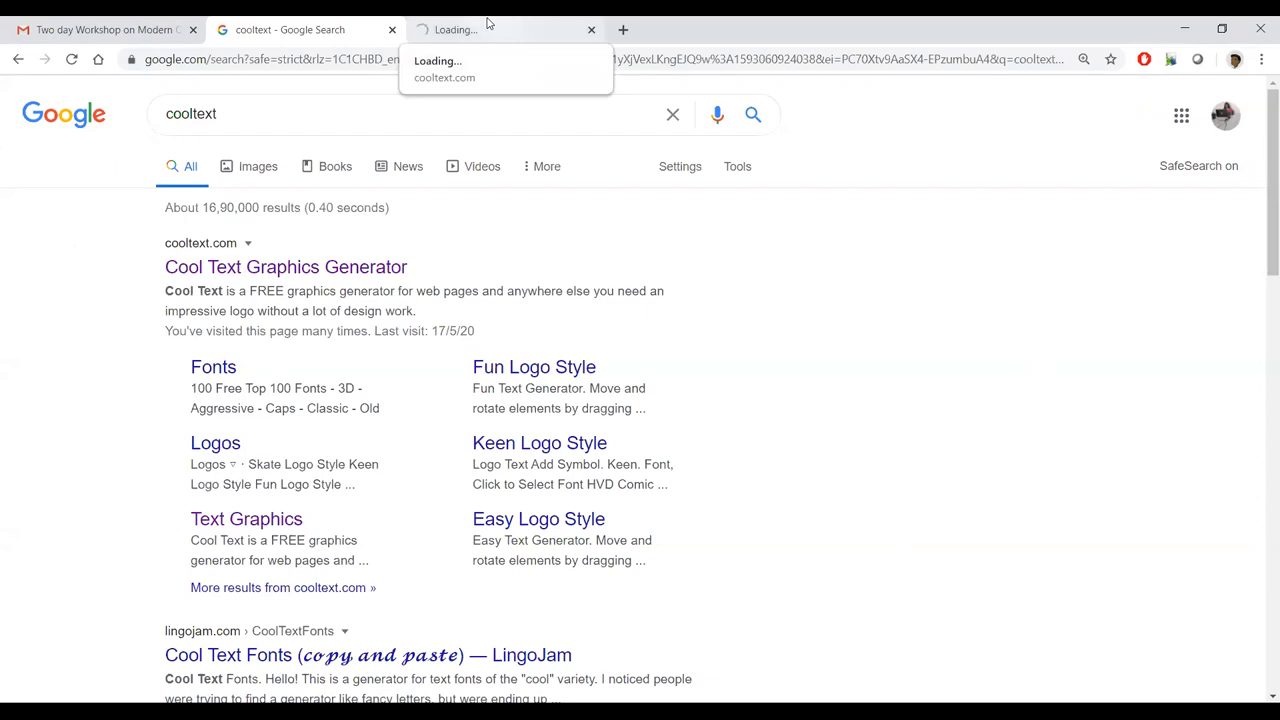
mouse_move(480, 33)
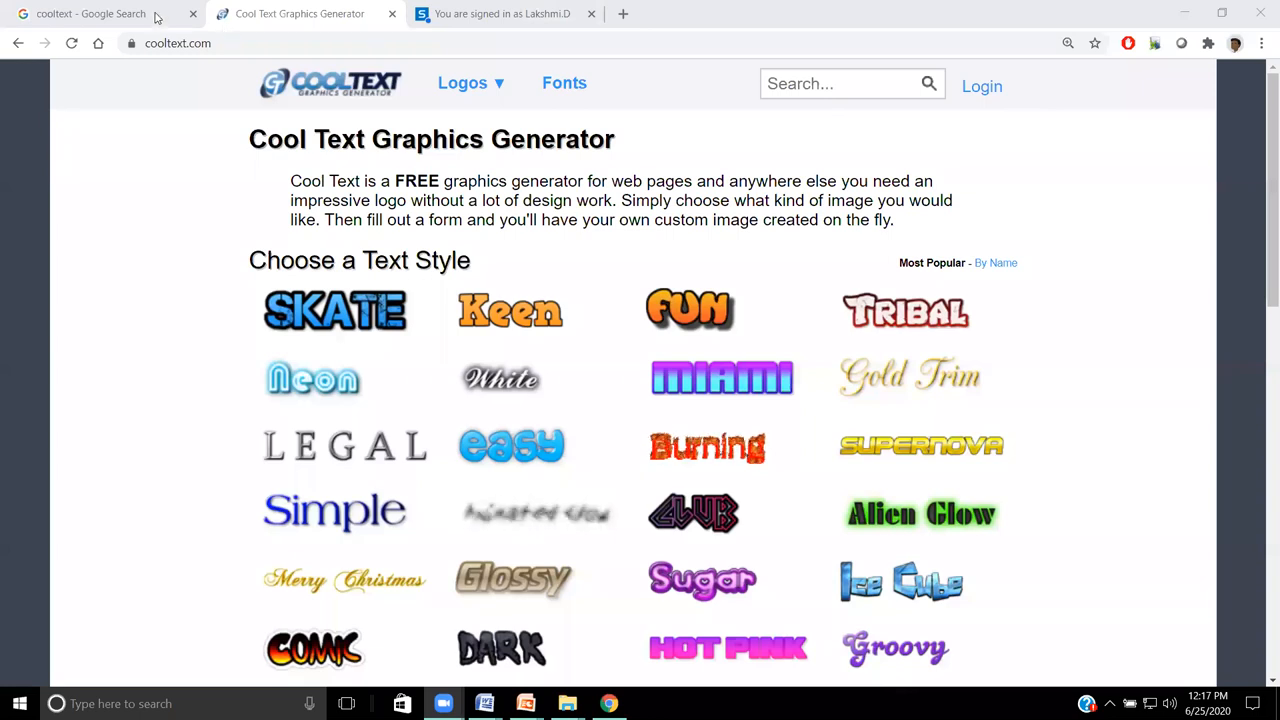
left_click(90, 13)
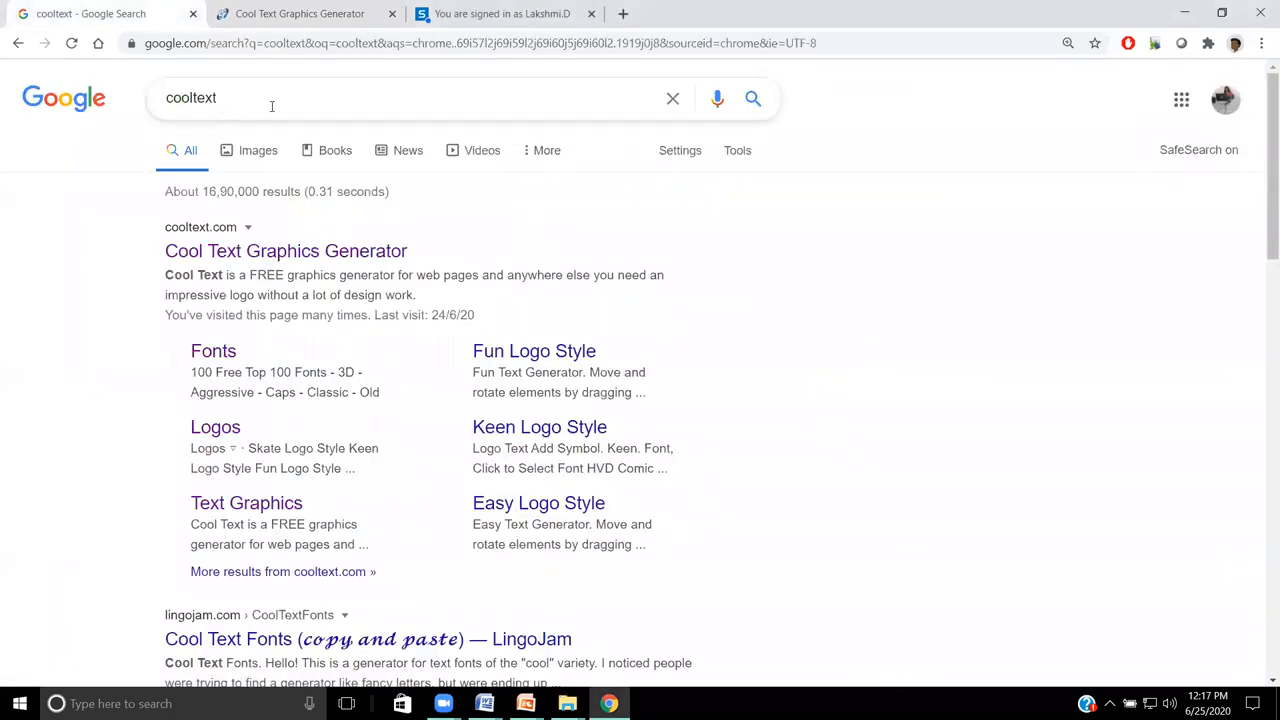
mouse_move(230, 110)
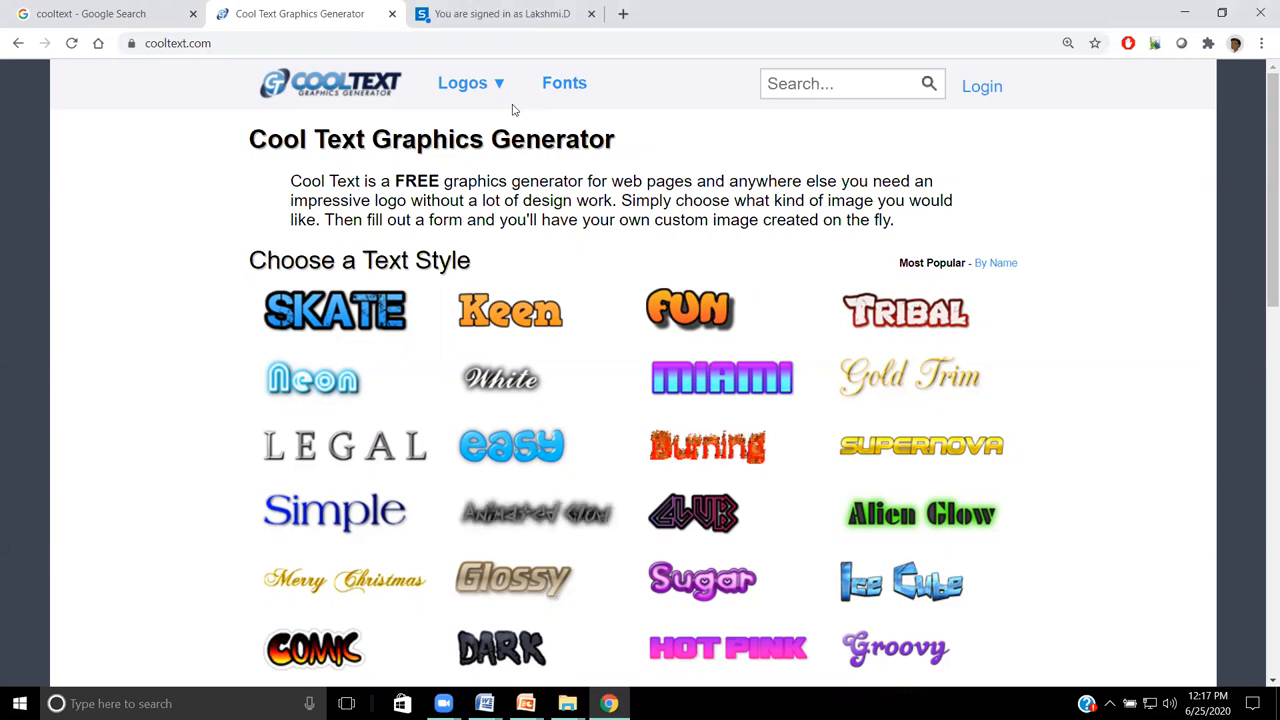
left_click(462, 83)
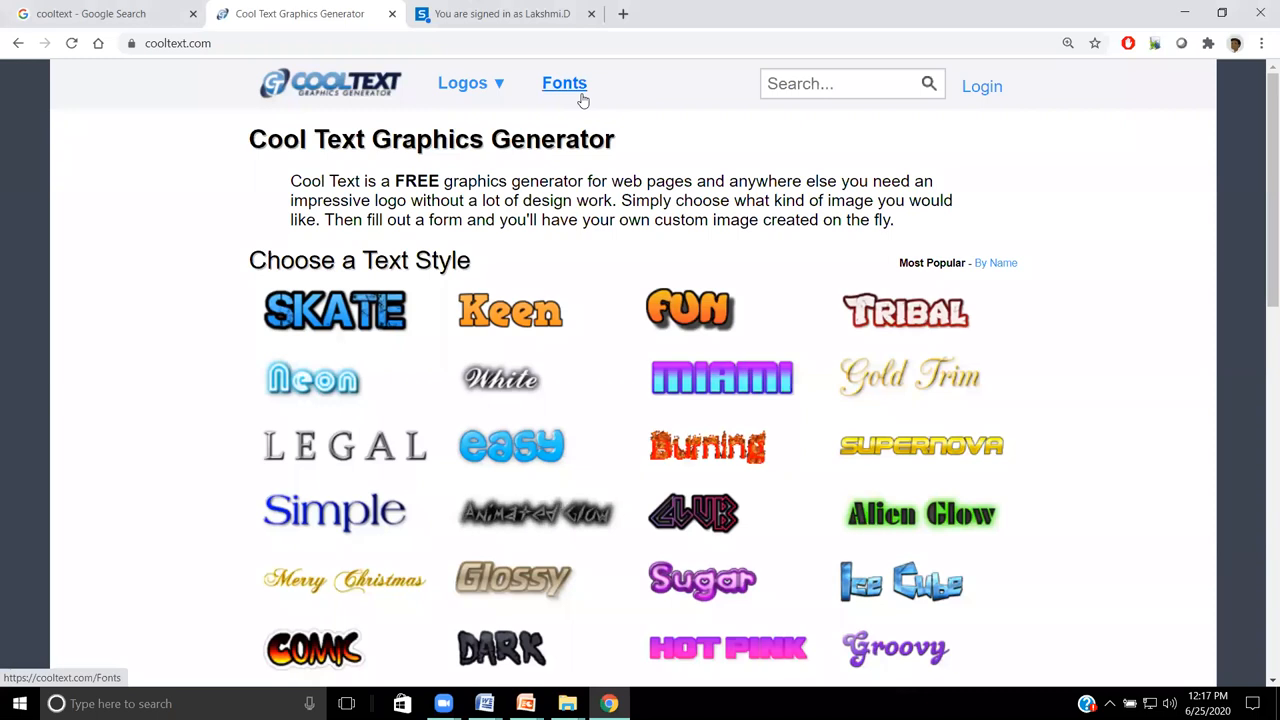
left_click(464, 83)
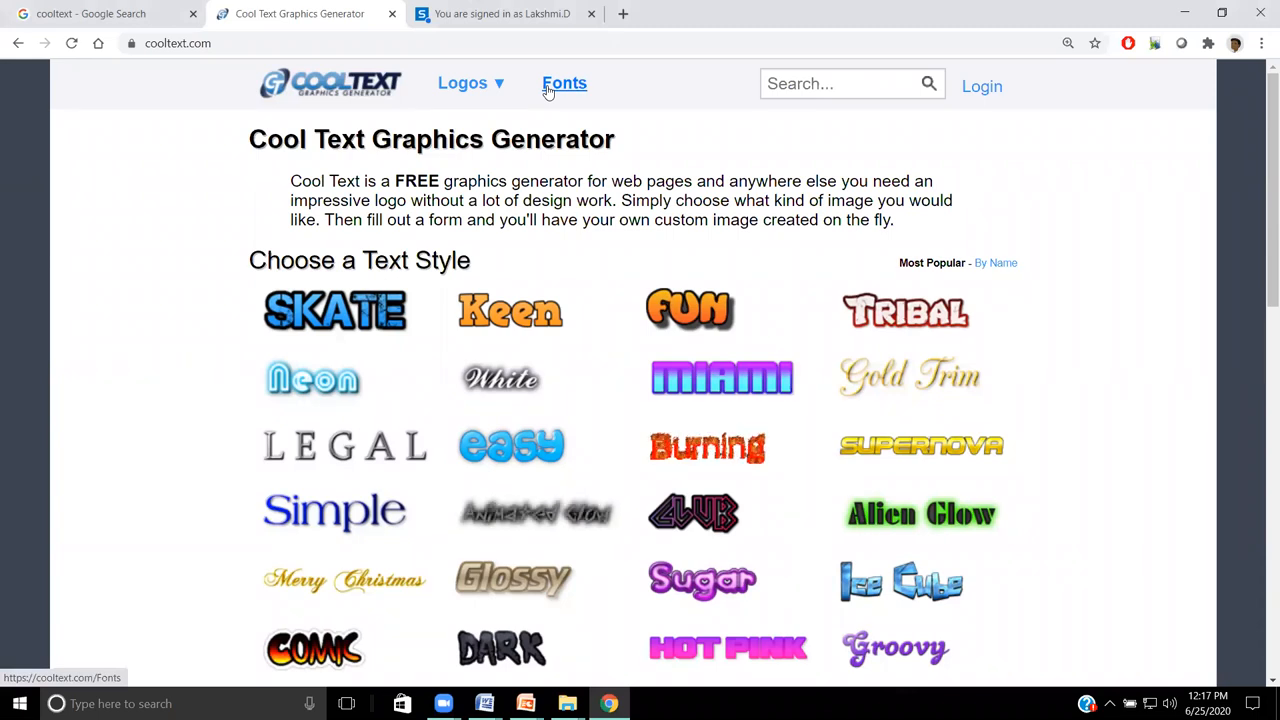
Step: Browse the Cool Text font categories and the 35 free 3D fonts
left_click(564, 83)
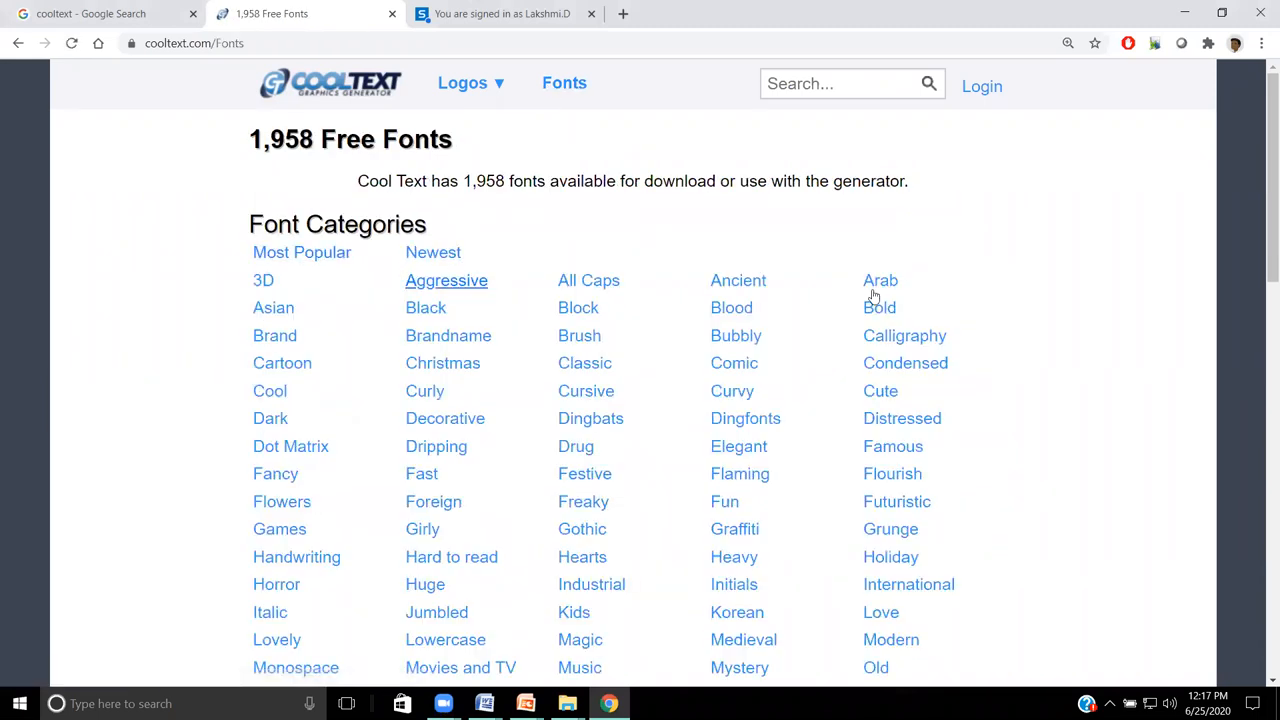
scroll("down", 3)
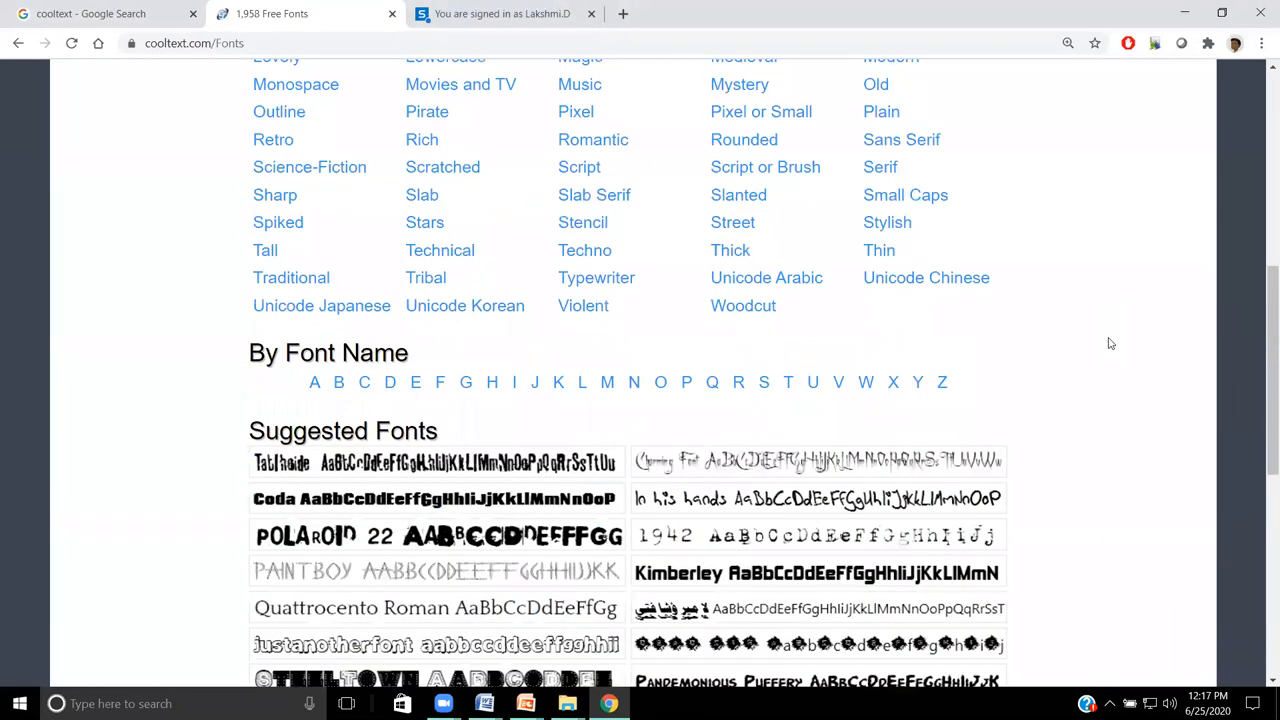
scroll("down", 3)
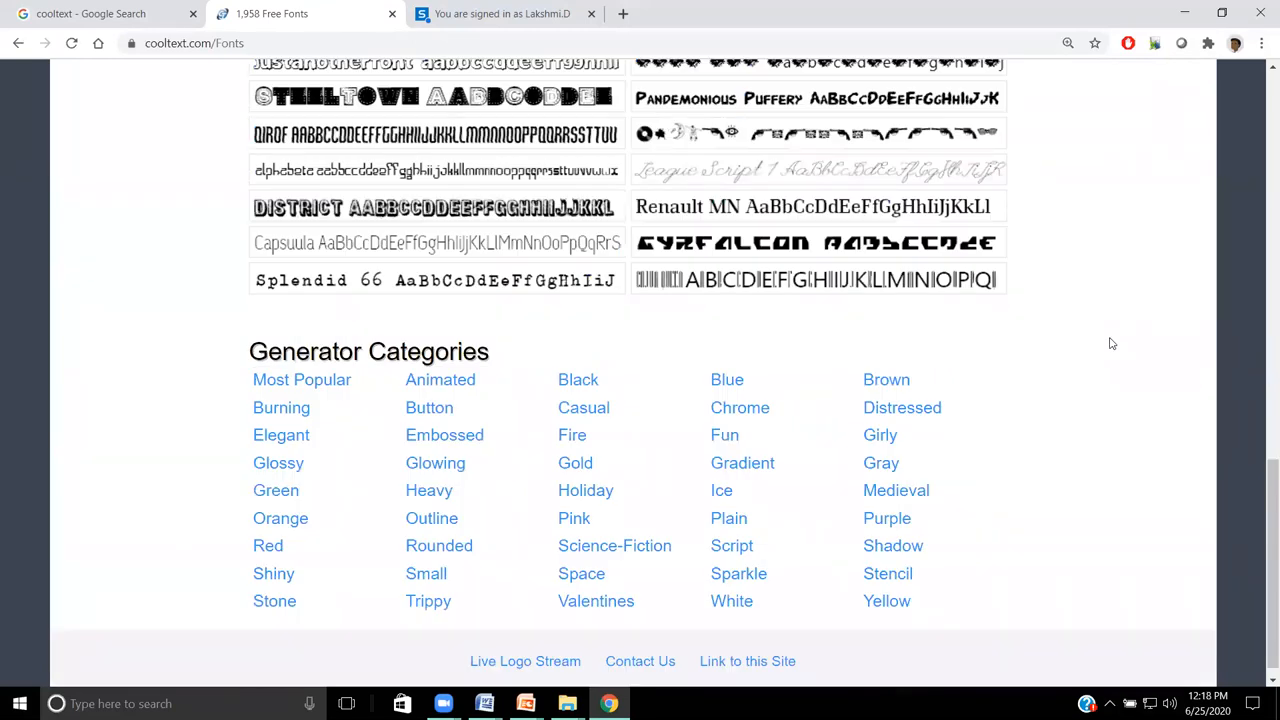
scroll("up", 3)
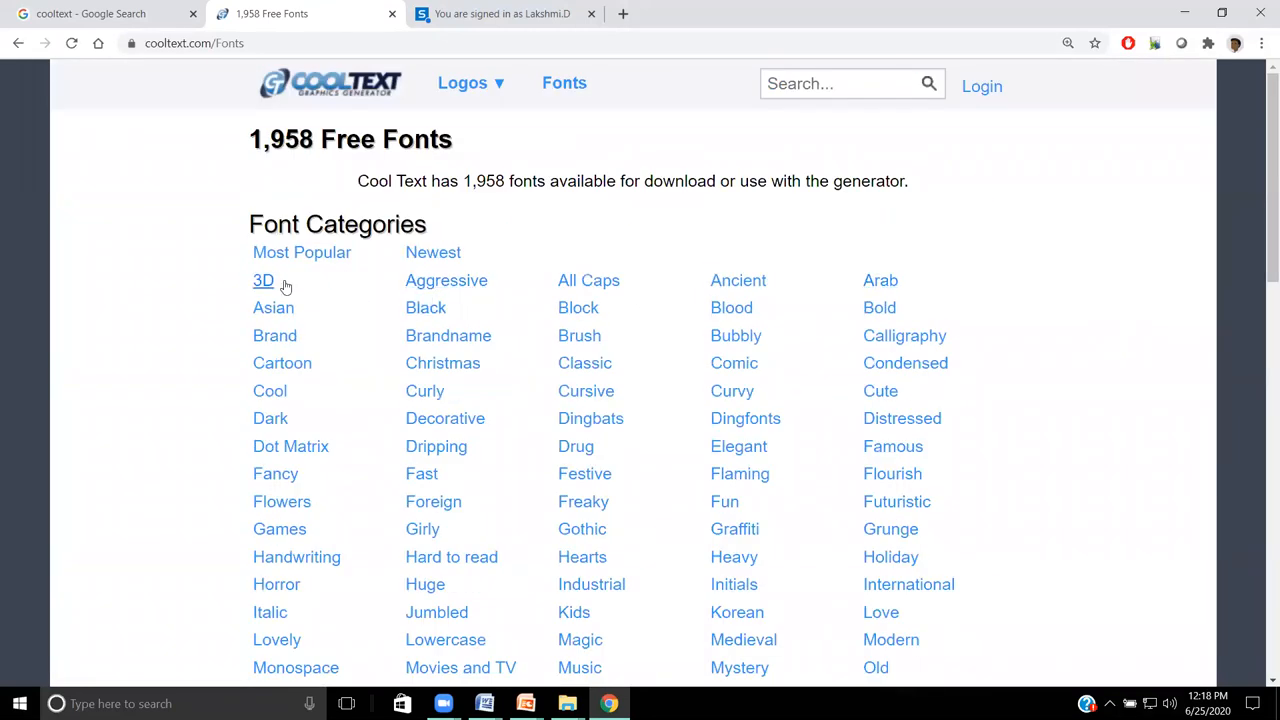
left_click(263, 280)
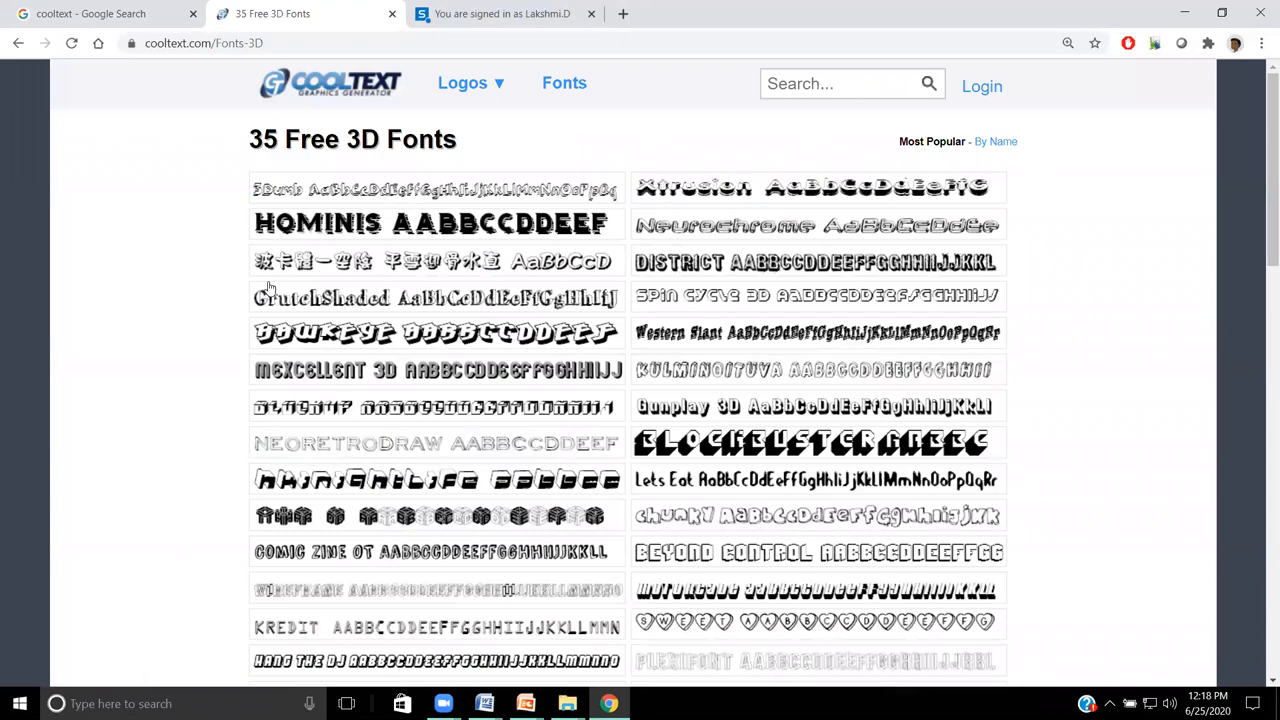
scroll("down", 3)
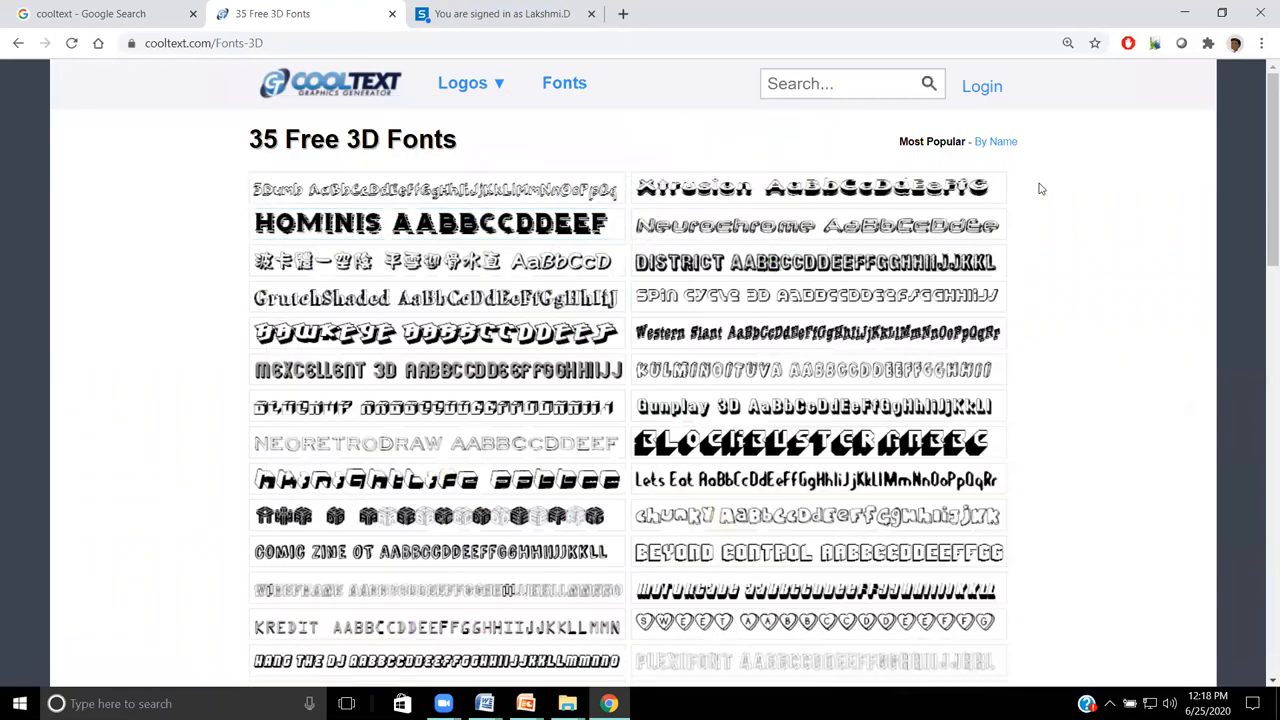
mouse_move(1135, 379)
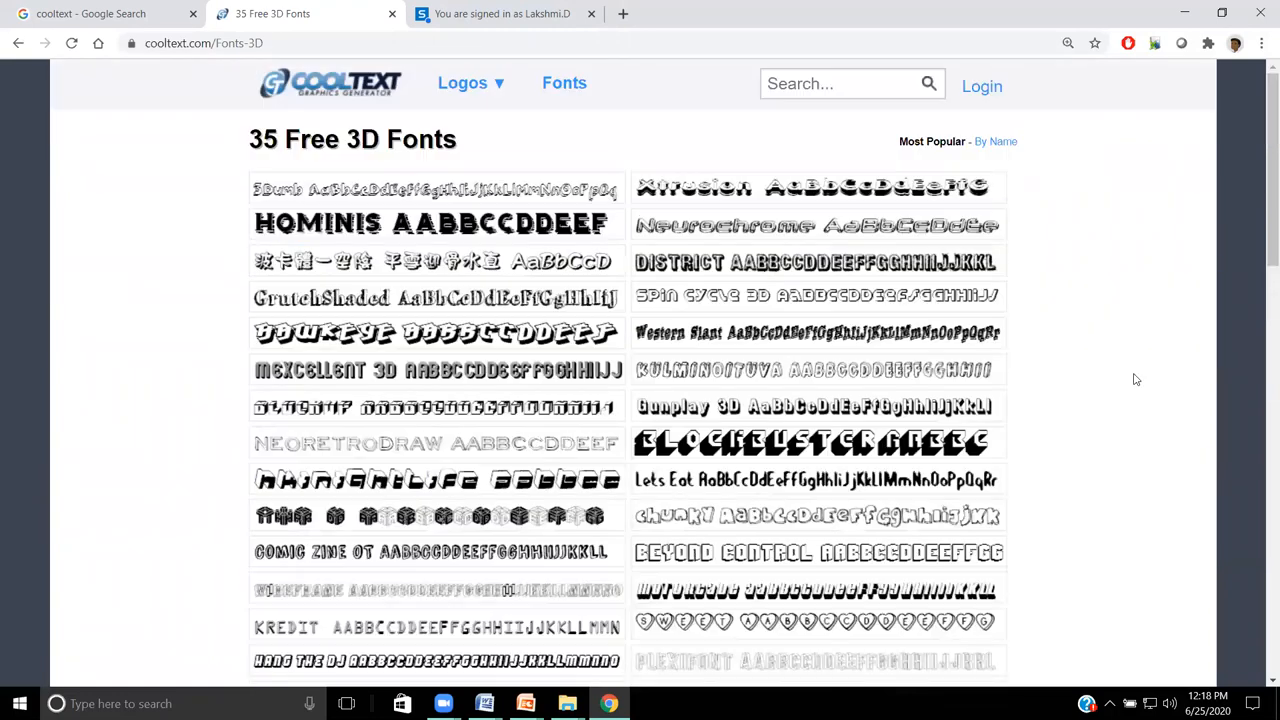
mouse_move(818, 332)
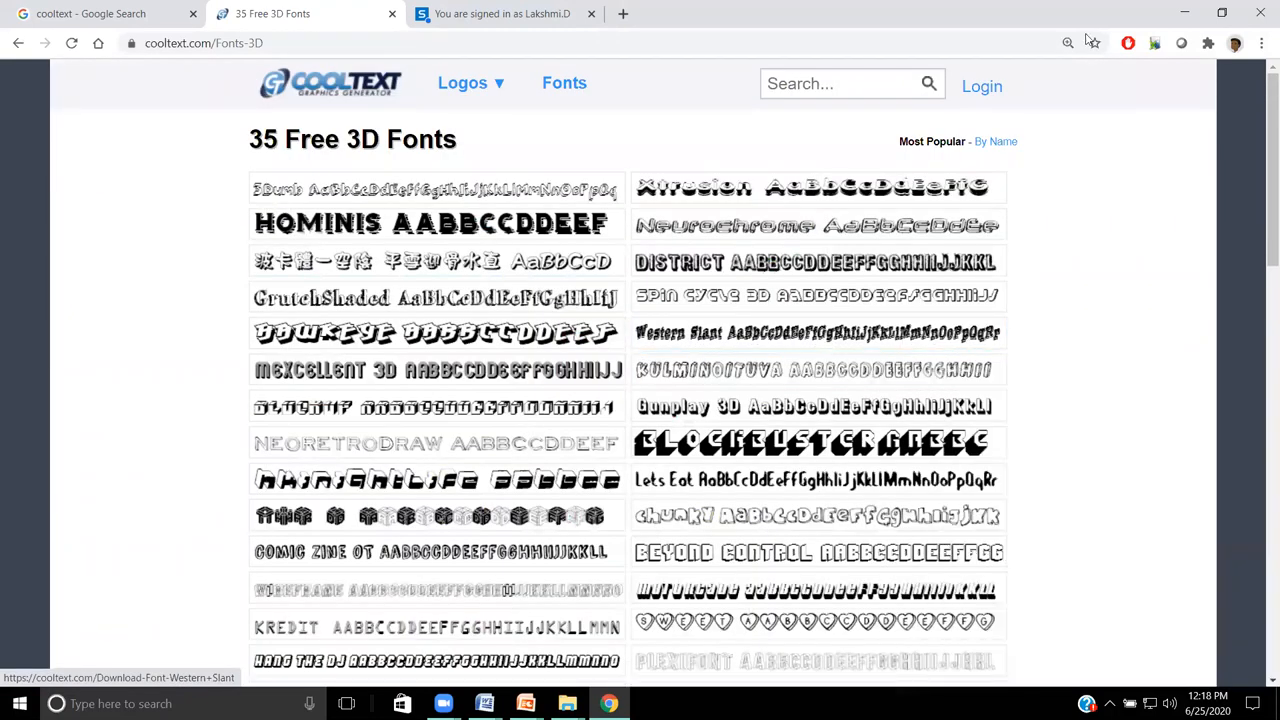
left_click(465, 83)
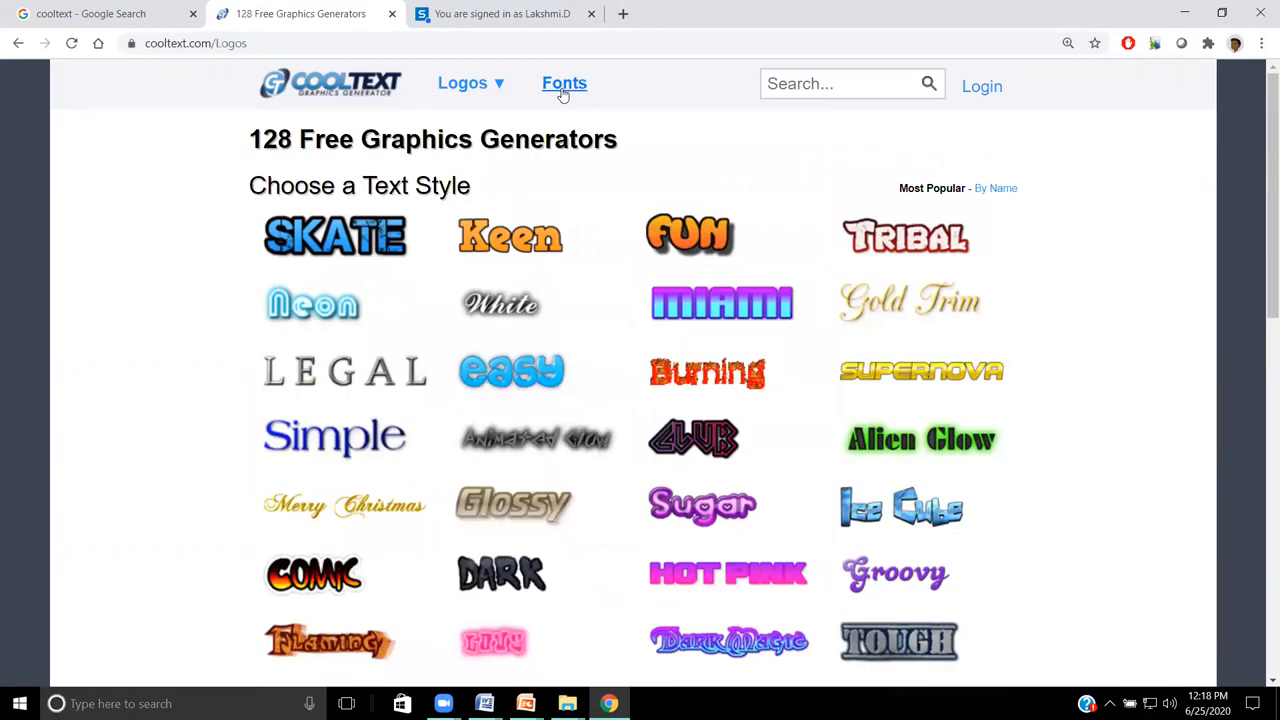
Step: Browse the 128 logo styles sorted by Most Popular to find Slab
left_click(465, 82)
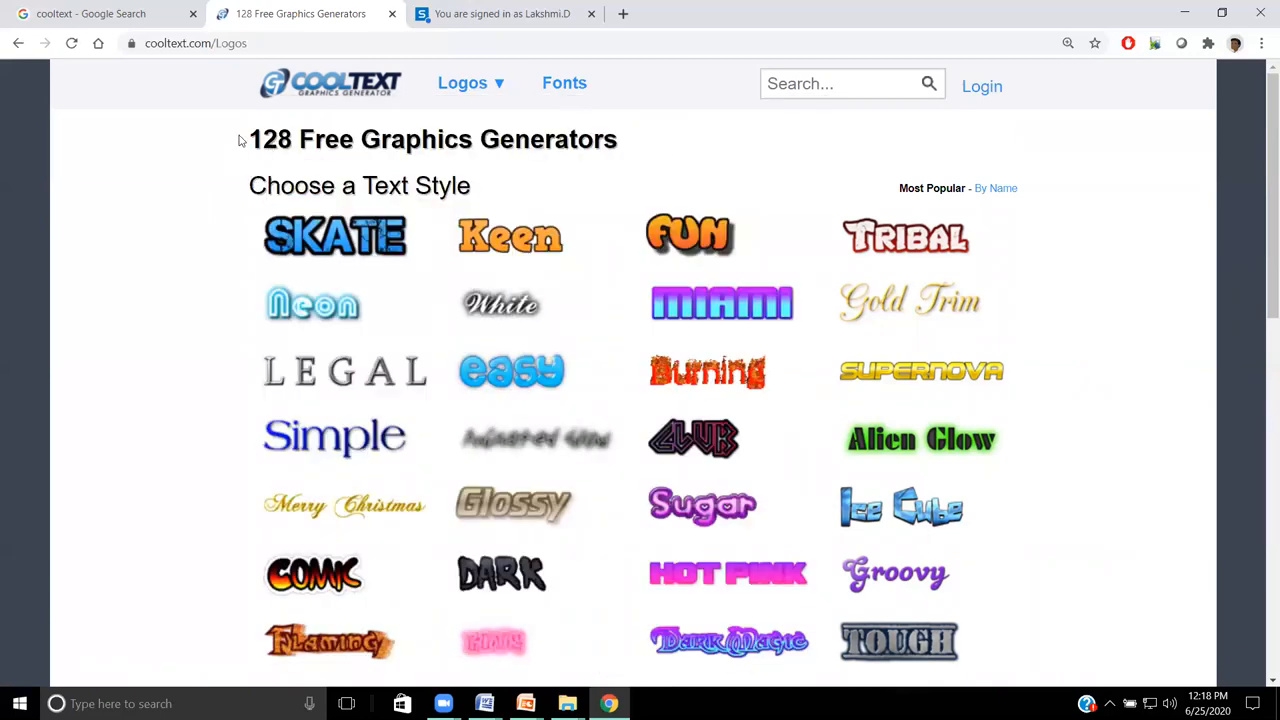
triple_click(432, 139)
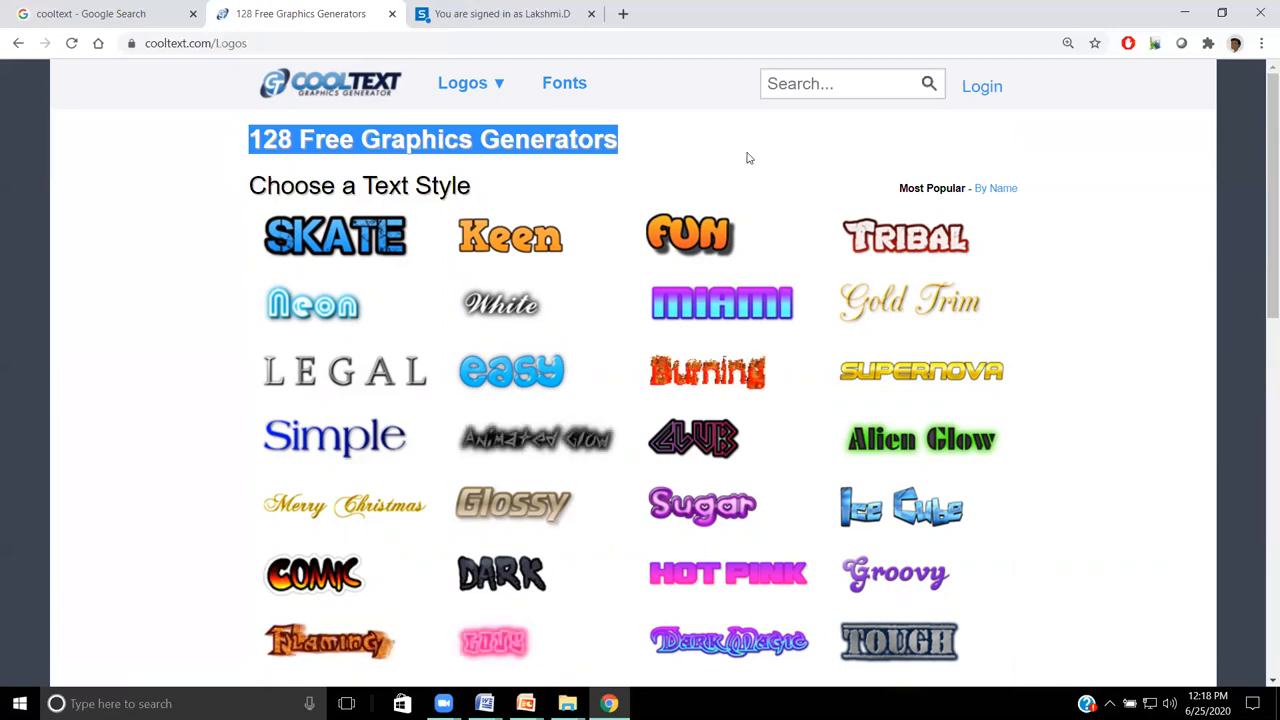
scroll("down", 3)
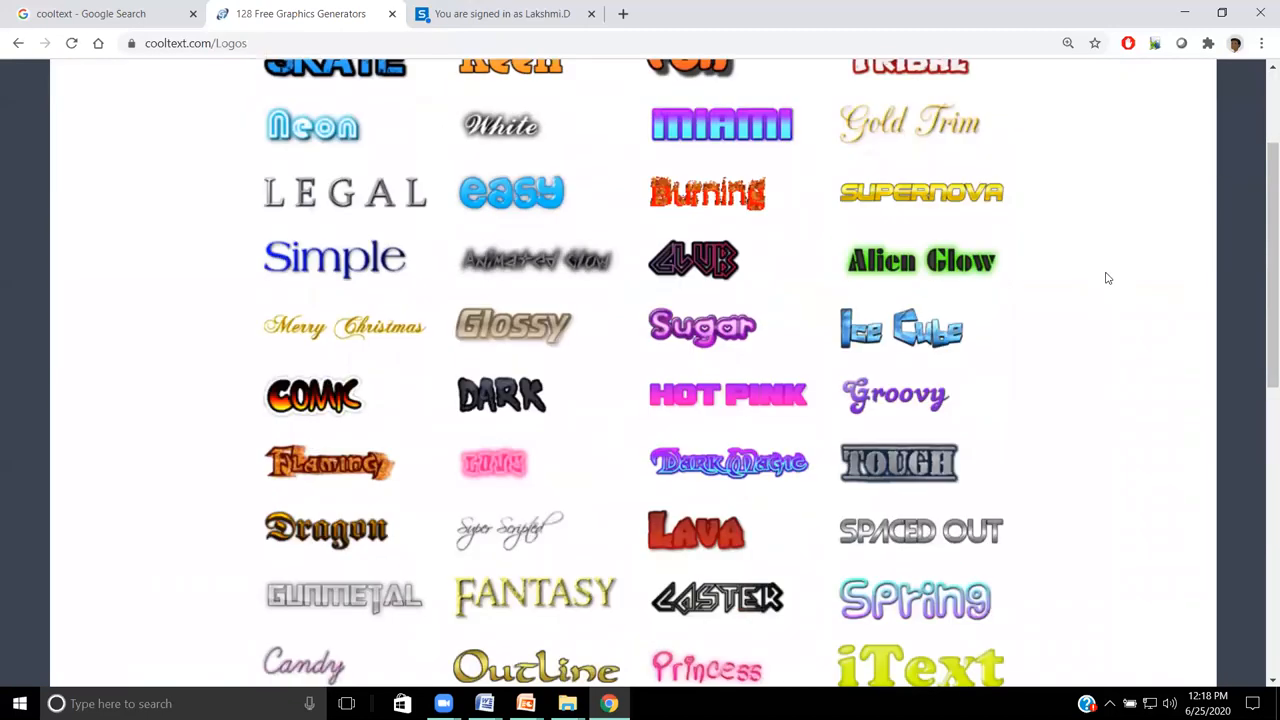
scroll("down", 3)
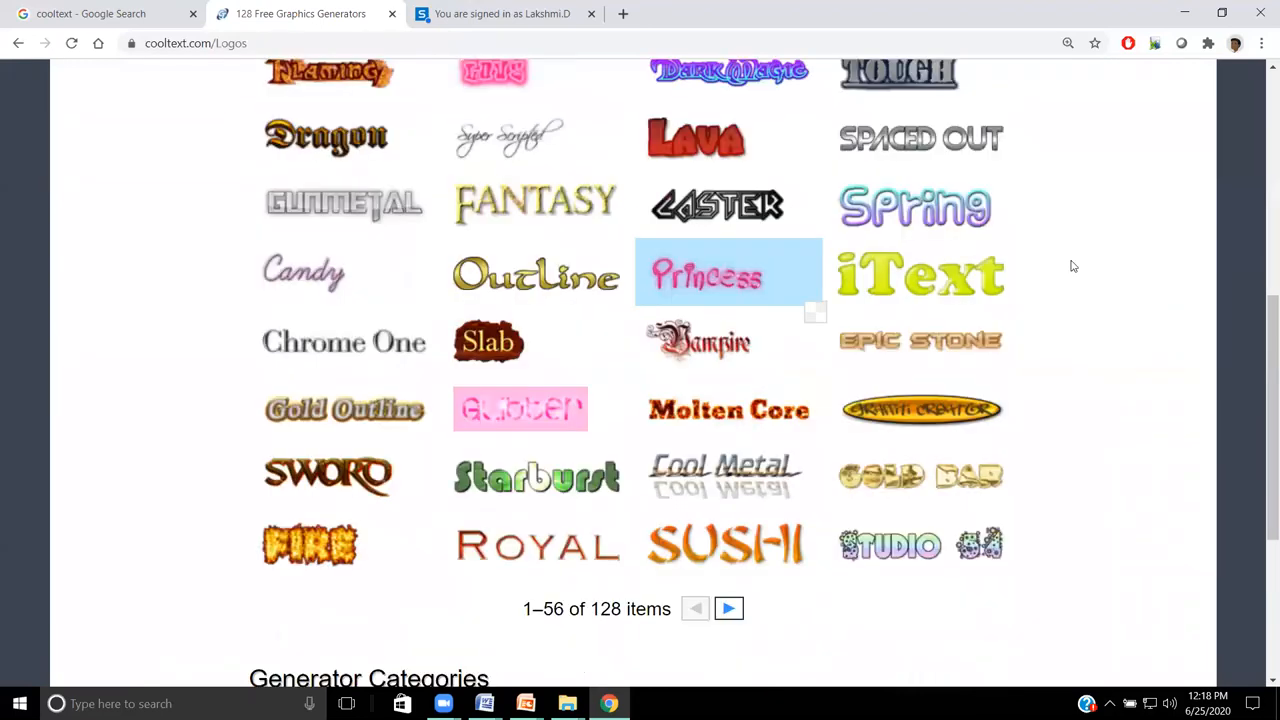
scroll("down", 3)
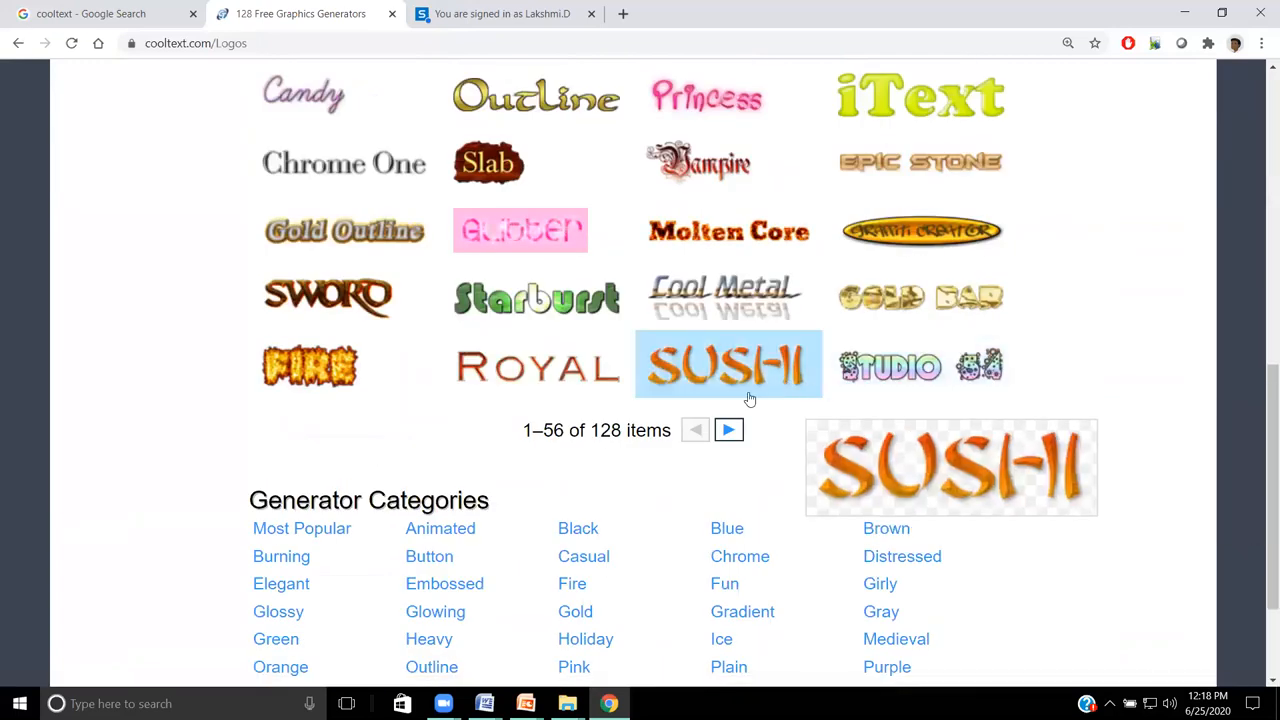
left_click(728, 429)
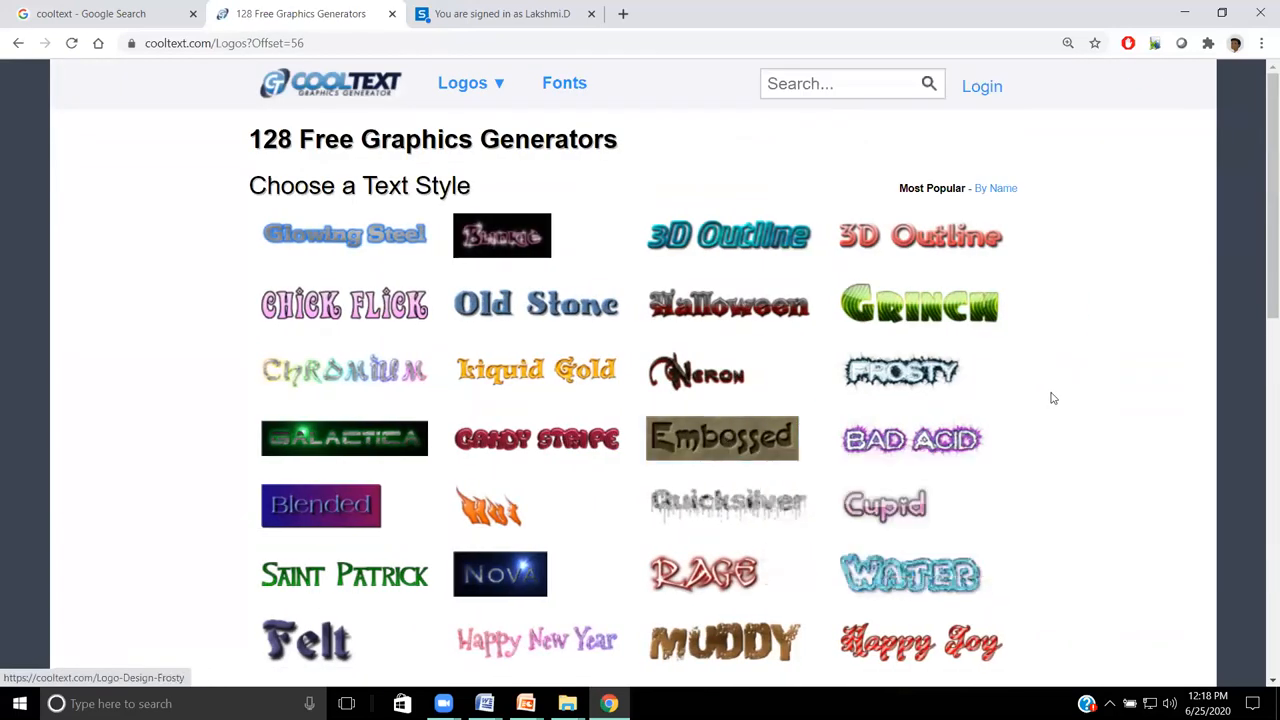
mouse_move(1078, 383)
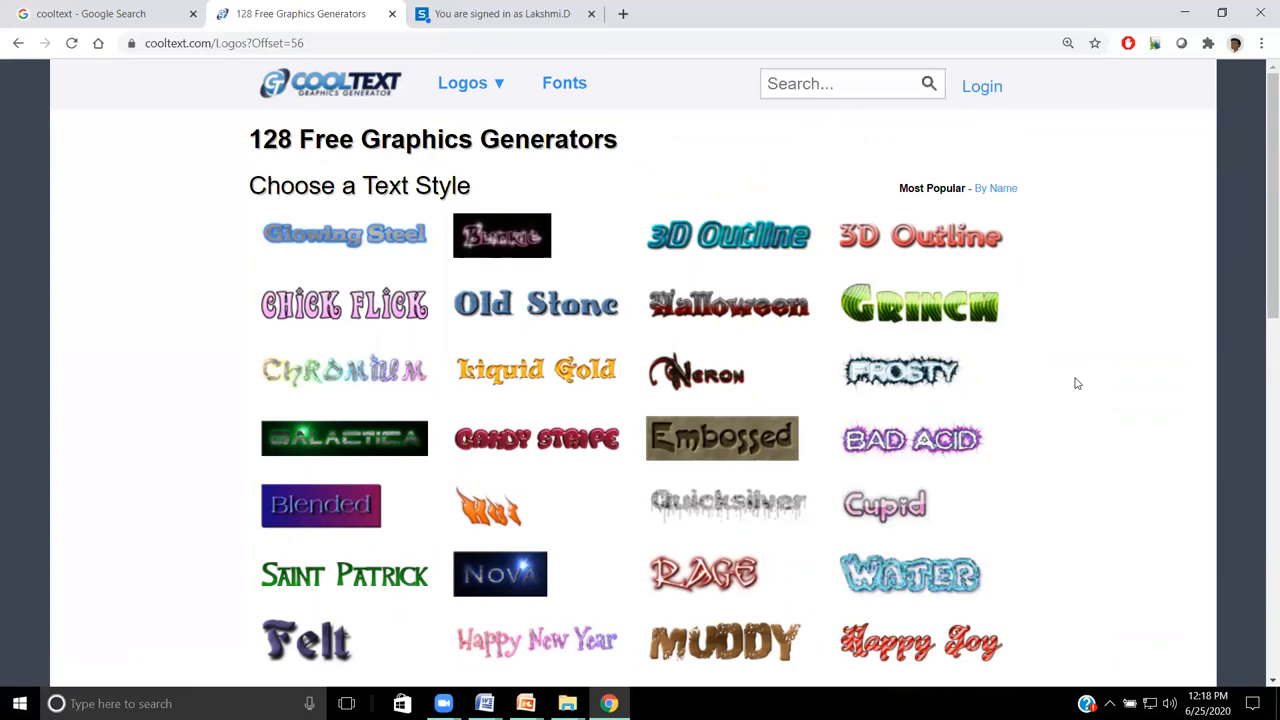
scroll("down", 3)
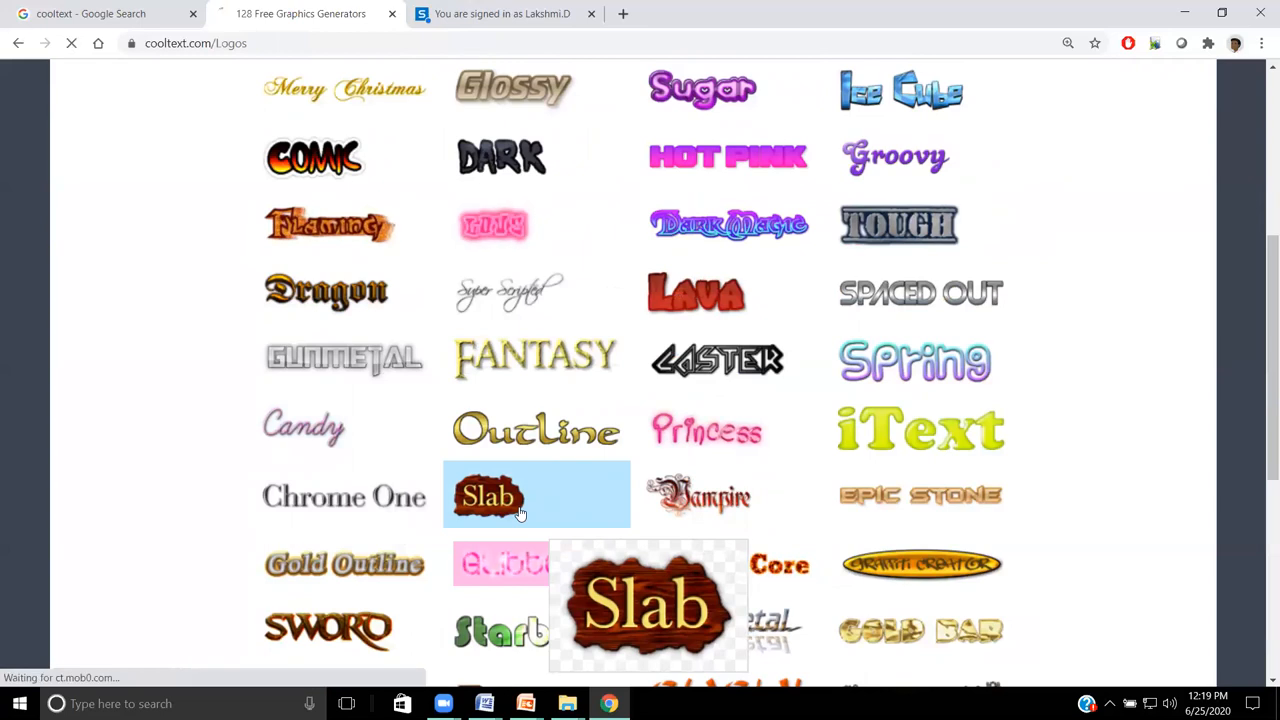
Step: Create a Slab logo reading 'Data Analytics Using Python'
left_click(488, 496)
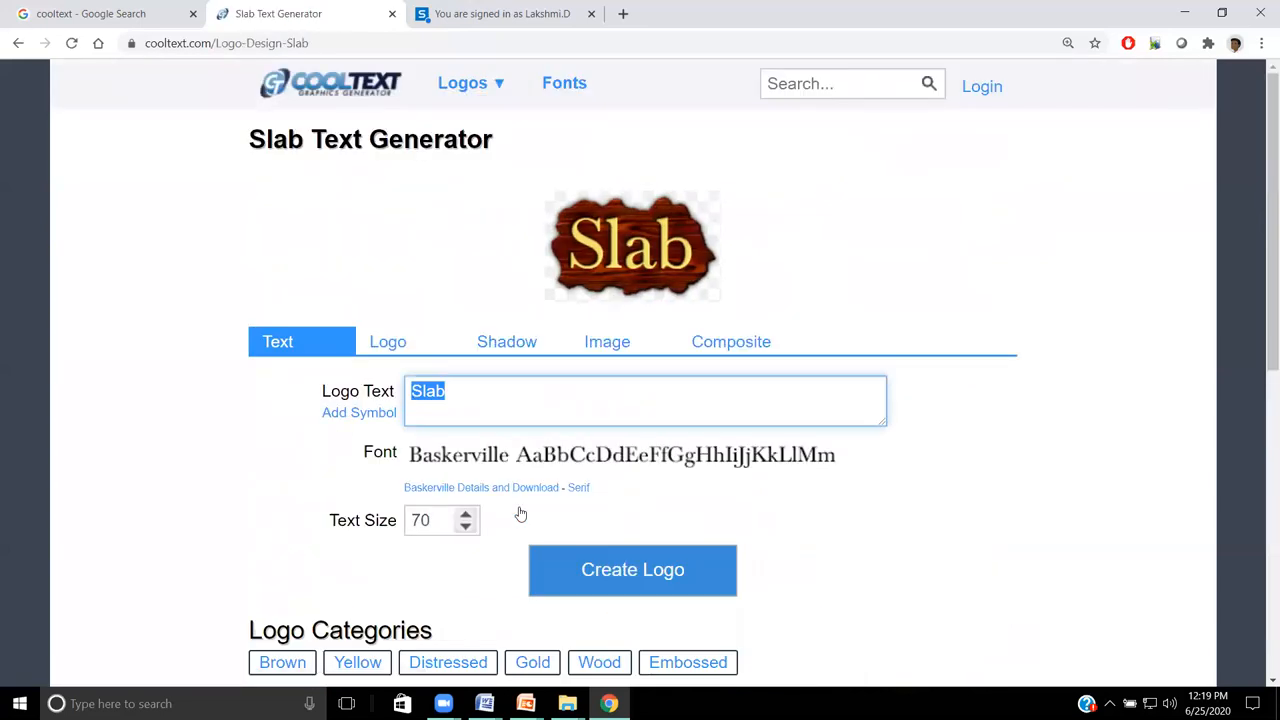
type("Data An")
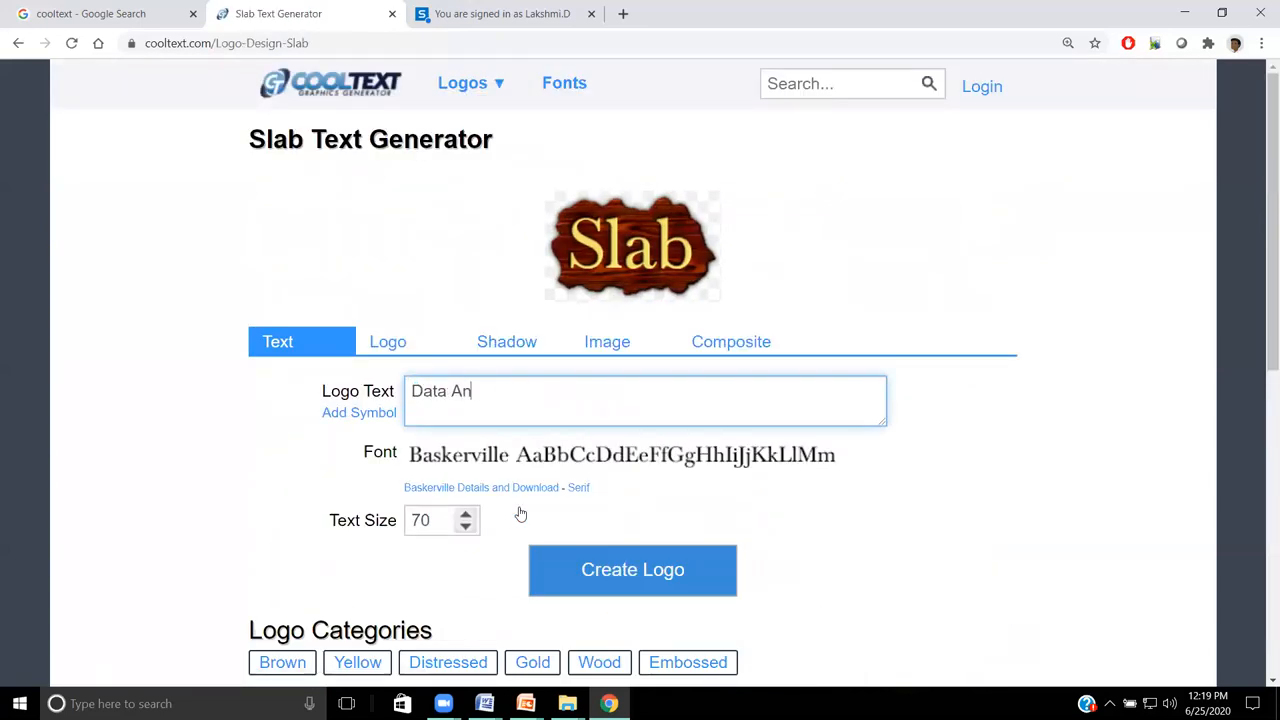
type("alytics")
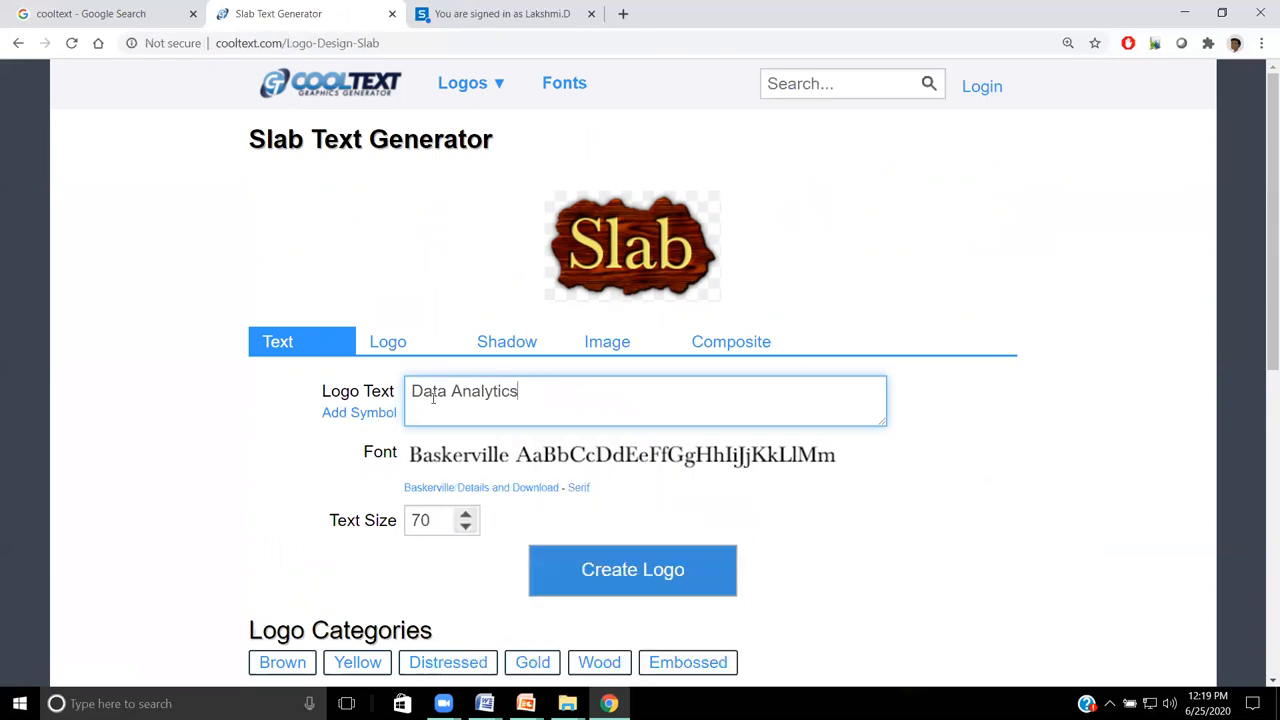
left_click(632, 569)
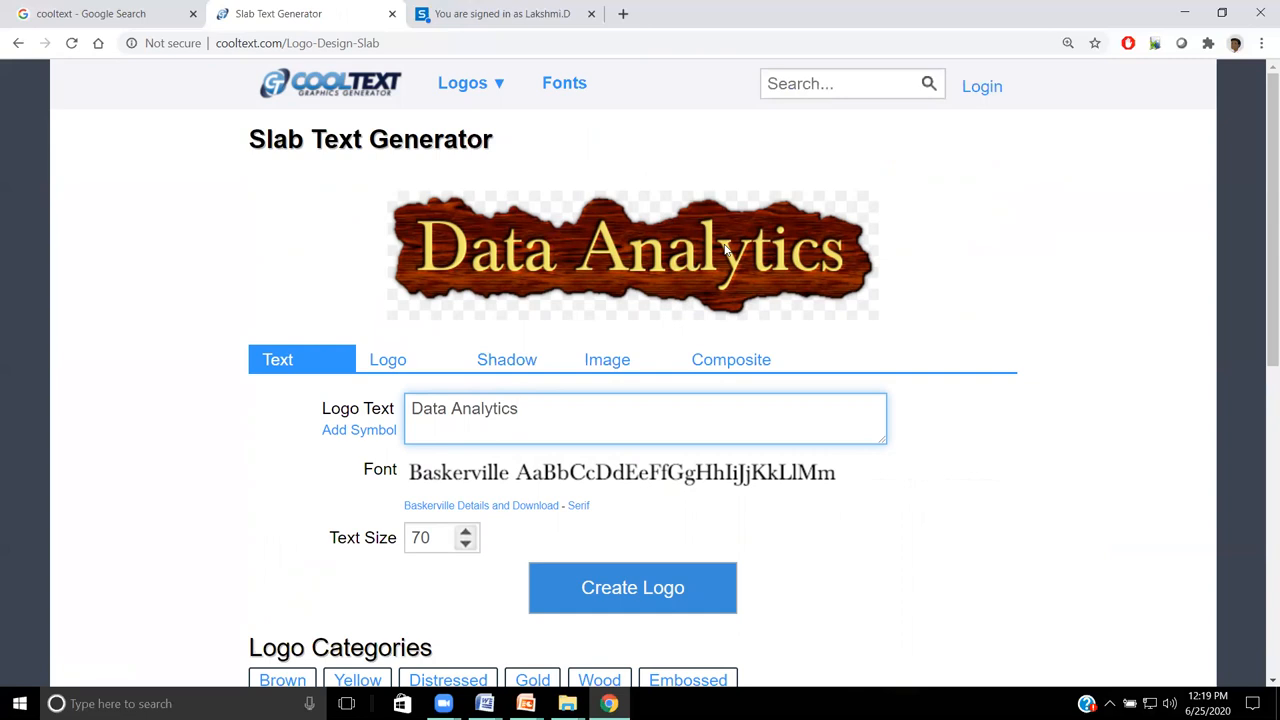
left_click(645, 408)
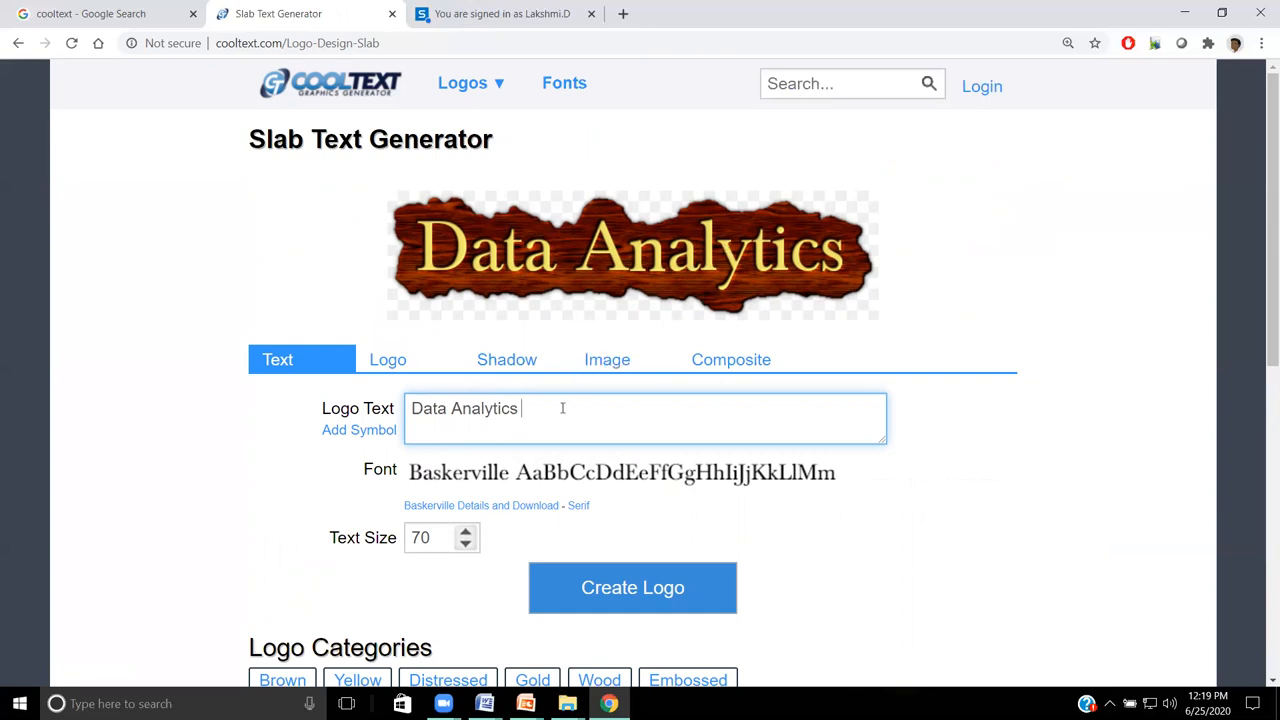
type("Using P")
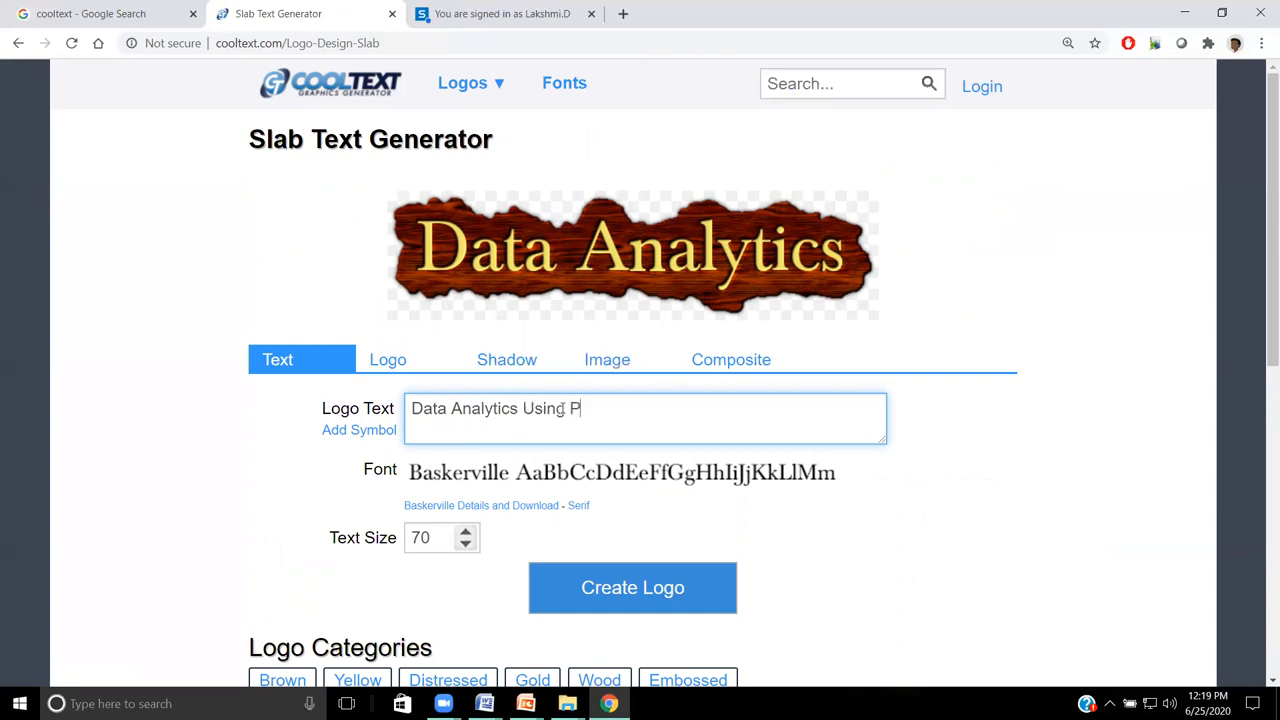
type("ython")
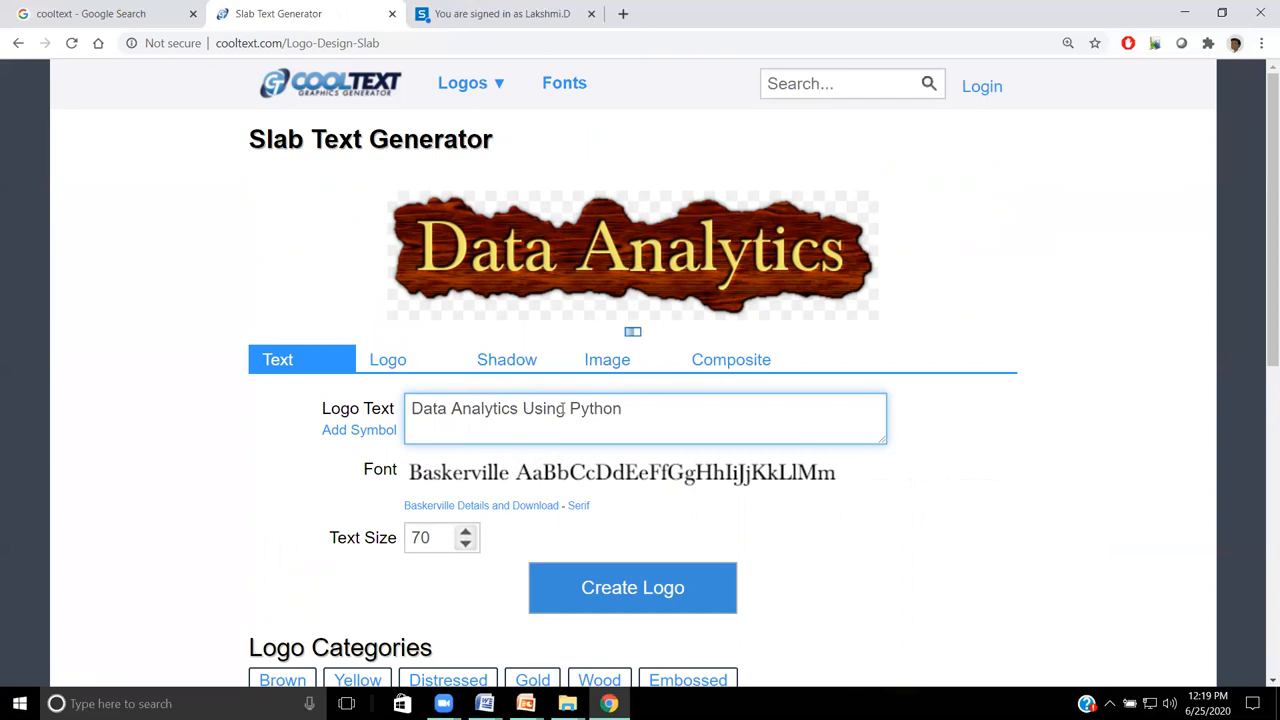
mouse_move(614, 333)
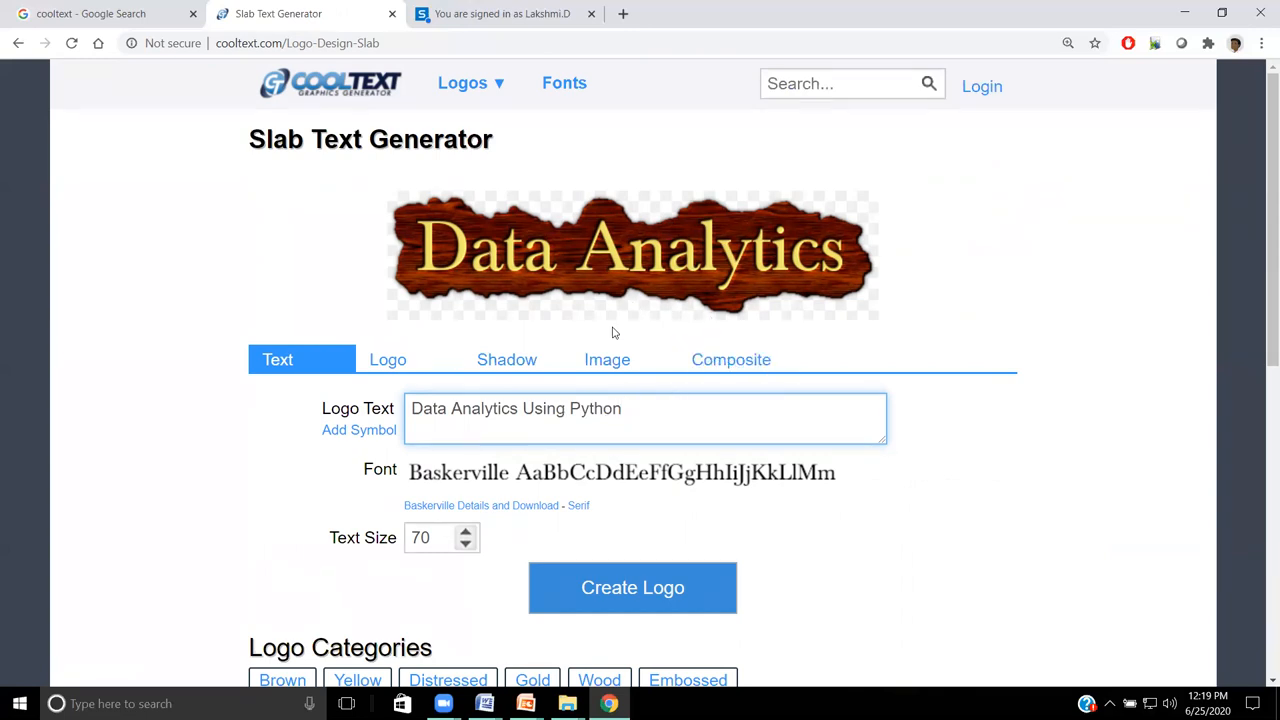
left_click(632, 587)
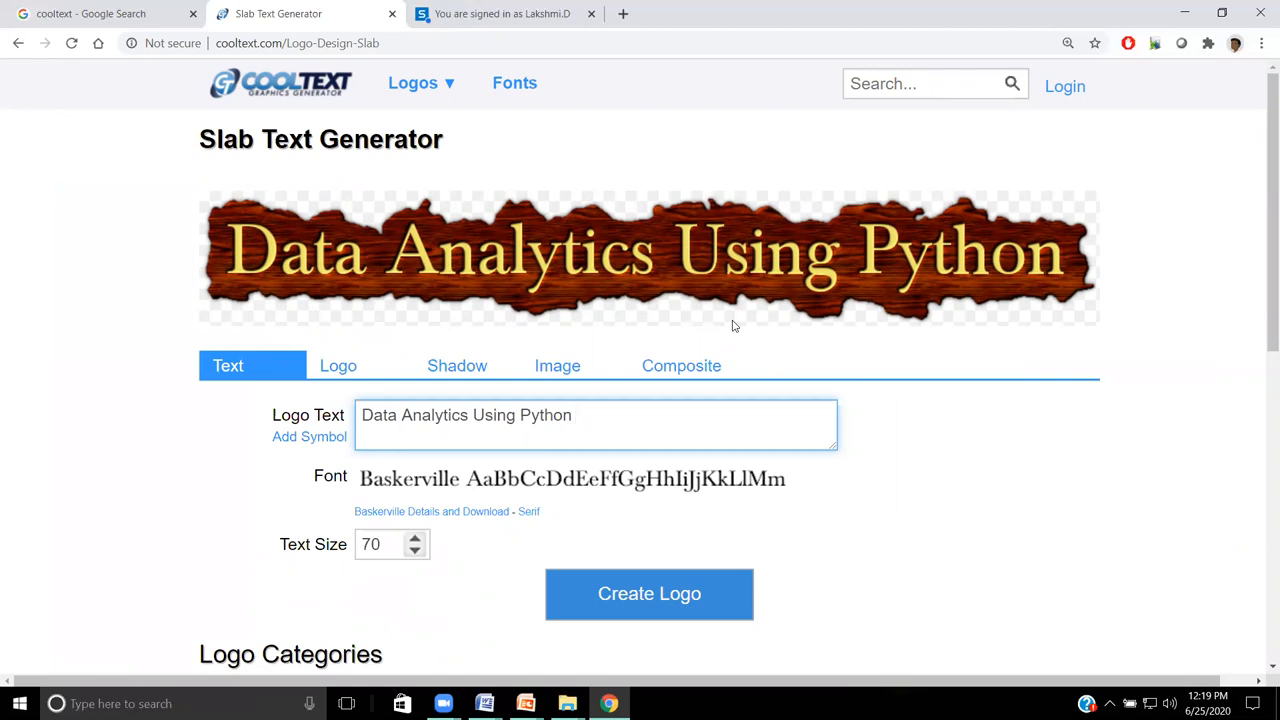
mouse_move(182, 252)
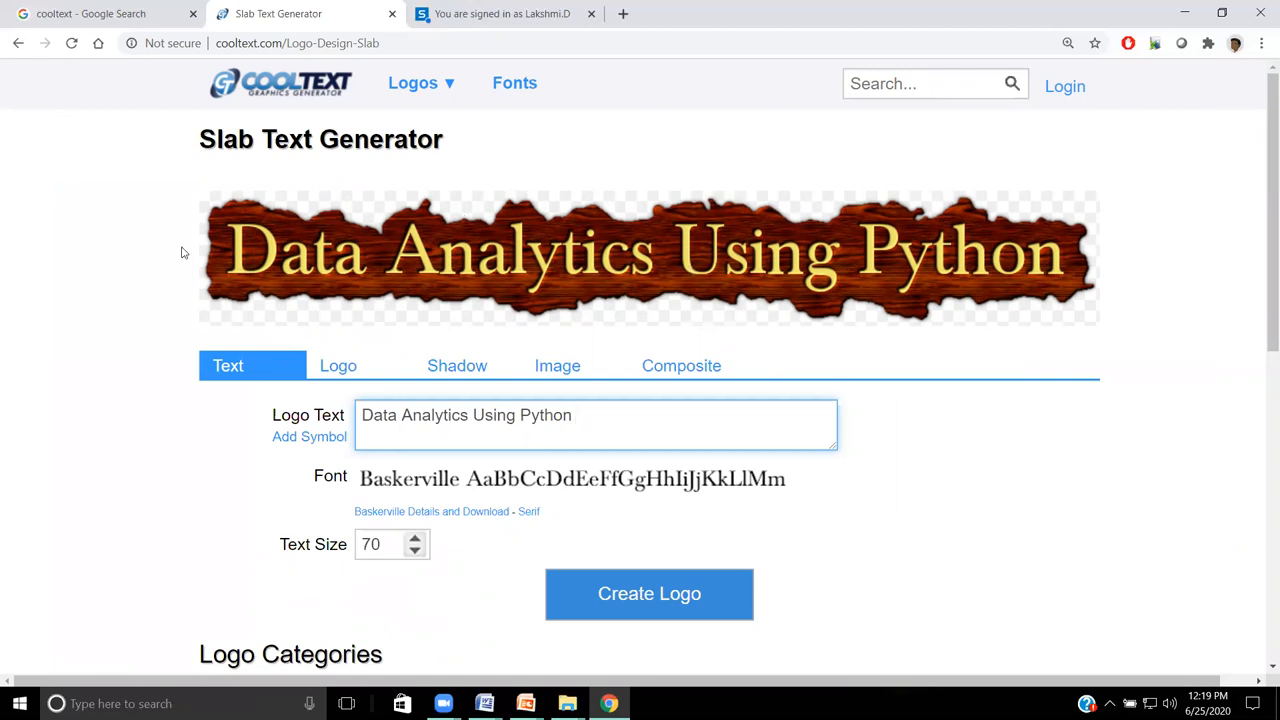
mouse_move(1068, 281)
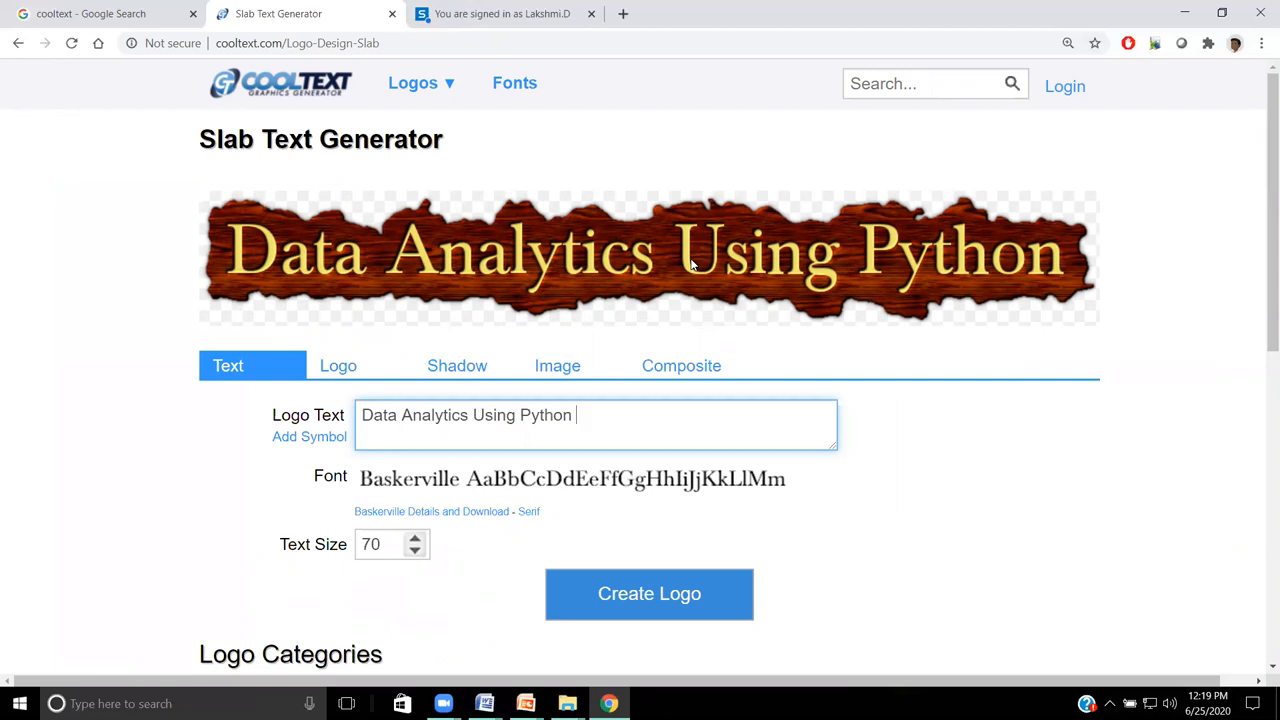
mouse_move(790, 273)
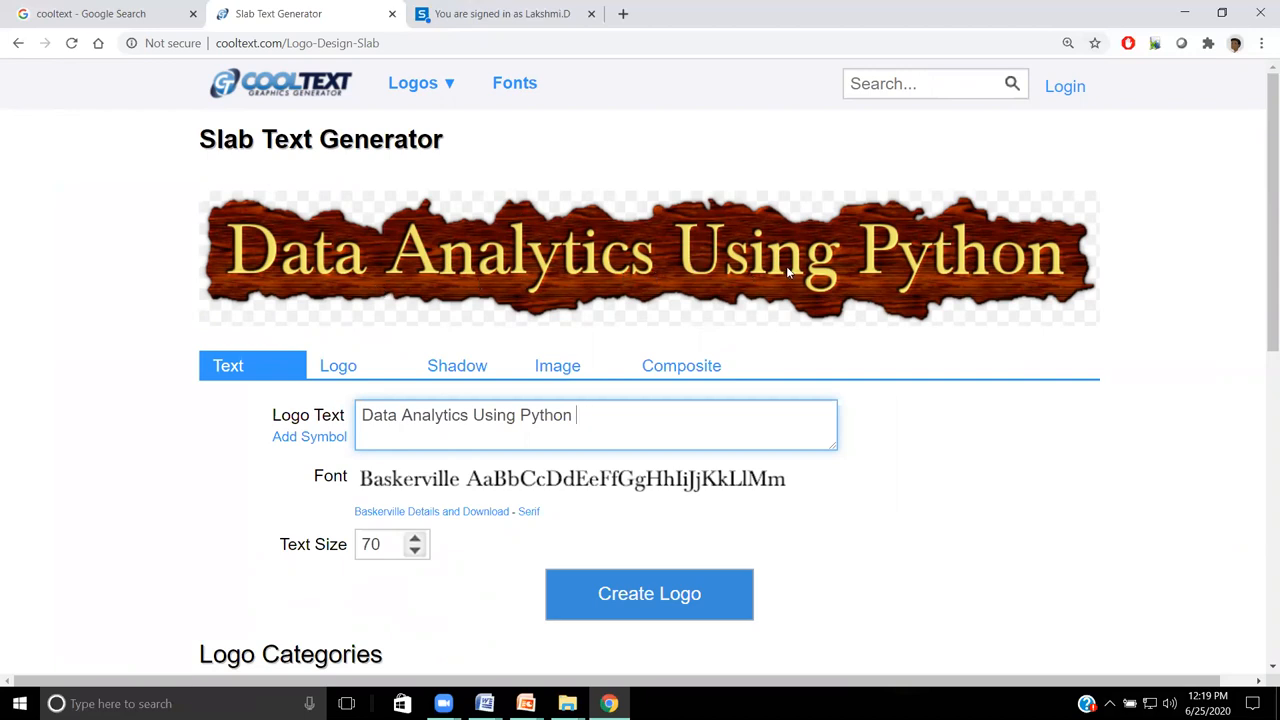
mouse_move(958, 268)
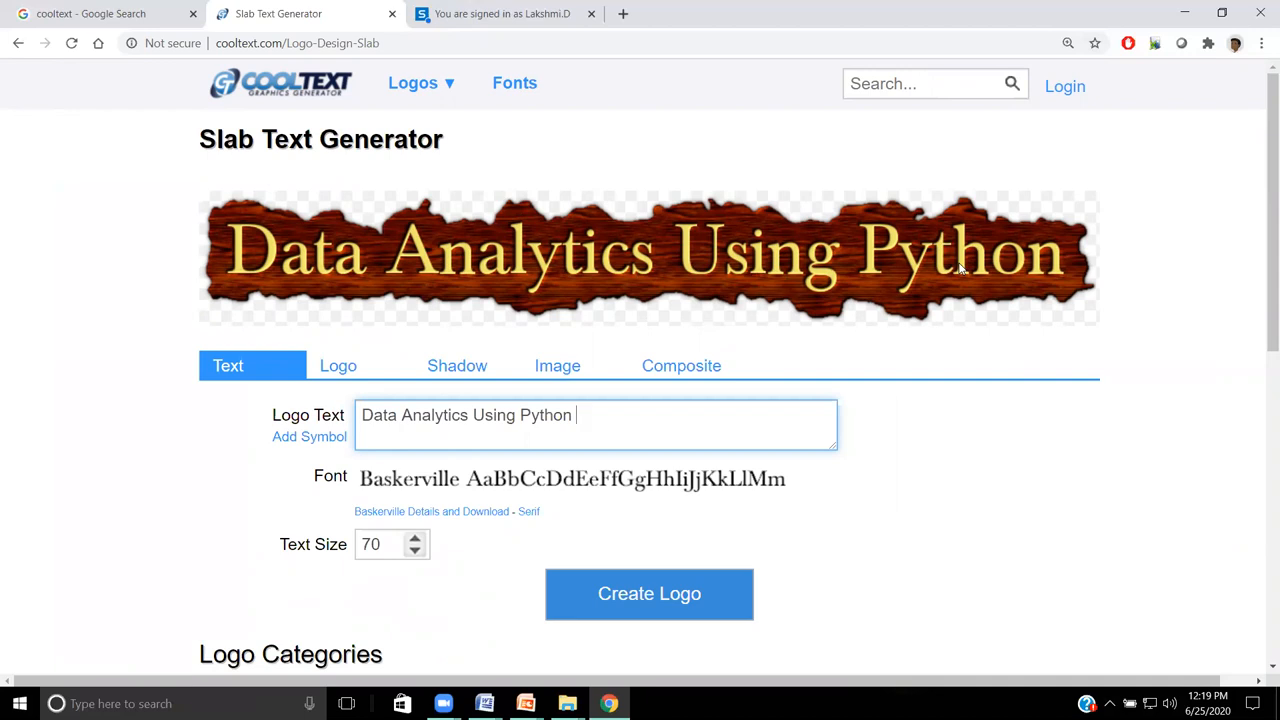
Step: Set the logo text size to 75
scroll("down", 3)
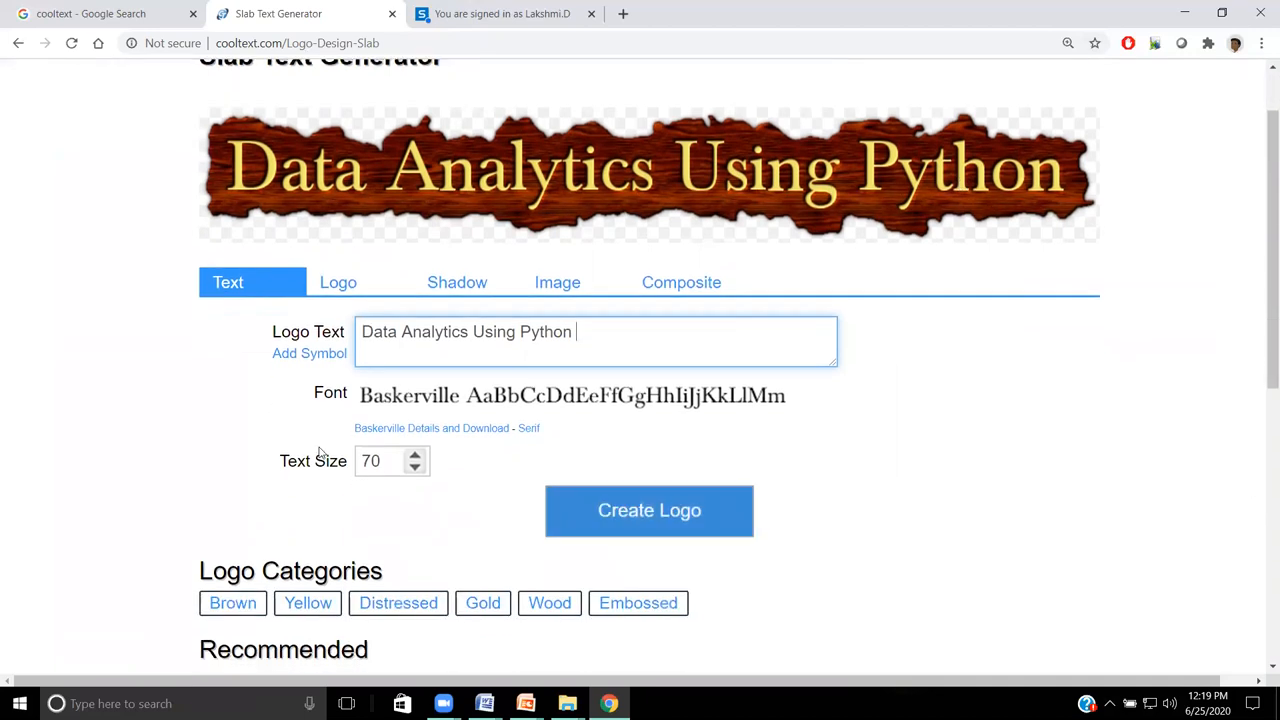
left_click(414, 466)
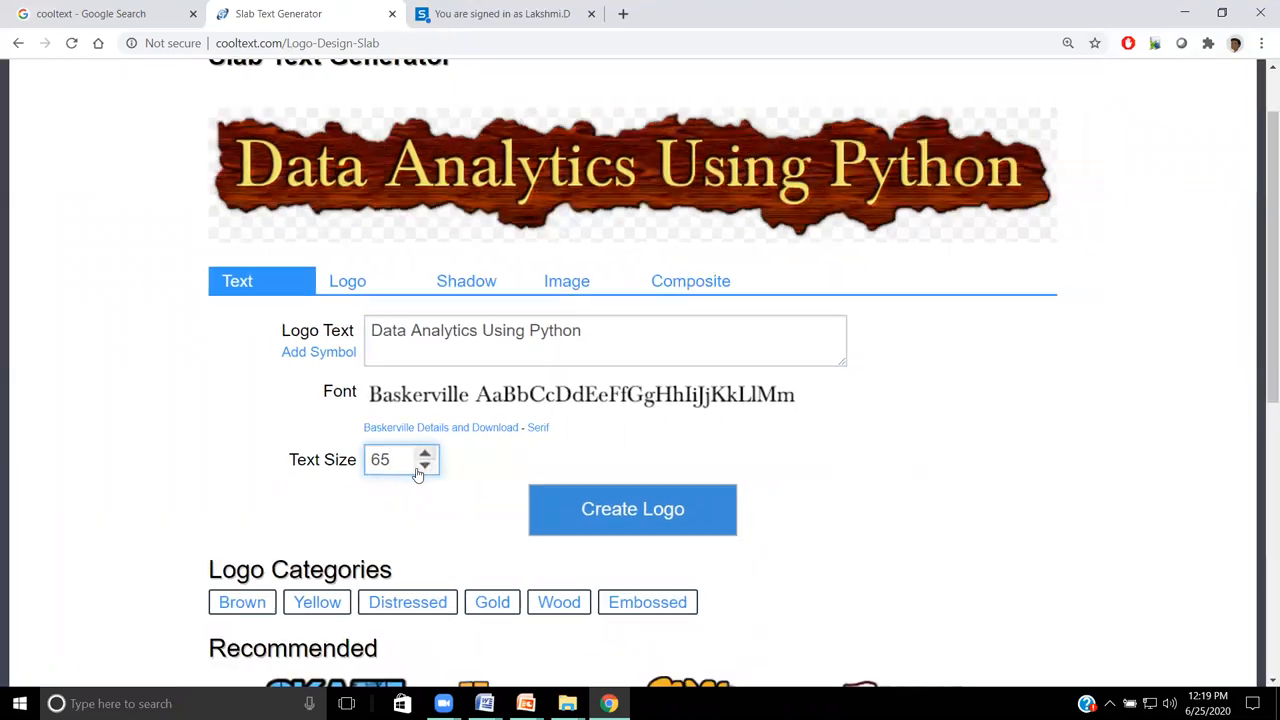
left_click(424, 466)
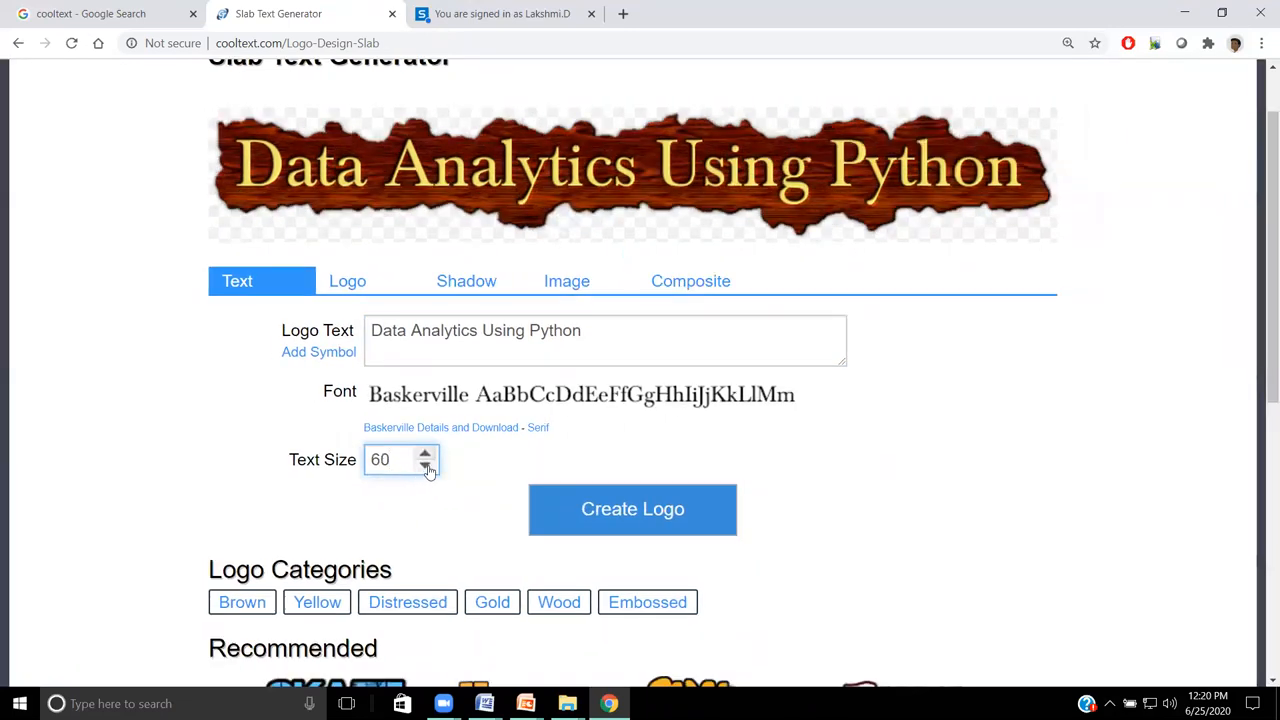
left_click(425, 466)
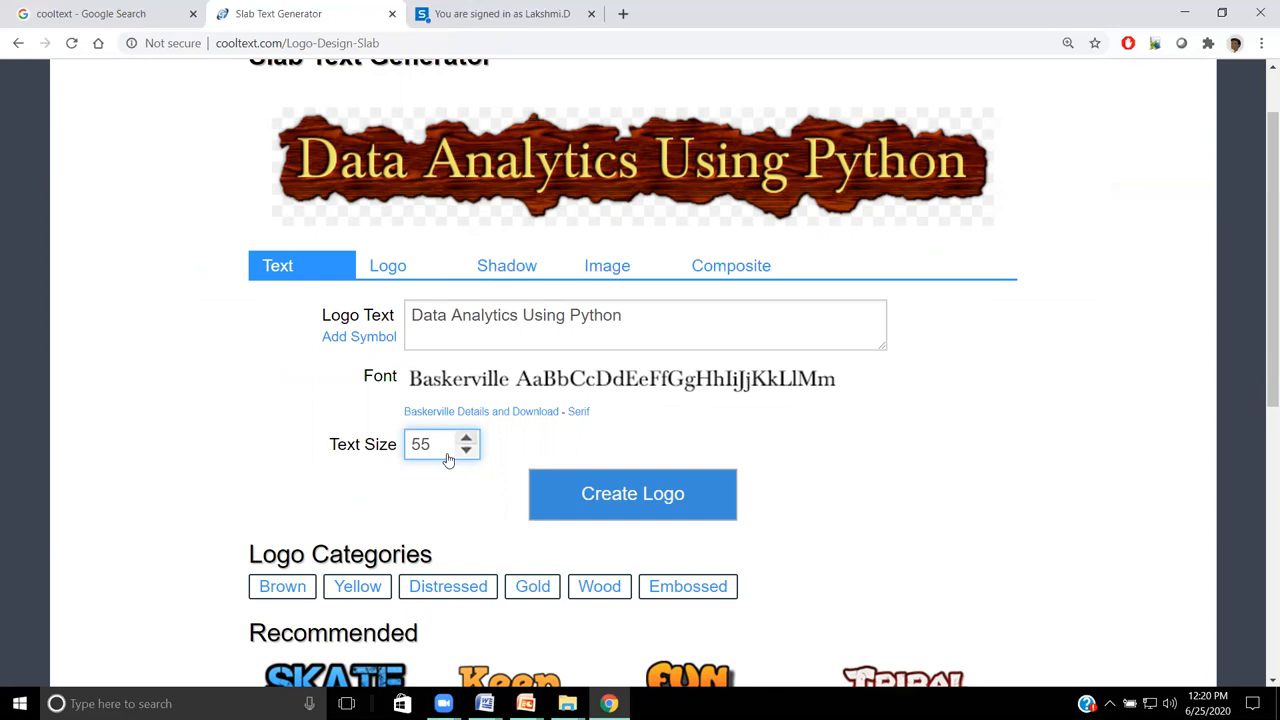
left_click(466, 451)
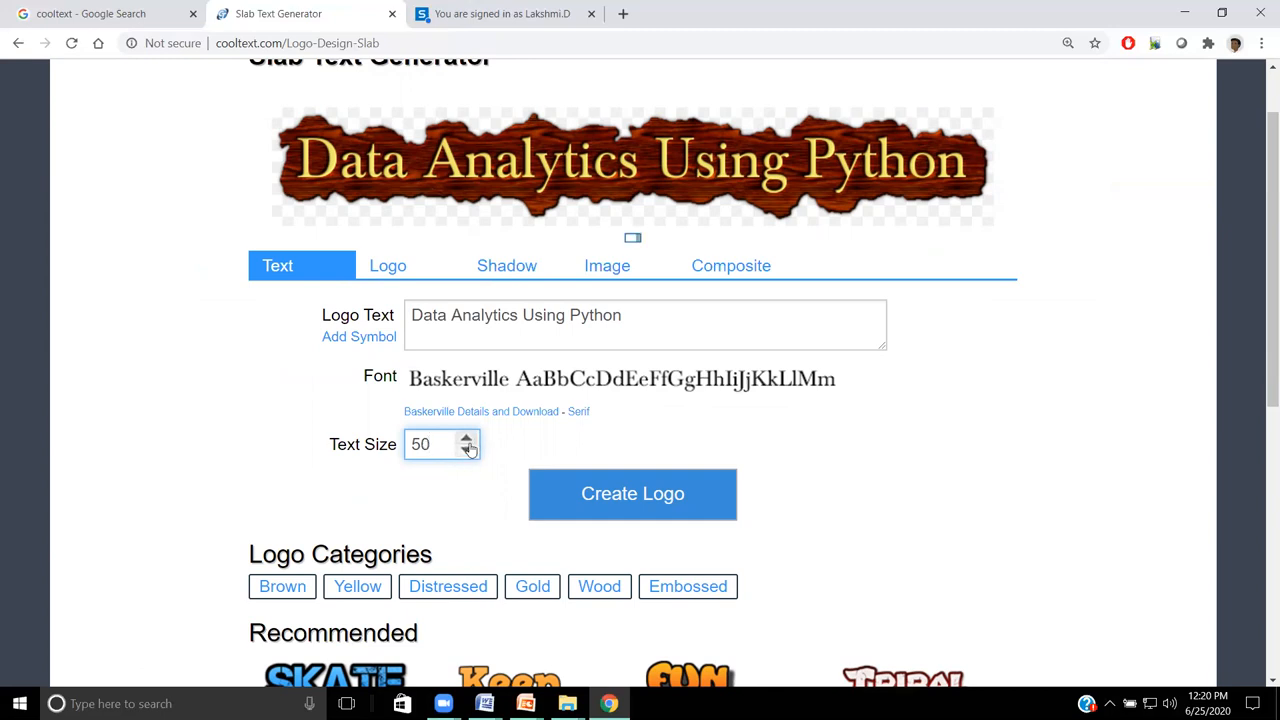
left_click(467, 450)
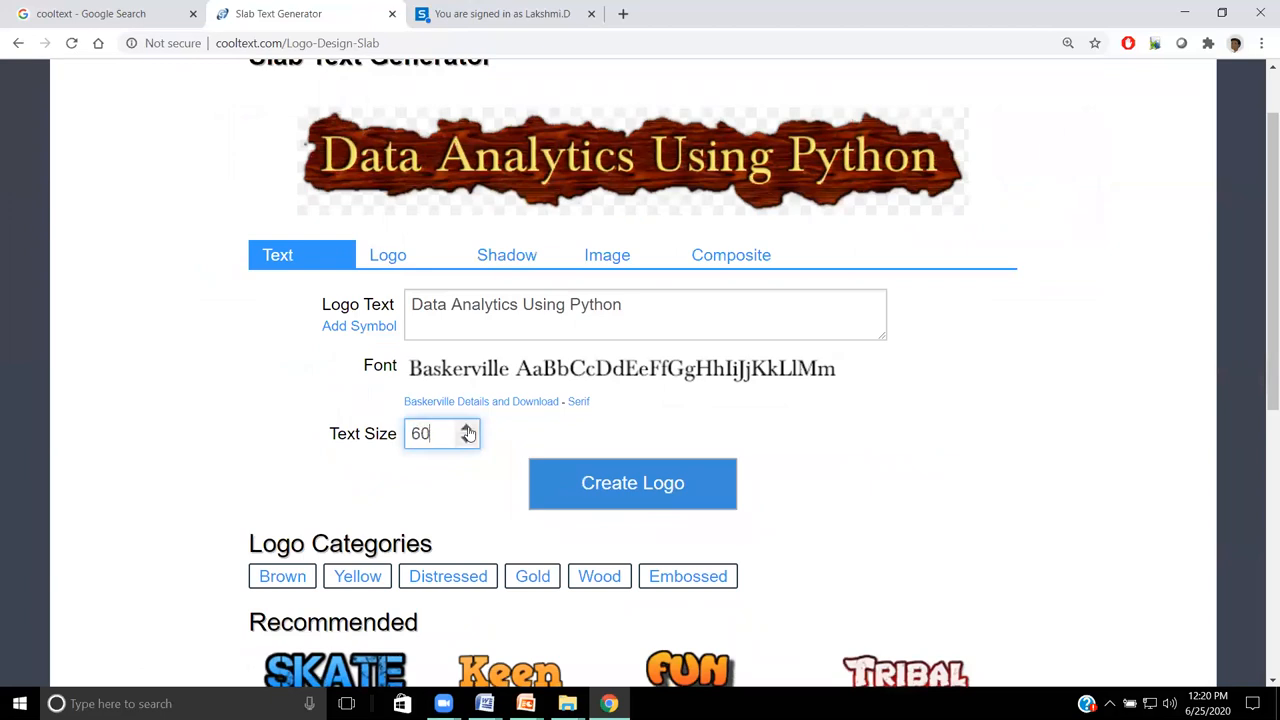
left_click(468, 428)
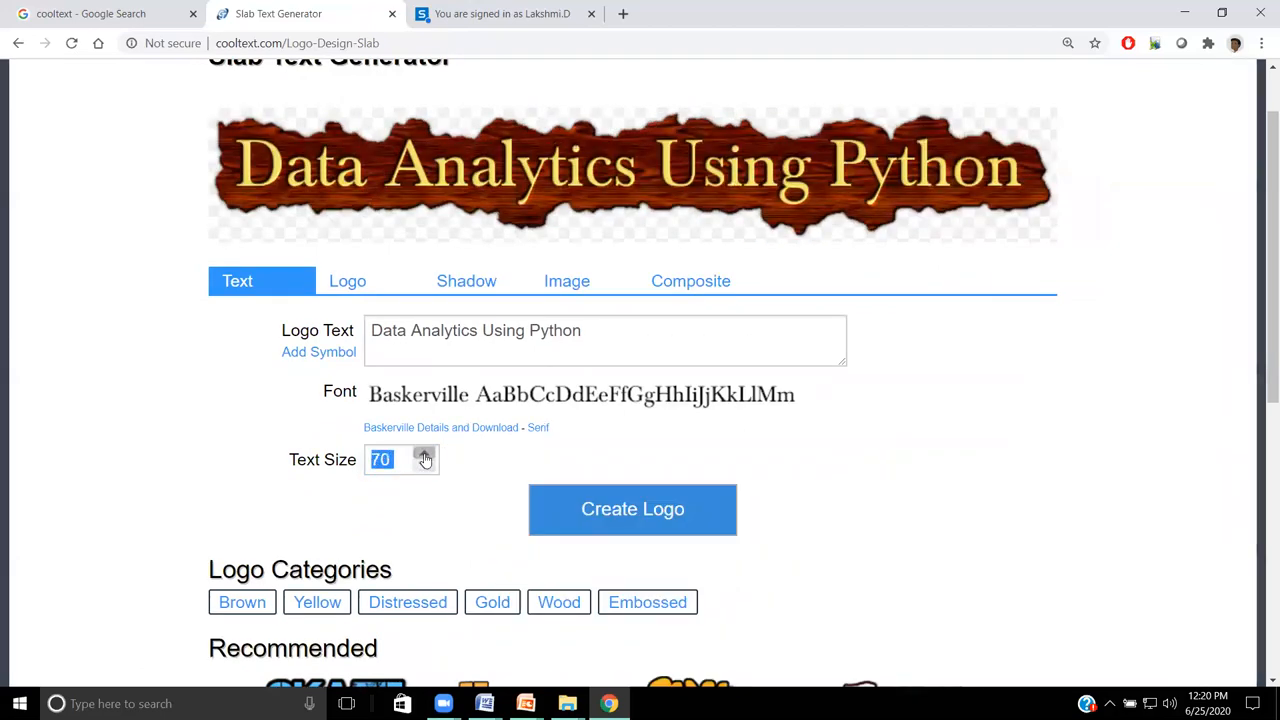
left_click(420, 453)
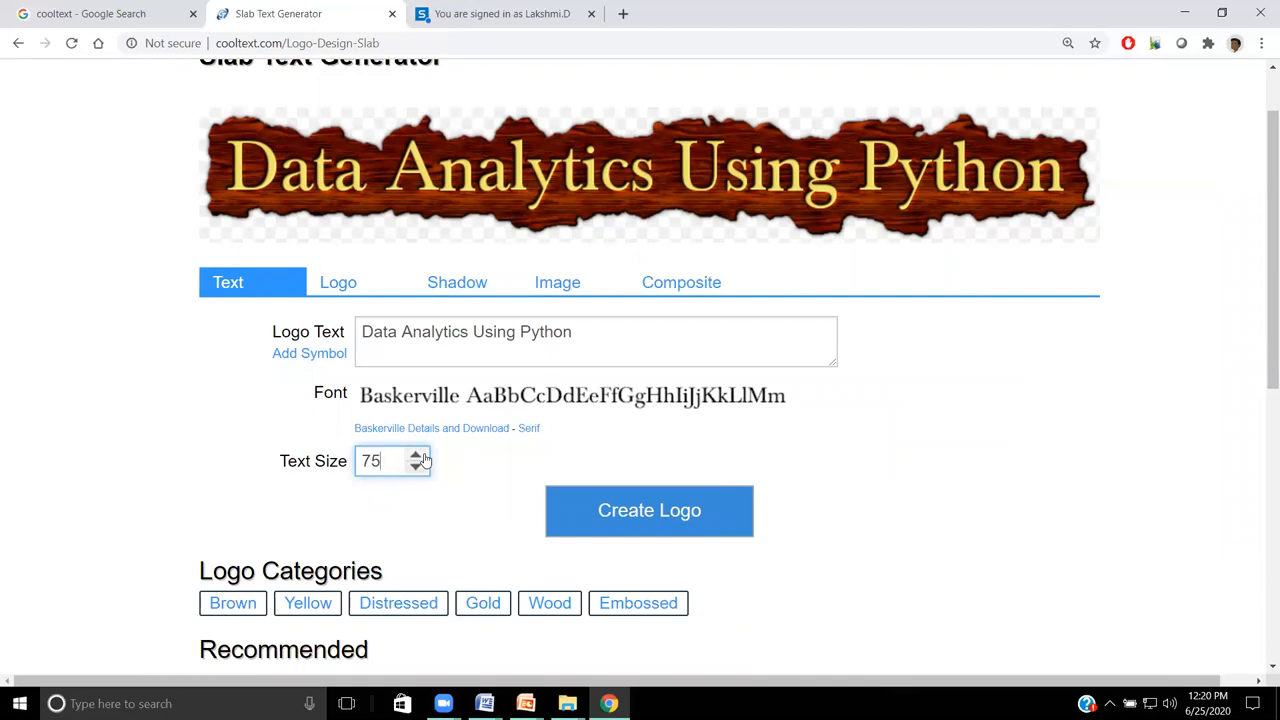
mouse_move(375, 310)
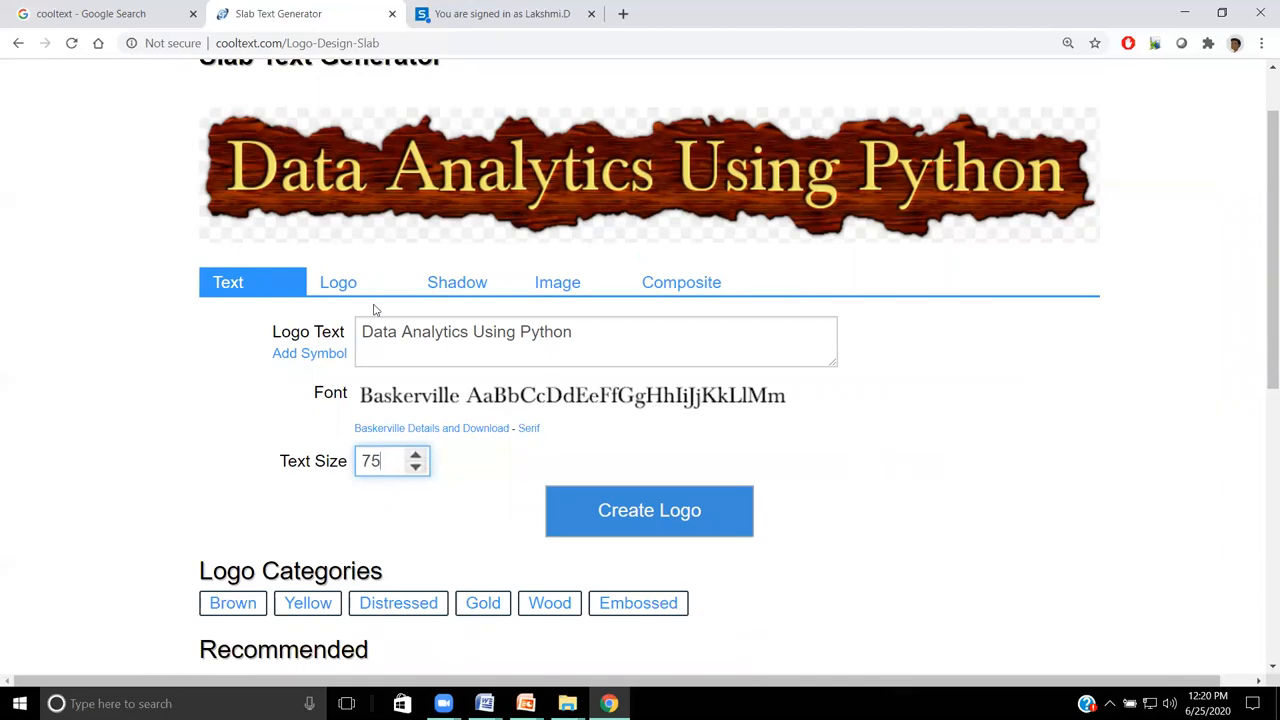
Step: Change the Slab logo lettering colour to yellow-green #CCE817
left_click(338, 282)
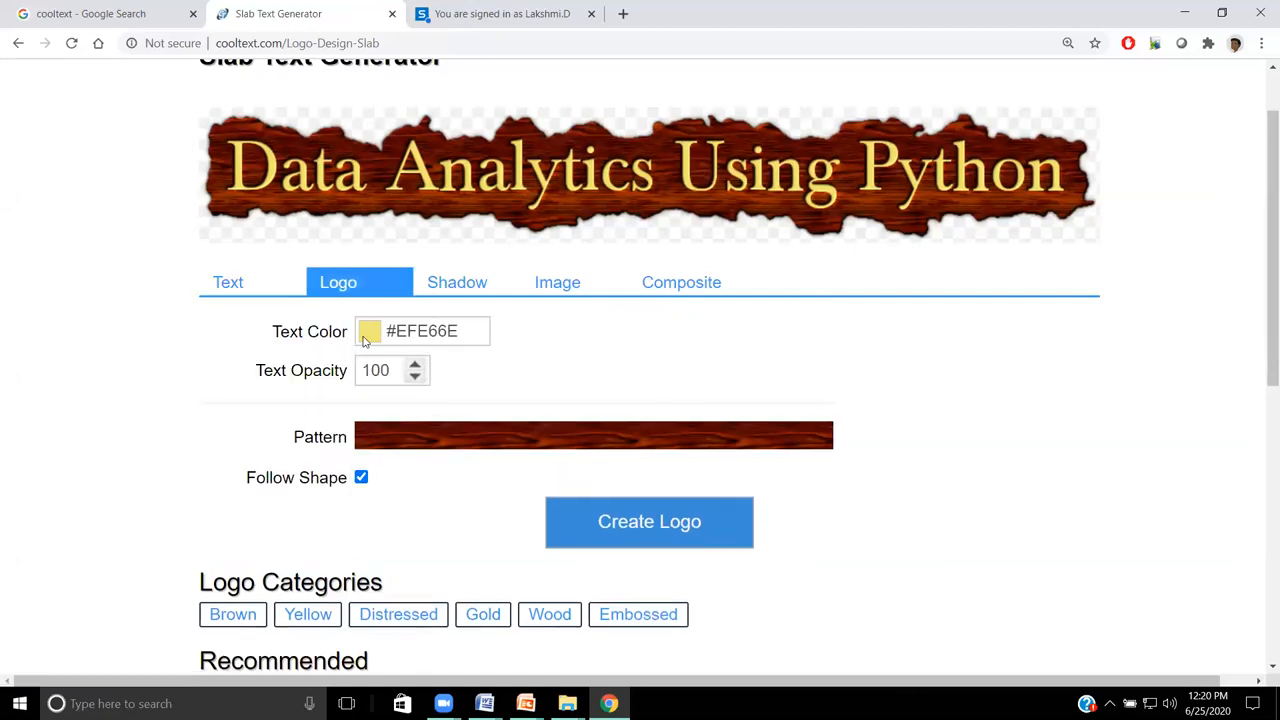
left_click(369, 331)
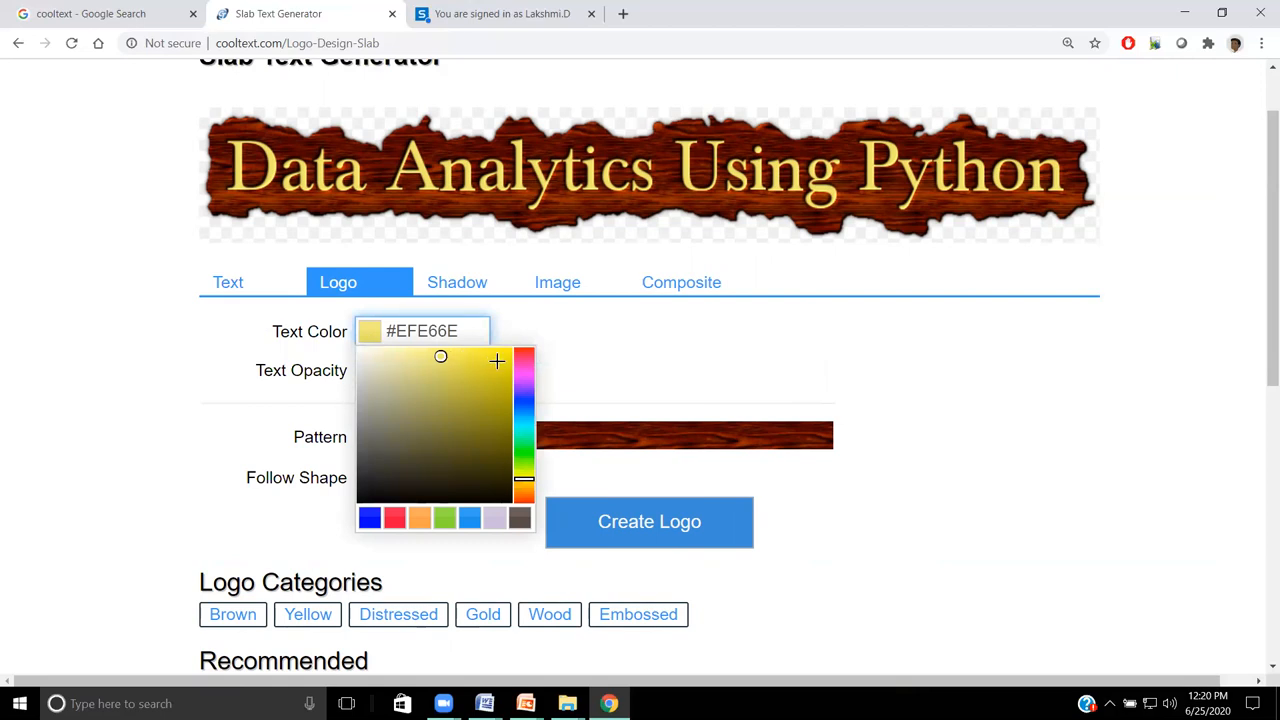
left_click(497, 365)
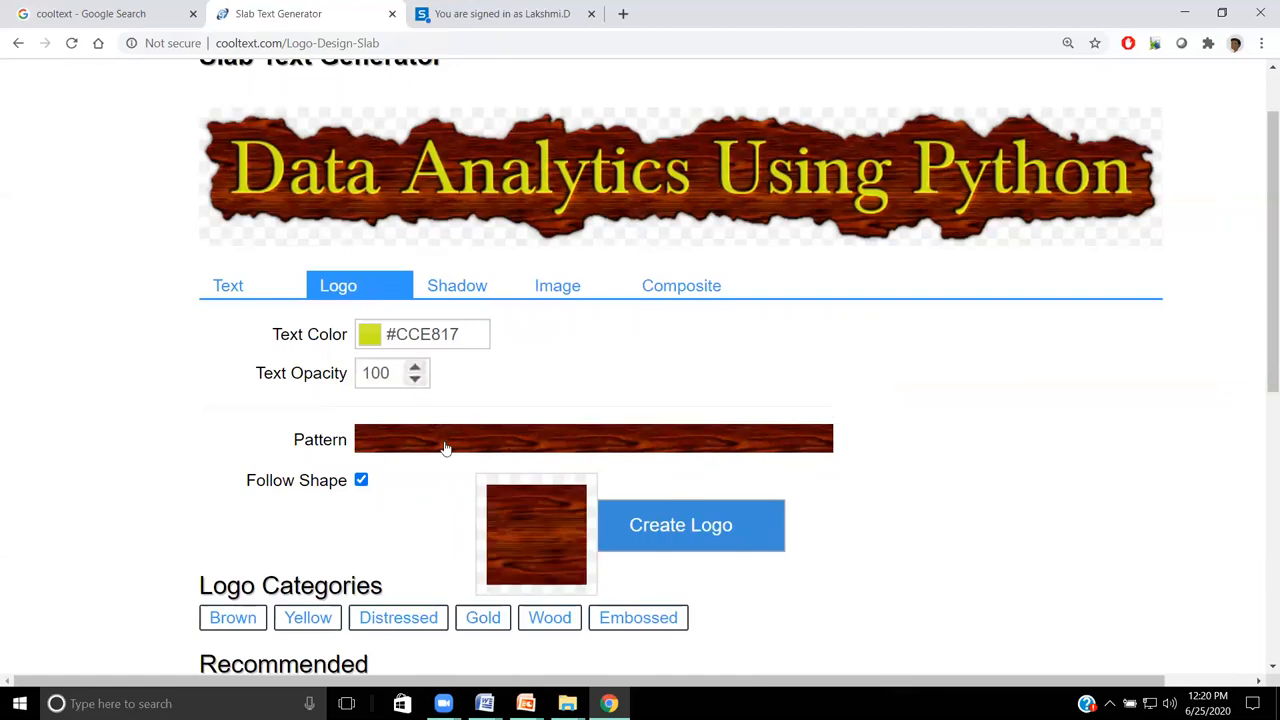
Step: Replace the wood-grain background with the dark starry space texture
left_click(593, 439)
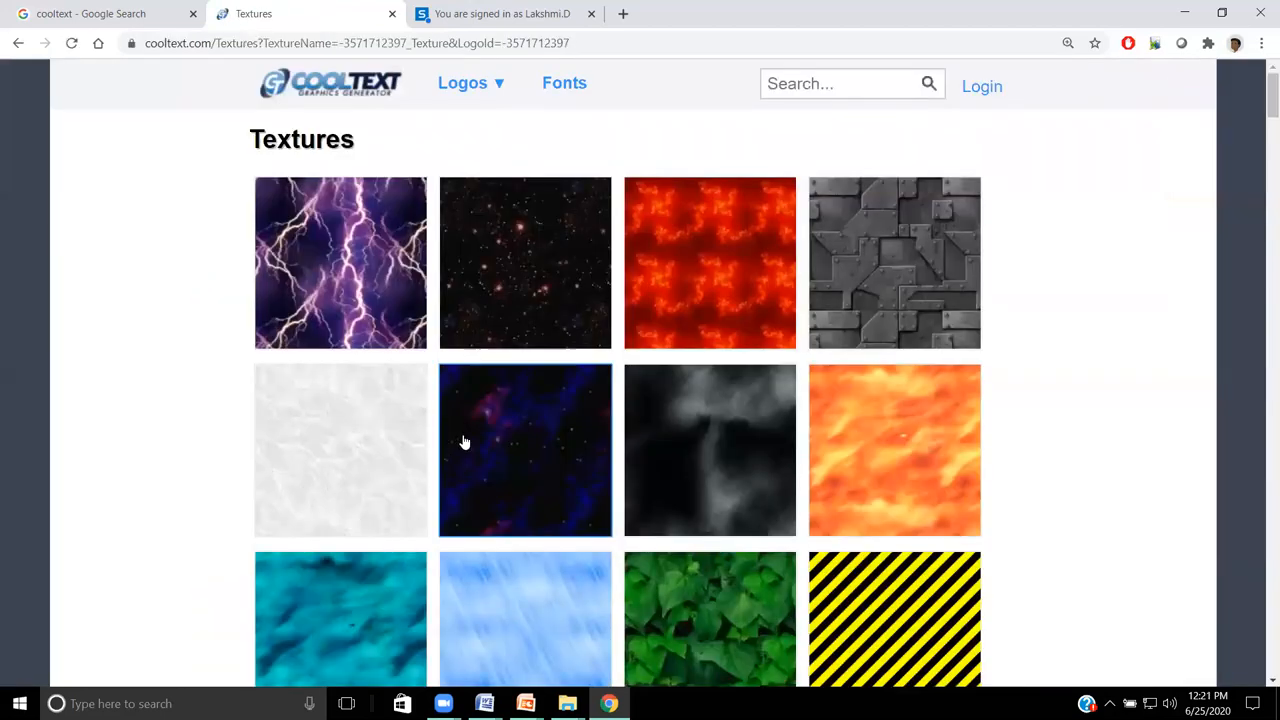
scroll("down", 3)
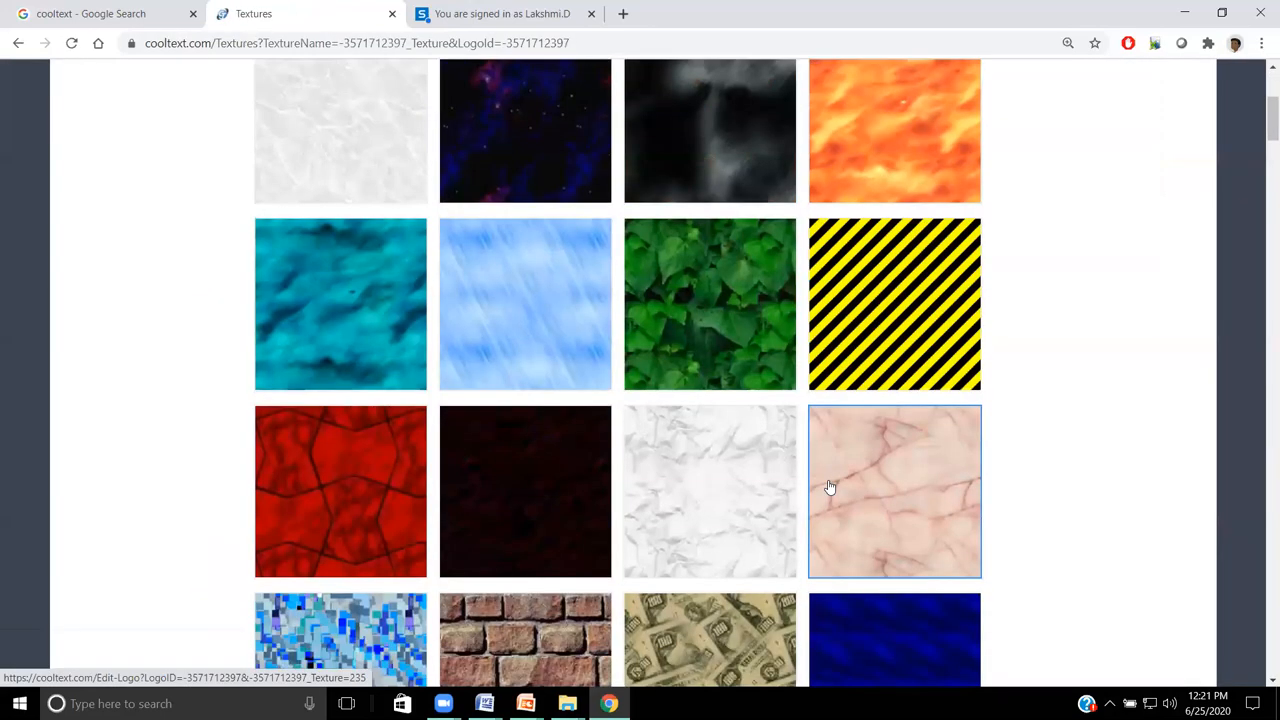
scroll("down", 3)
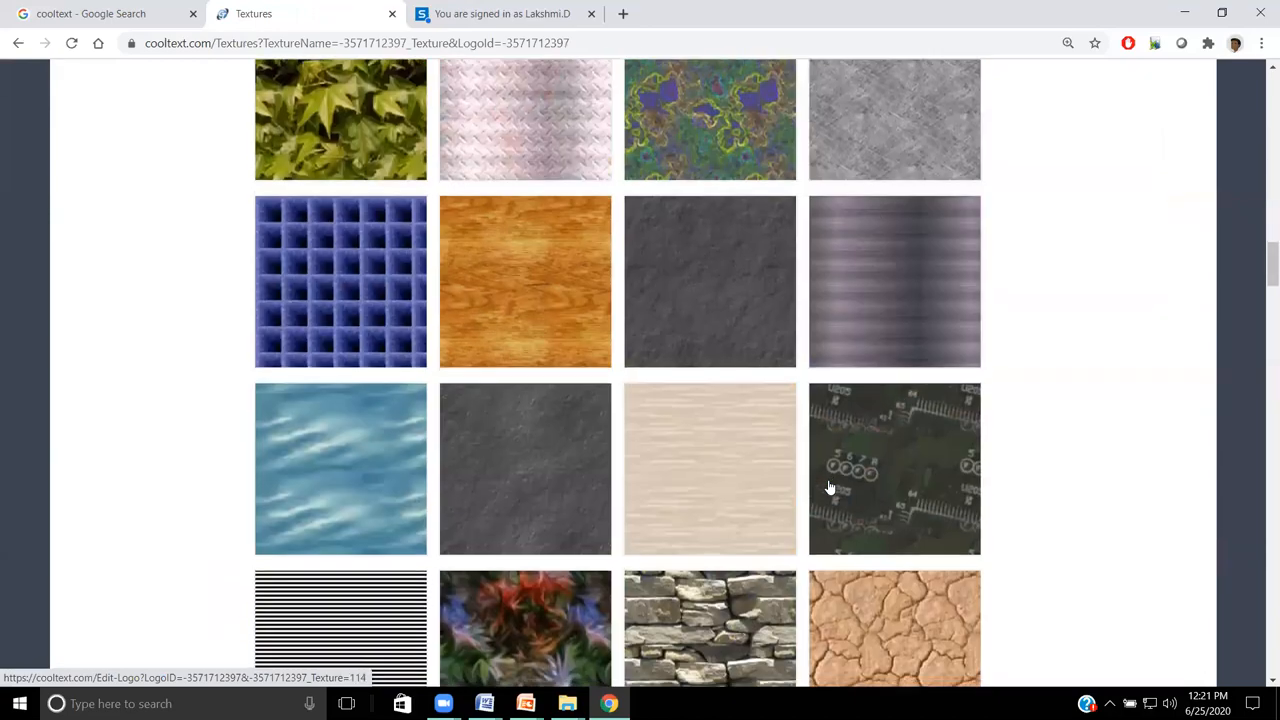
scroll("down", 3)
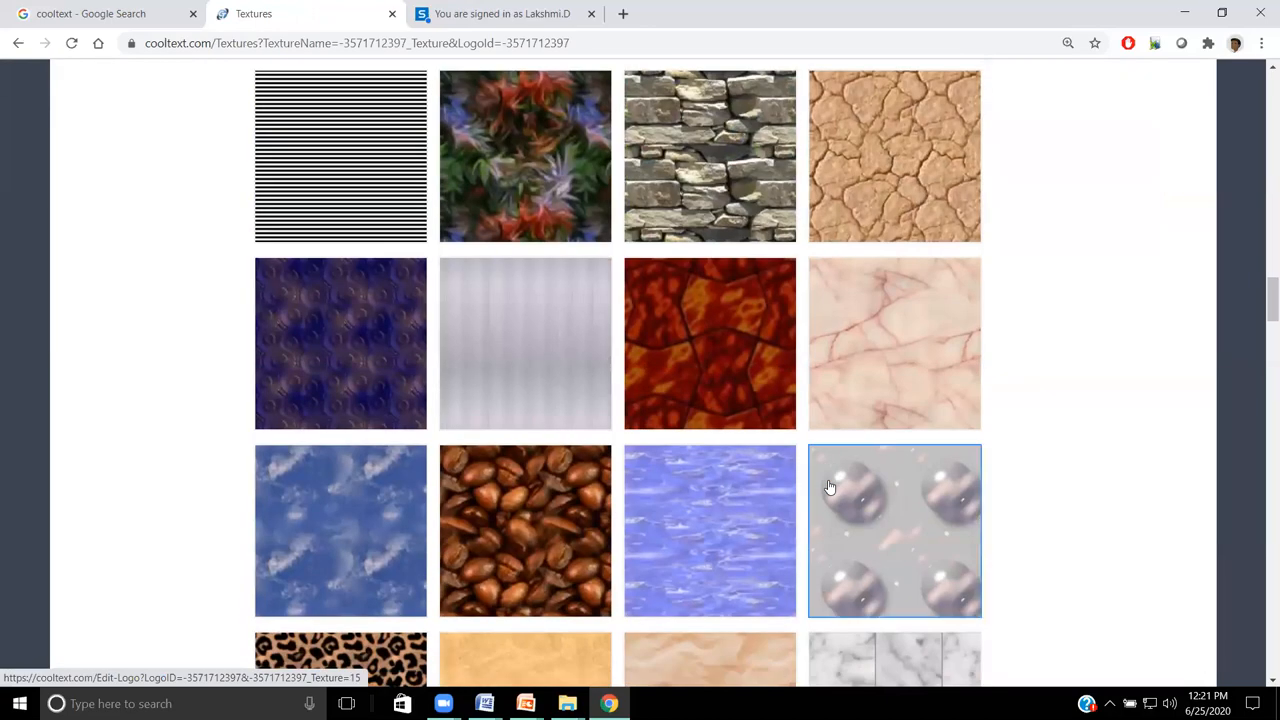
scroll("up", 3)
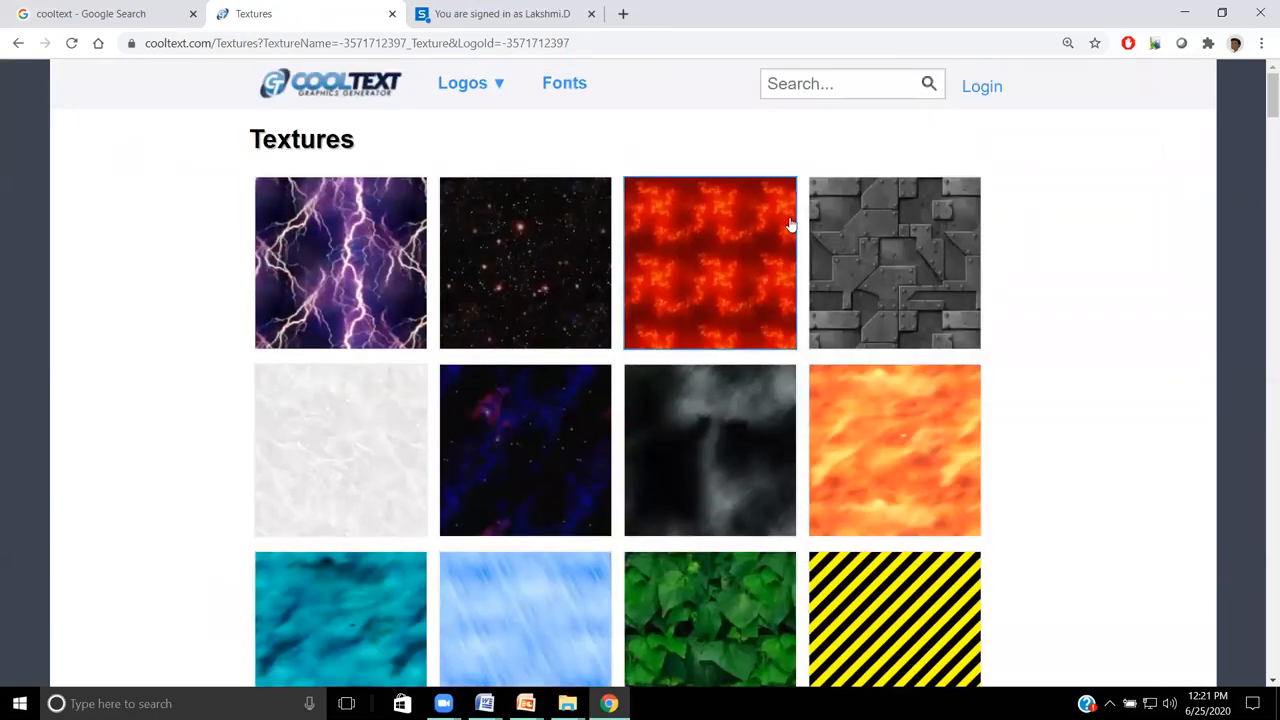
mouse_move(765, 297)
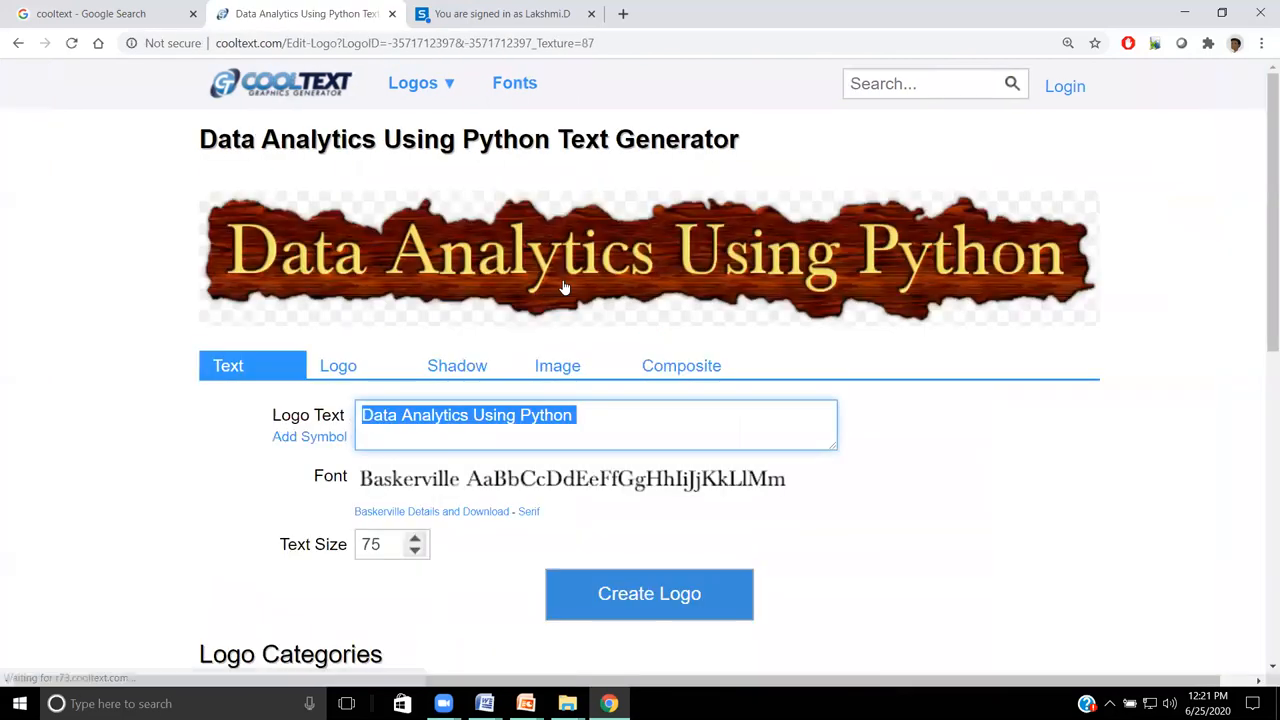
left_click(649, 593)
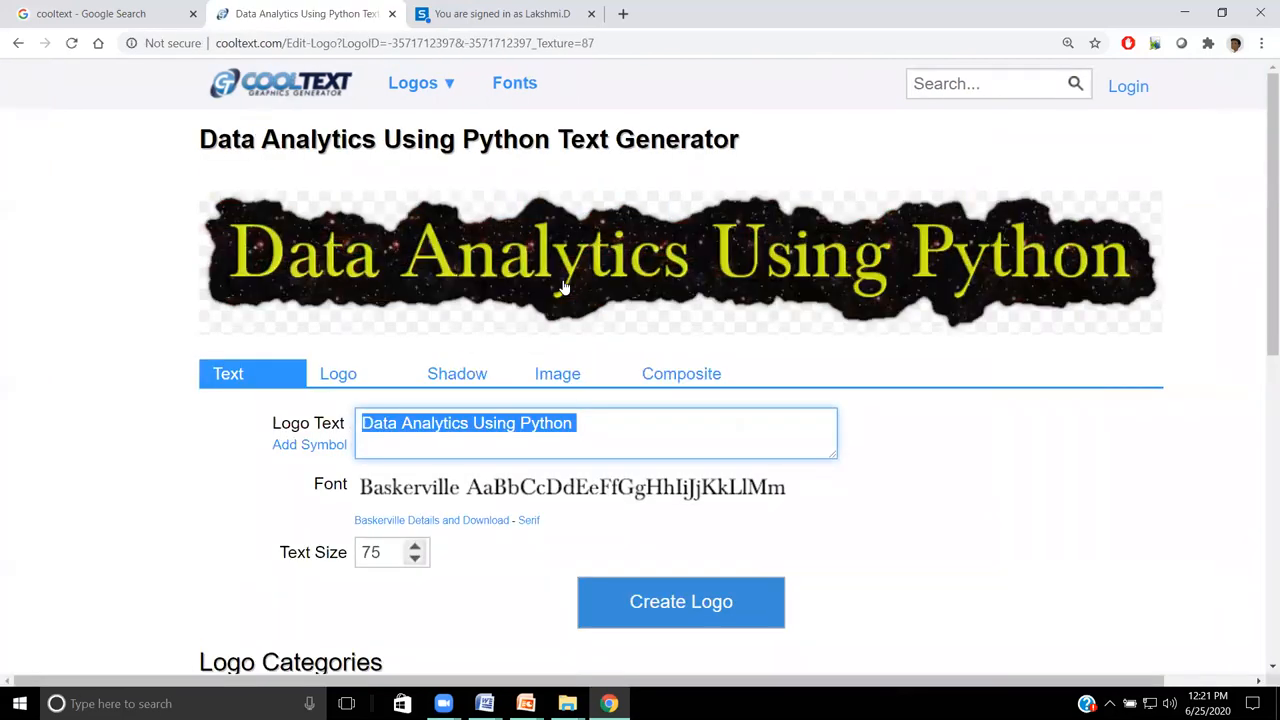
Step: Give the logo a Sharp shadow coloured red #D11E1E
left_click(457, 373)
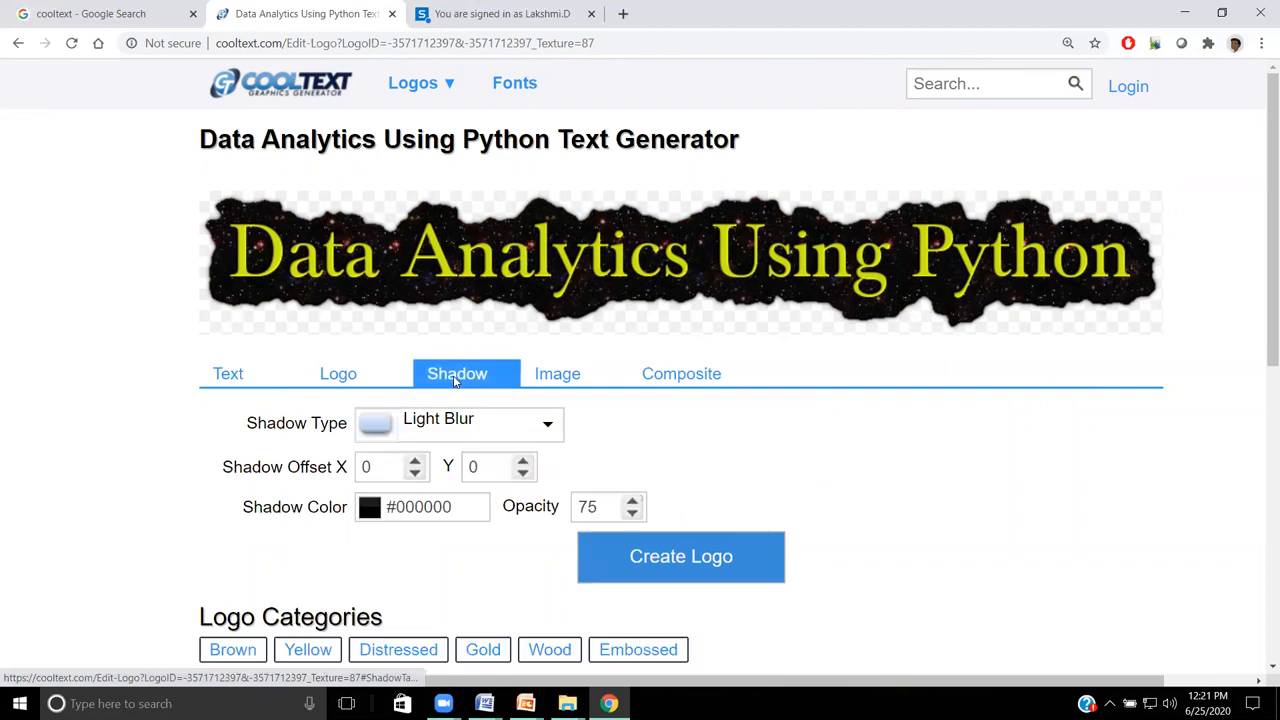
mouse_move(545, 424)
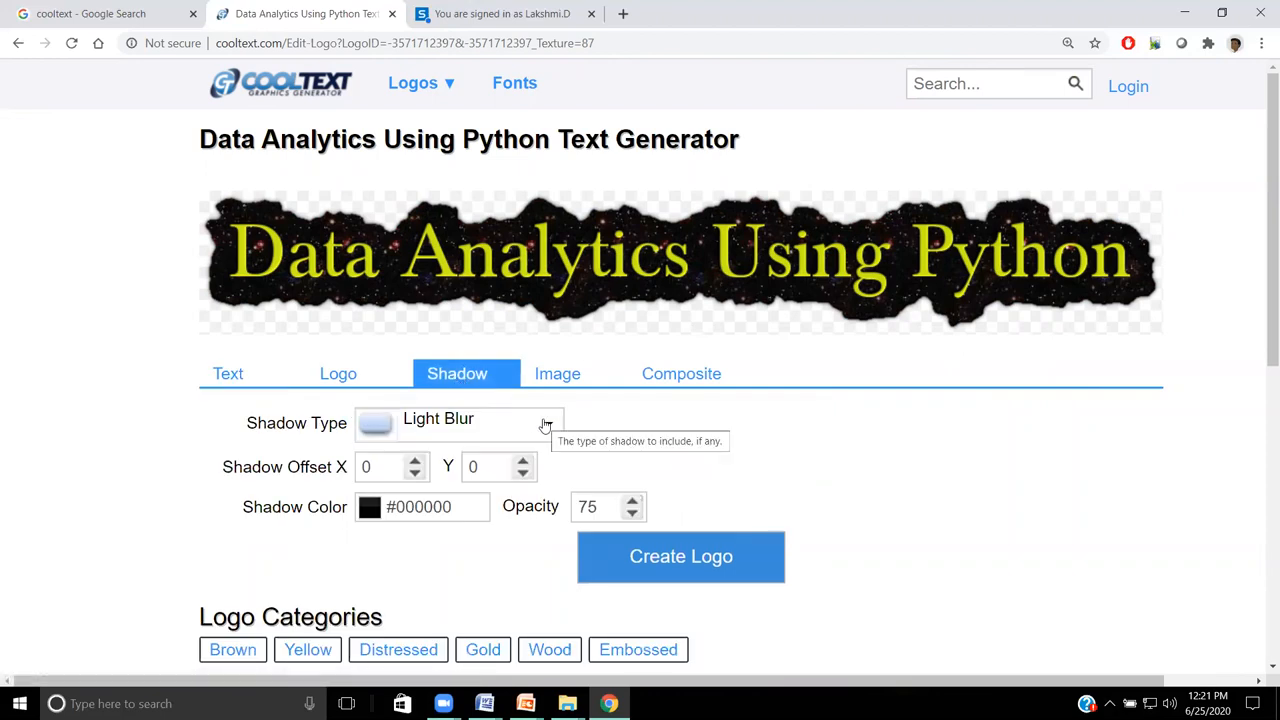
left_click(457, 423)
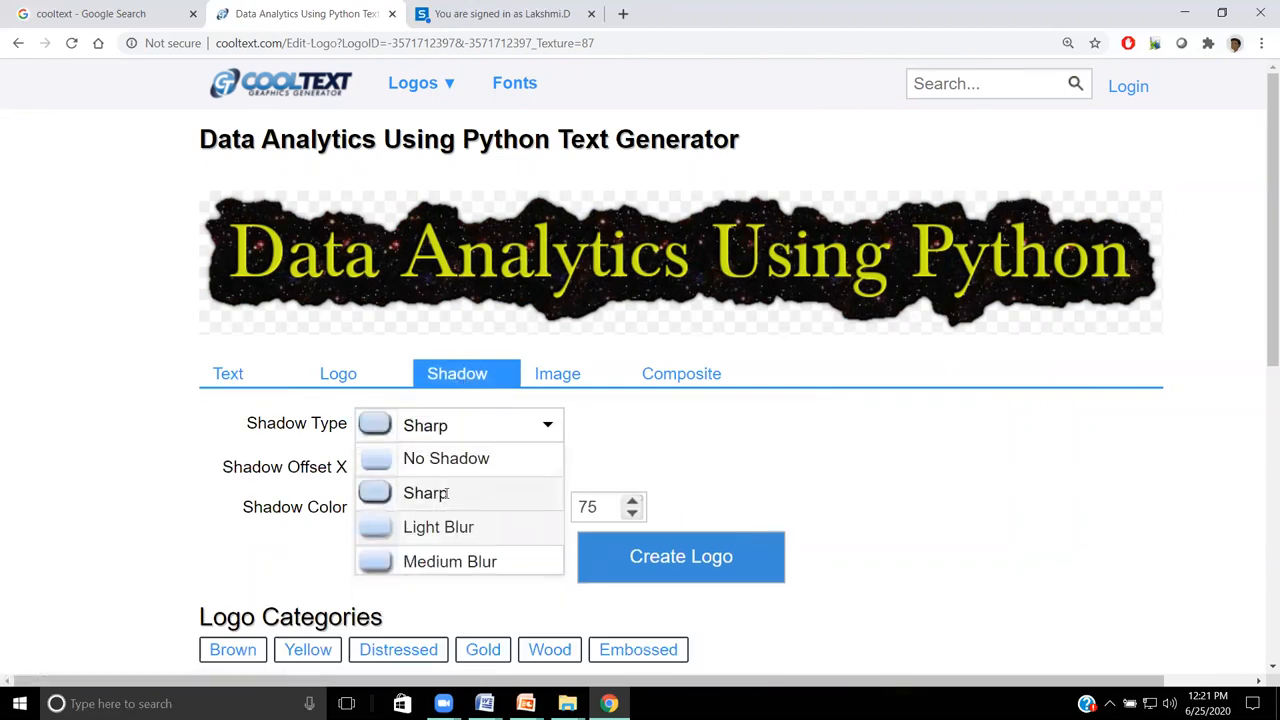
left_click(426, 492)
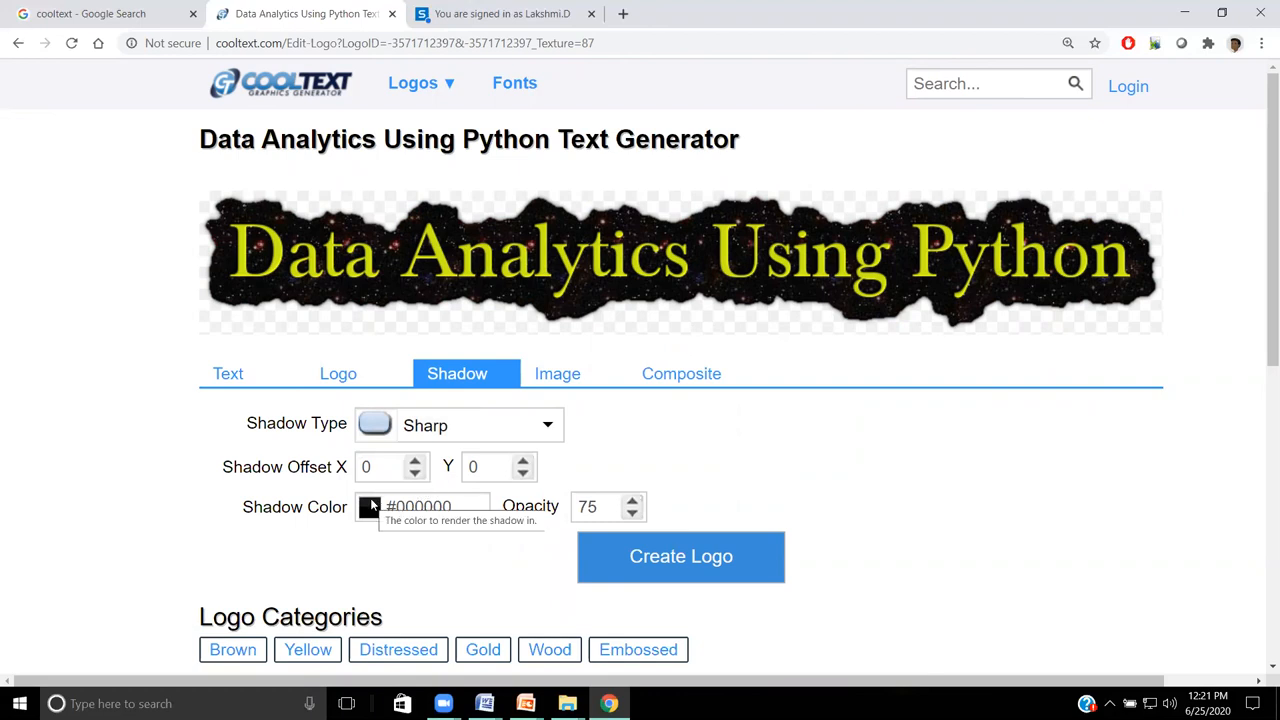
left_click(370, 507)
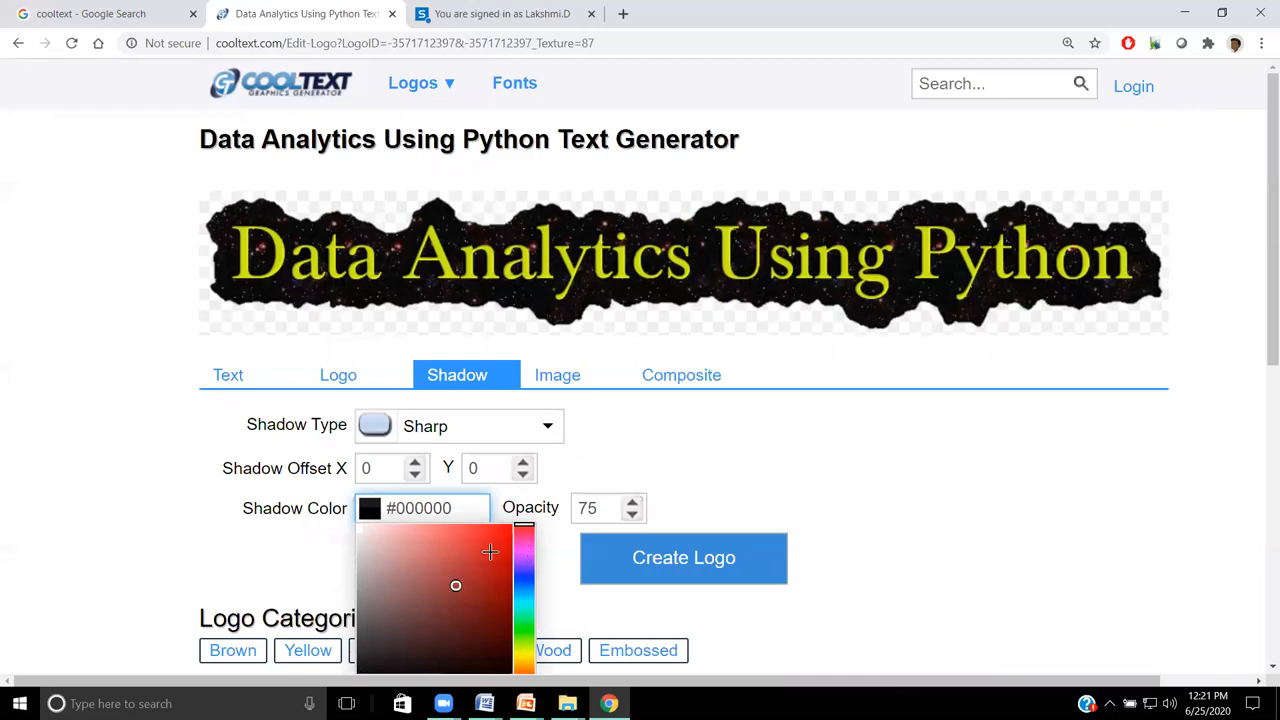
left_click(490, 552)
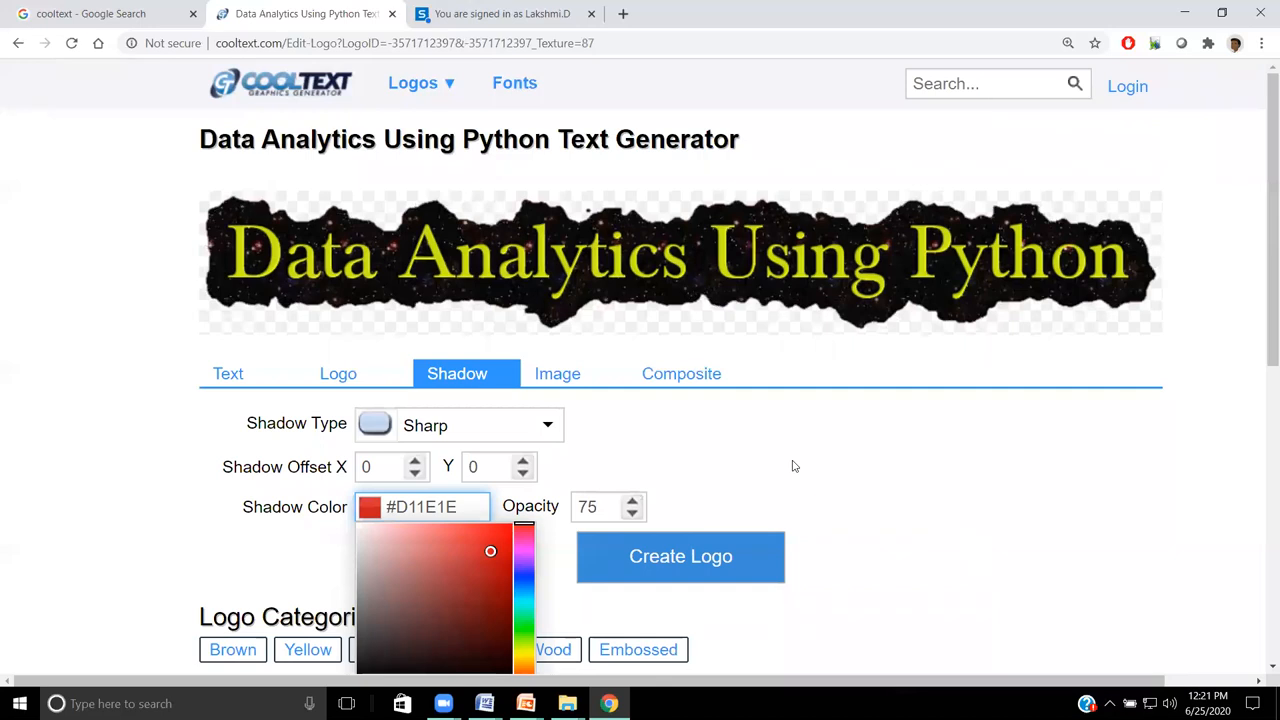
left_click(540, 407)
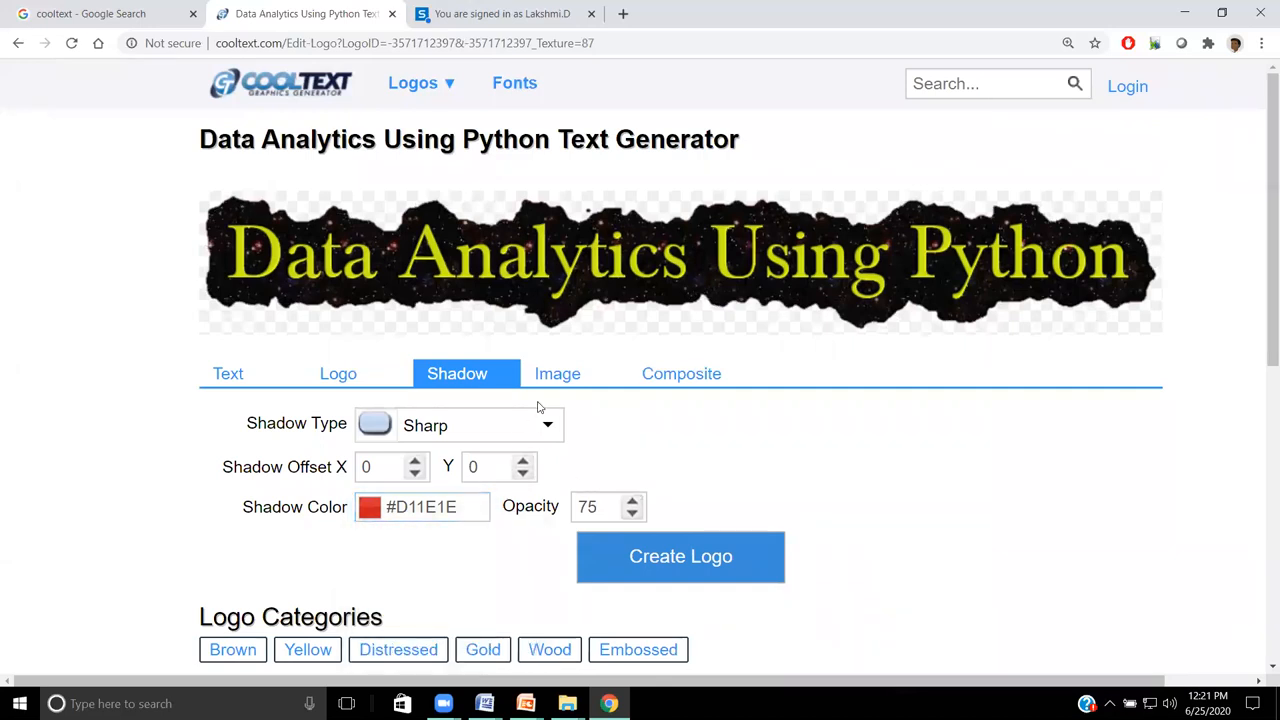
Step: Look over the Image and Composite settings, then return to the Text settings
left_click(557, 373)
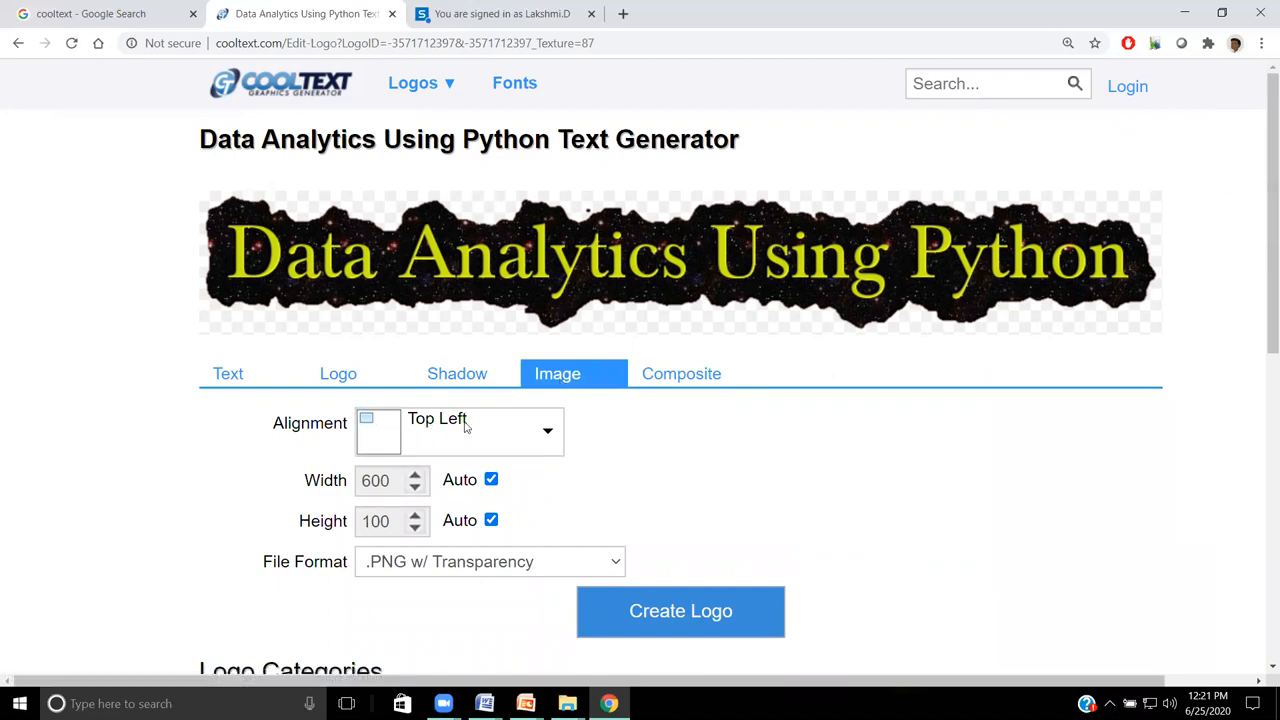
left_click(681, 373)
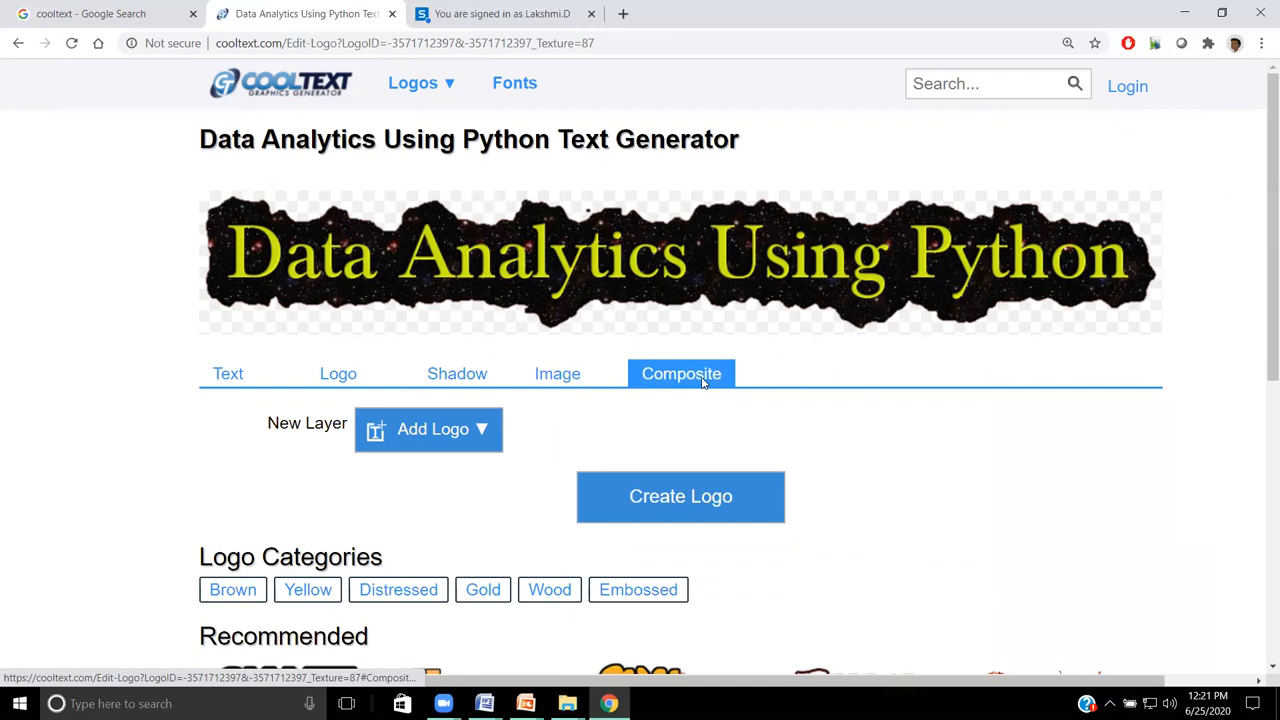
left_click(228, 373)
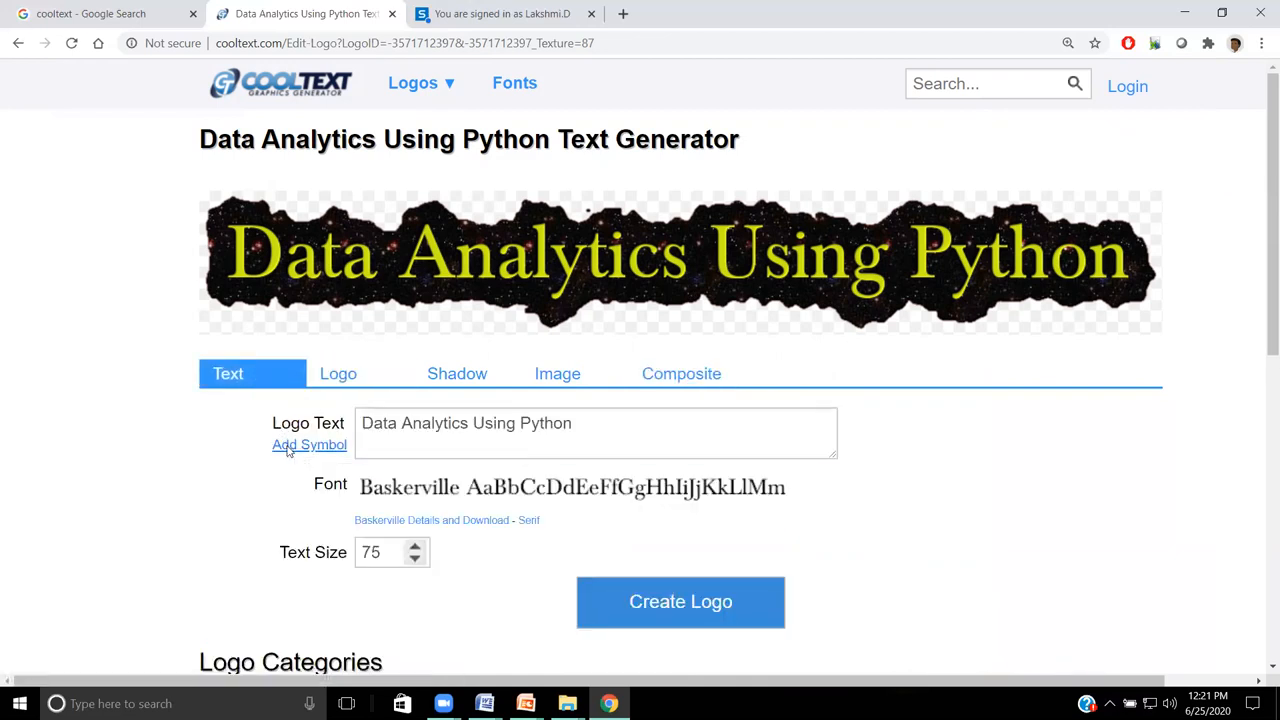
Step: Insert the computer symbol before 'Data Analytics Using Python' in the logo
left_click(309, 444)
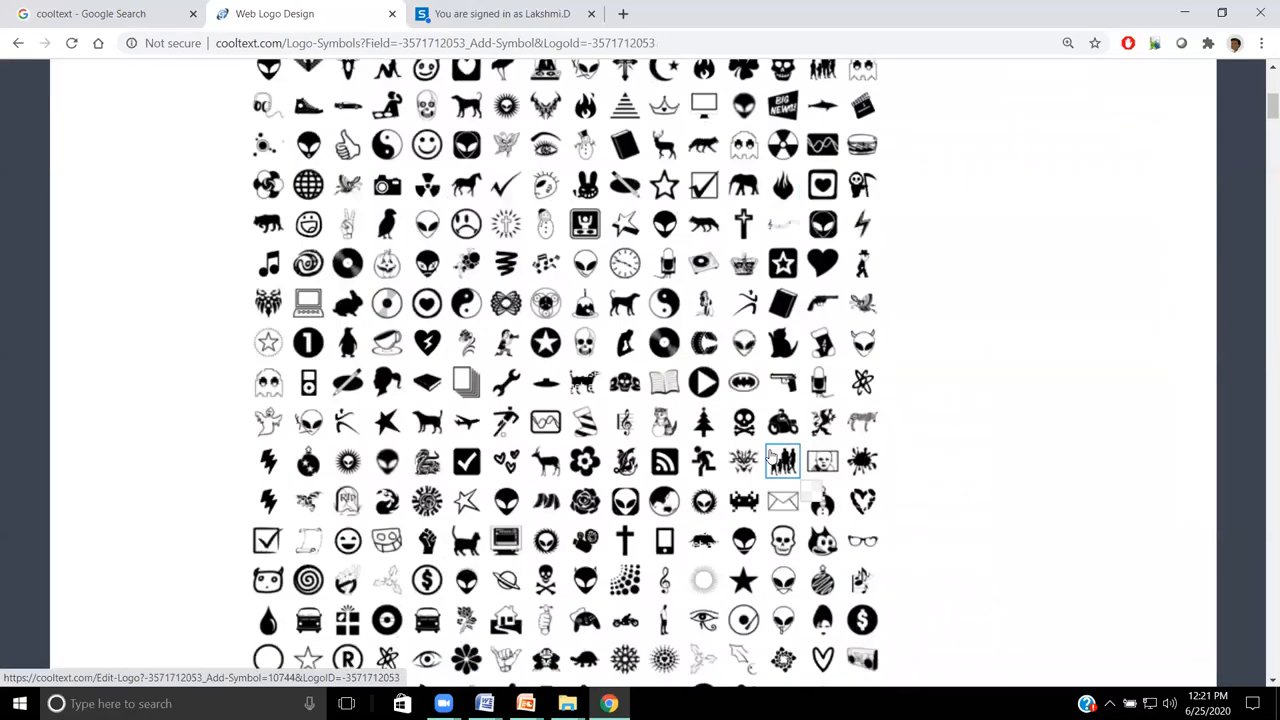
scroll("down", 3)
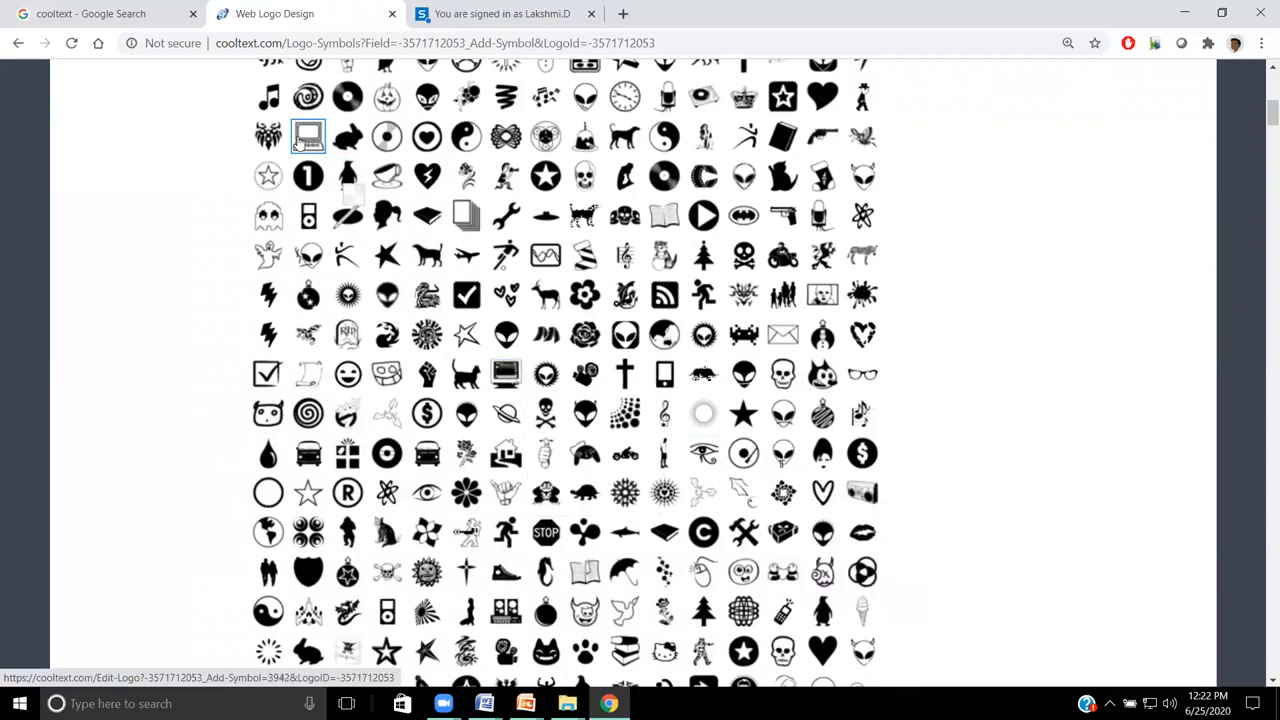
left_click(308, 137)
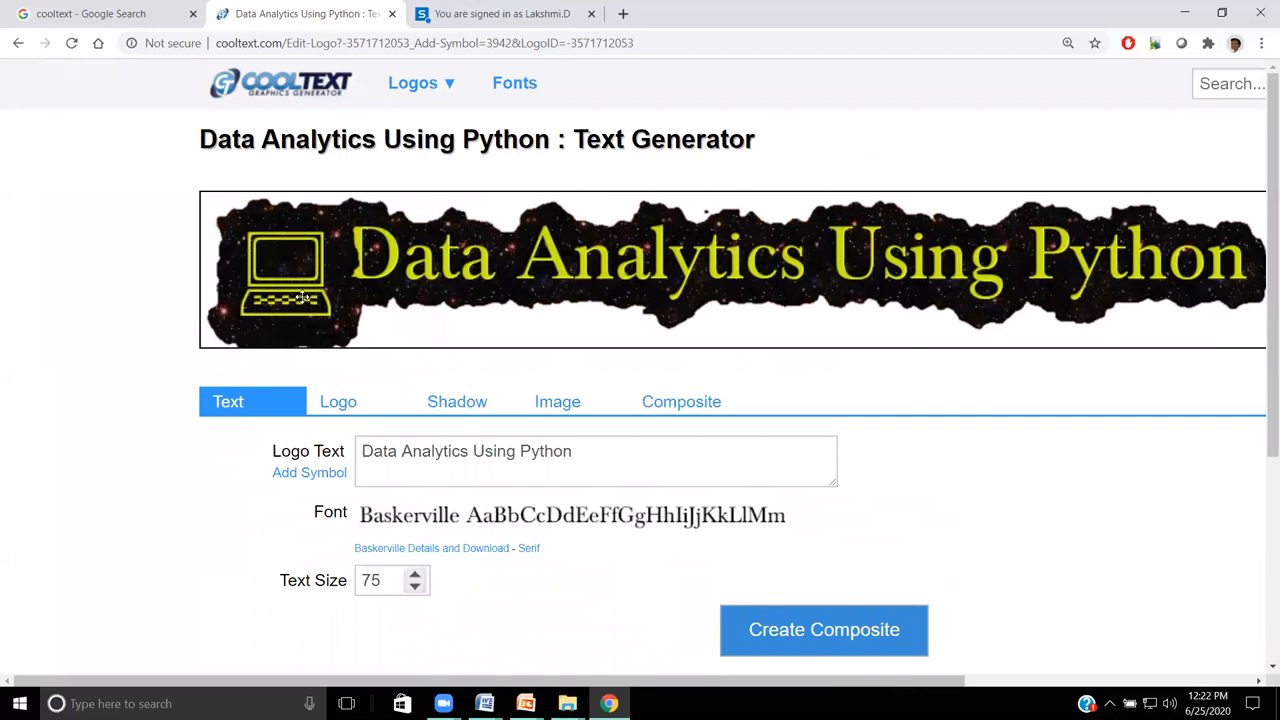
mouse_move(1016, 288)
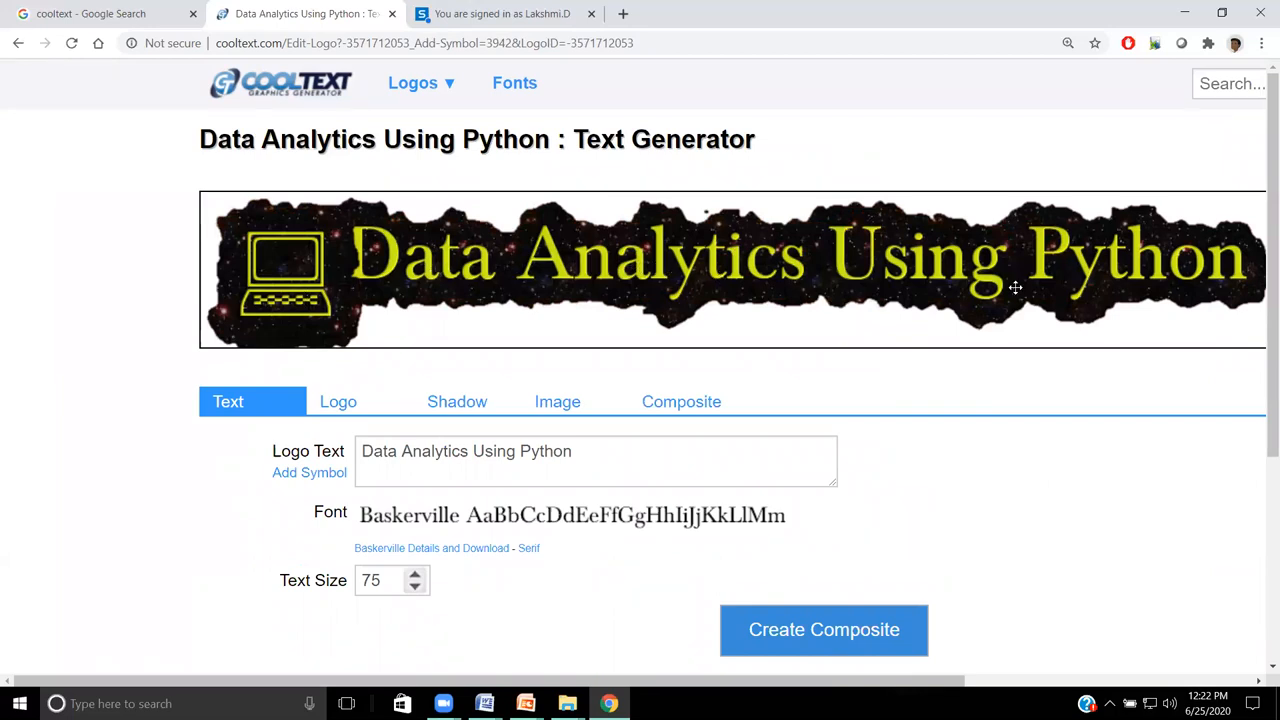
mouse_move(1158, 281)
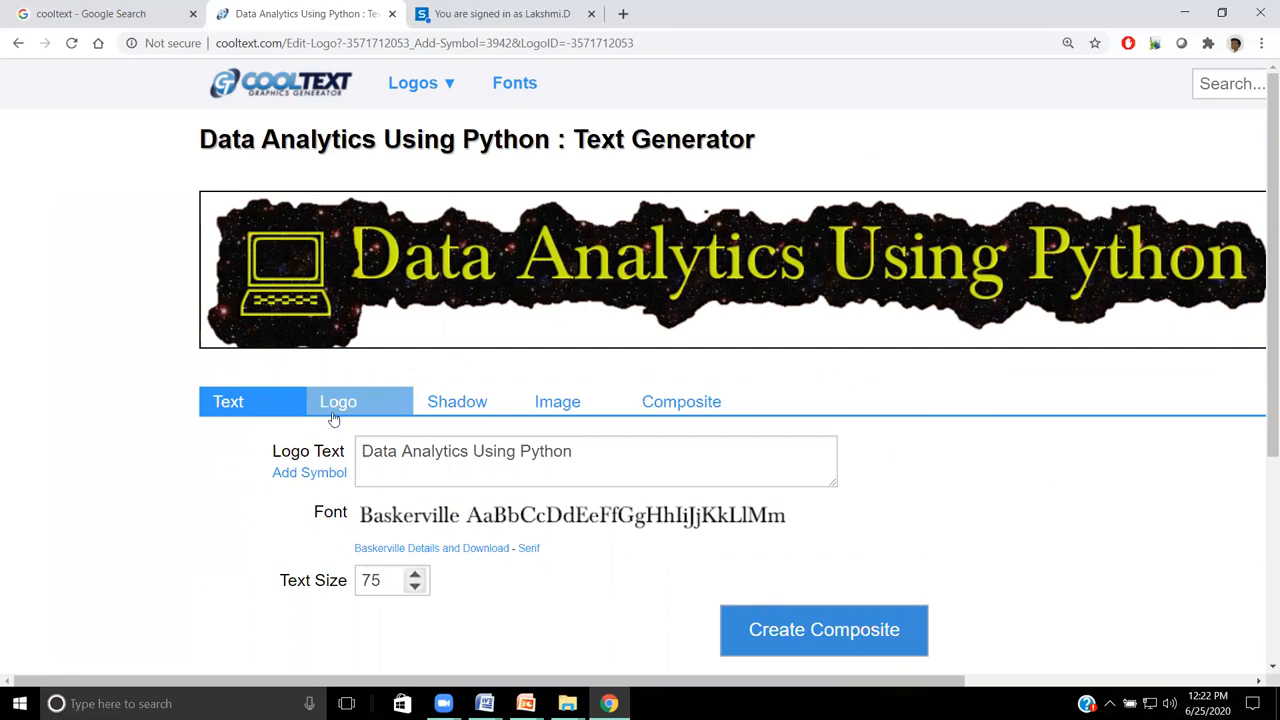
Step: Enlarge the Wingdings laptop symbol in the logo
left_click(228, 401)
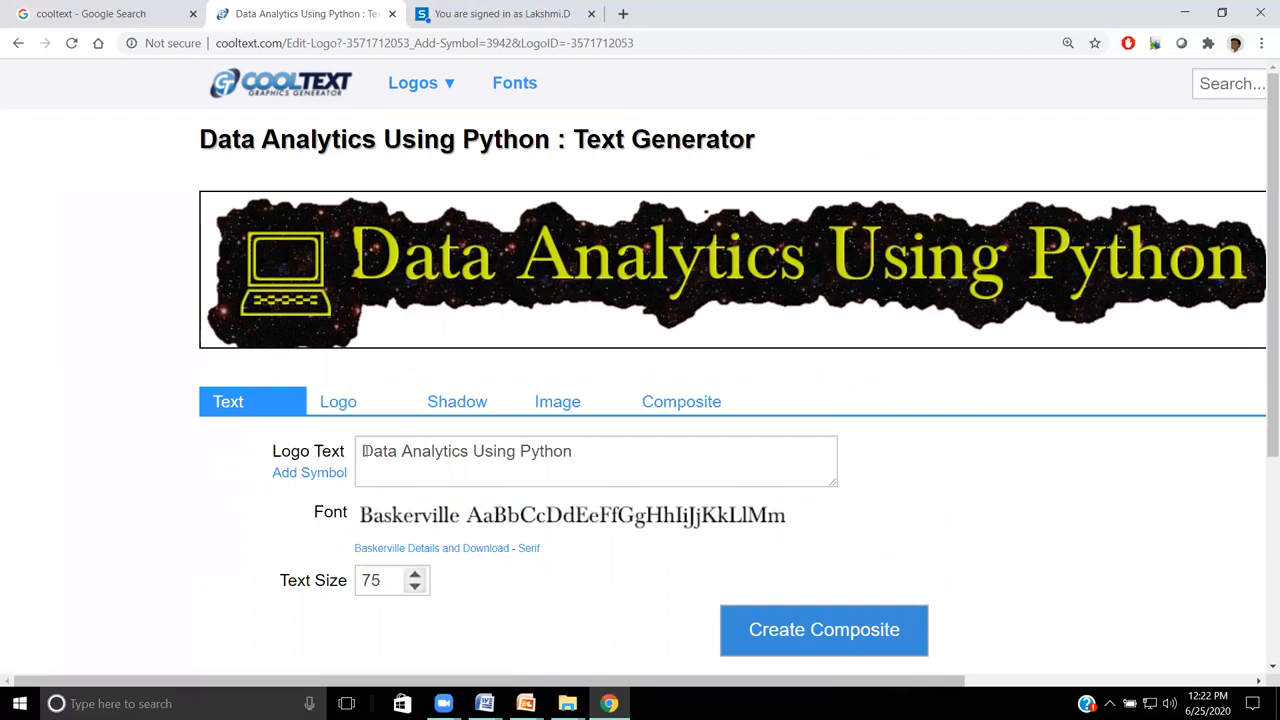
triple_click(465, 451)
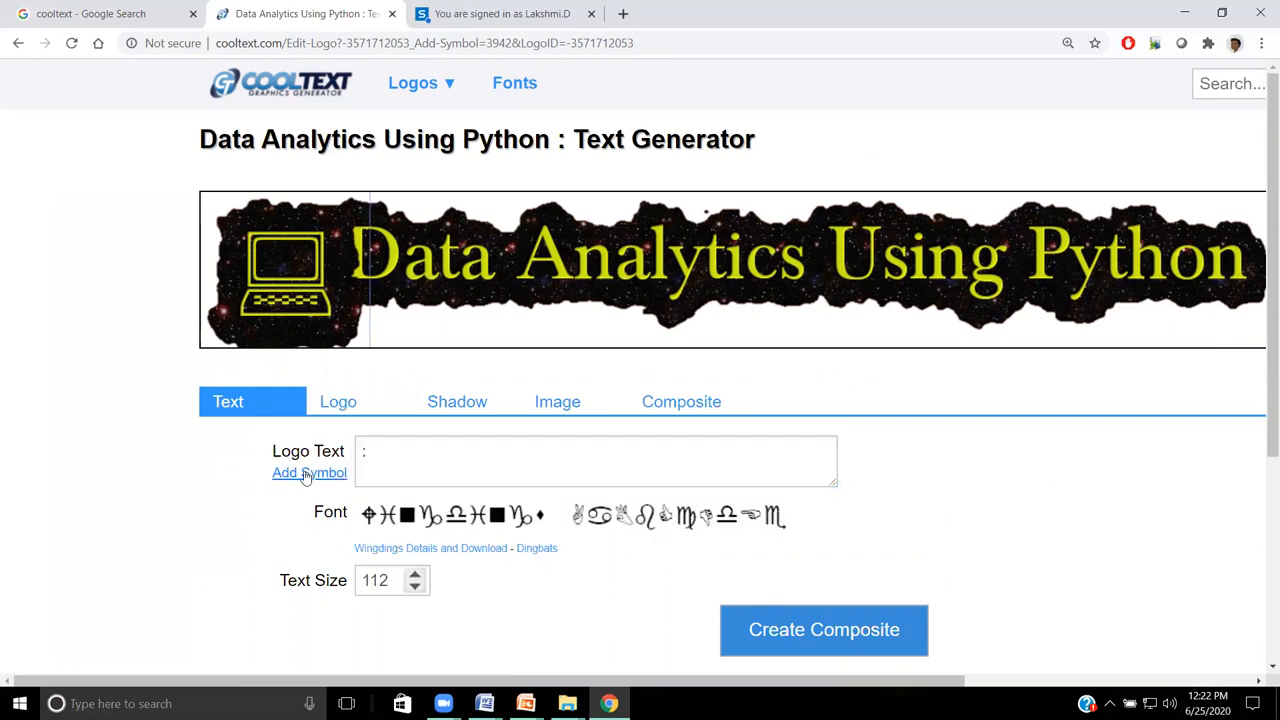
left_click(309, 472)
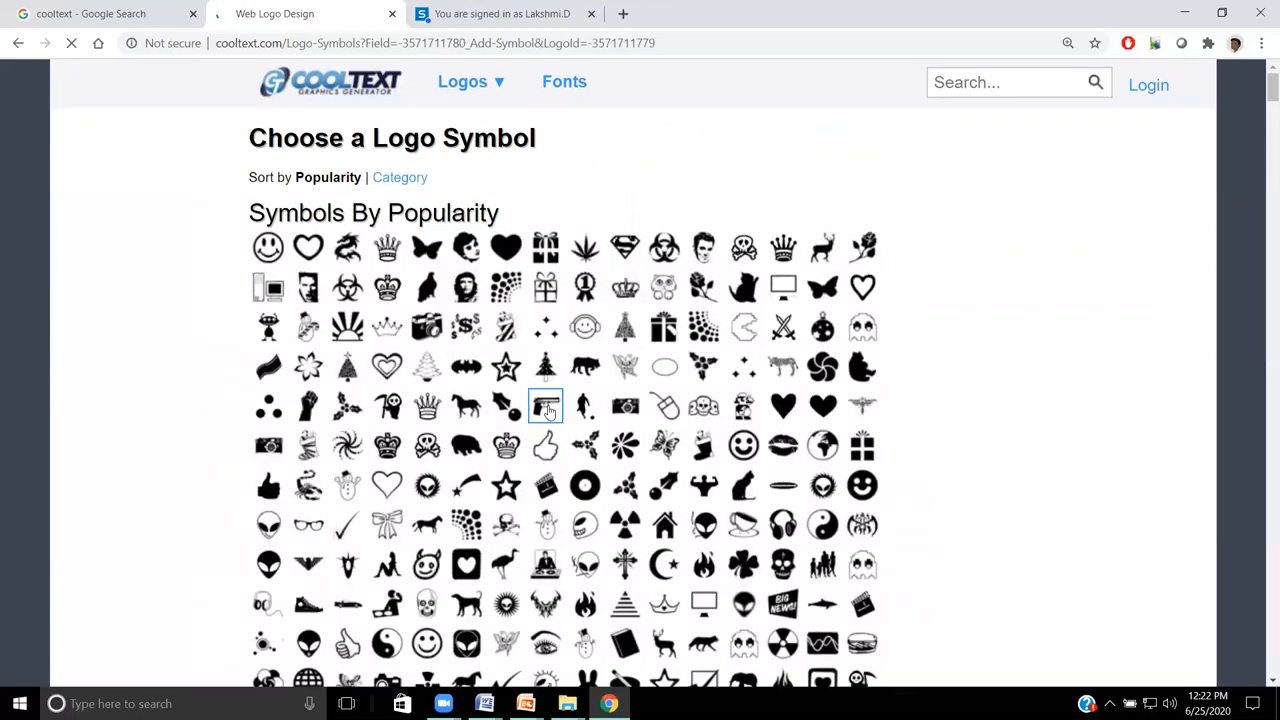
scroll("down", 3)
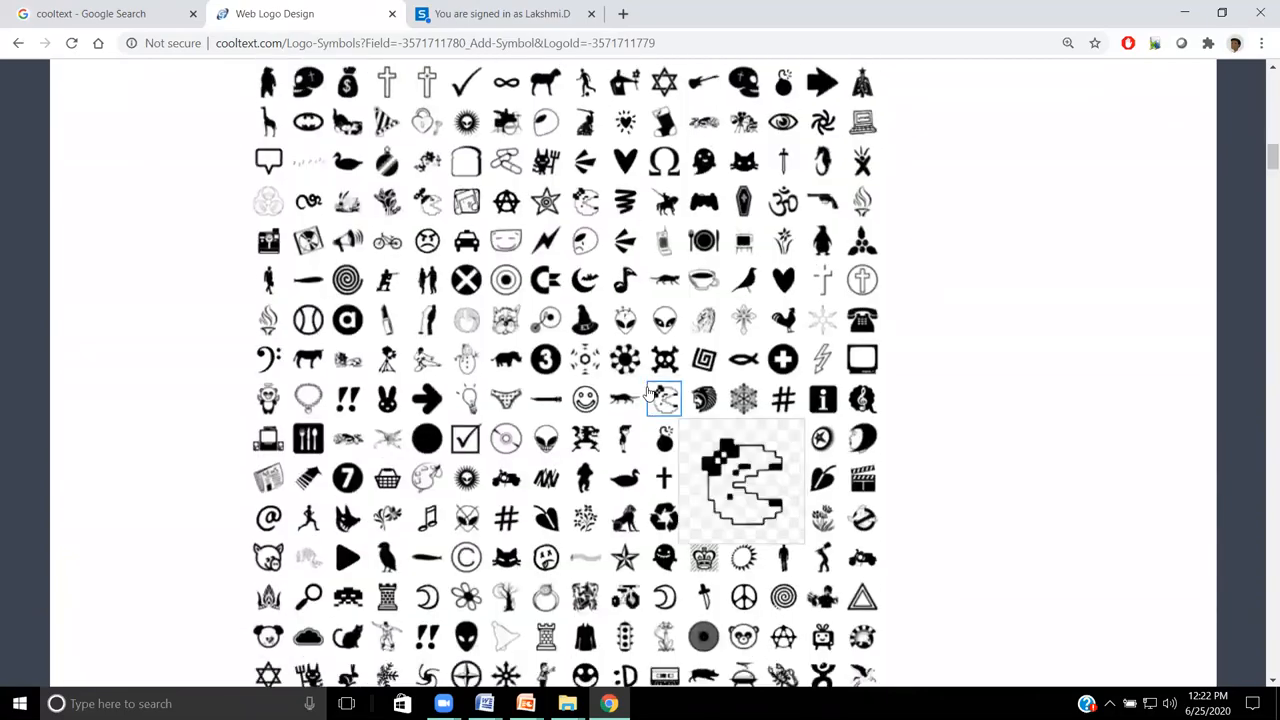
scroll("down", 3)
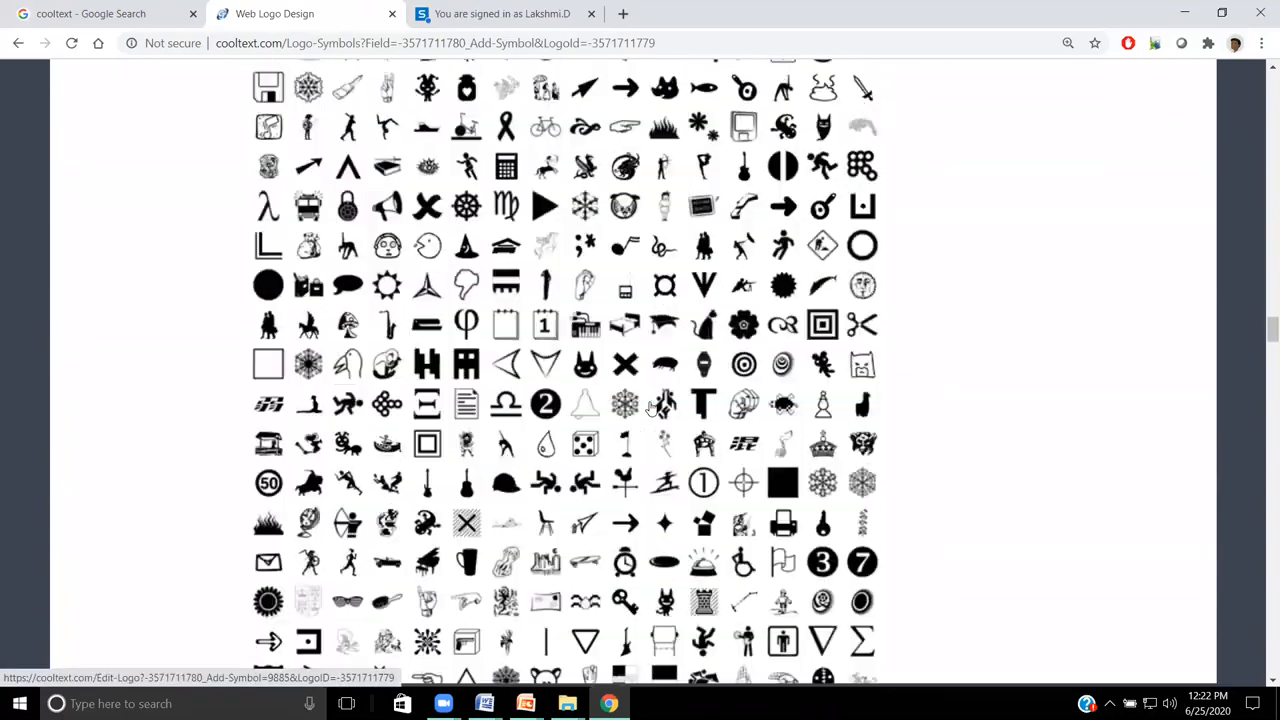
scroll("down", 3)
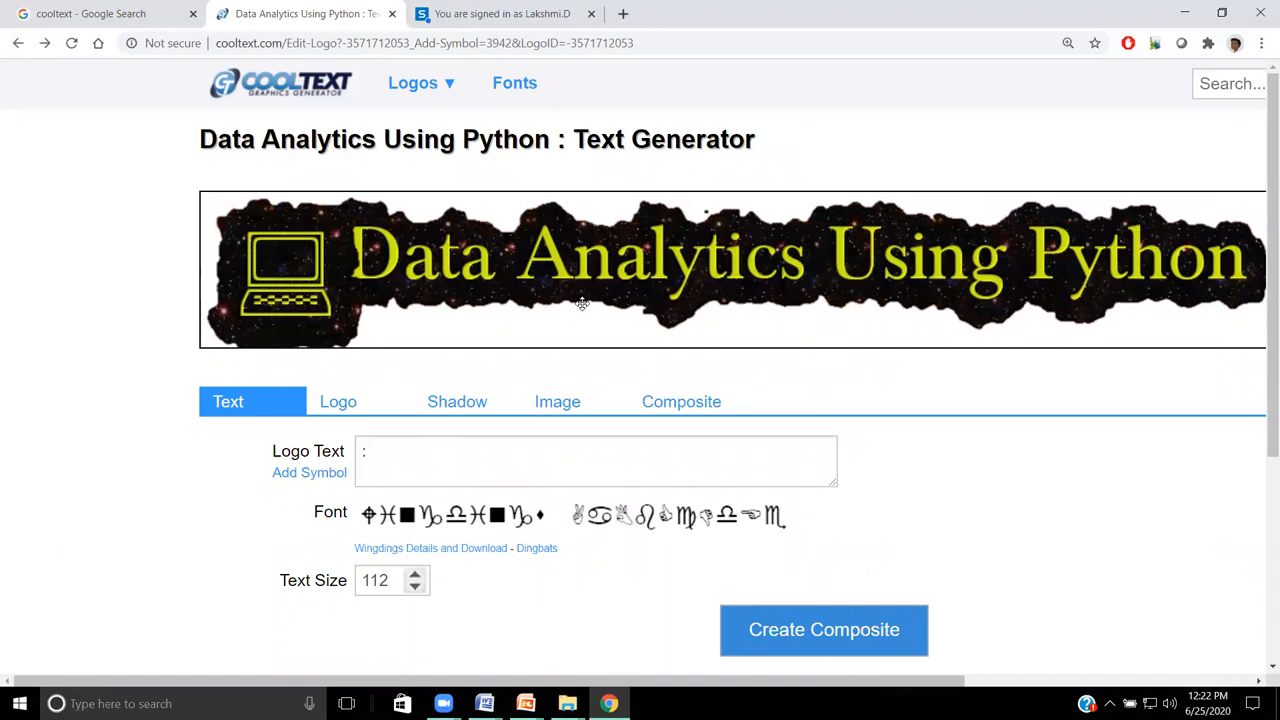
mouse_move(1156, 467)
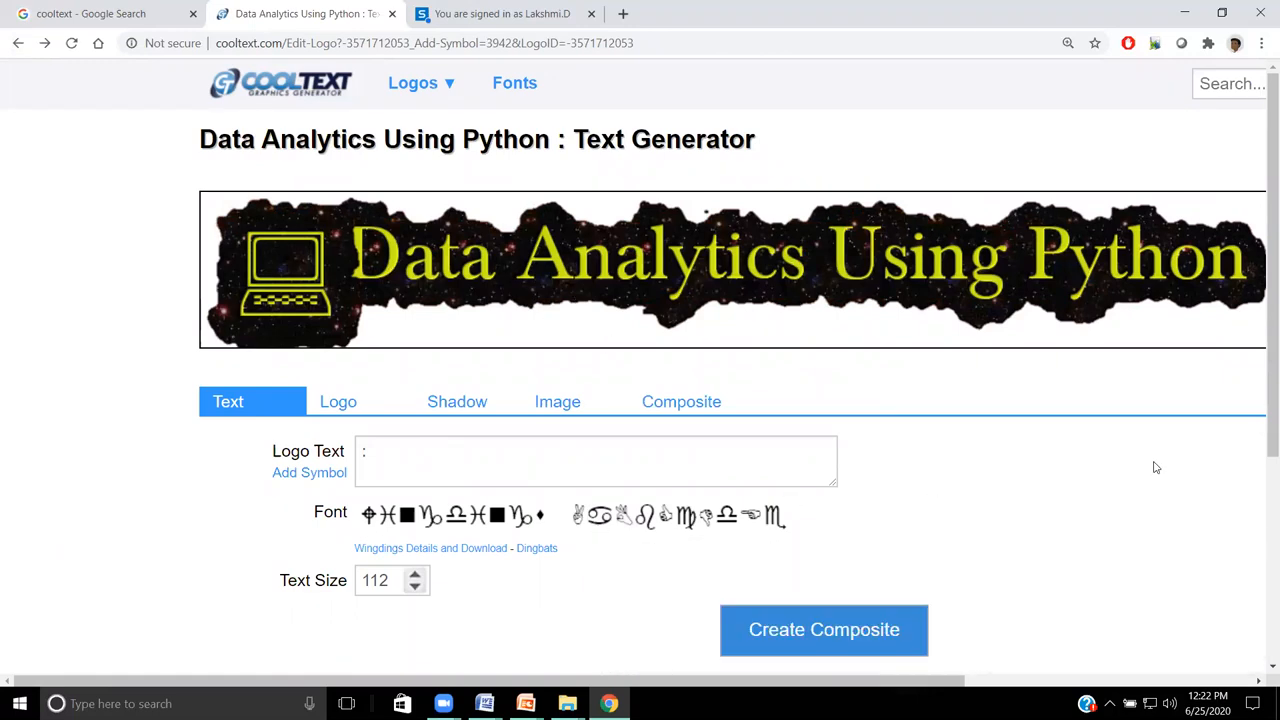
scroll("down", 3)
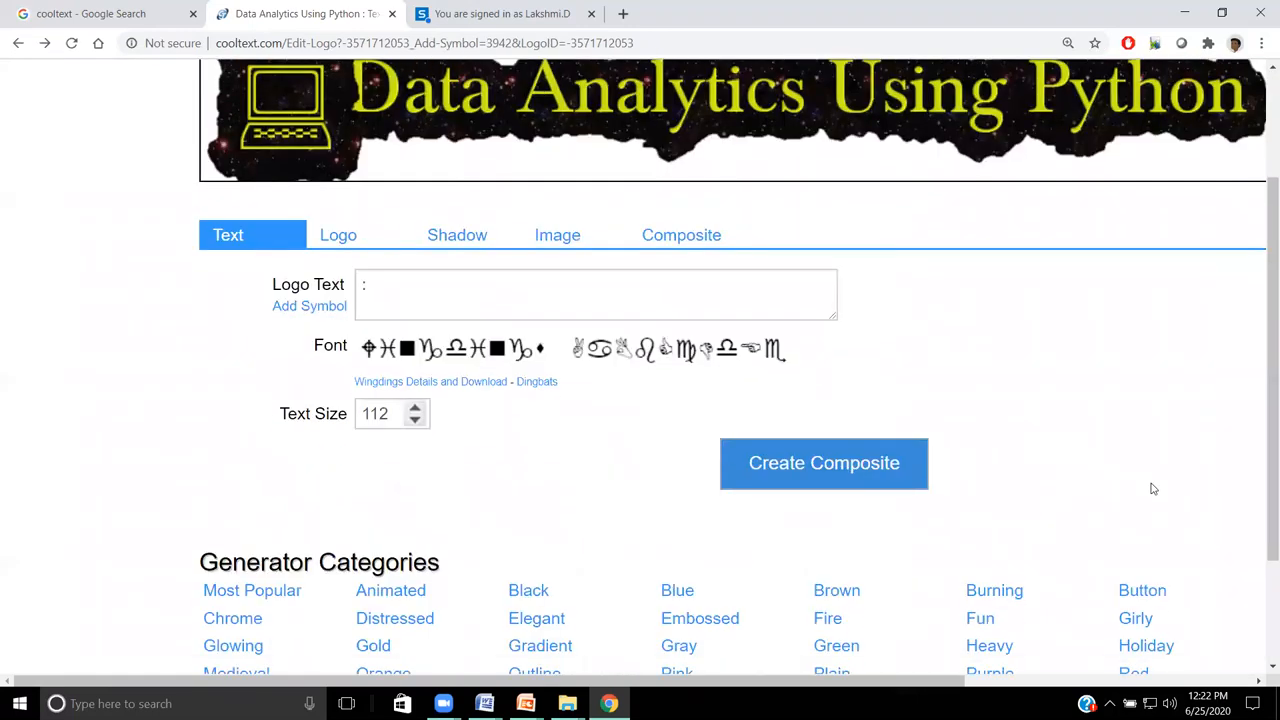
left_click(390, 413)
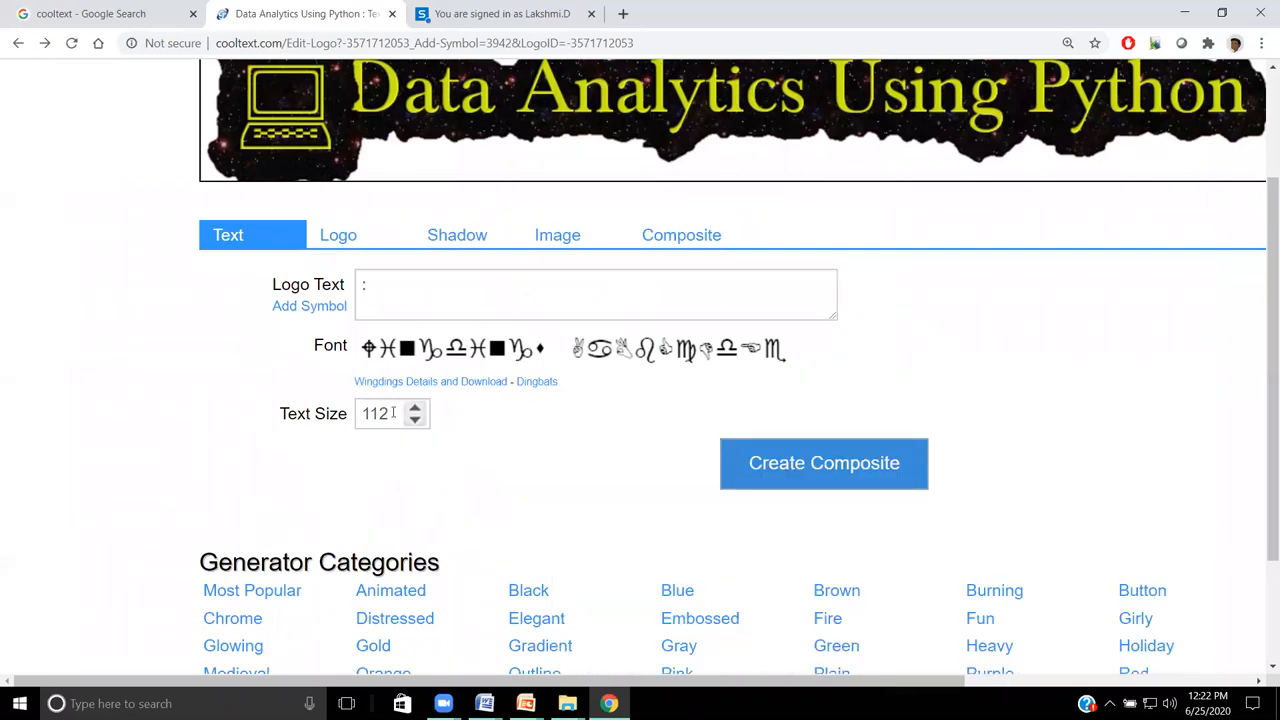
left_click(415, 407)
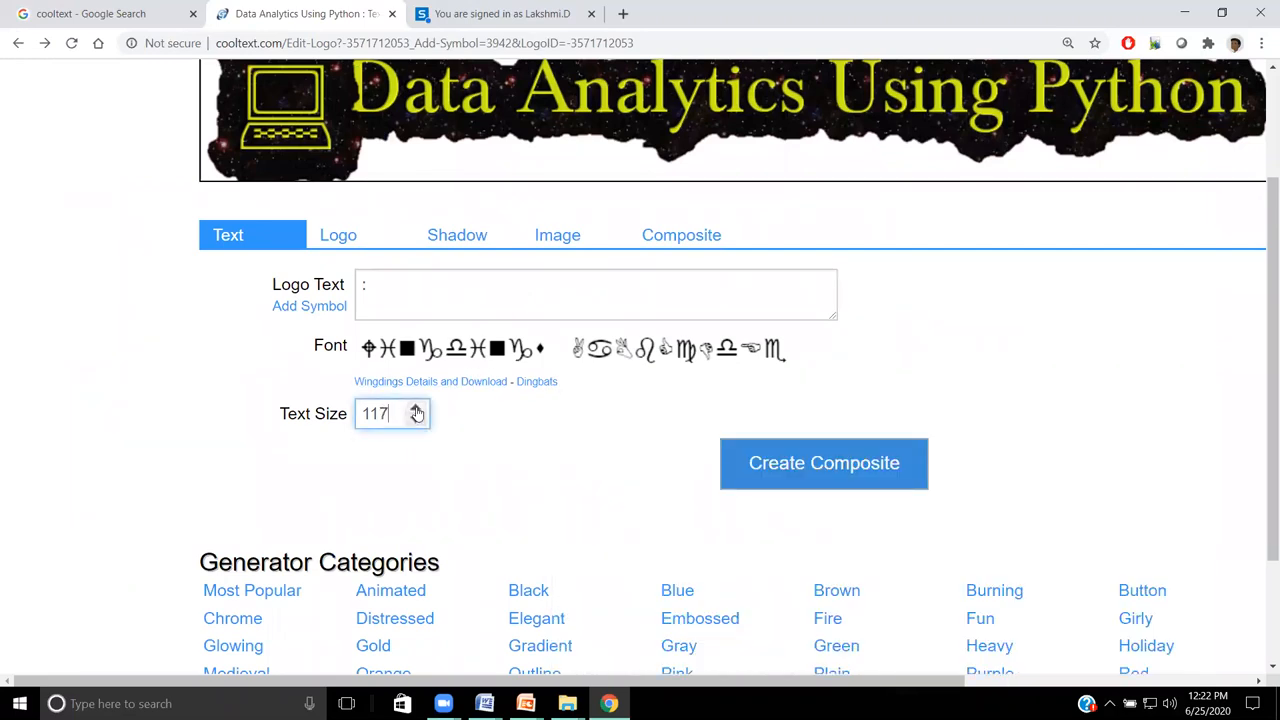
left_click(417, 419)
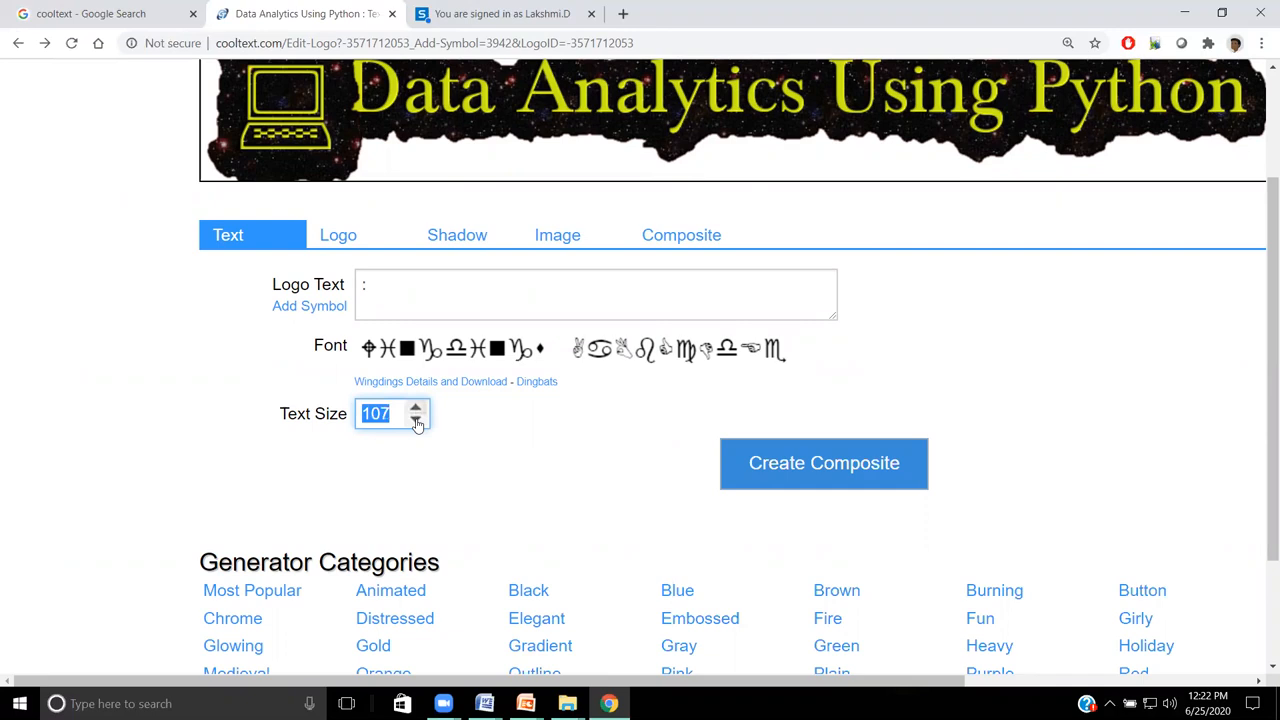
Step: Shrink the Baskerville 'Data Analytics Using Python' text to size 50
left_click(416, 420)
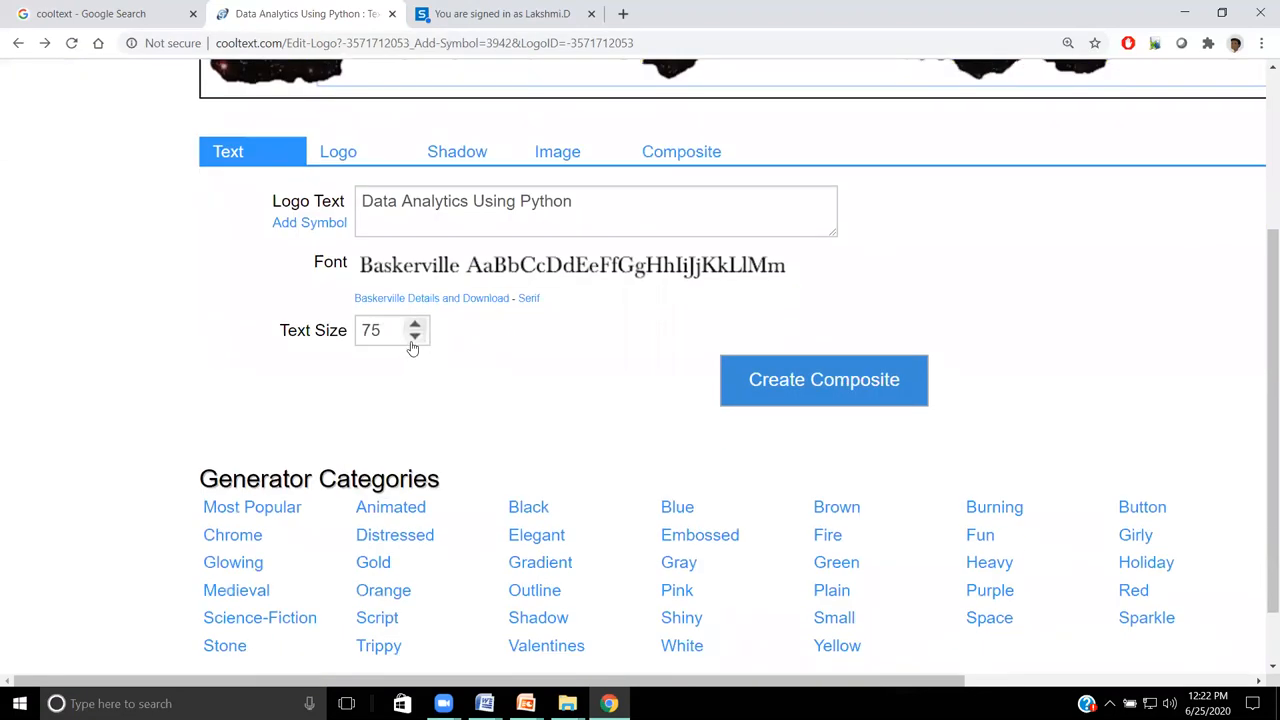
left_click(415, 337)
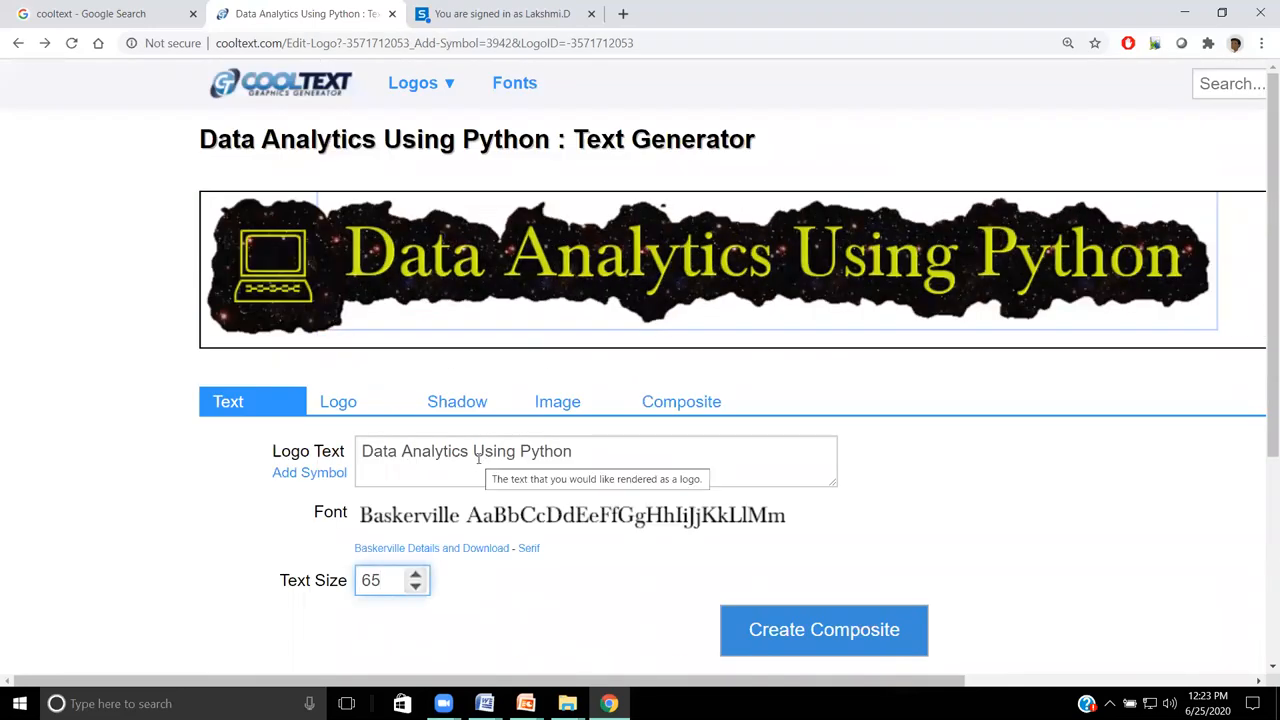
left_click(416, 586)
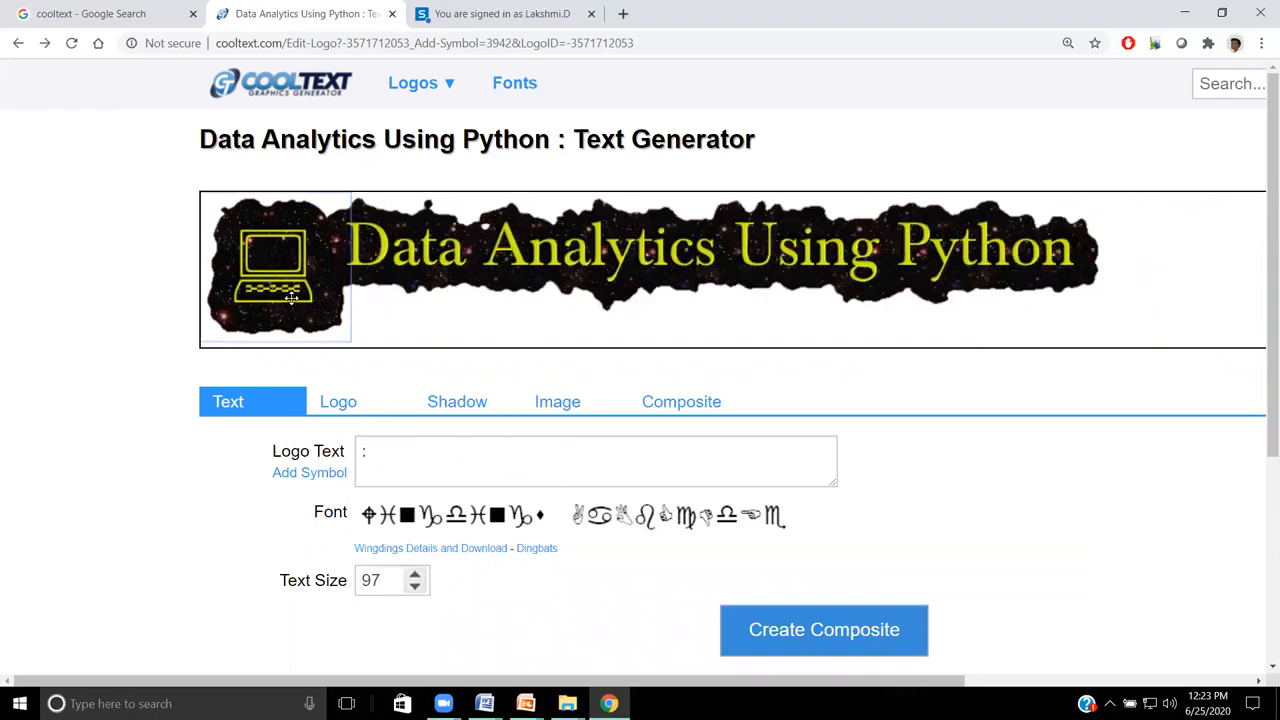
mouse_move(535, 263)
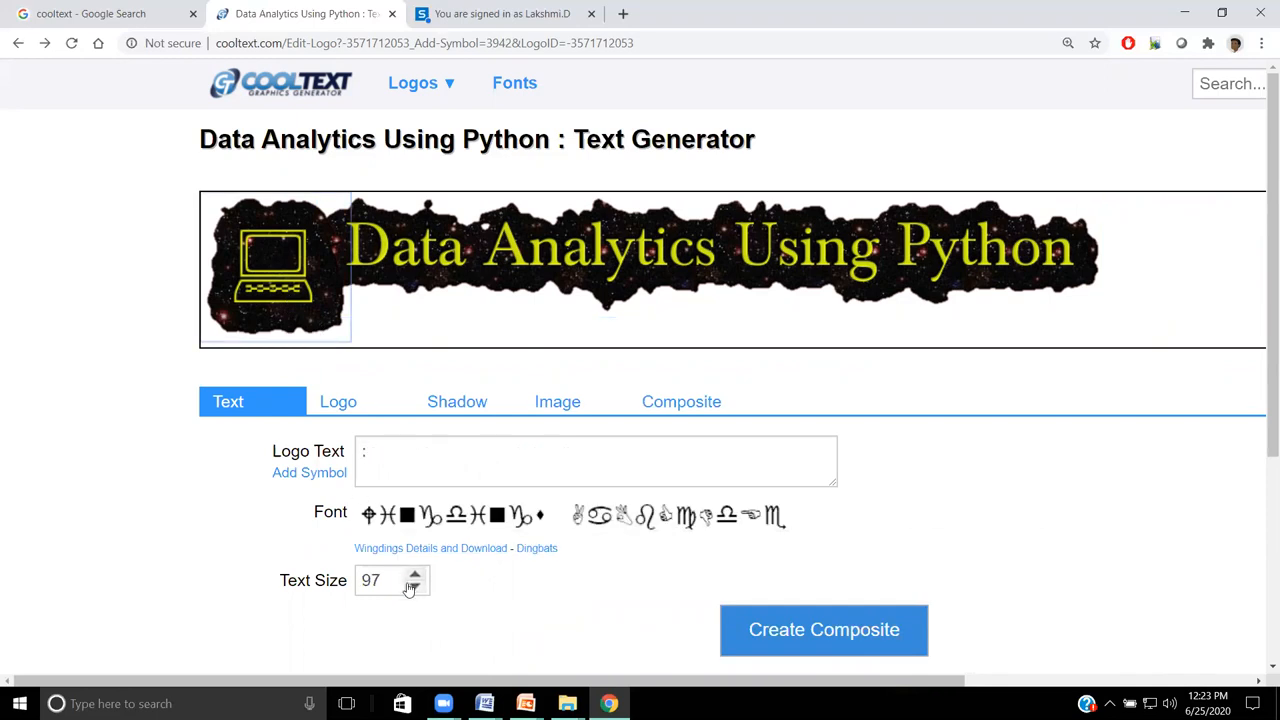
left_click(415, 585)
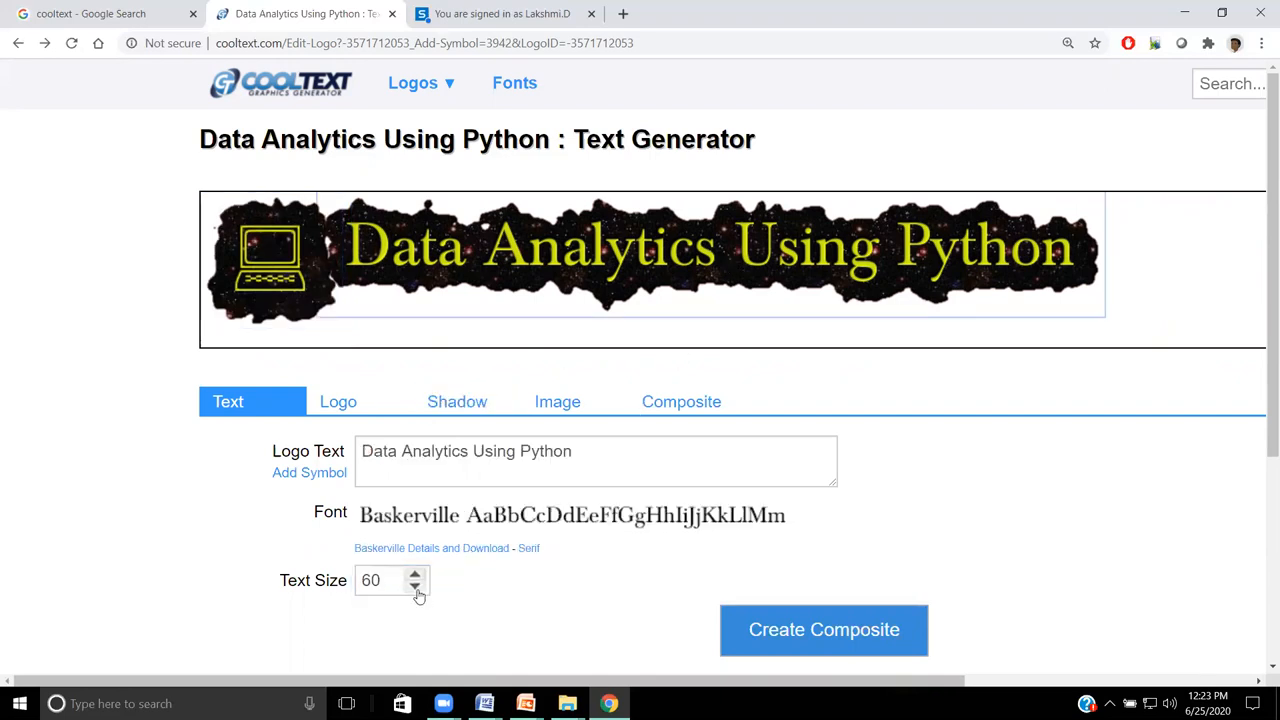
left_click(415, 587)
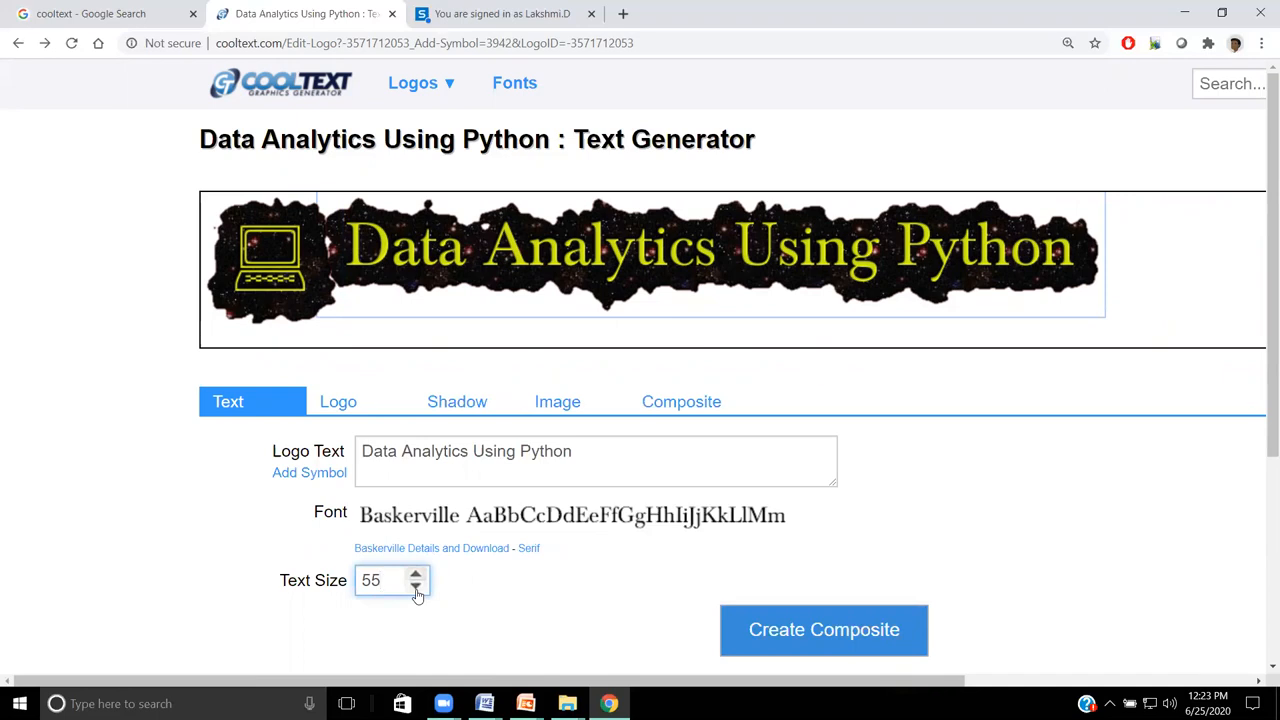
left_click(416, 587)
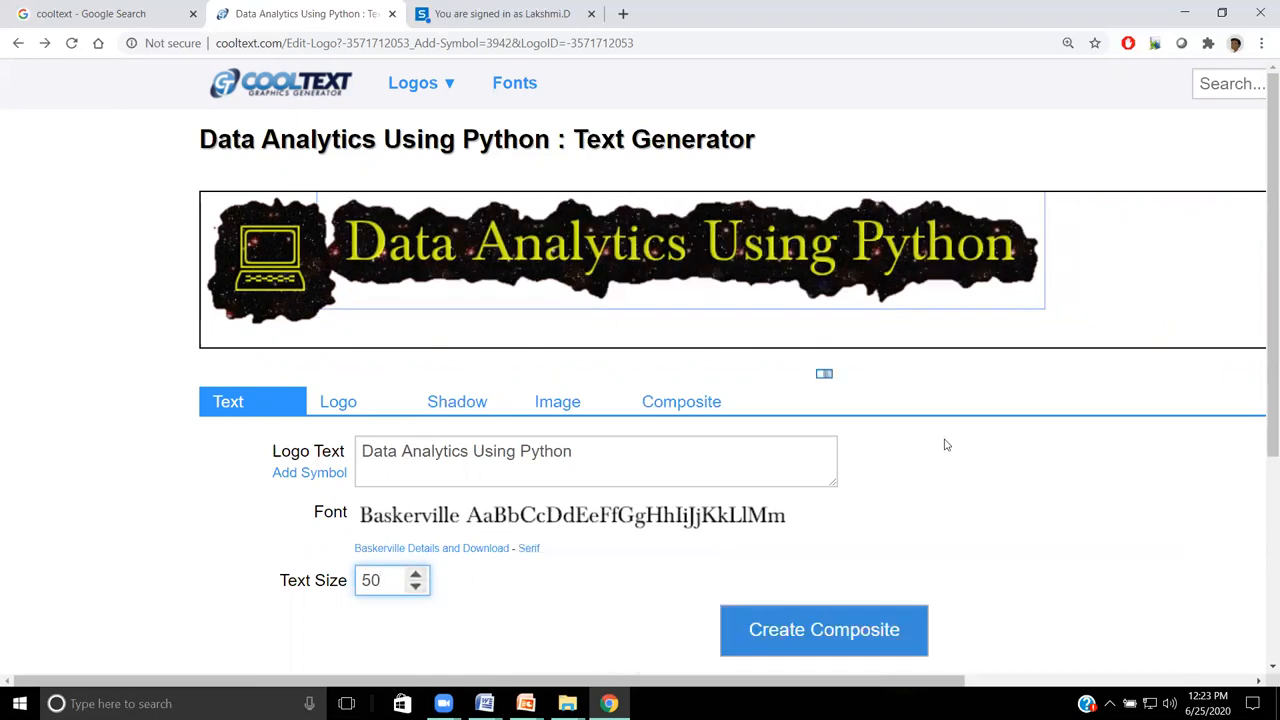
scroll("down", 3)
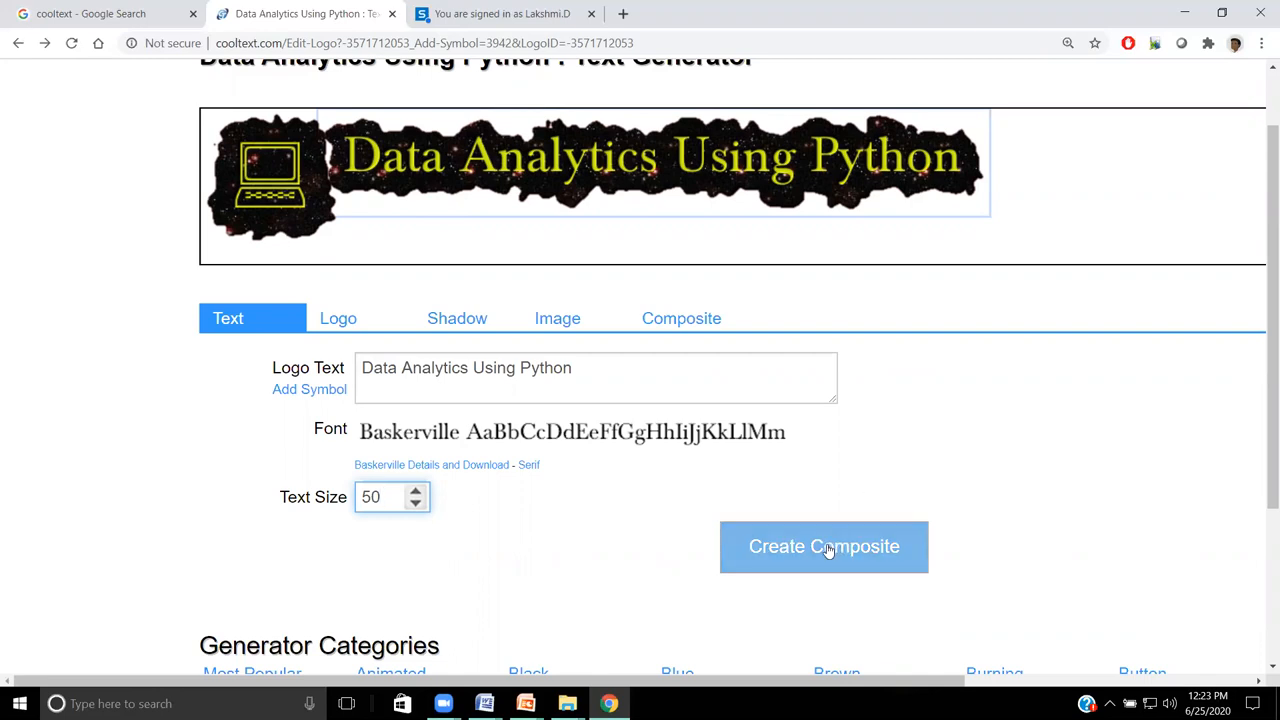
mouse_move(830, 525)
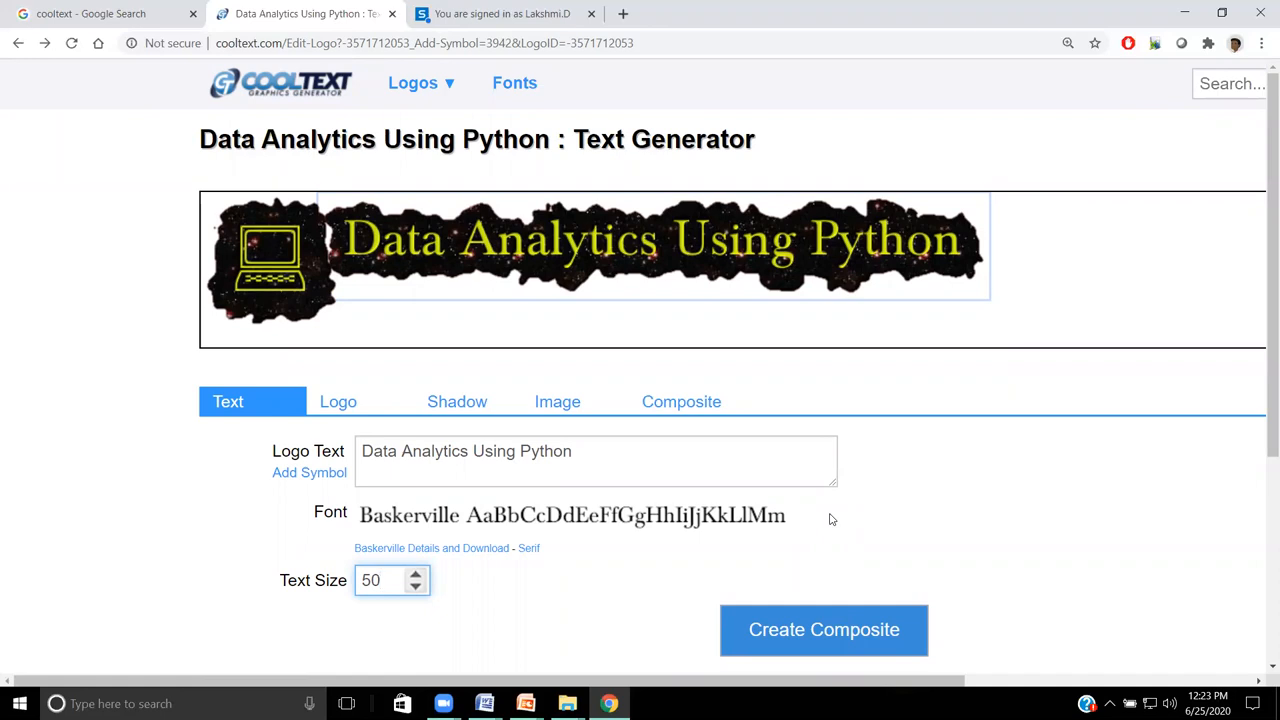
Step: Render the composite Data Analytics Using Python logo and download it as PNG
scroll("down", 3)
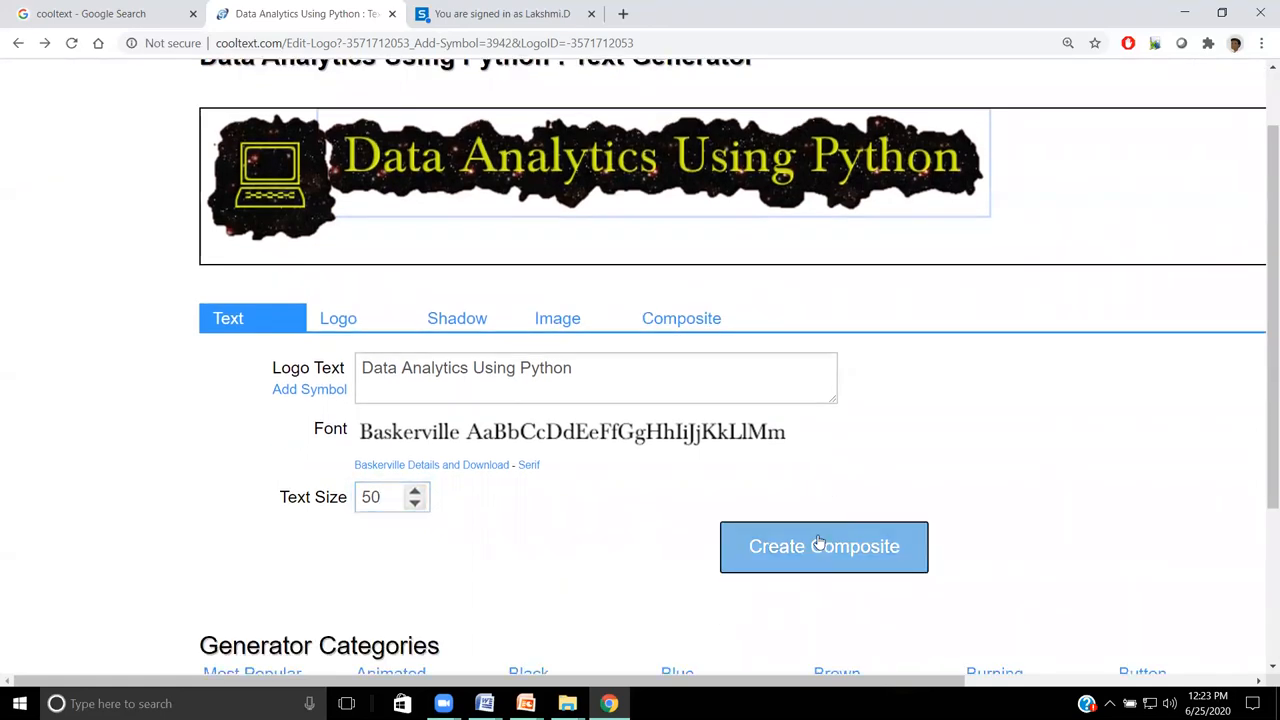
left_click(823, 546)
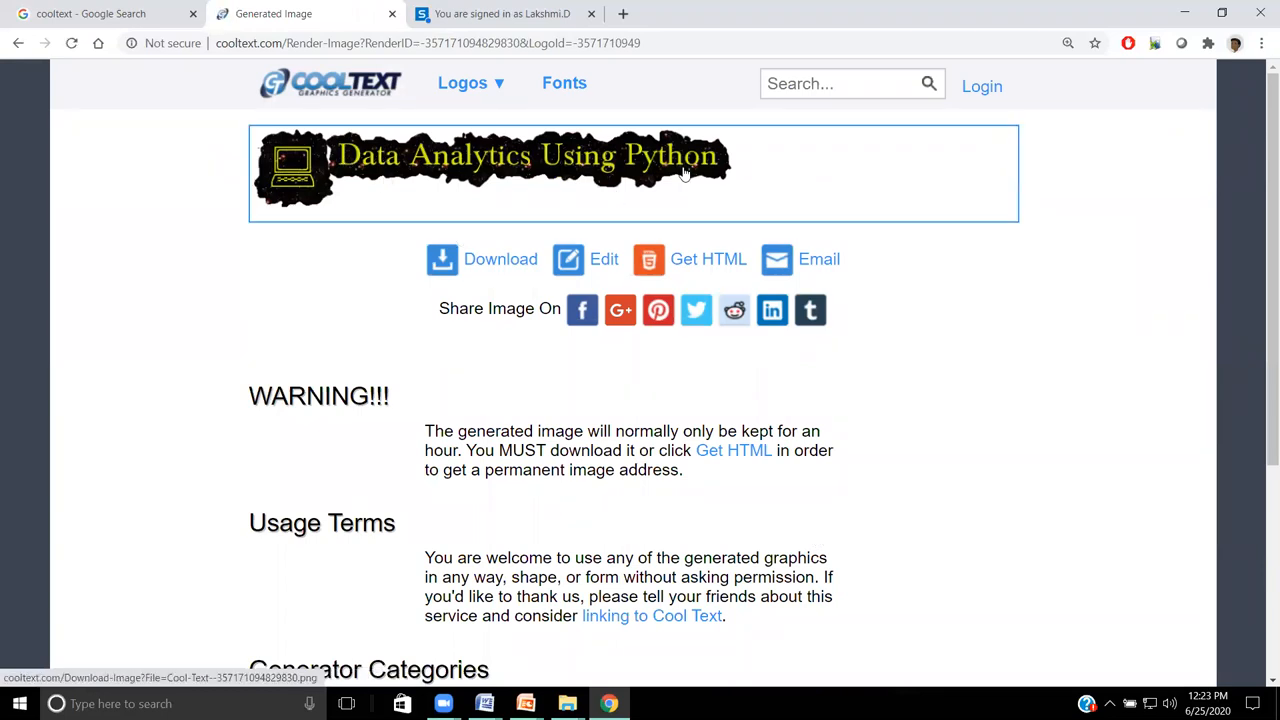
left_click(499, 259)
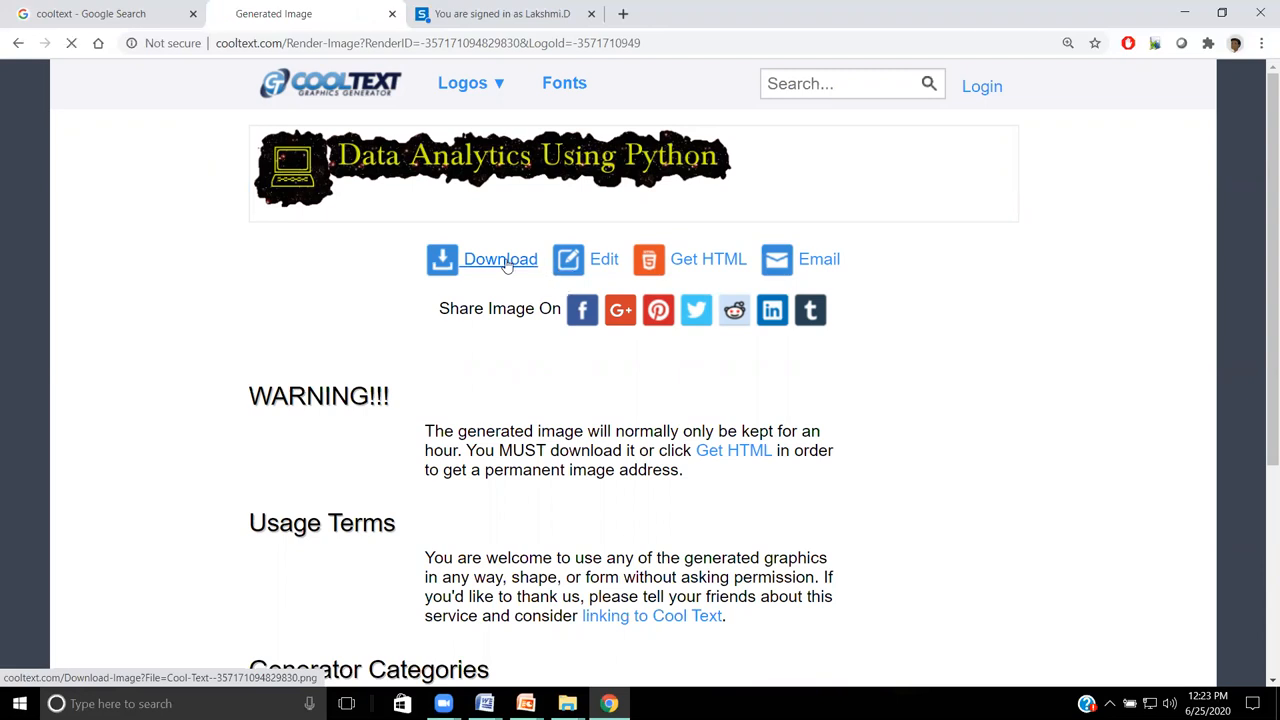
left_click(499, 259)
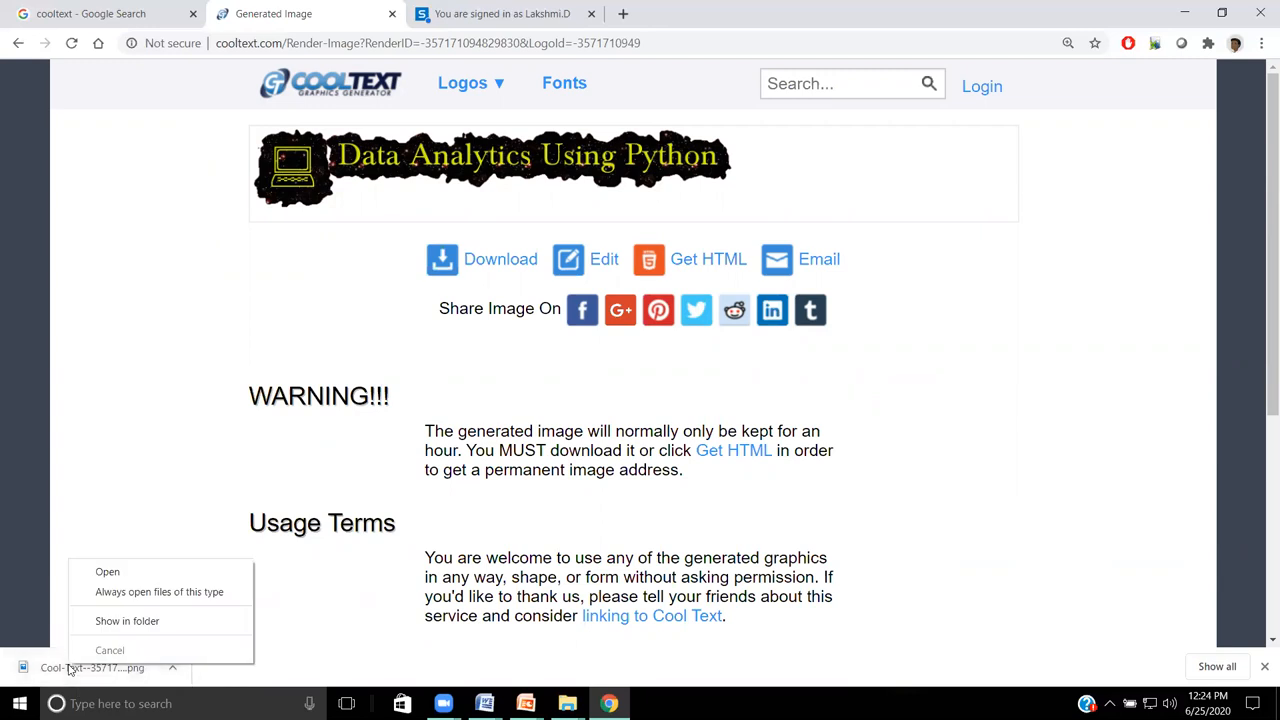
Step: Reveal the downloaded Cool-Text PNG in Downloads and open its context menu
left_click(127, 621)
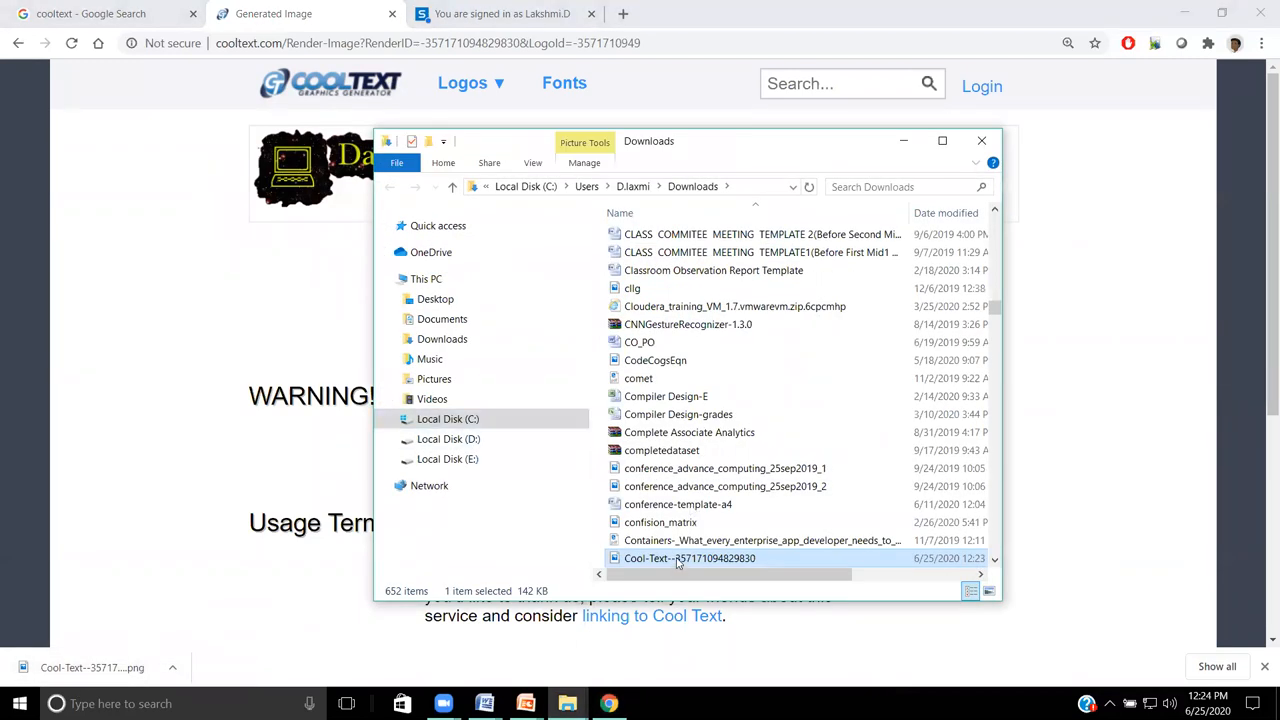
right_click(689, 558)
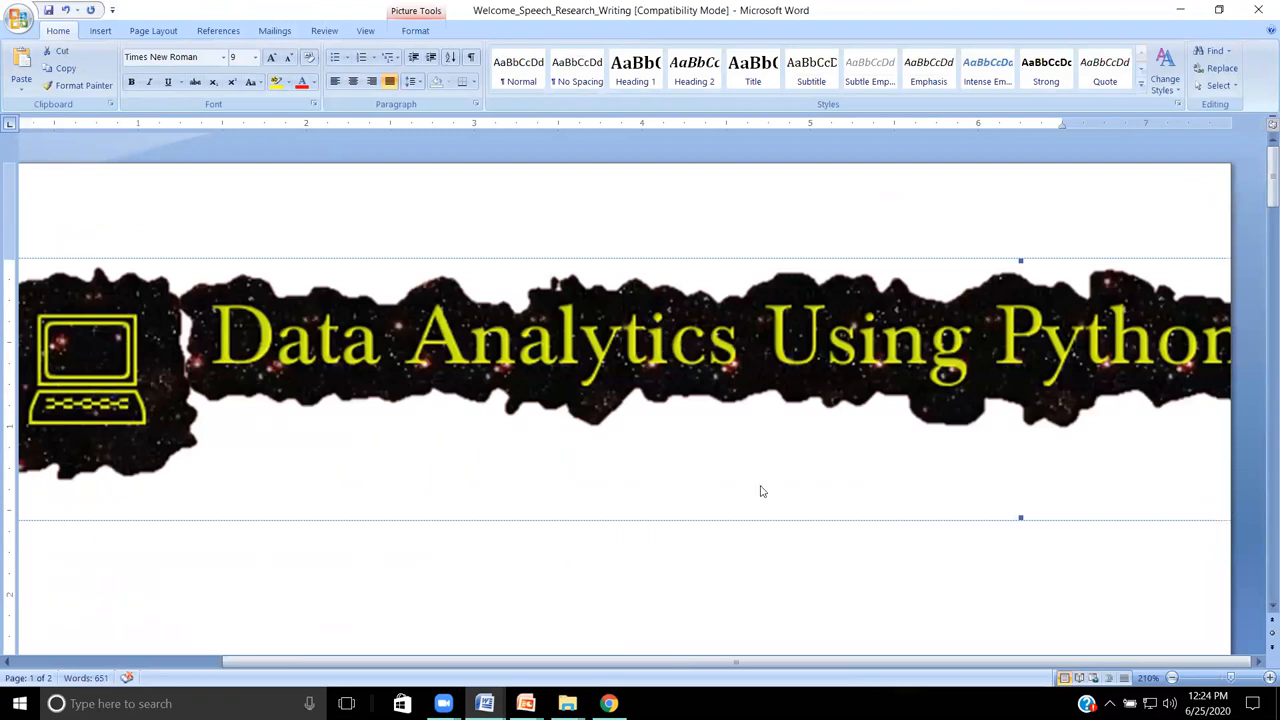
mouse_move(103, 515)
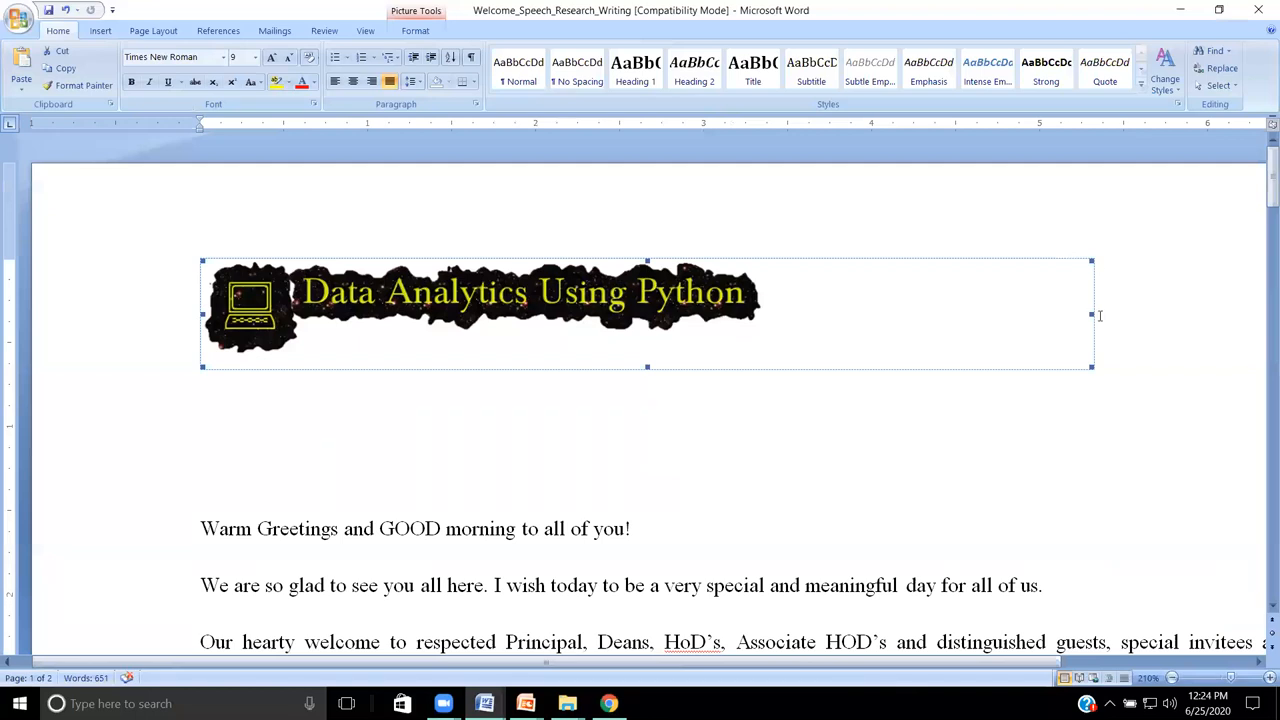
Step: Shrink the pasted logo above the welcome speech greeting by dragging its corner
left_click_drag(1090, 314, 780, 314)
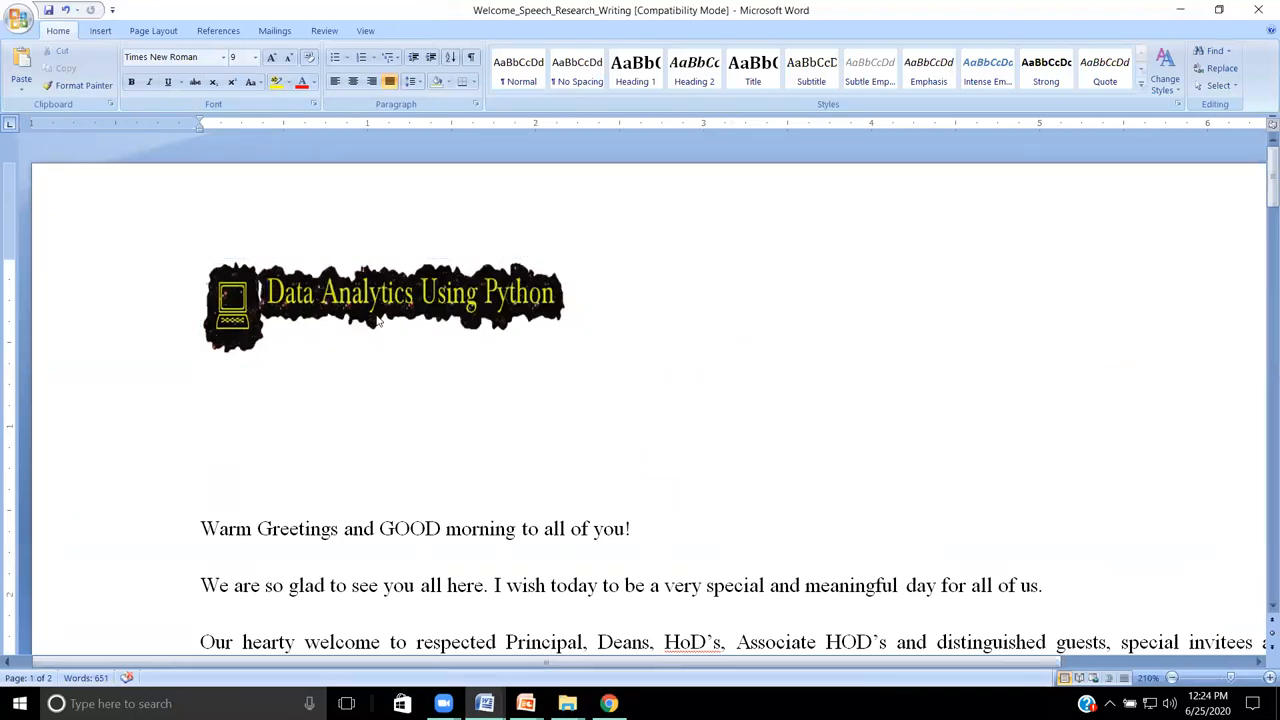
left_click(400, 305)
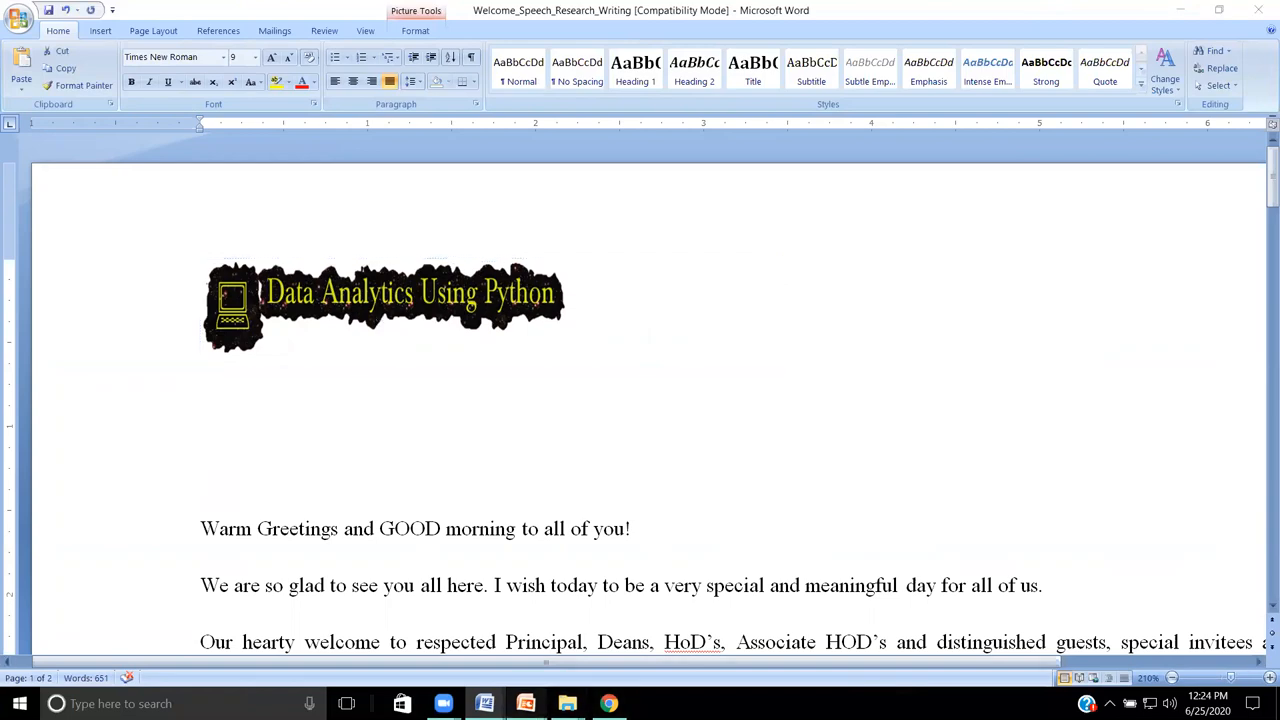
left_click(525, 703)
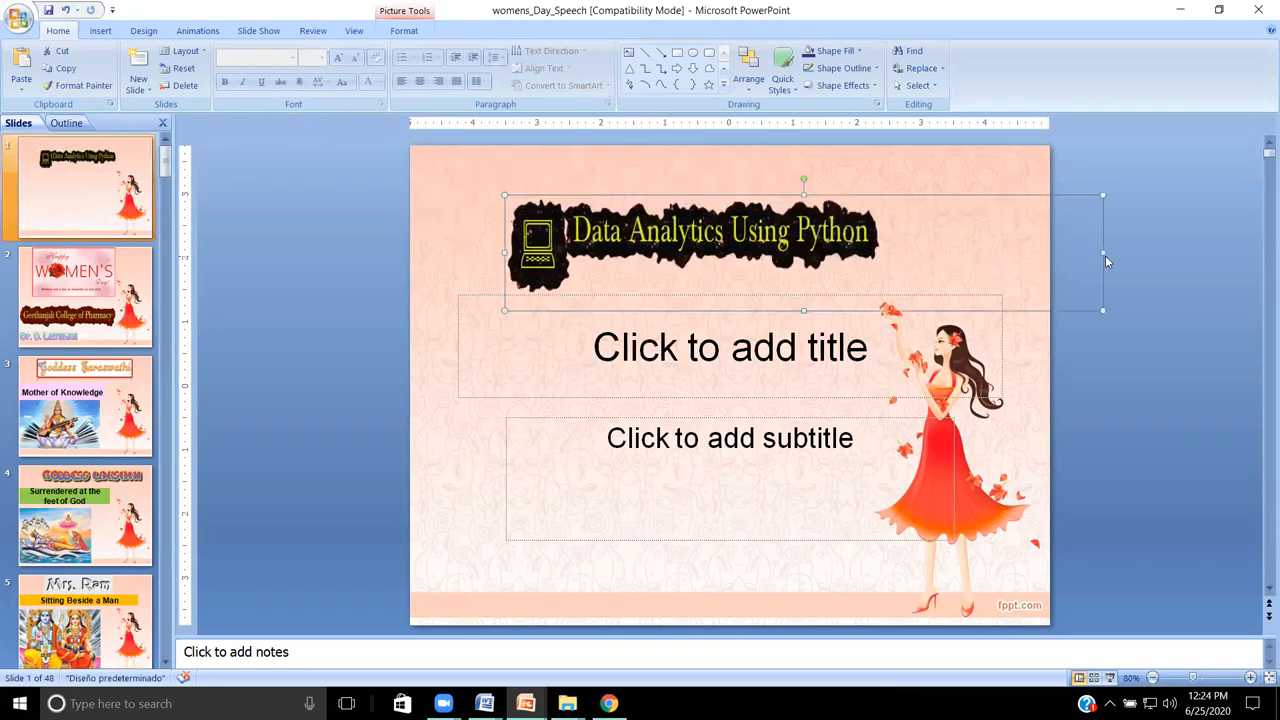
mouse_move(903, 97)
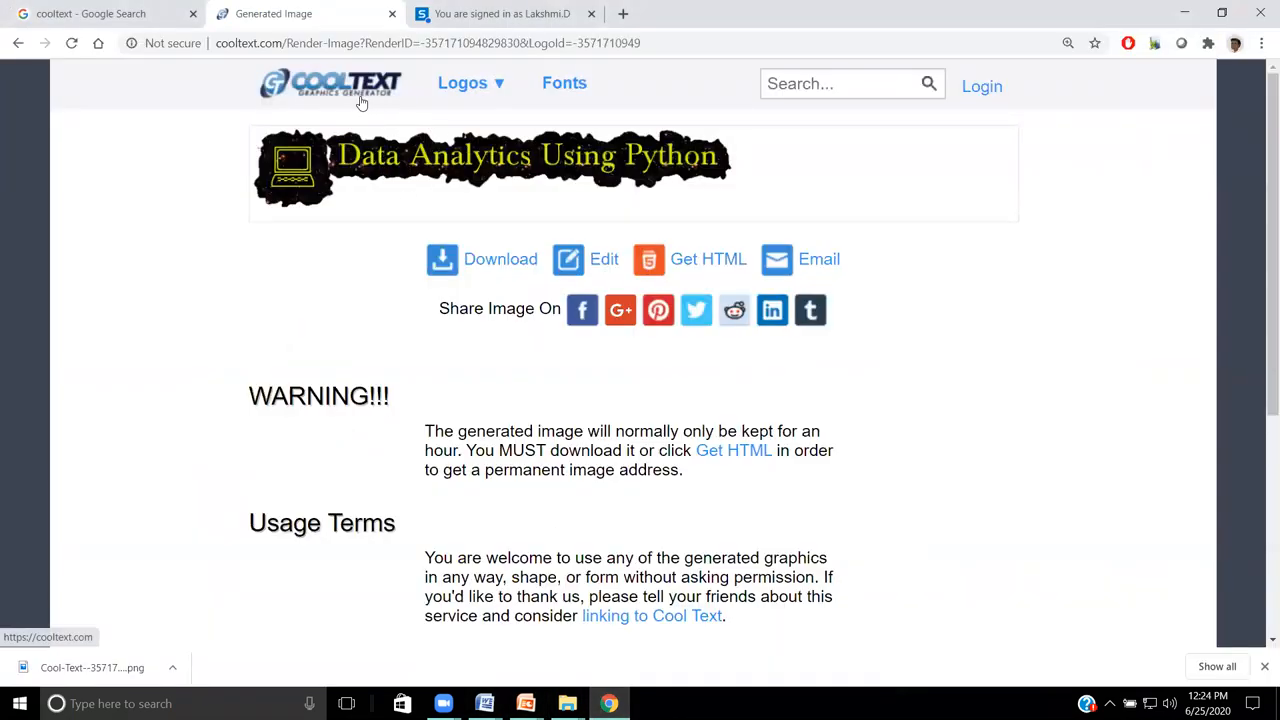
Step: Browse the style pages and return to page one showing Burning
left_click(330, 83)
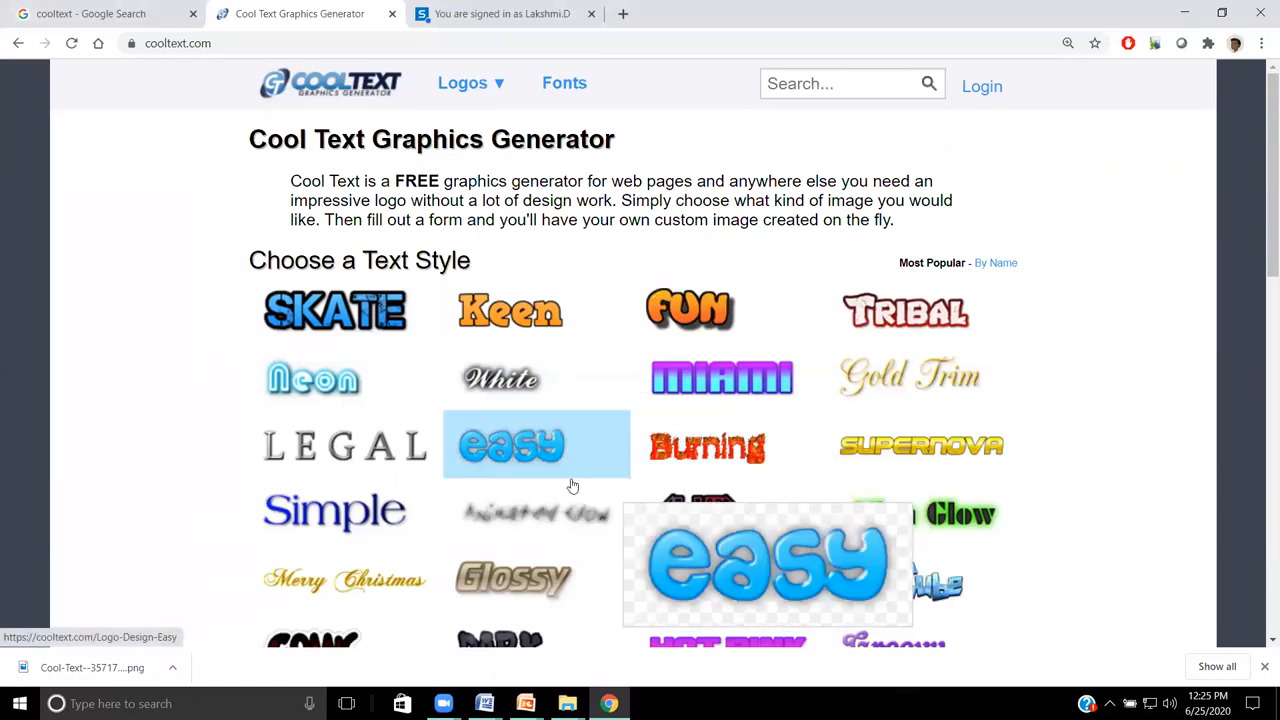
scroll("down", 3)
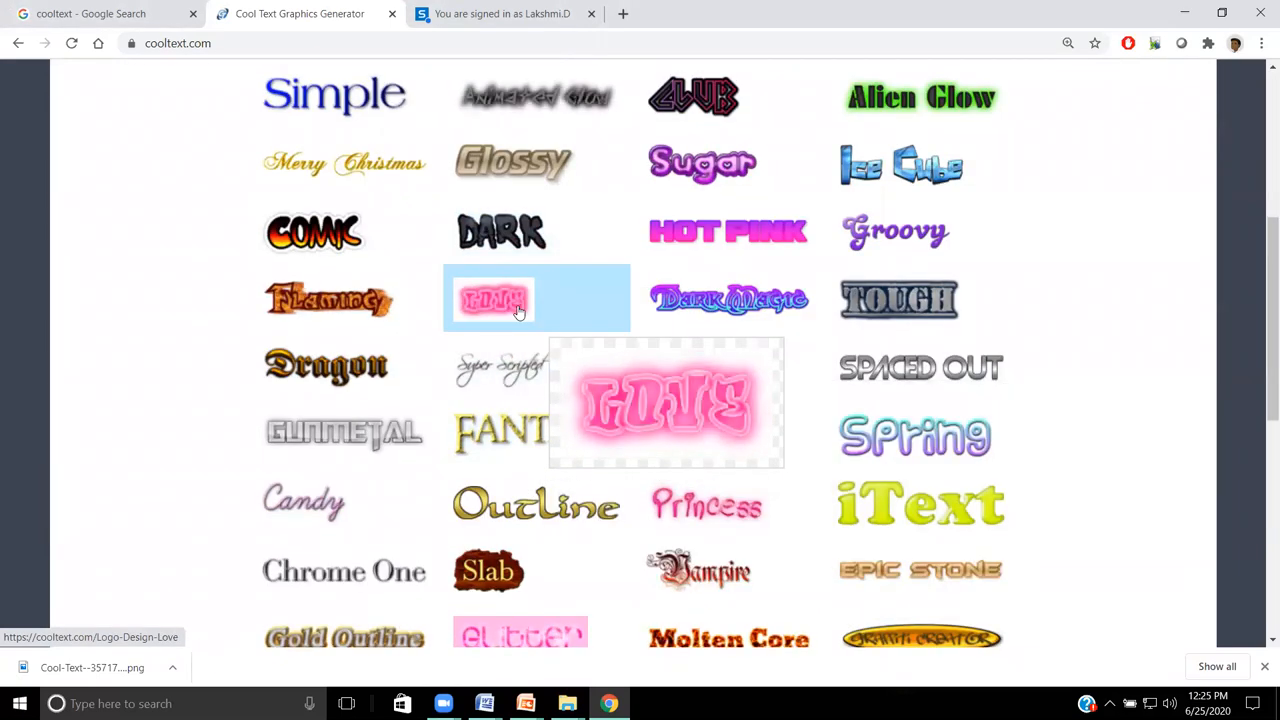
scroll("down", 3)
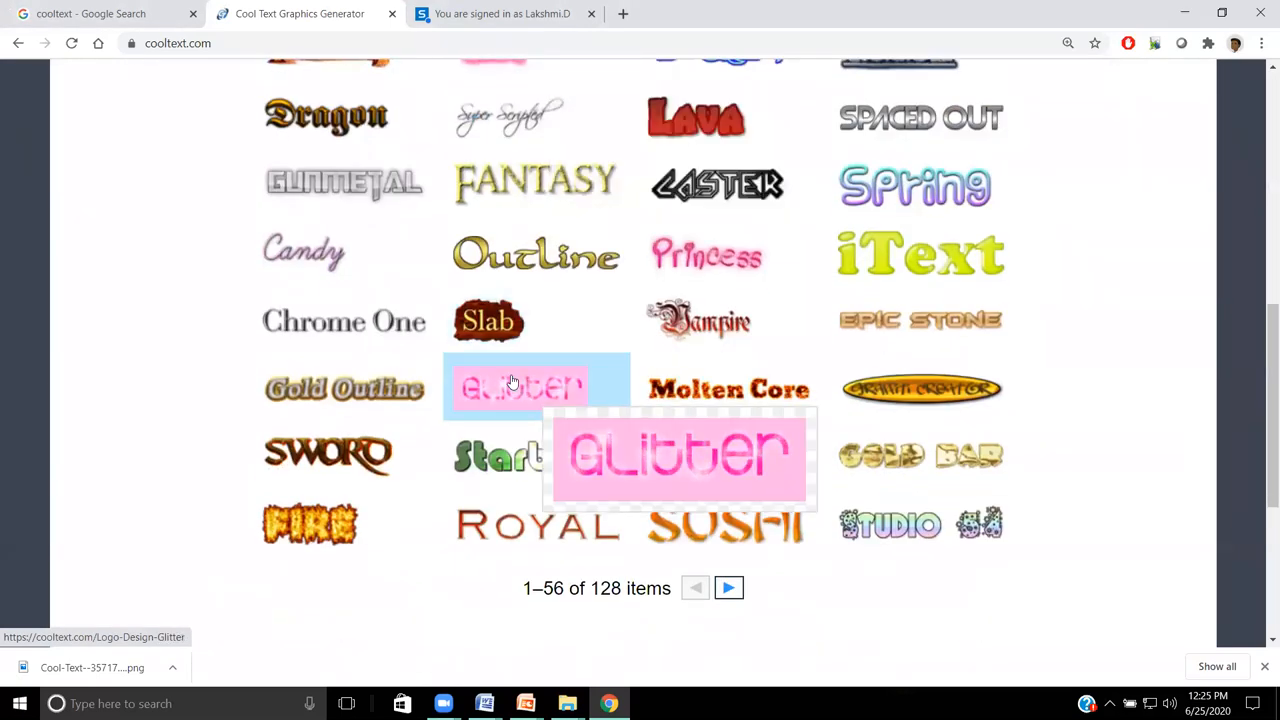
left_click(728, 588)
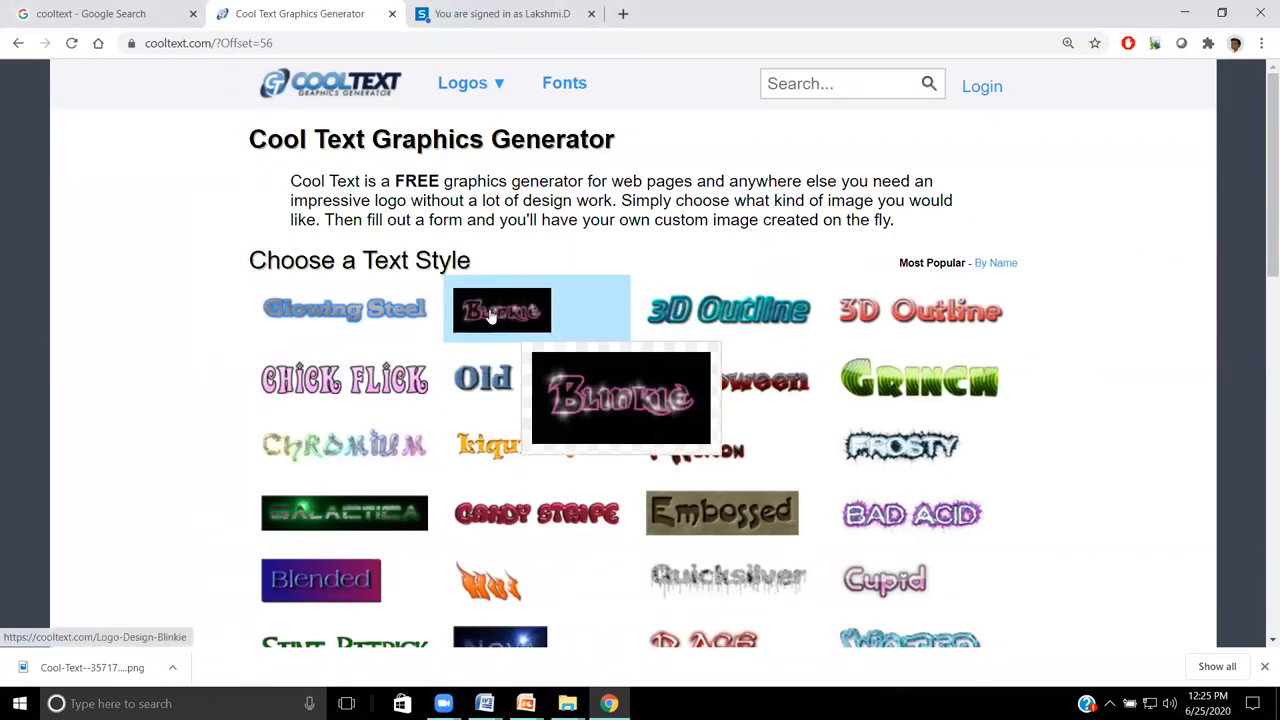
scroll("down", 3)
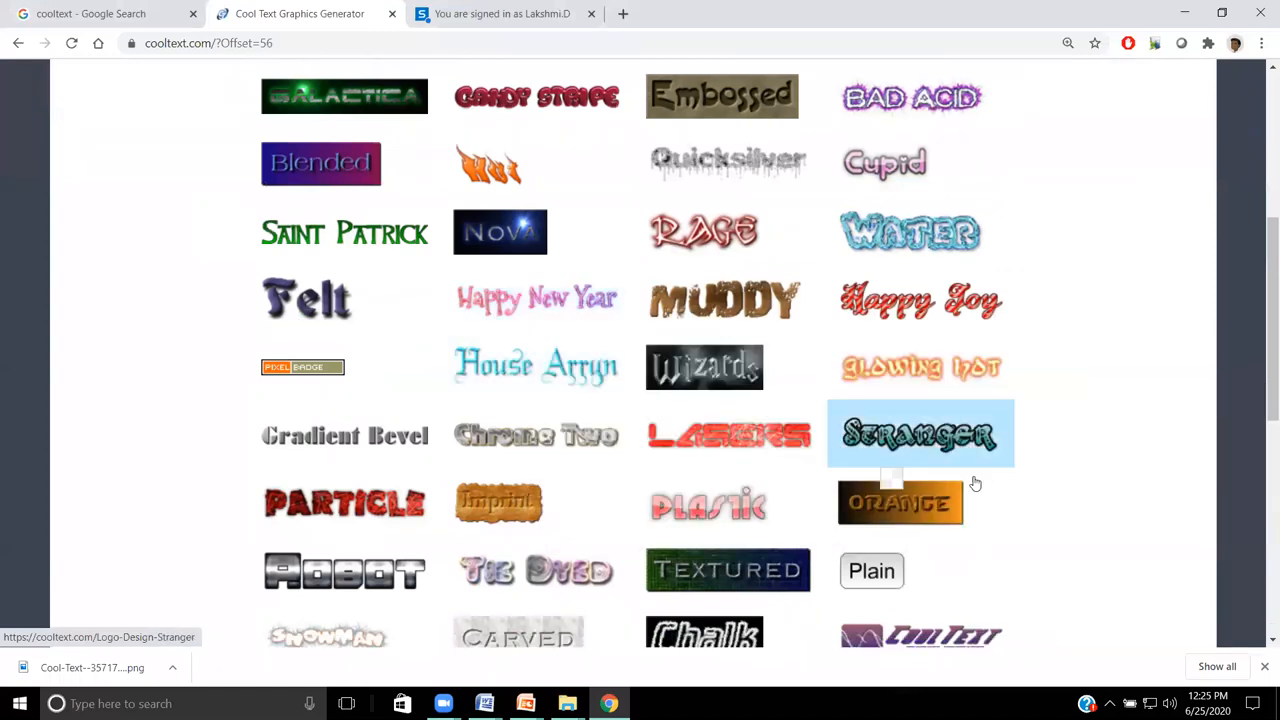
scroll("down", 3)
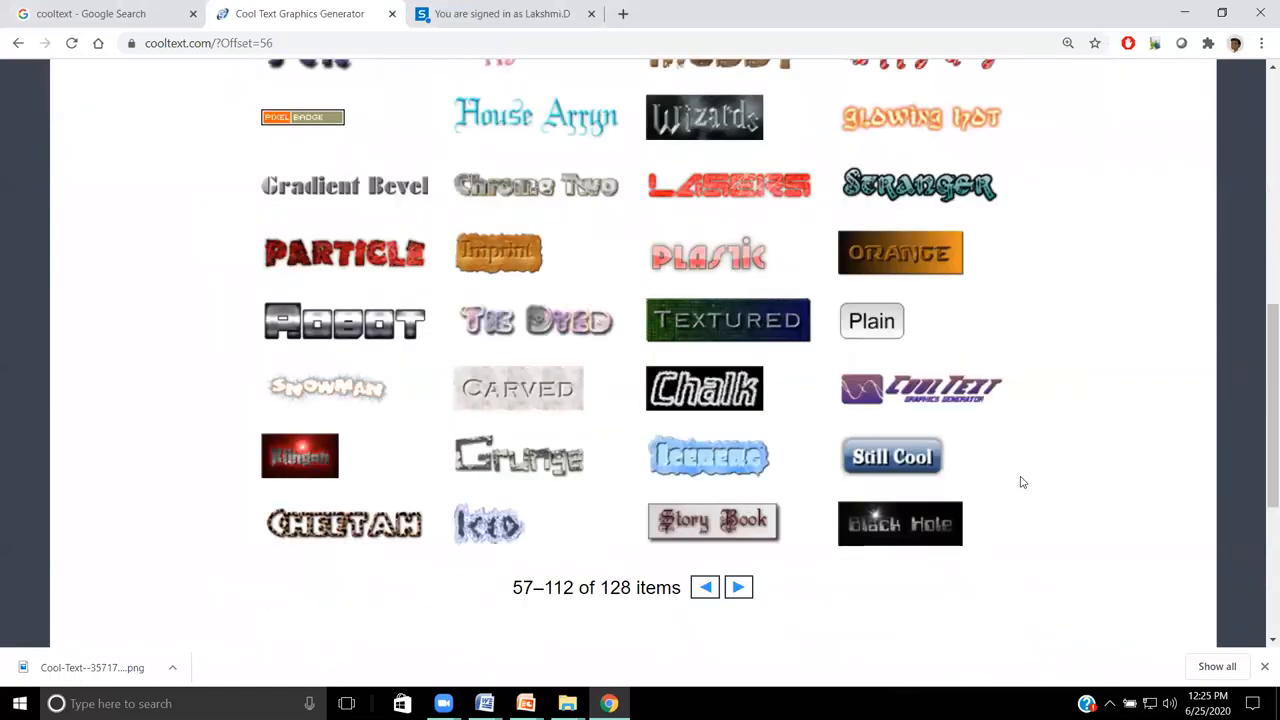
left_click(704, 587)
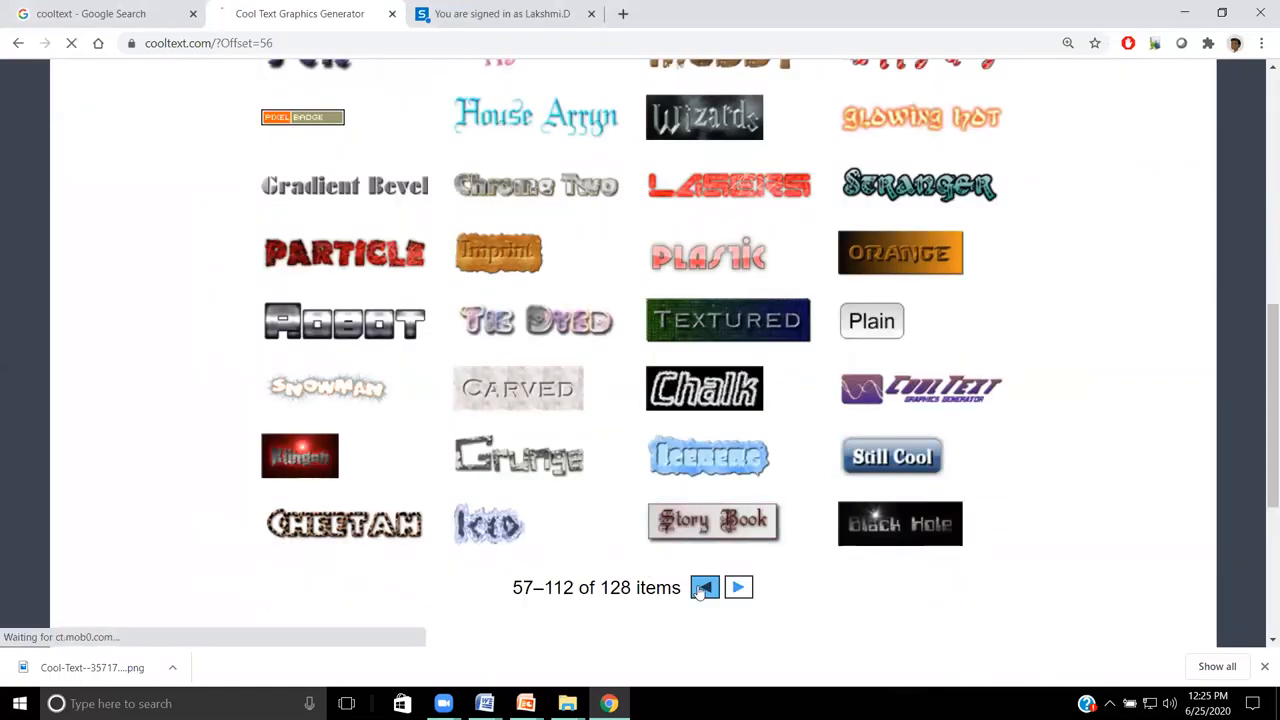
left_click(705, 587)
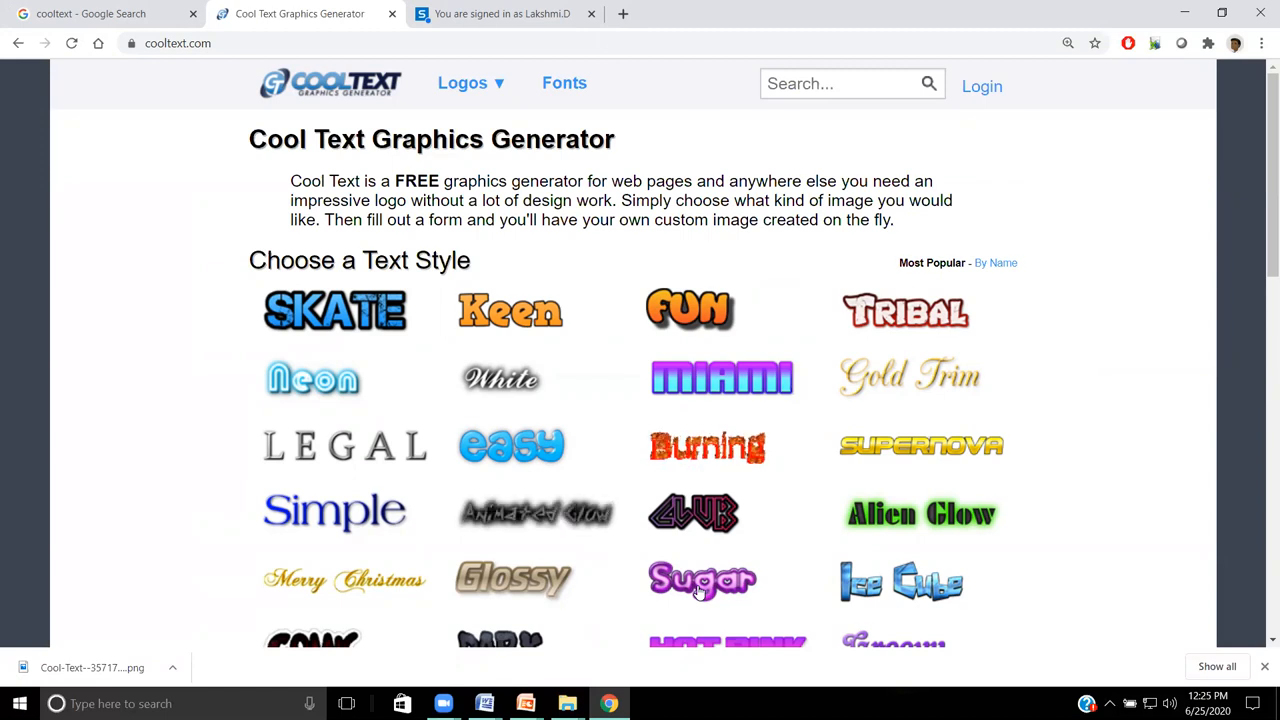
mouse_move(708, 445)
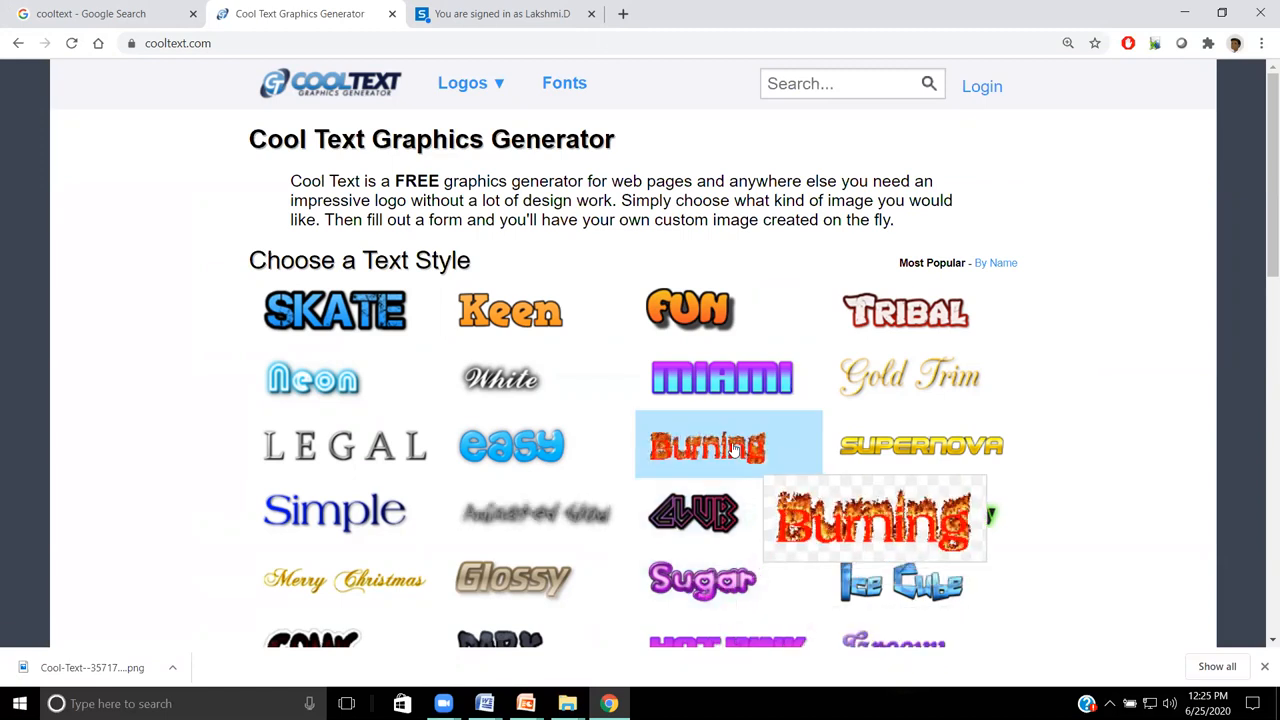
scroll("down", 3)
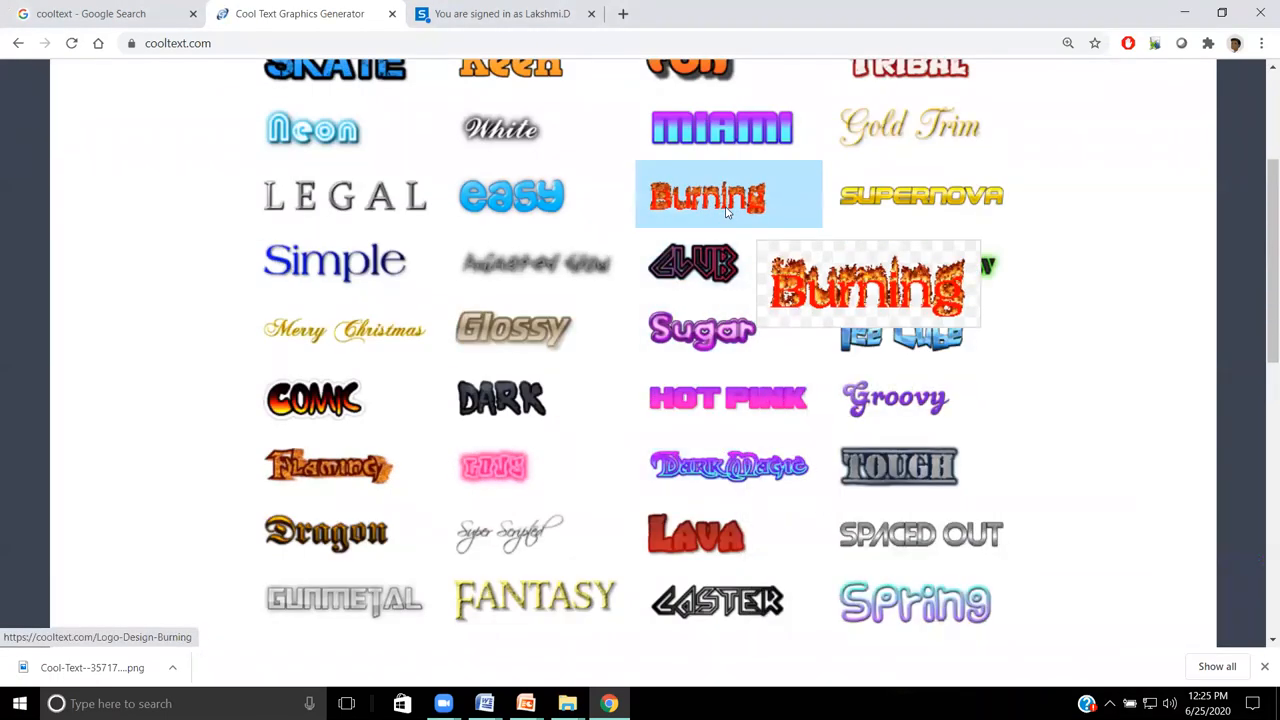
Step: Open the Burning style and set the logo text to 'Motivation & Determination'
left_click(709, 195)
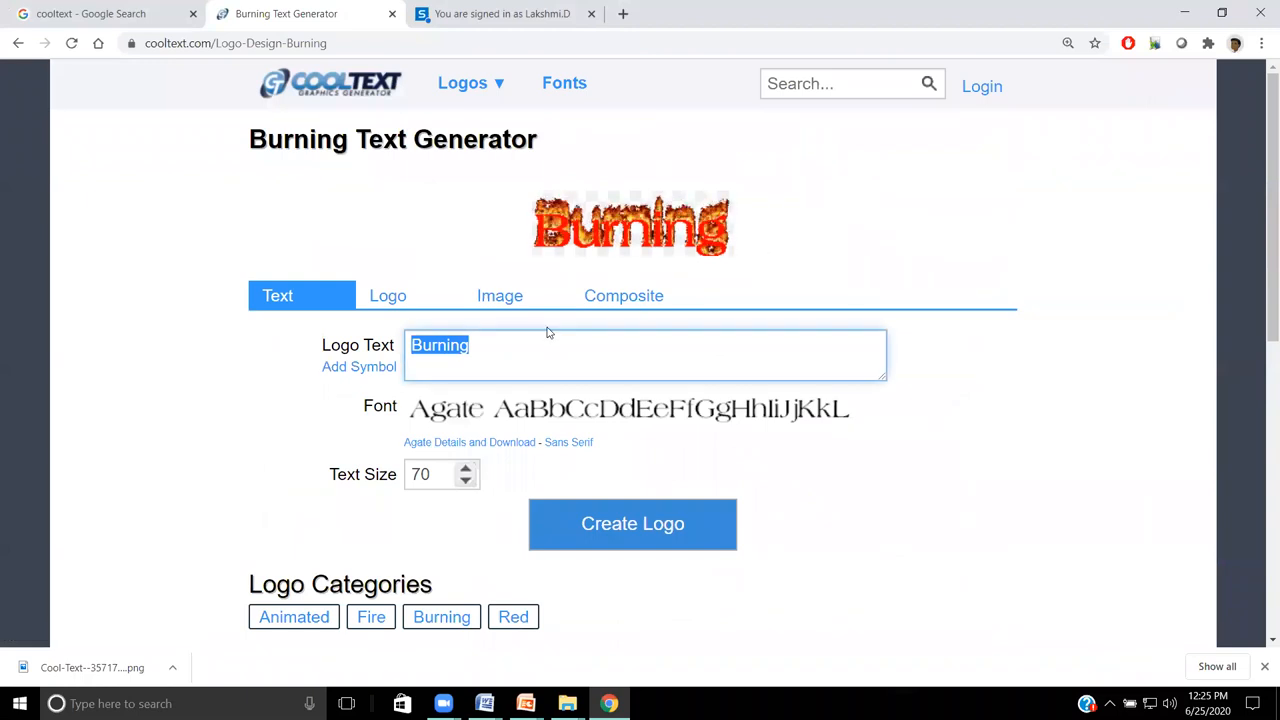
type("Motivation & Determination")
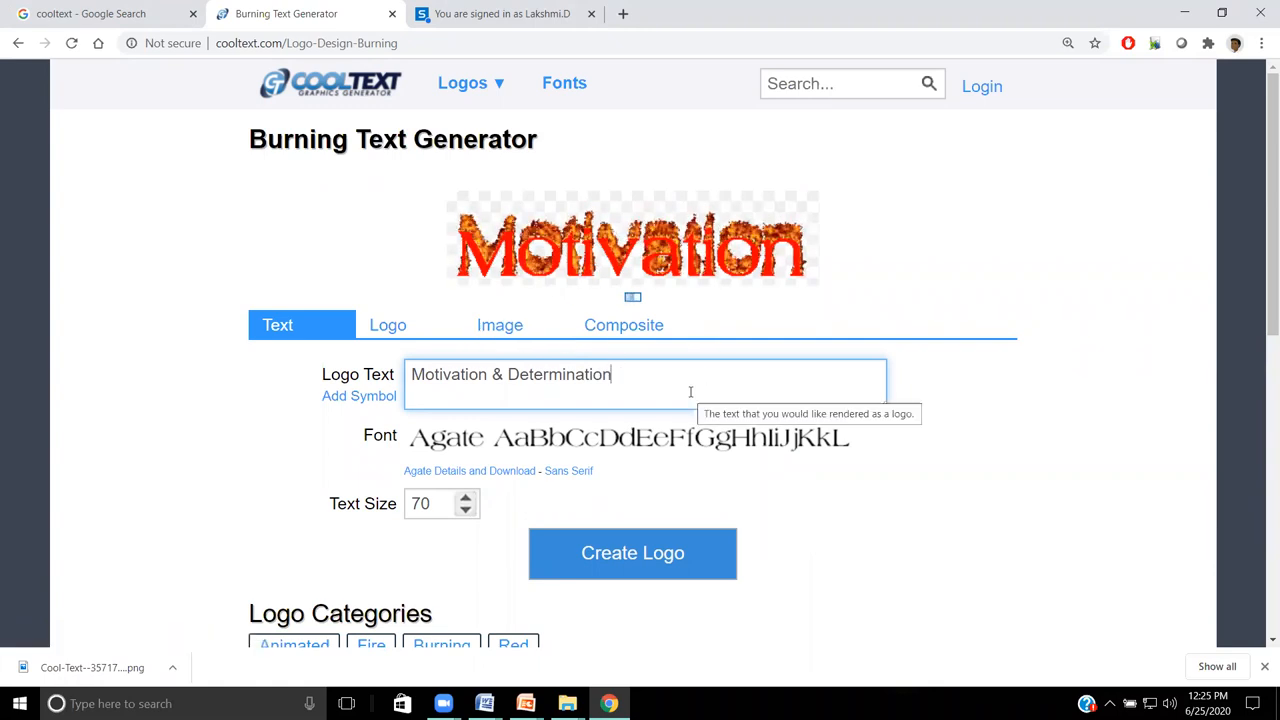
left_click(632, 553)
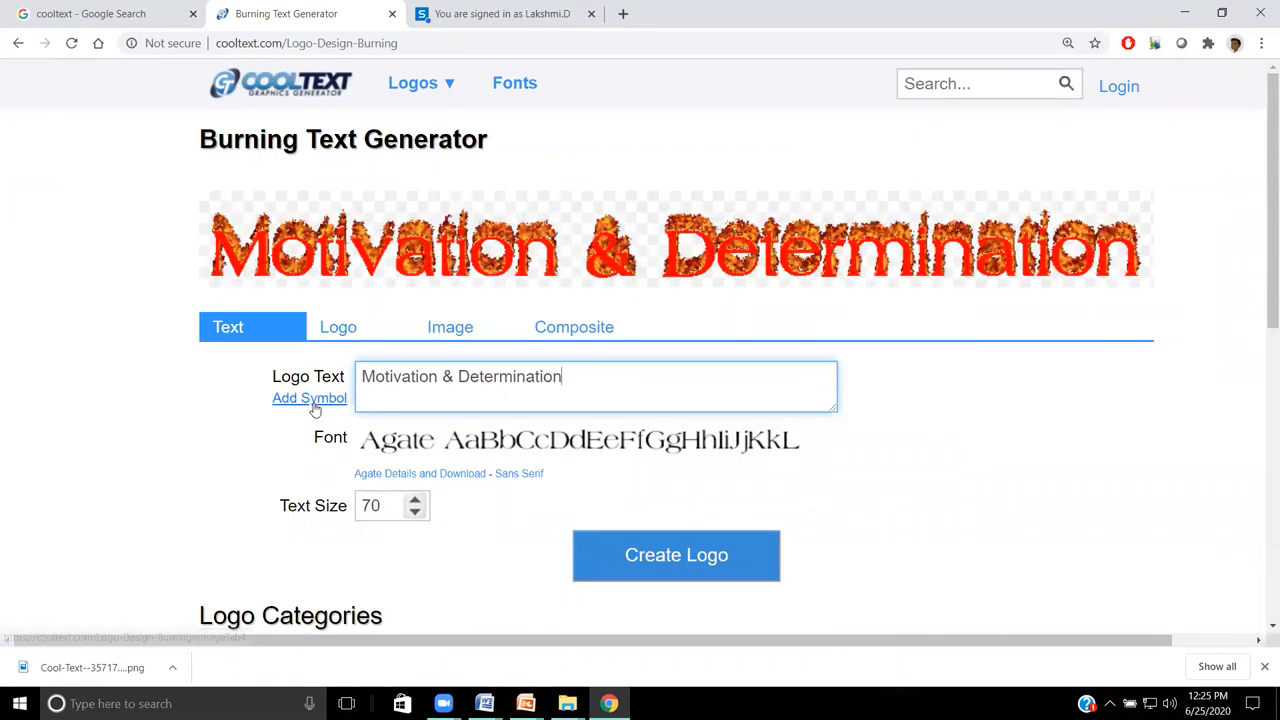
Step: Add the book symbol before the burning text from the symbol list
left_click(310, 398)
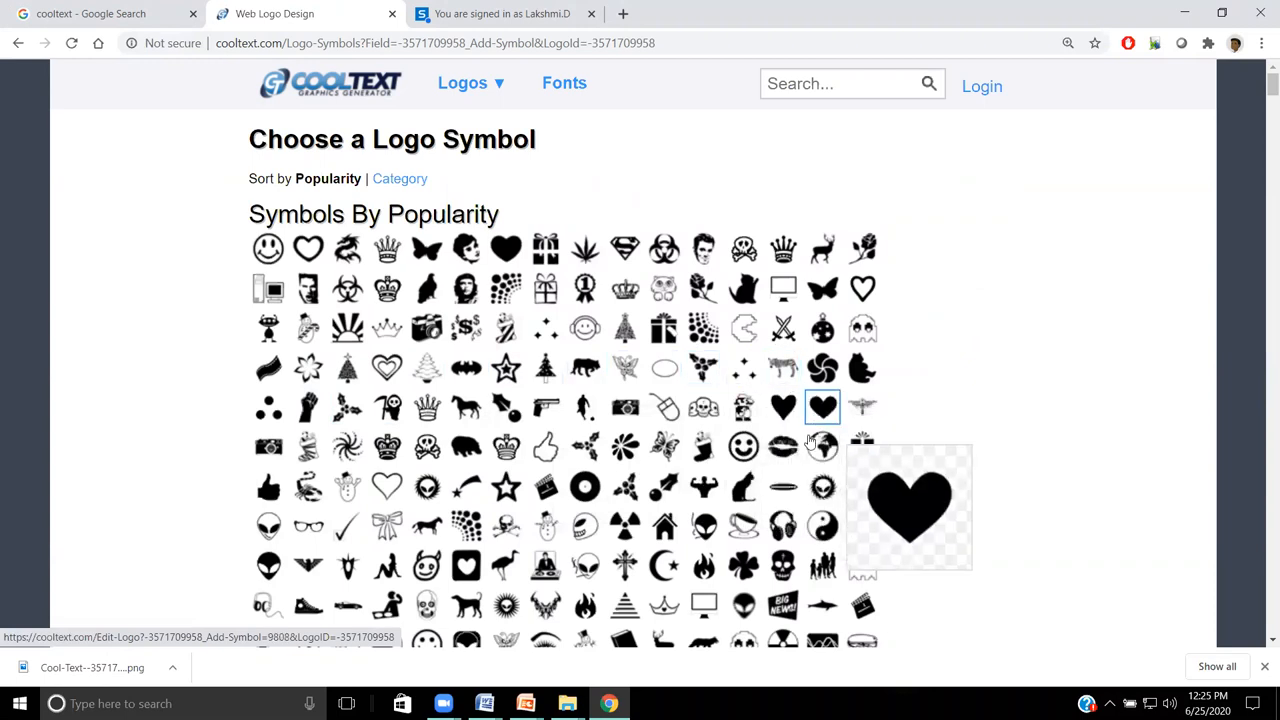
scroll("down", 3)
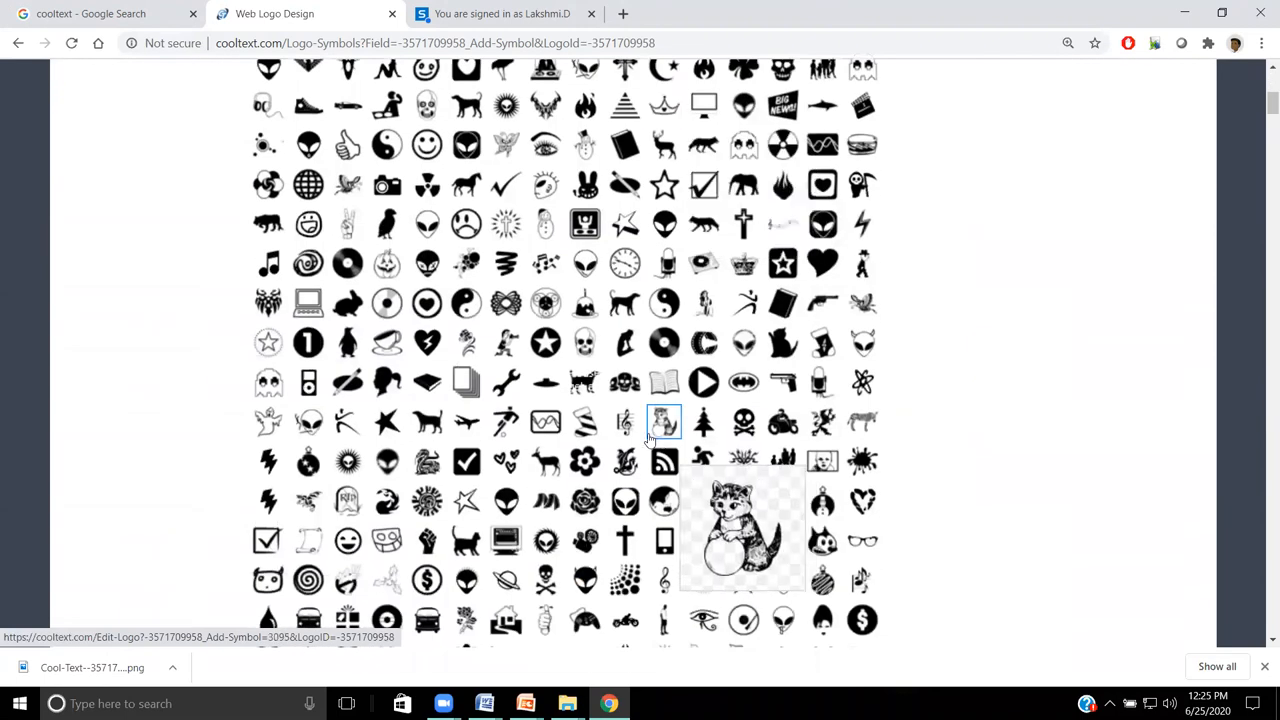
left_click(664, 420)
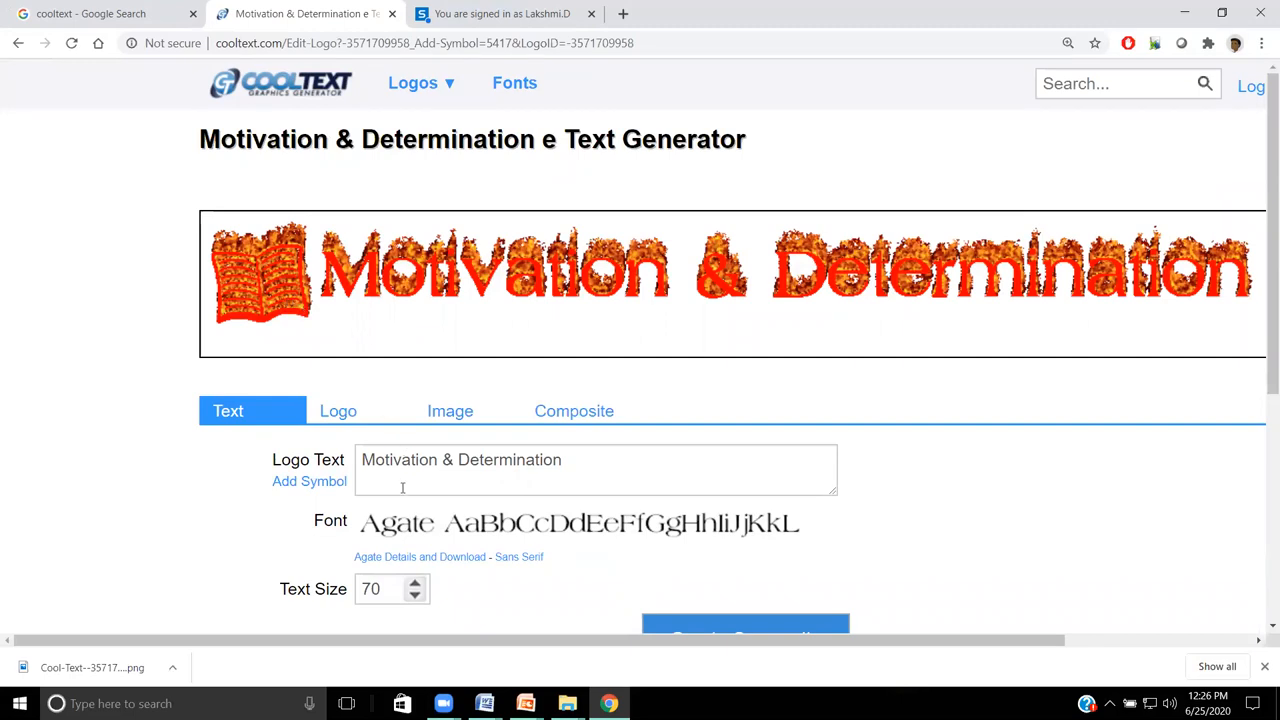
mouse_move(309, 481)
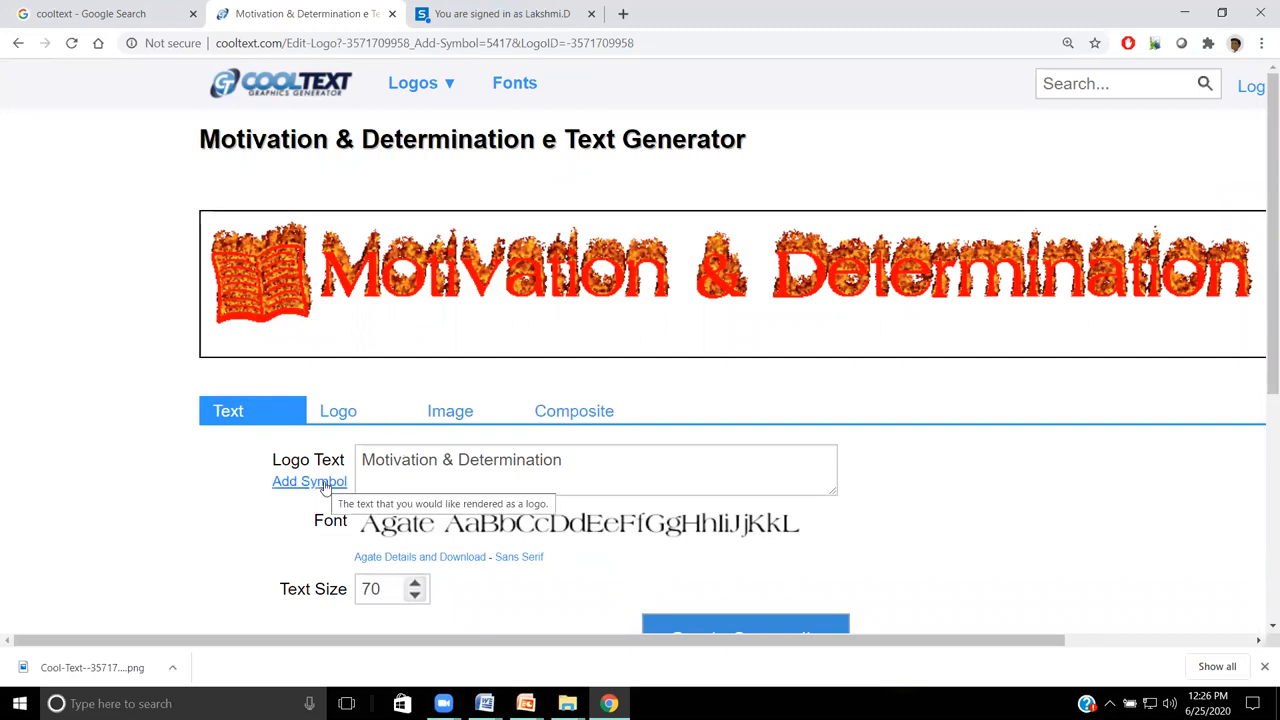
left_click(415, 594)
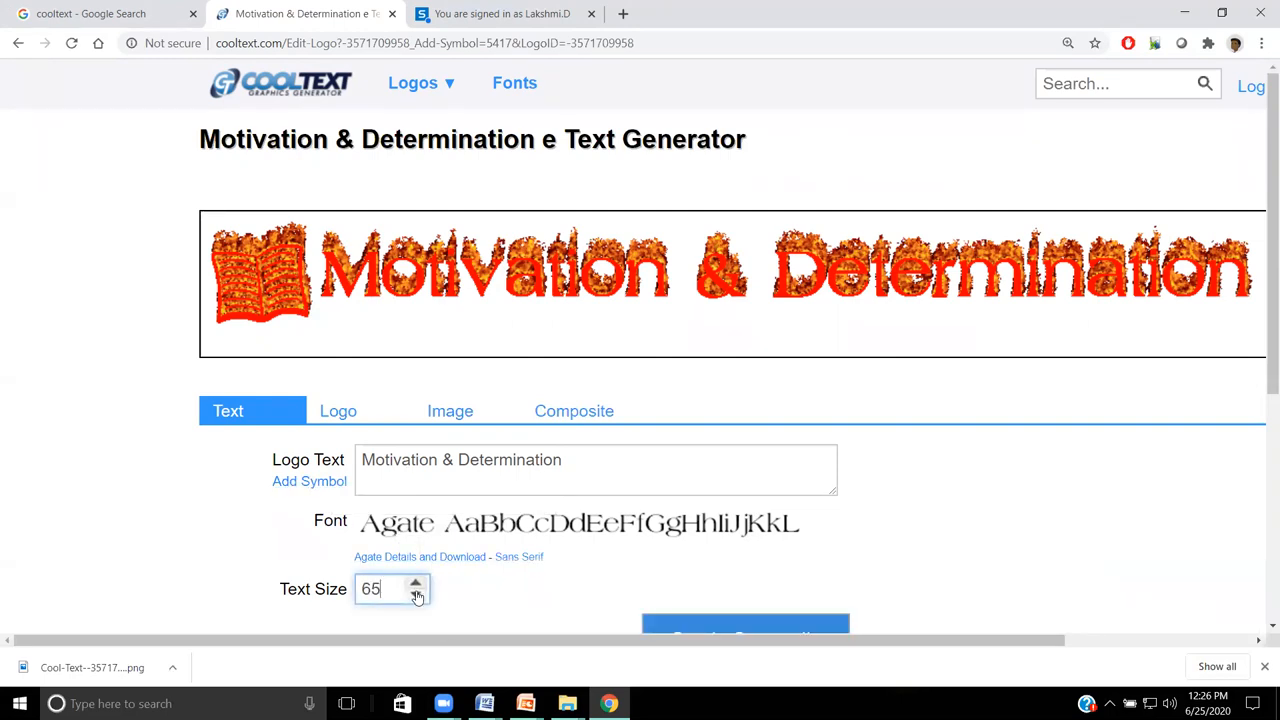
left_click(416, 594)
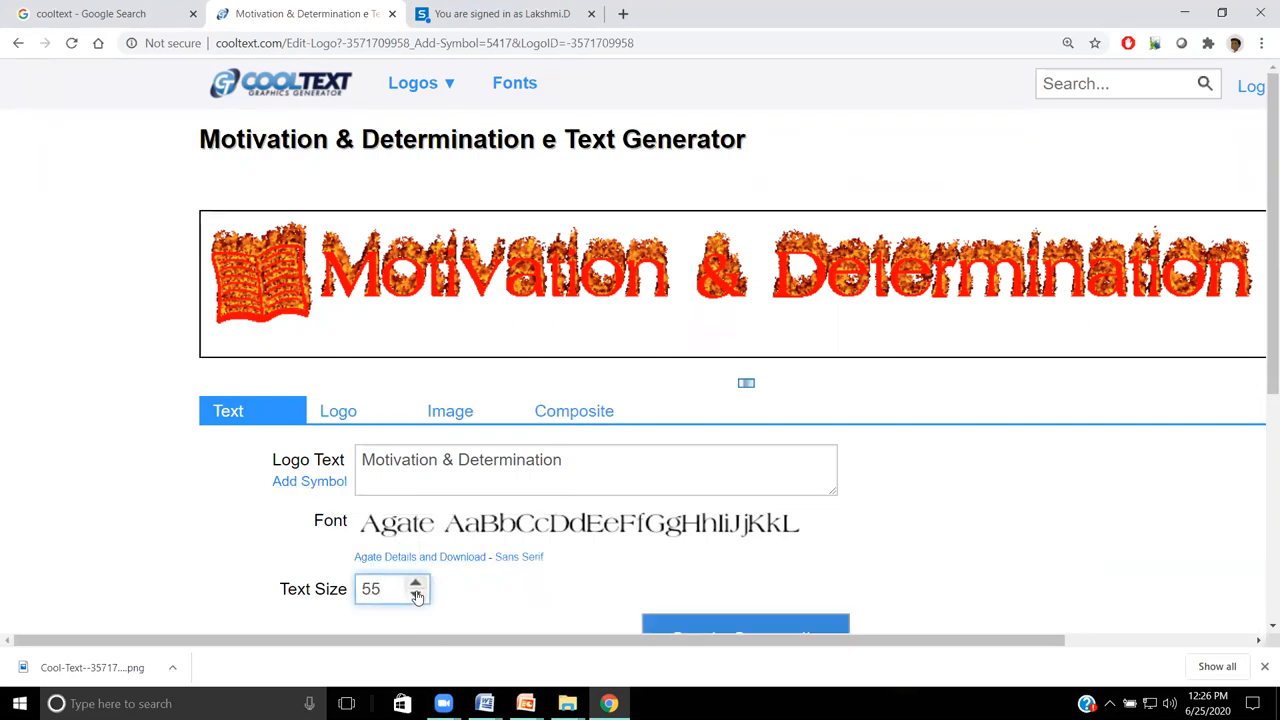
left_click(416, 583)
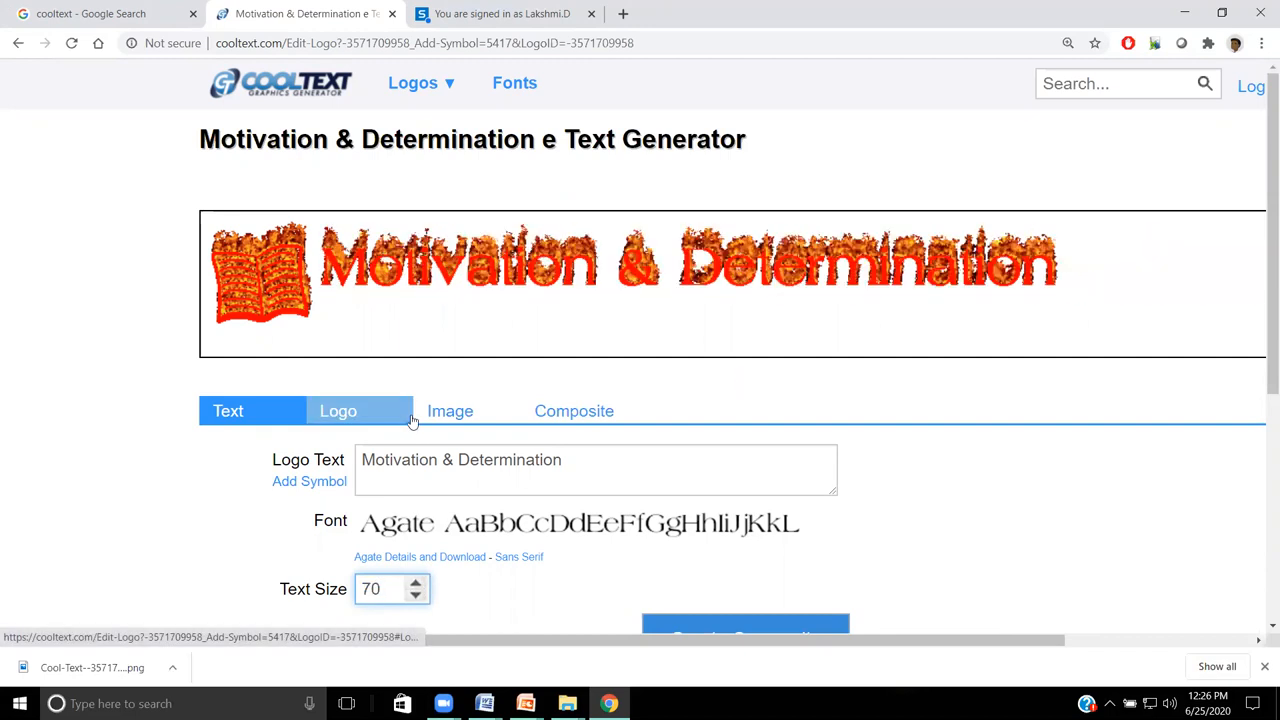
left_click(228, 411)
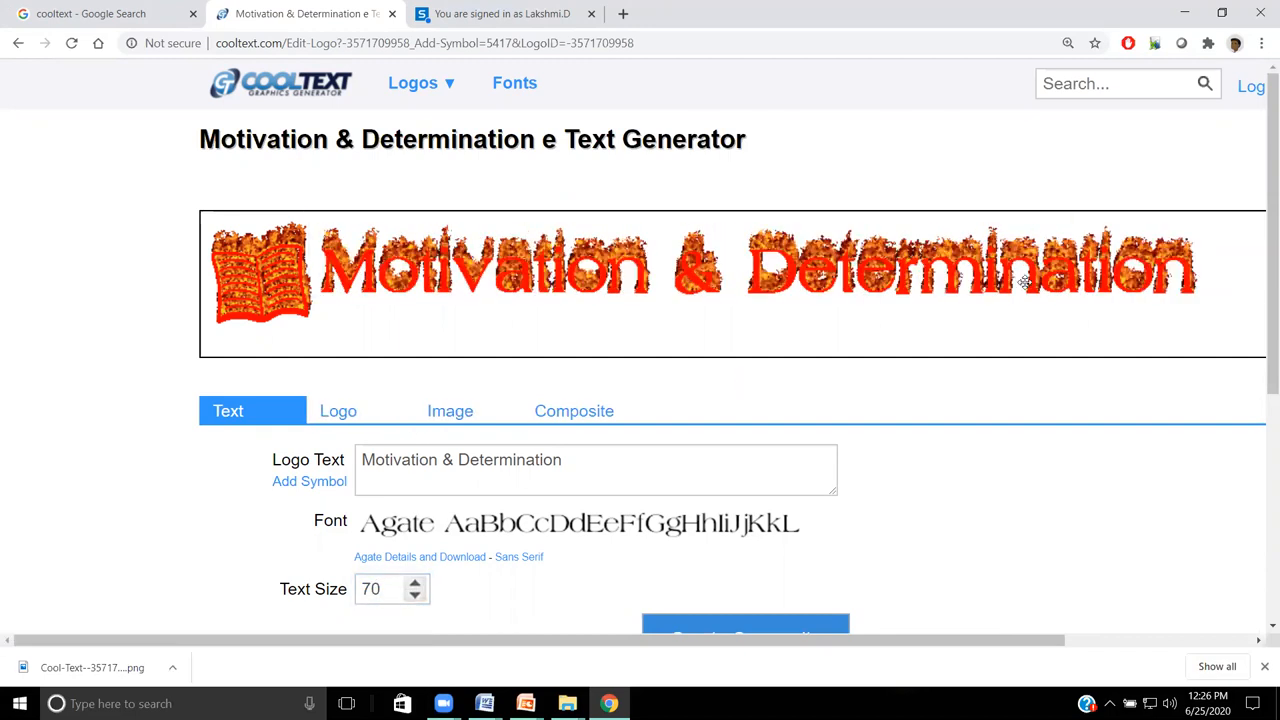
Step: Make the letters green (#09FF00) and the image background #2CCFDE
left_click(338, 411)
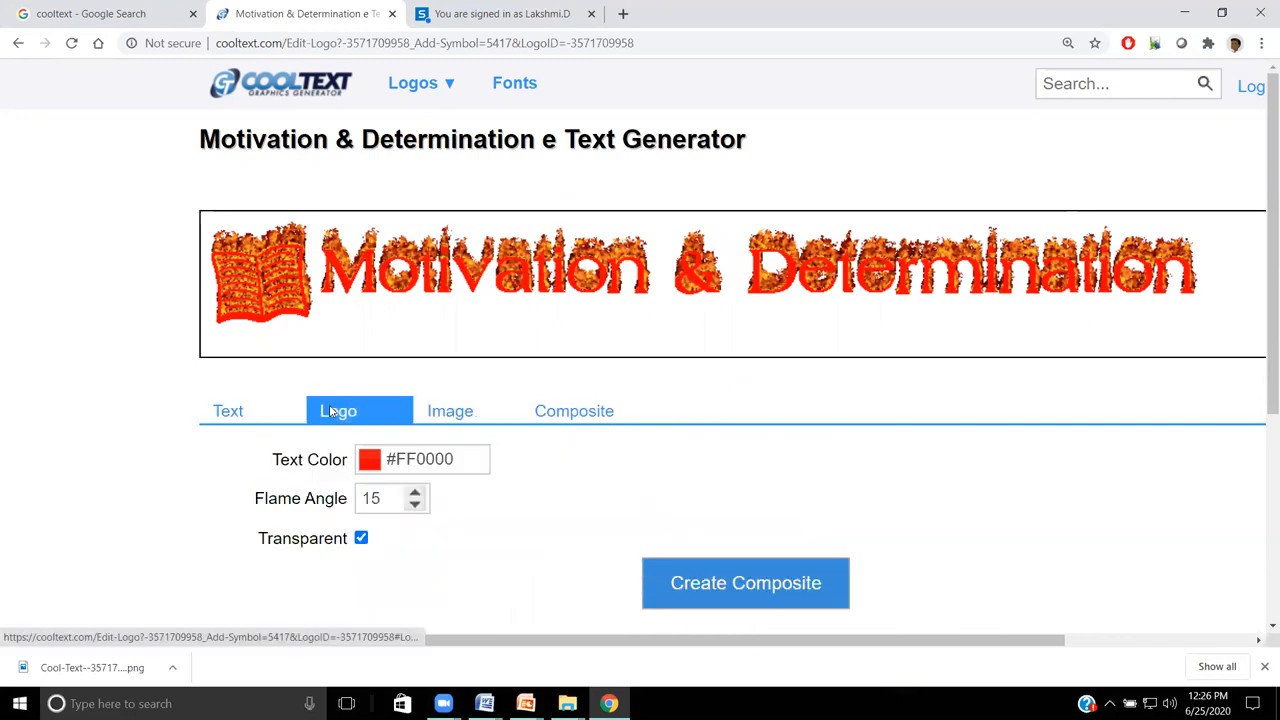
left_click(369, 459)
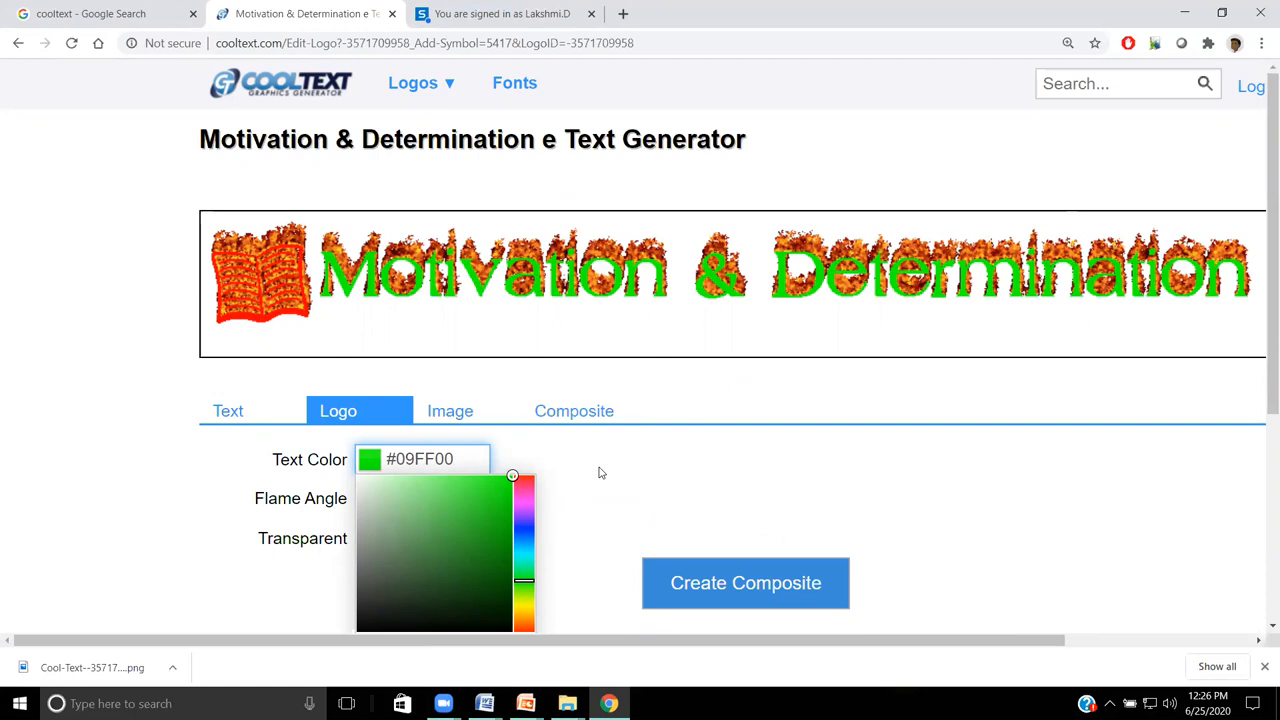
left_click(450, 411)
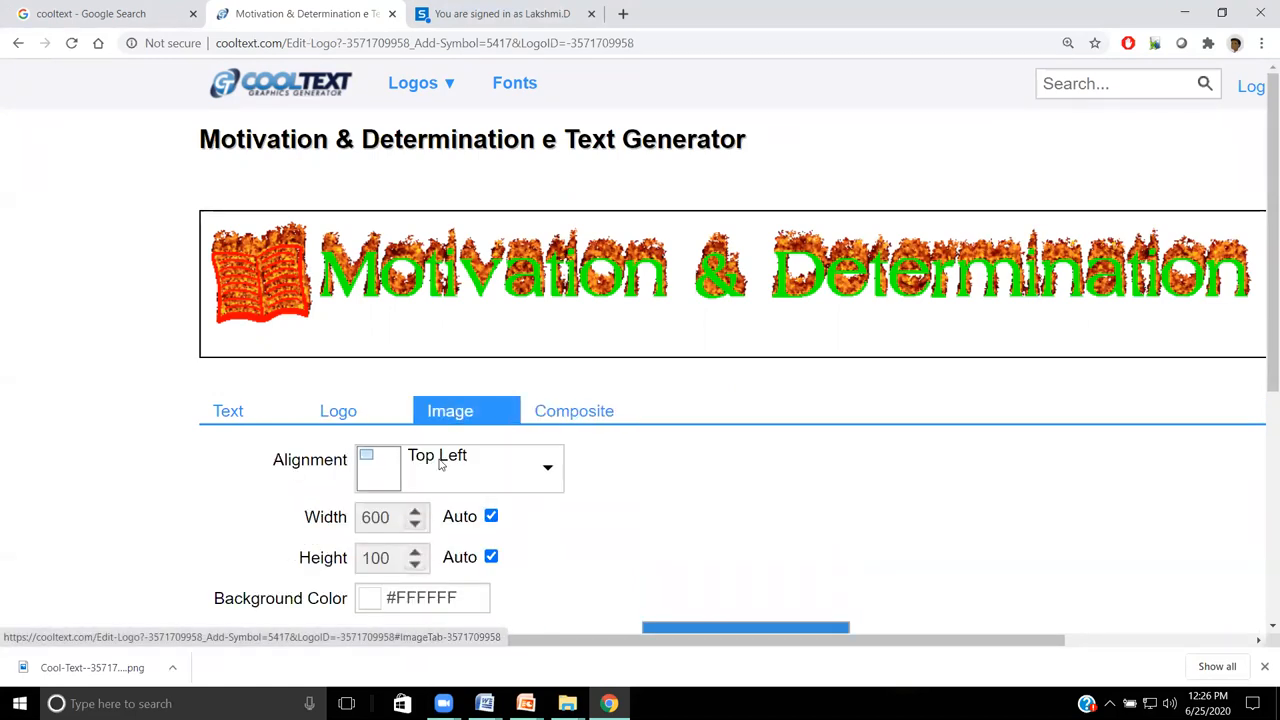
left_click(420, 597)
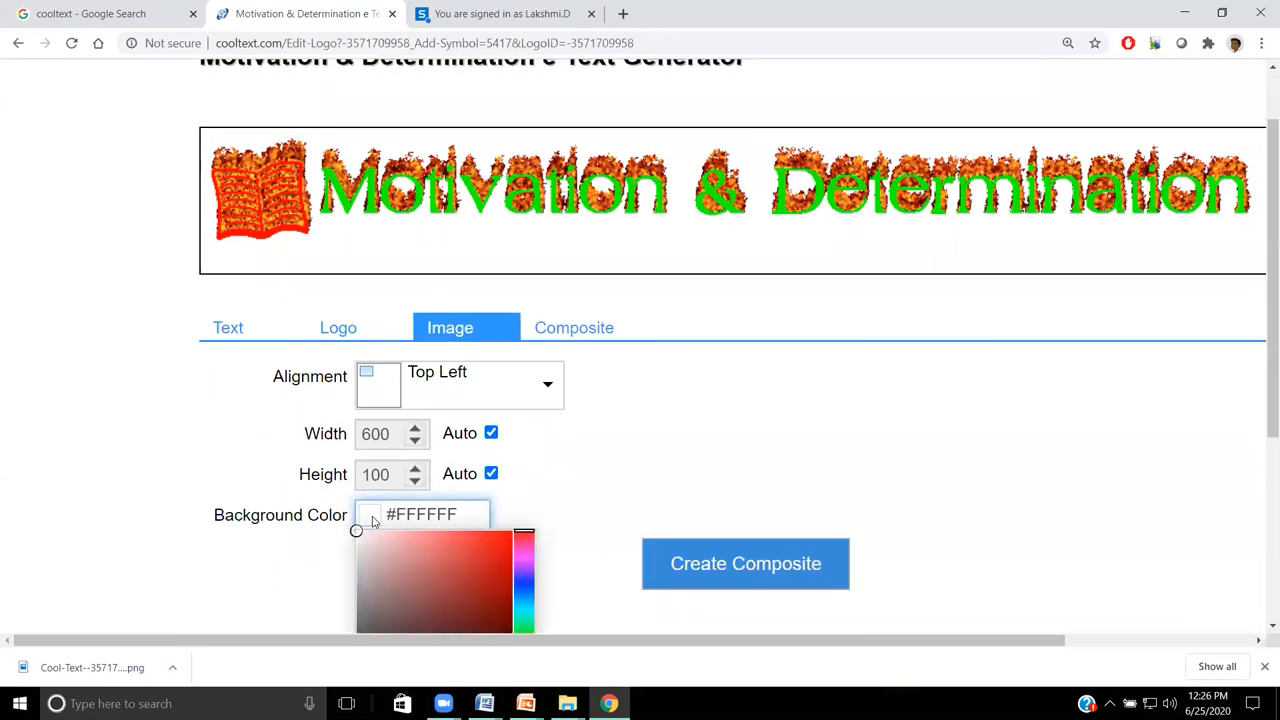
left_click(525, 585)
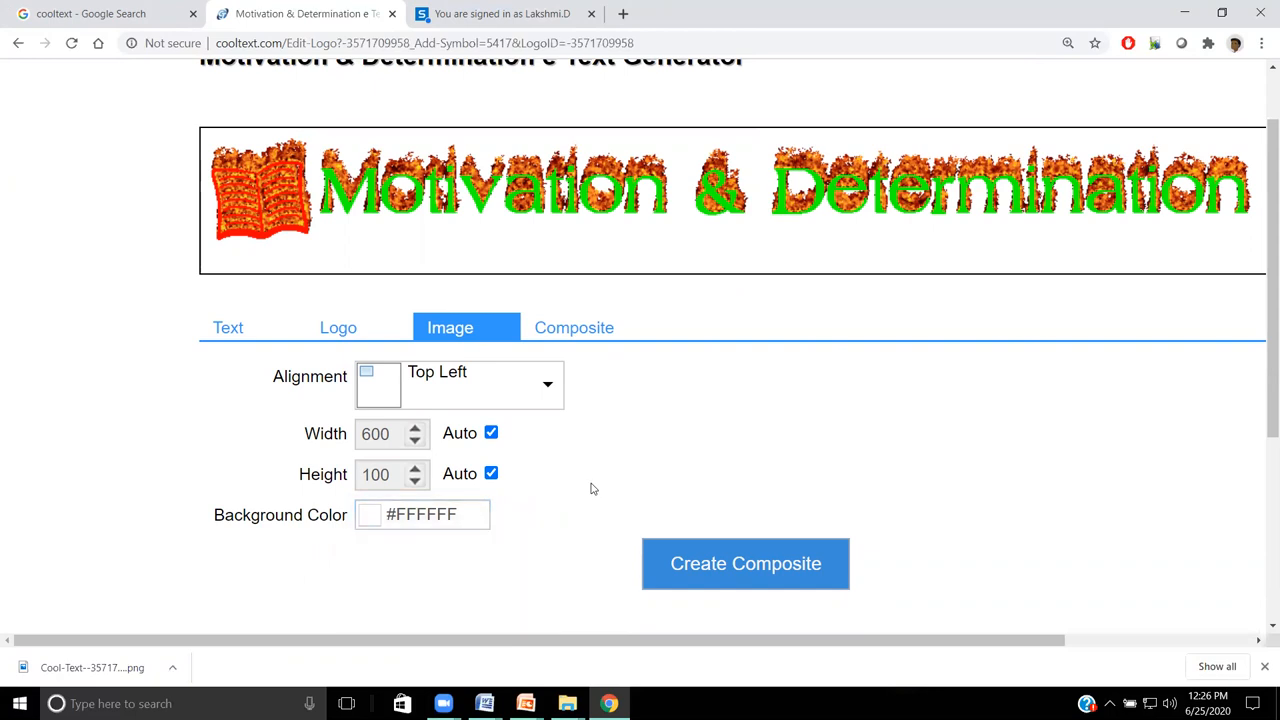
left_click(368, 514)
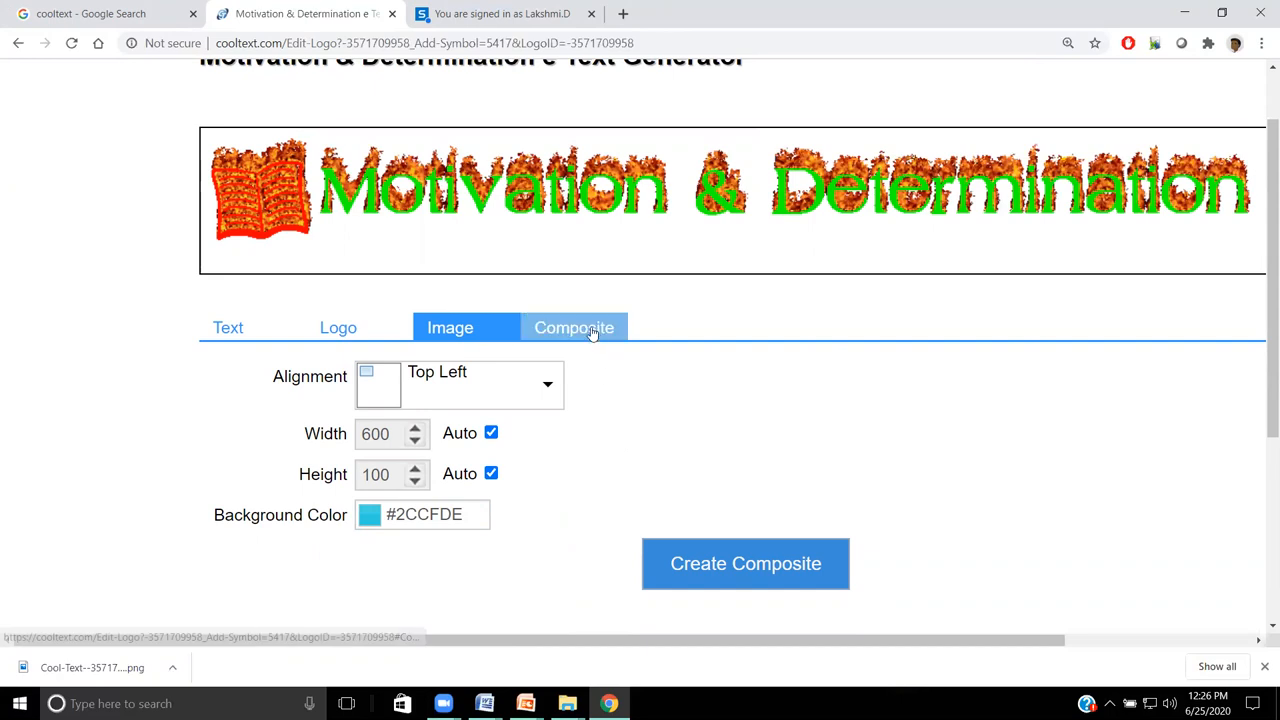
Step: Change the logo Text Color from green to red #DB1F3B
left_click(574, 327)
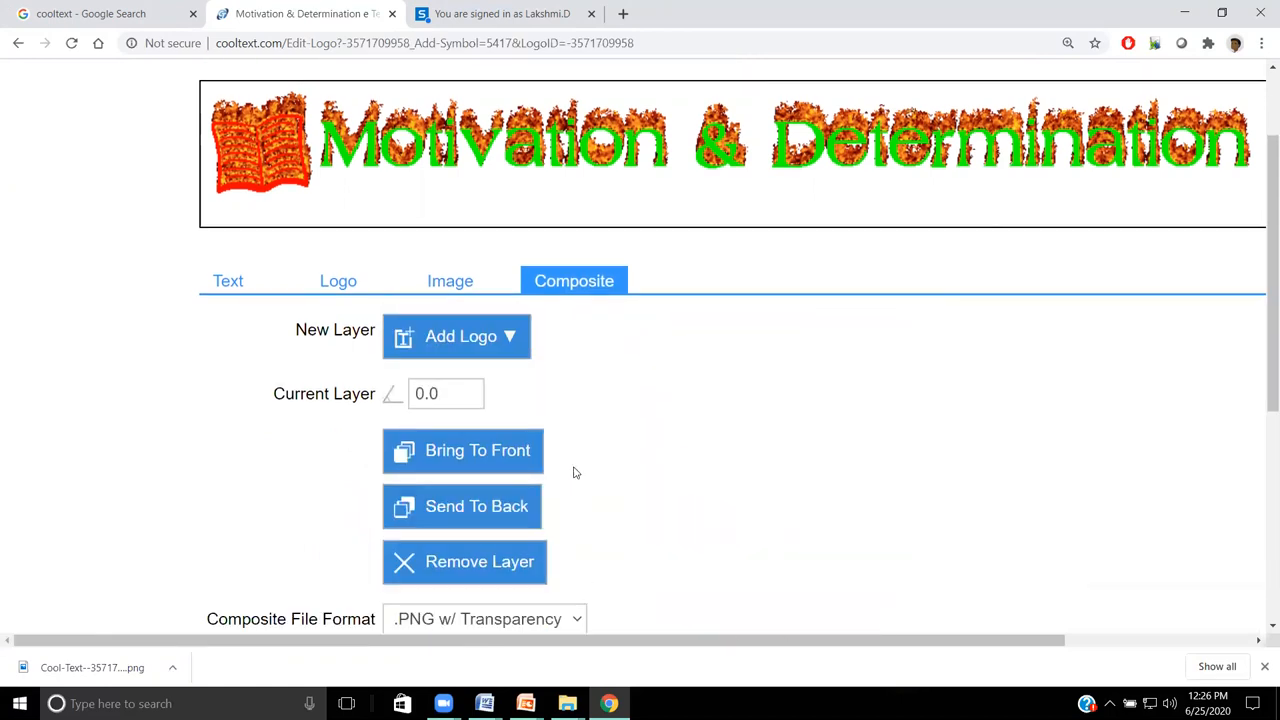
scroll("down", 3)
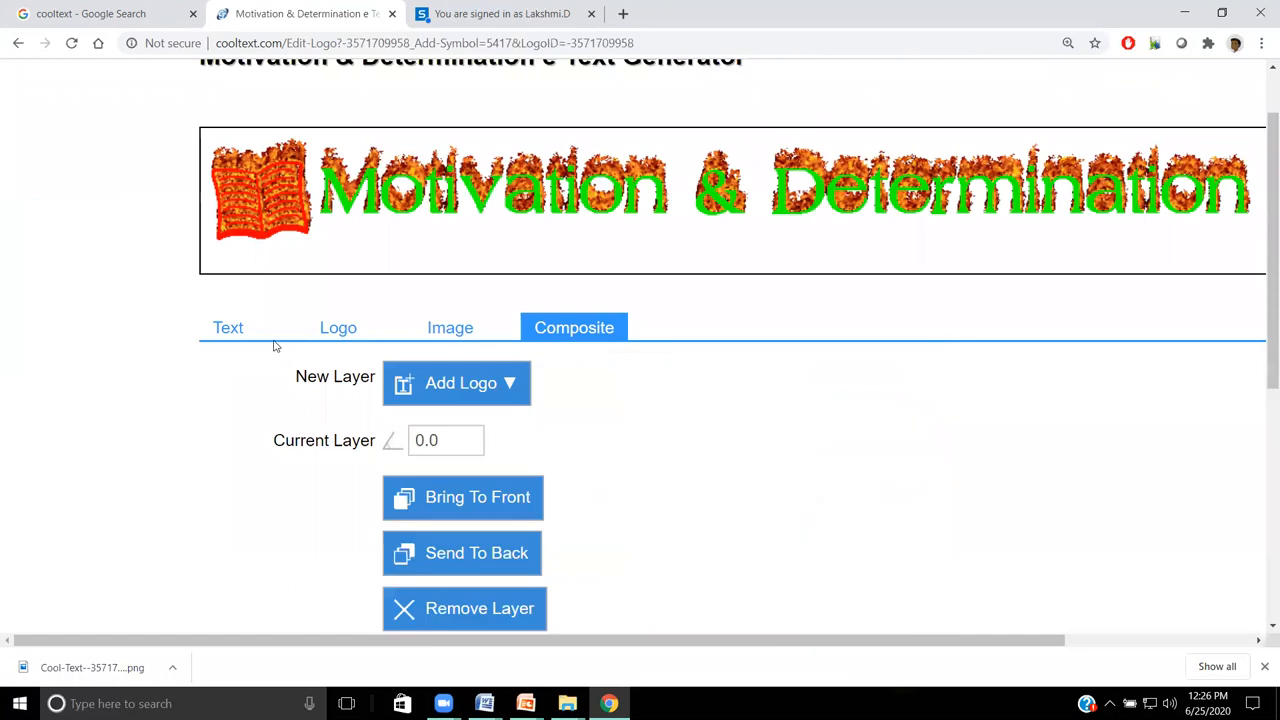
left_click(228, 327)
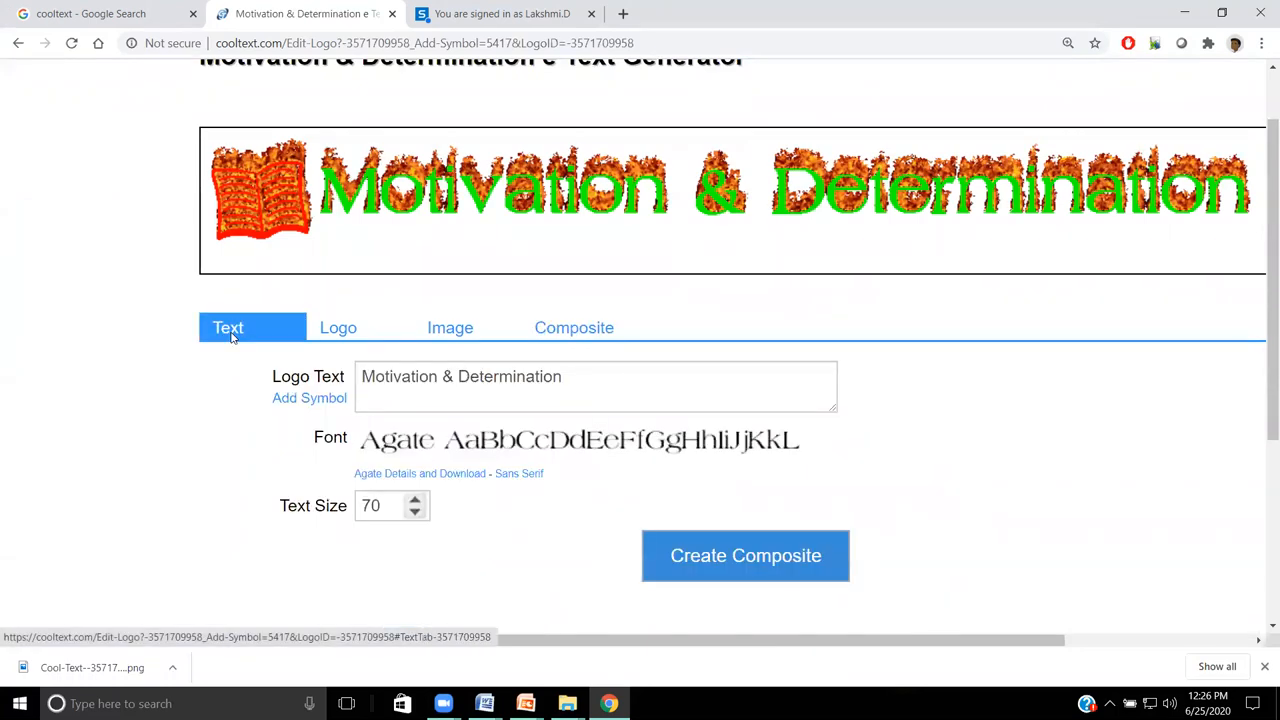
mouse_move(338, 327)
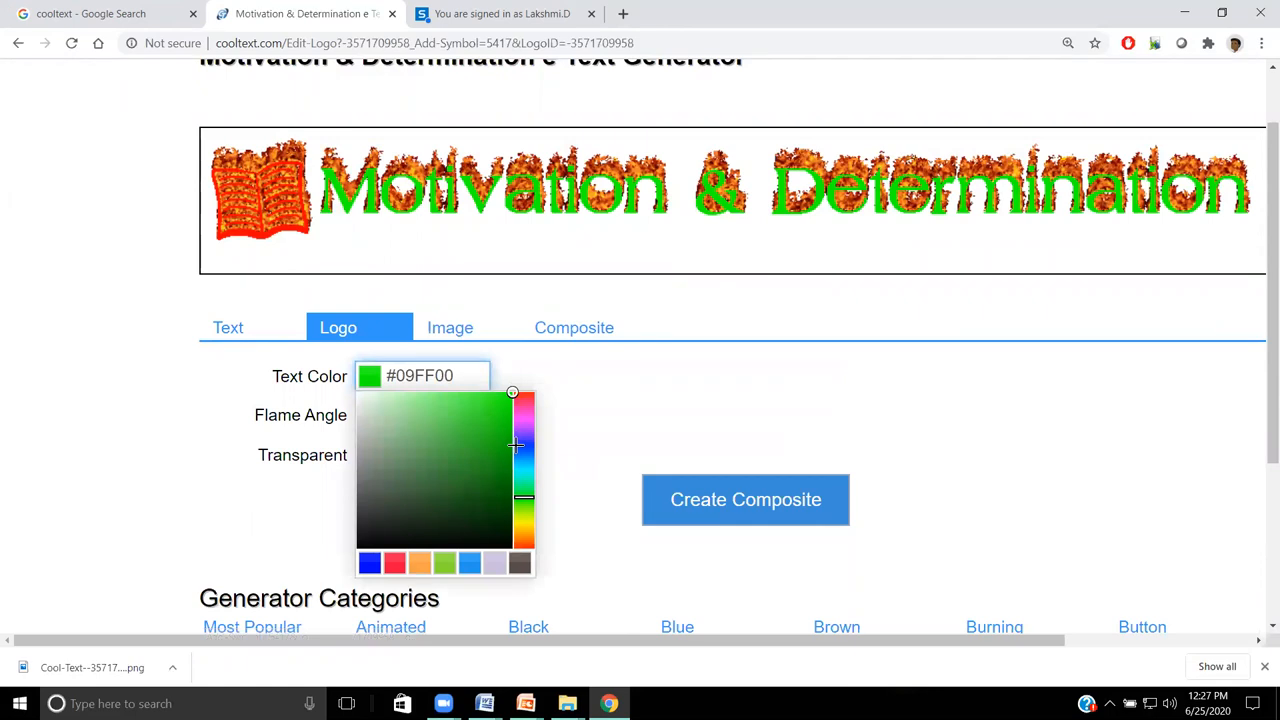
left_click(490, 413)
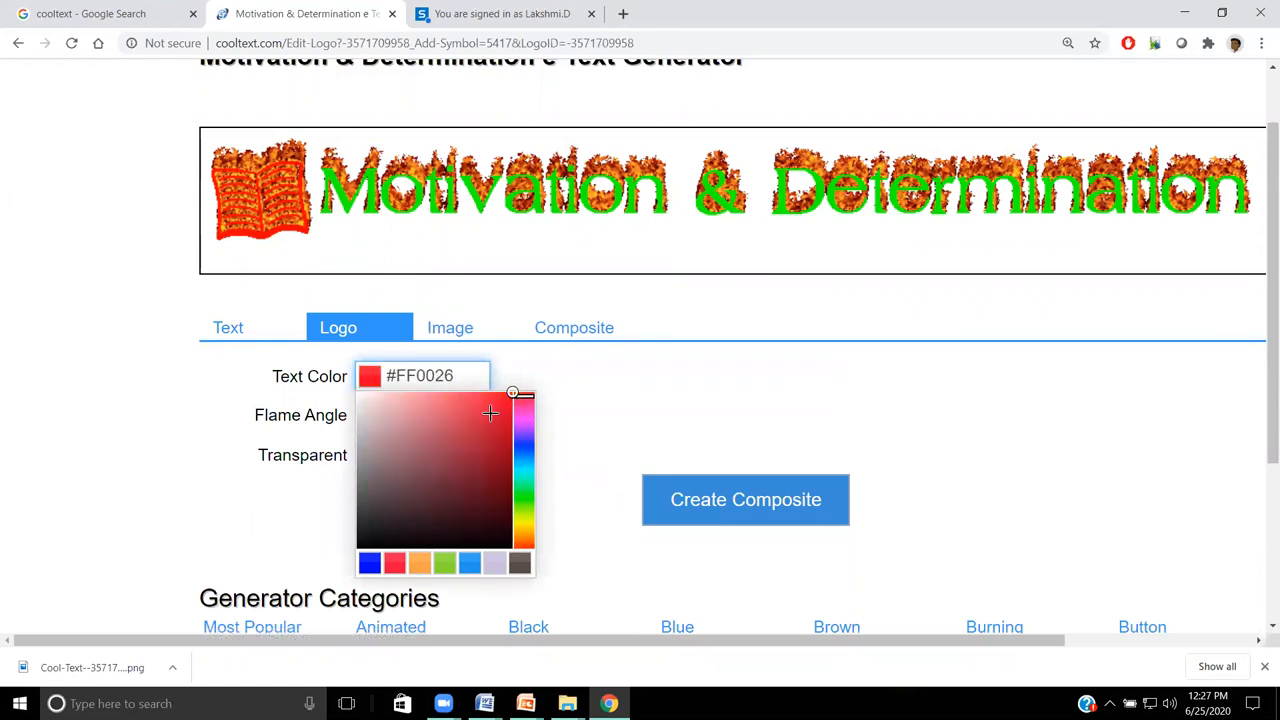
left_click(490, 414)
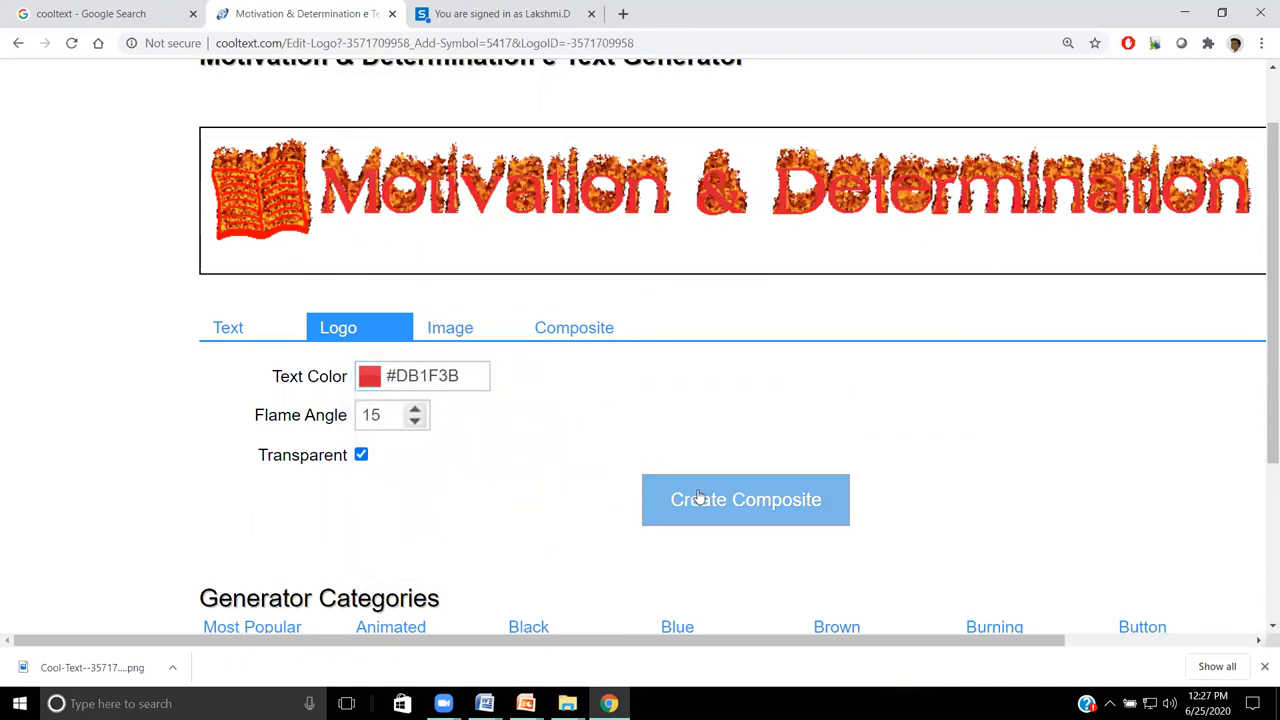
mouse_move(703, 510)
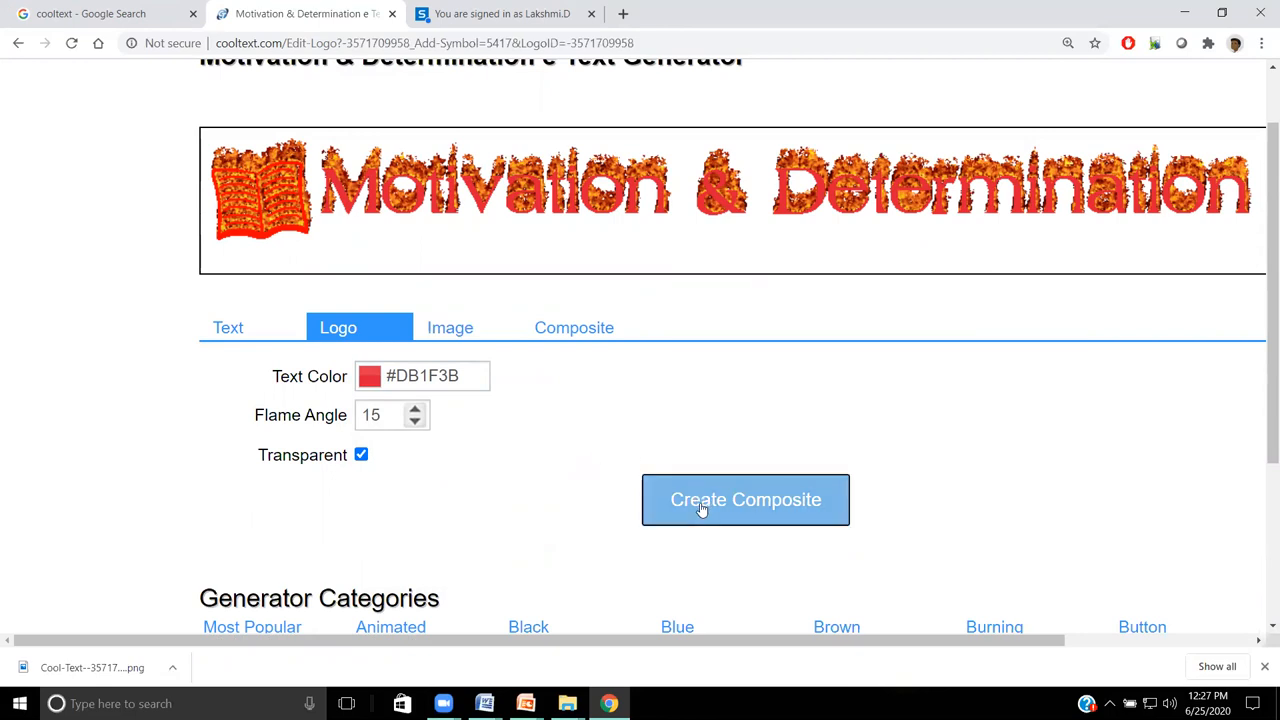
Step: Render and download the red burning logo, then reveal it in Downloads
left_click(745, 500)
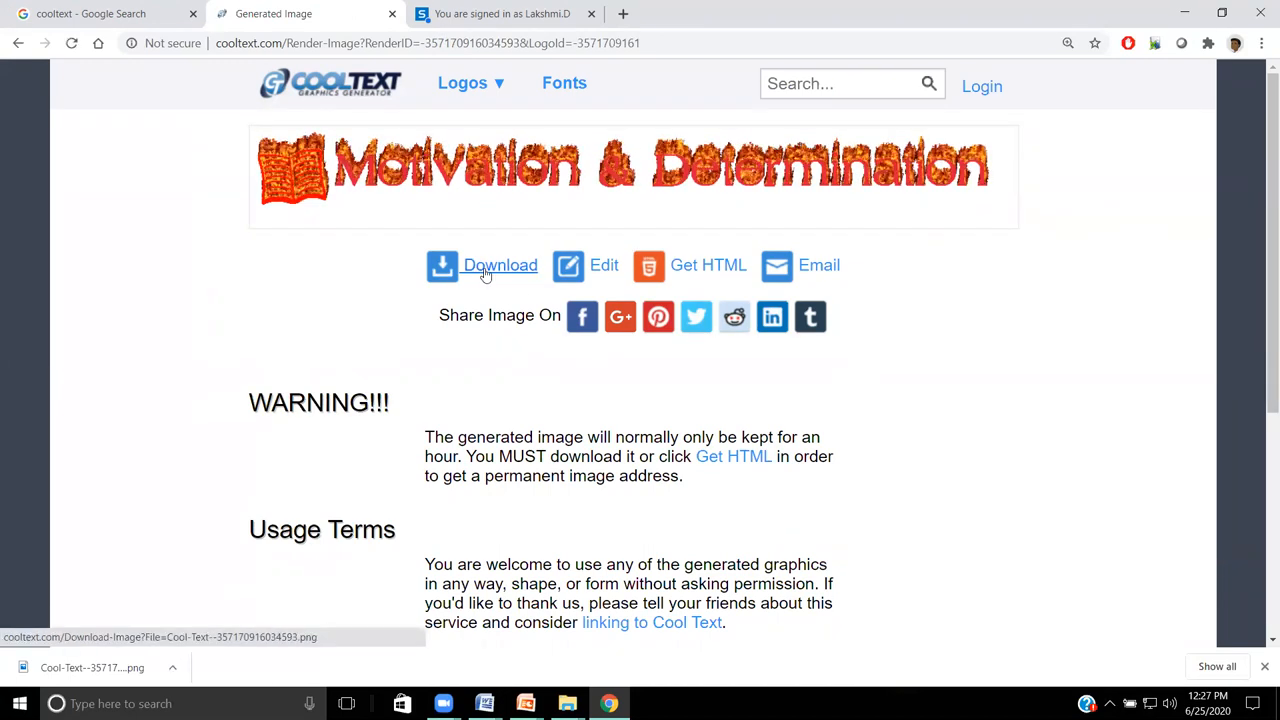
left_click(485, 265)
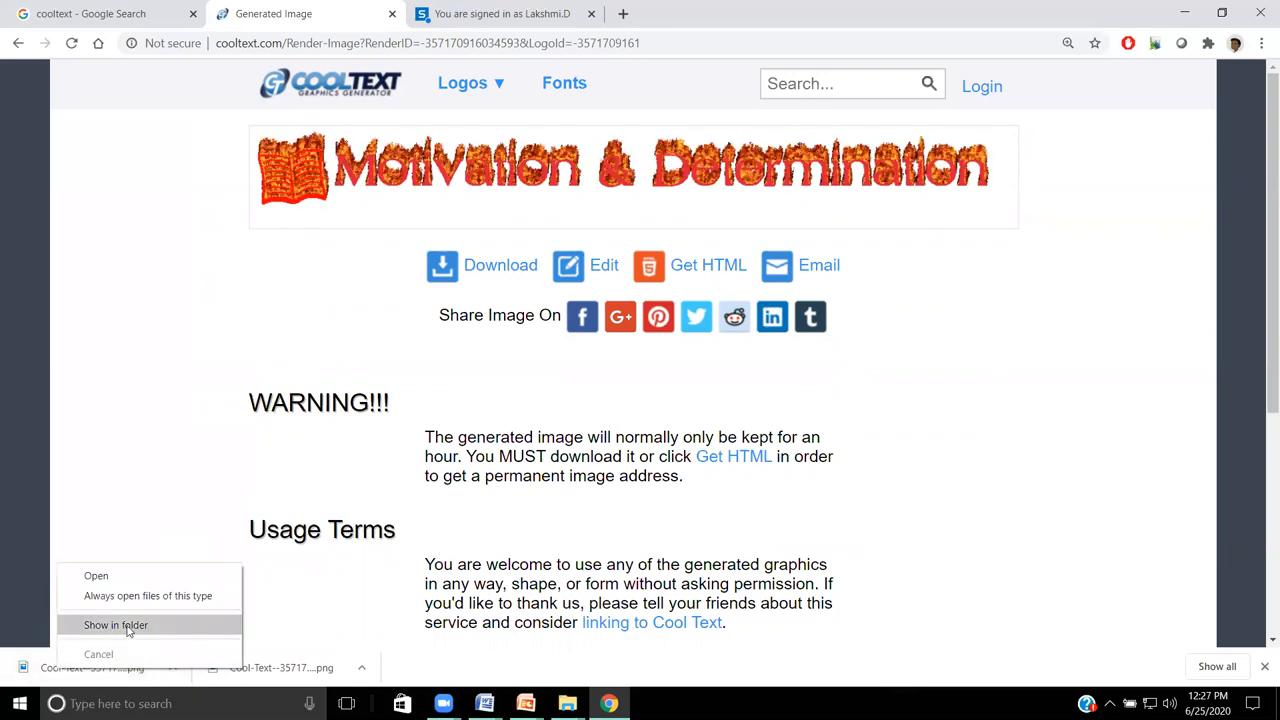
left_click(116, 624)
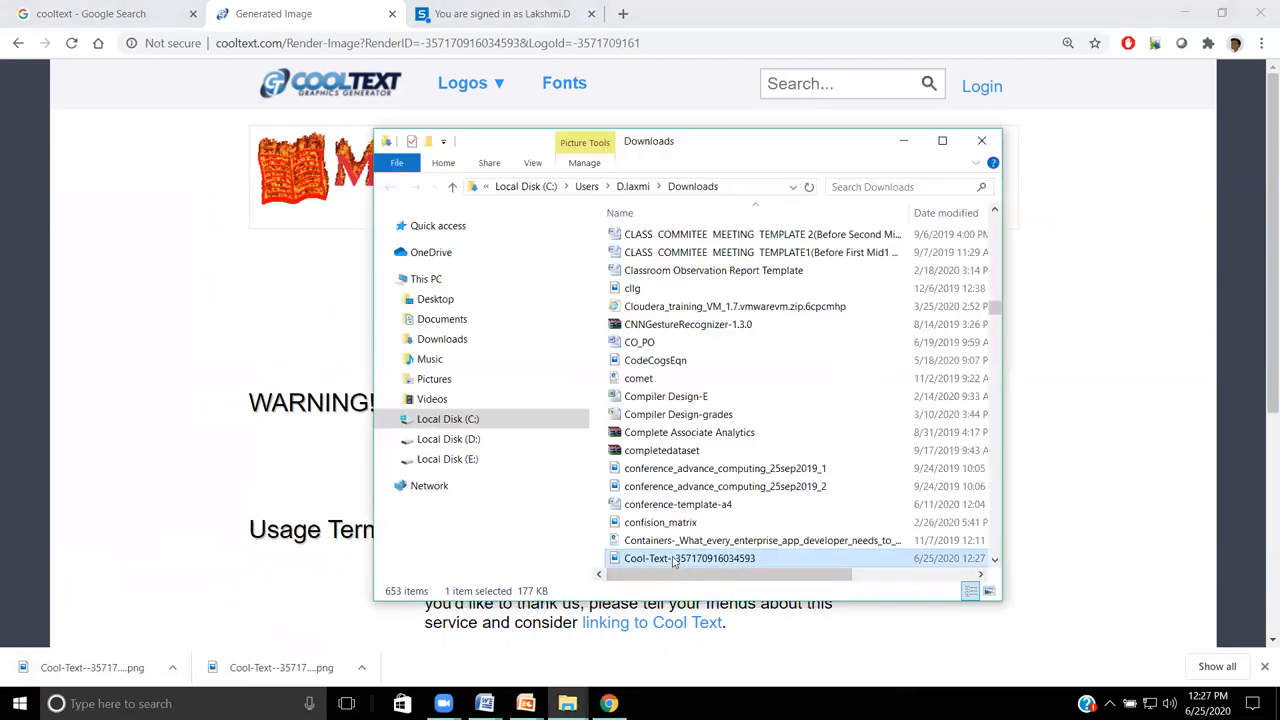
Step: Paste the burning logo onto slide 1 below the Data Analytics banner
right_click(689, 558)
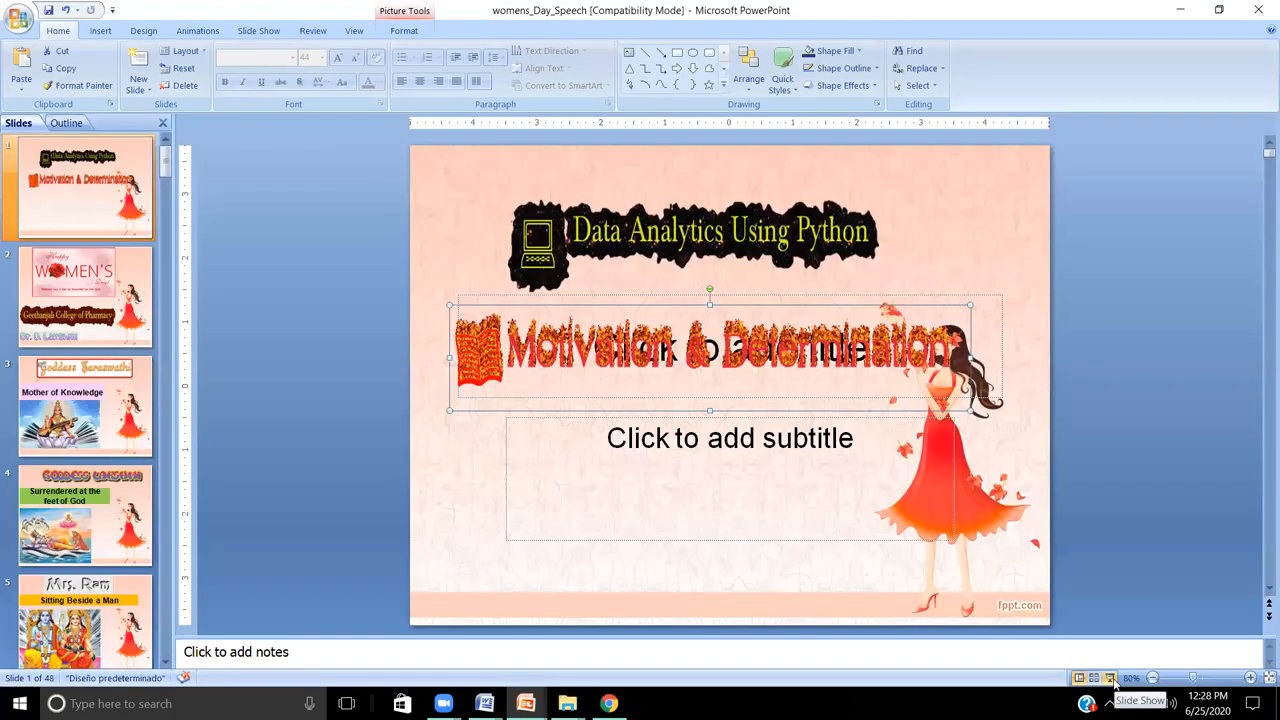
left_click(85, 405)
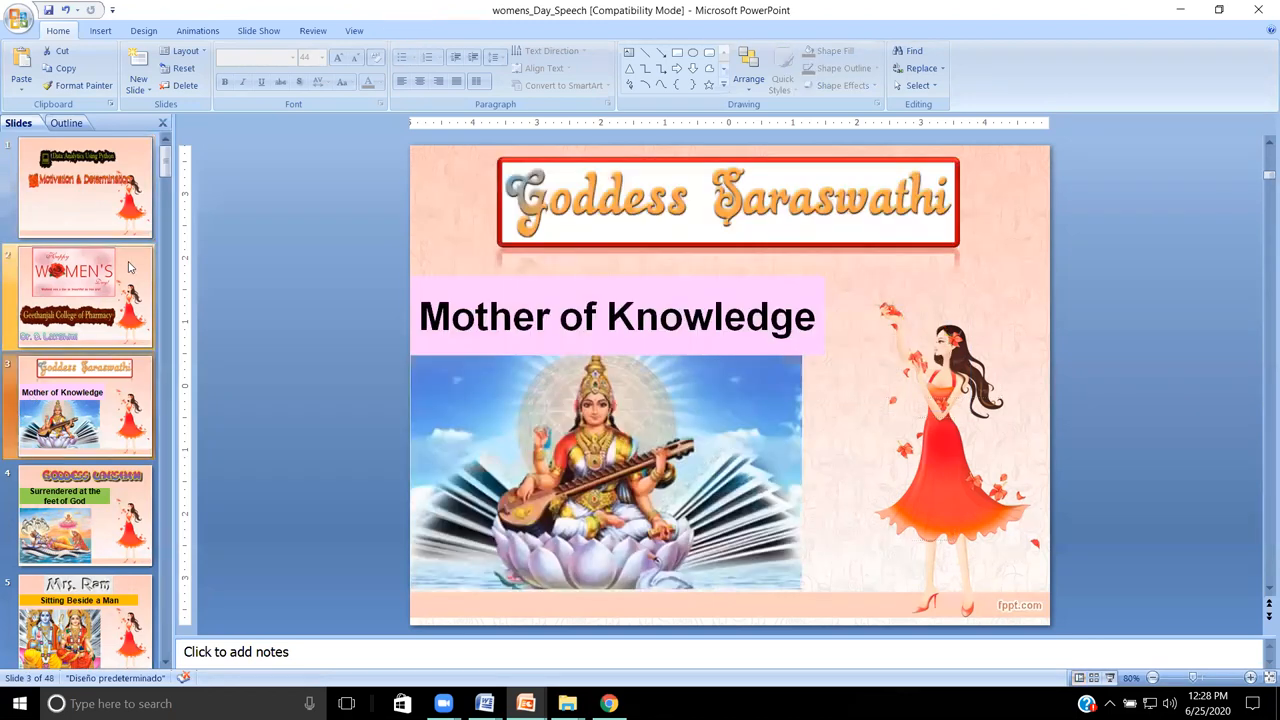
left_click(85, 185)
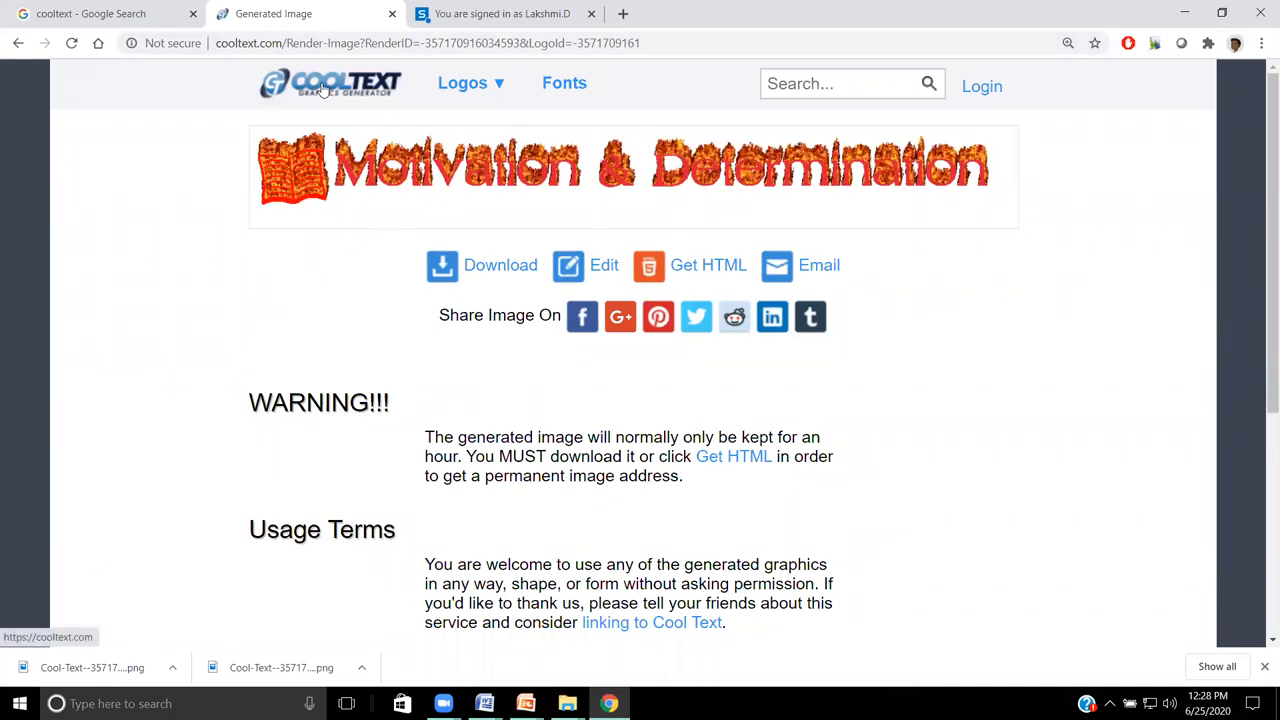
Step: Return to the Cool Text home page and open the Comic text style generator
left_click(330, 83)
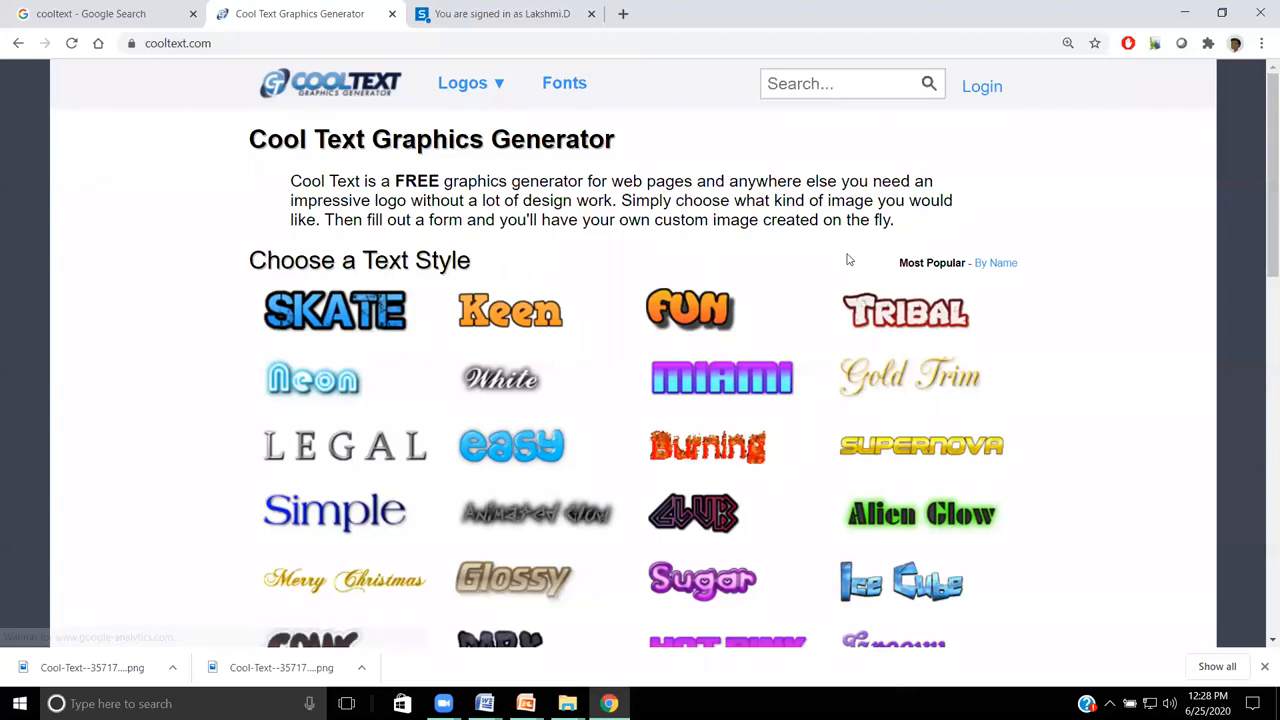
scroll("down", 3)
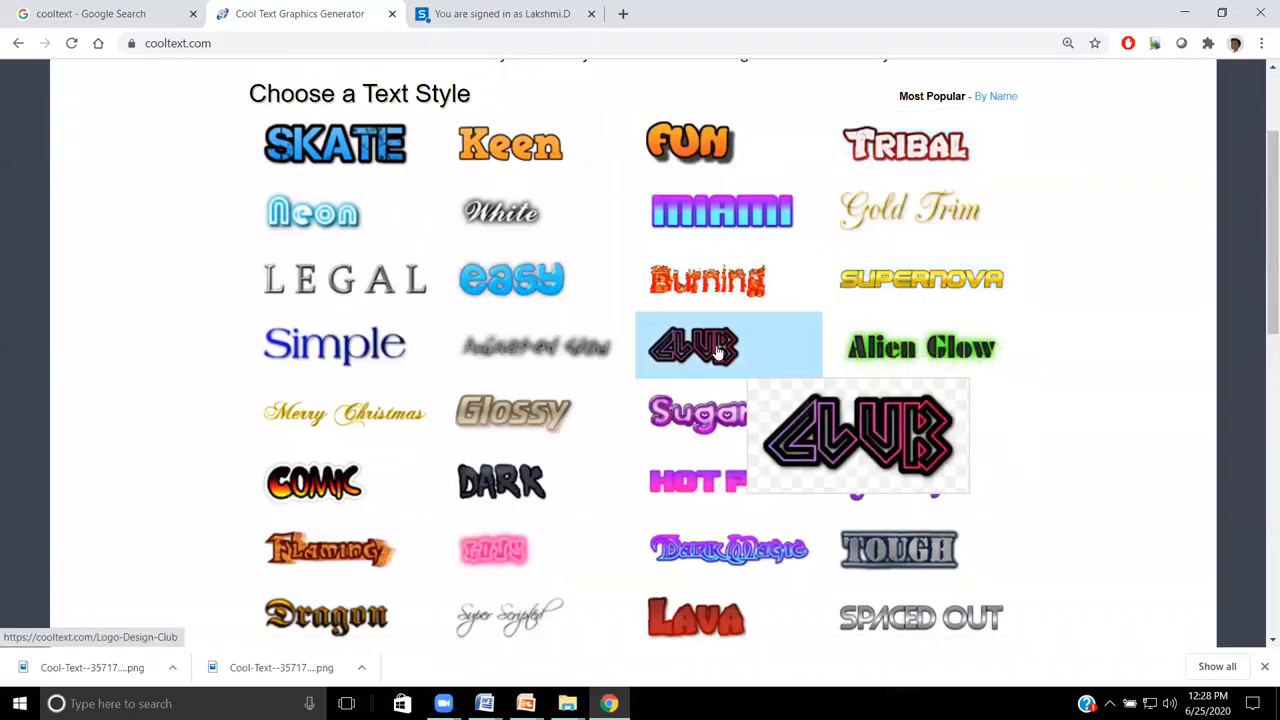
scroll("down", 3)
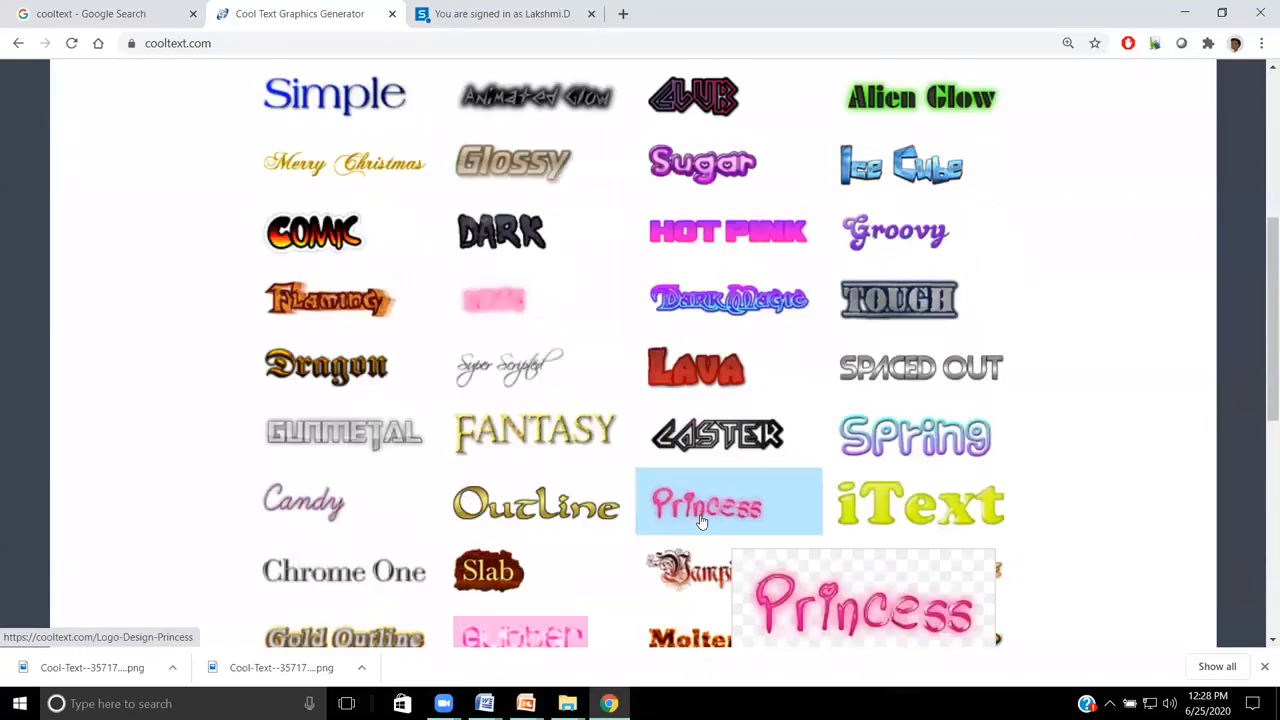
left_click(314, 231)
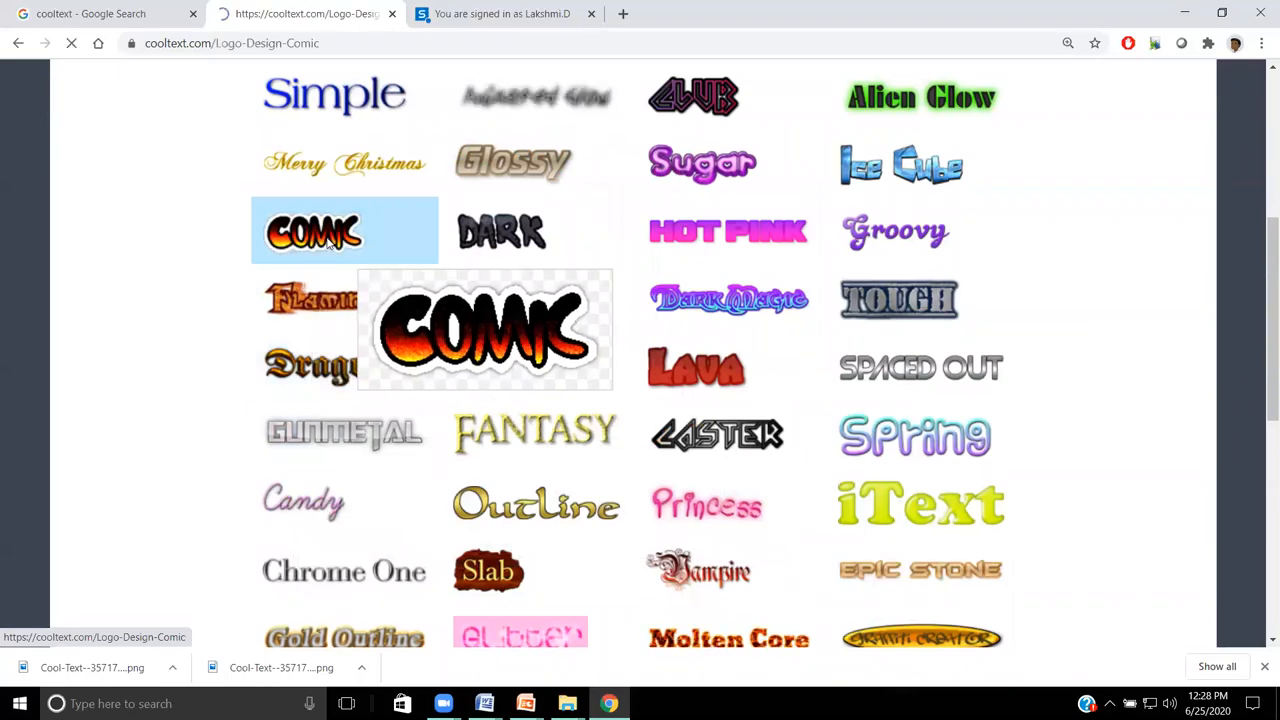
left_click(344, 230)
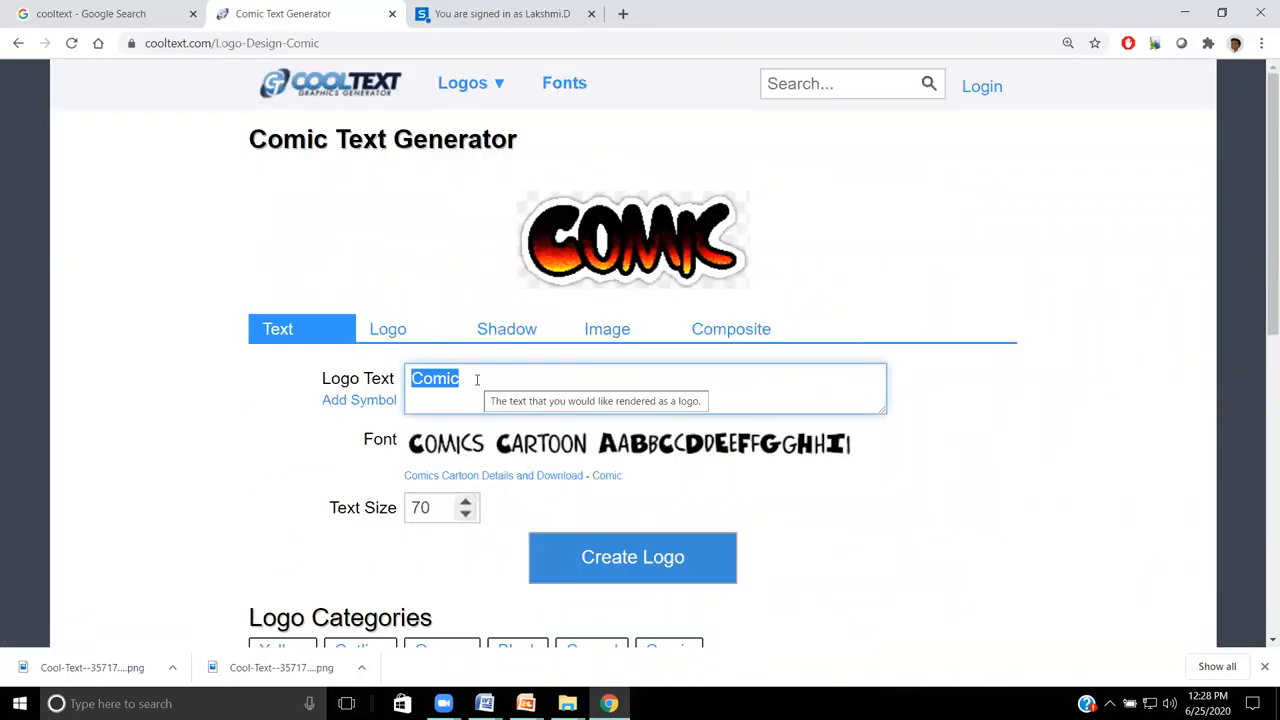
Step: Change the logo text to 'Comedy' and apply the Full saturation spectrum CCW gradient
type("Comedy")
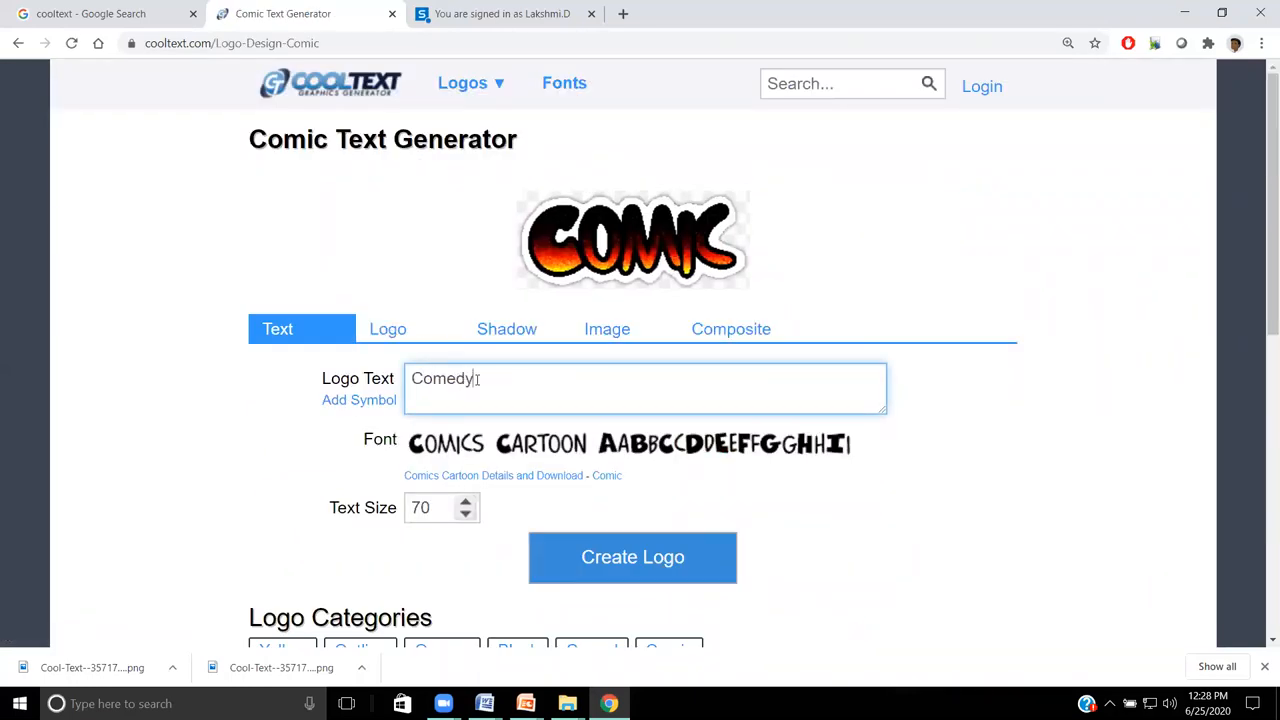
left_click(632, 557)
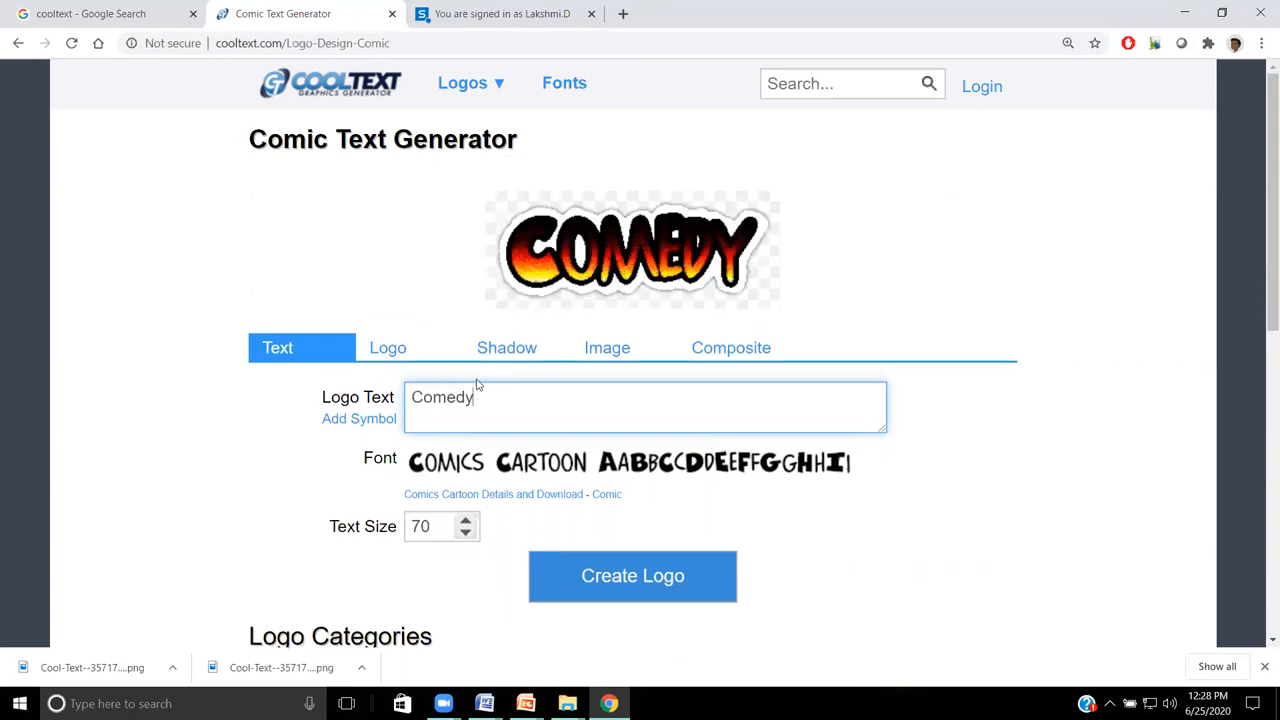
mouse_move(766, 257)
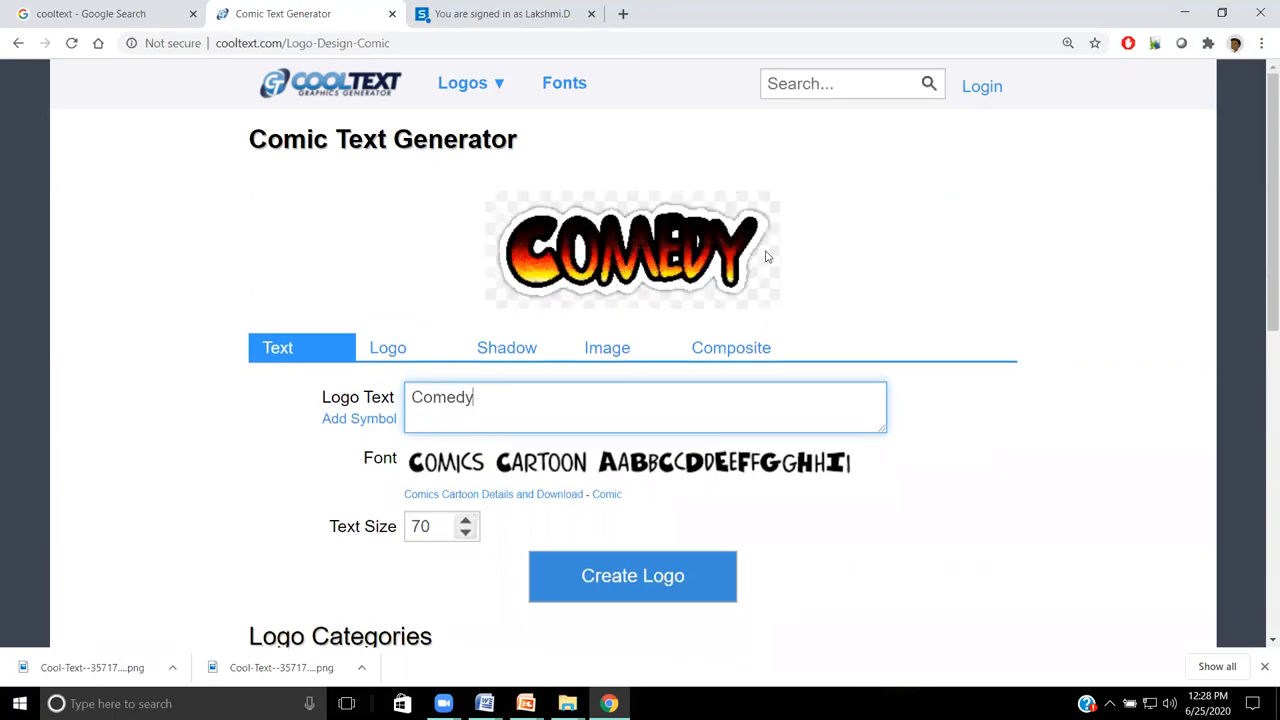
left_click(388, 347)
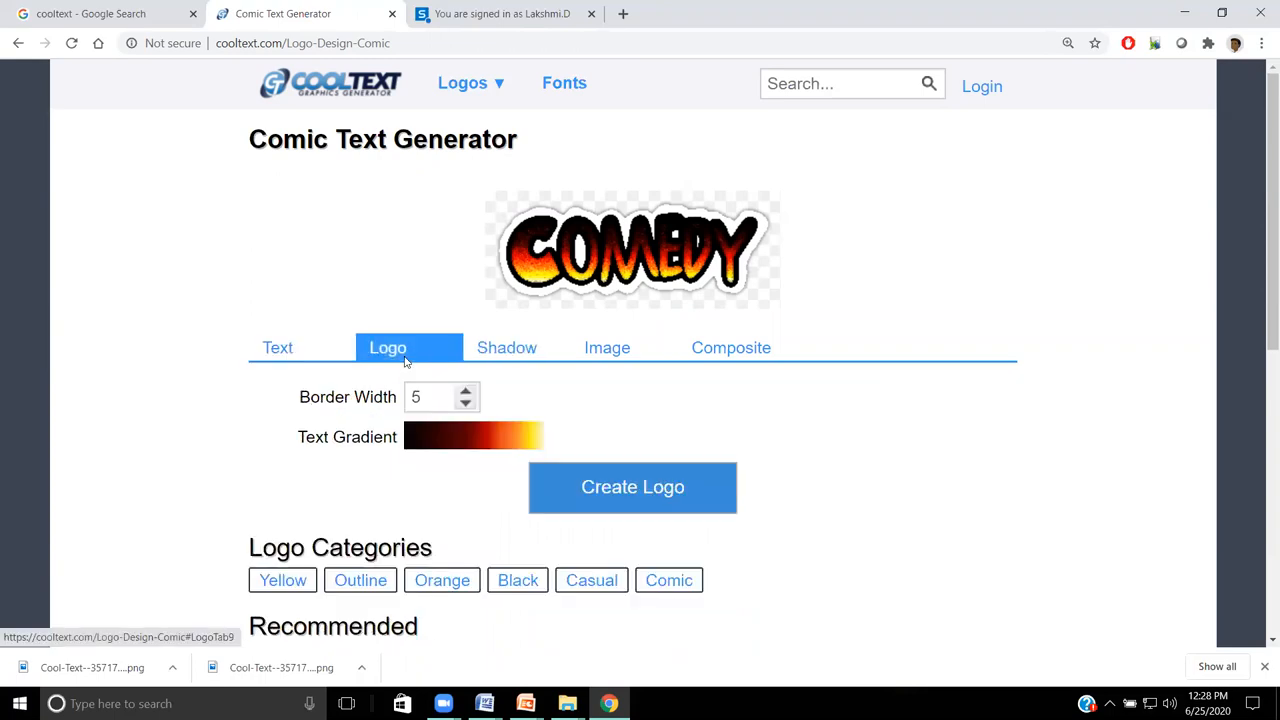
left_click(460, 437)
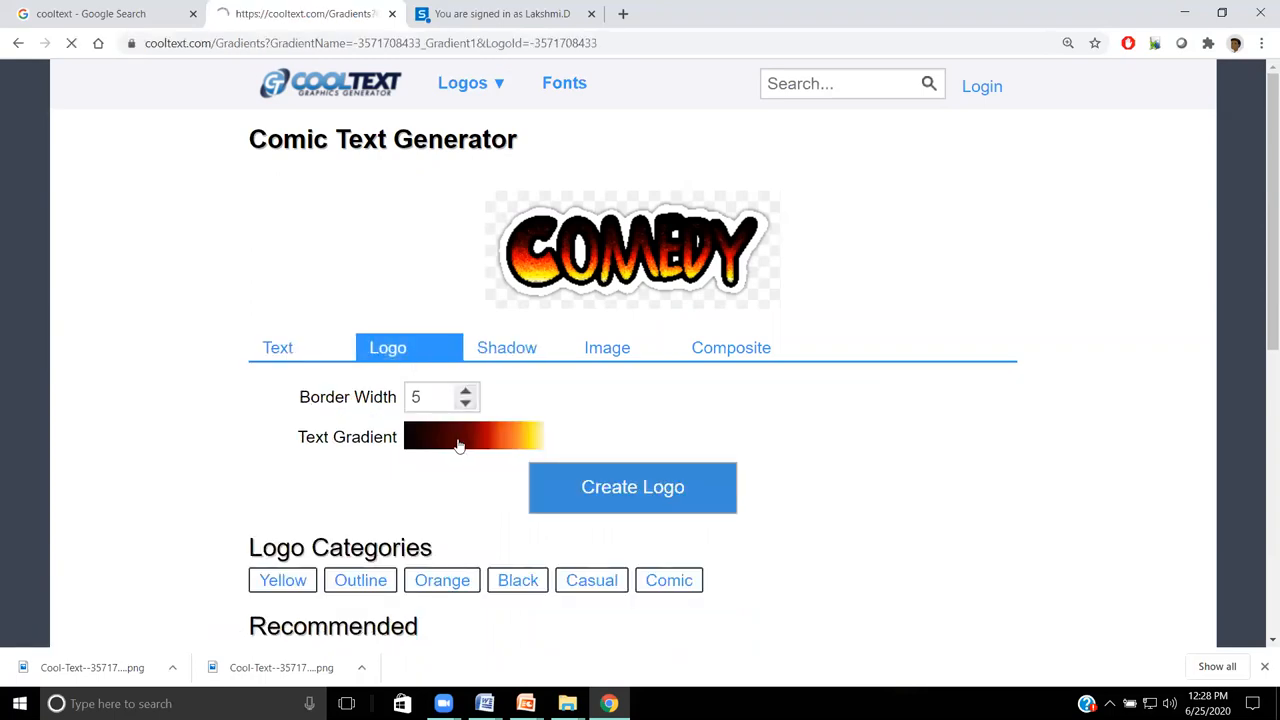
left_click(472, 437)
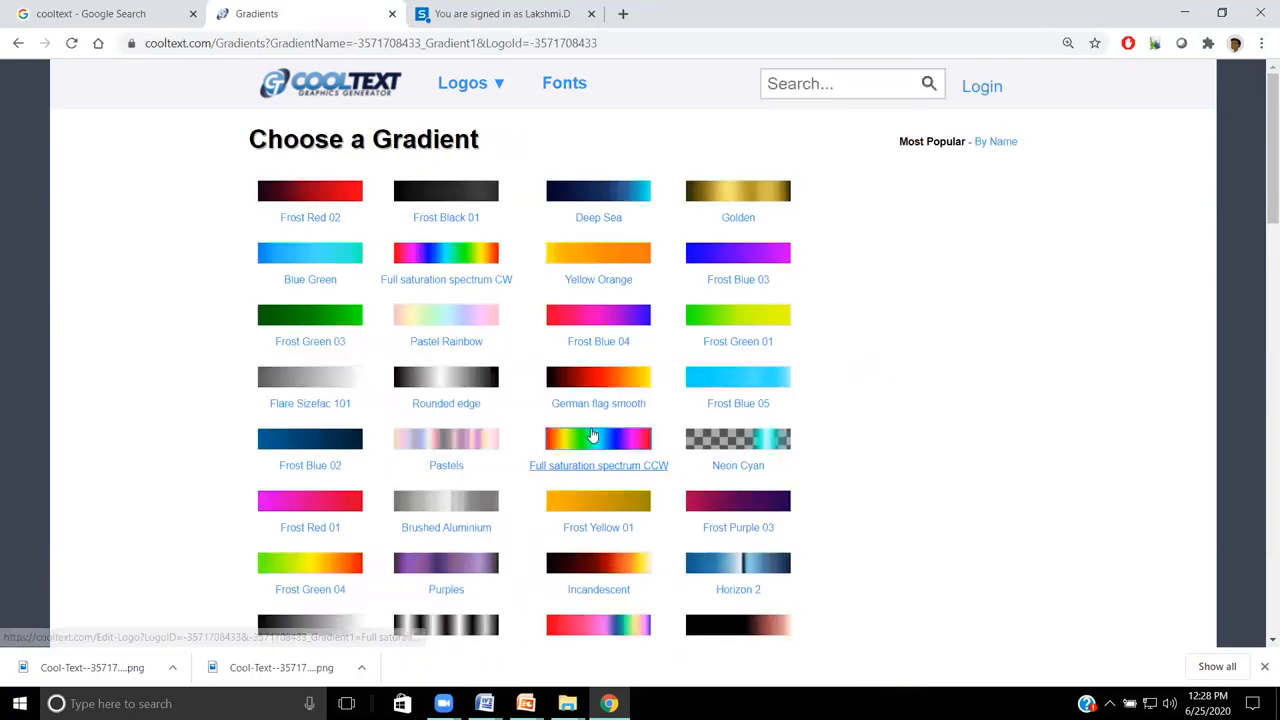
left_click(598, 439)
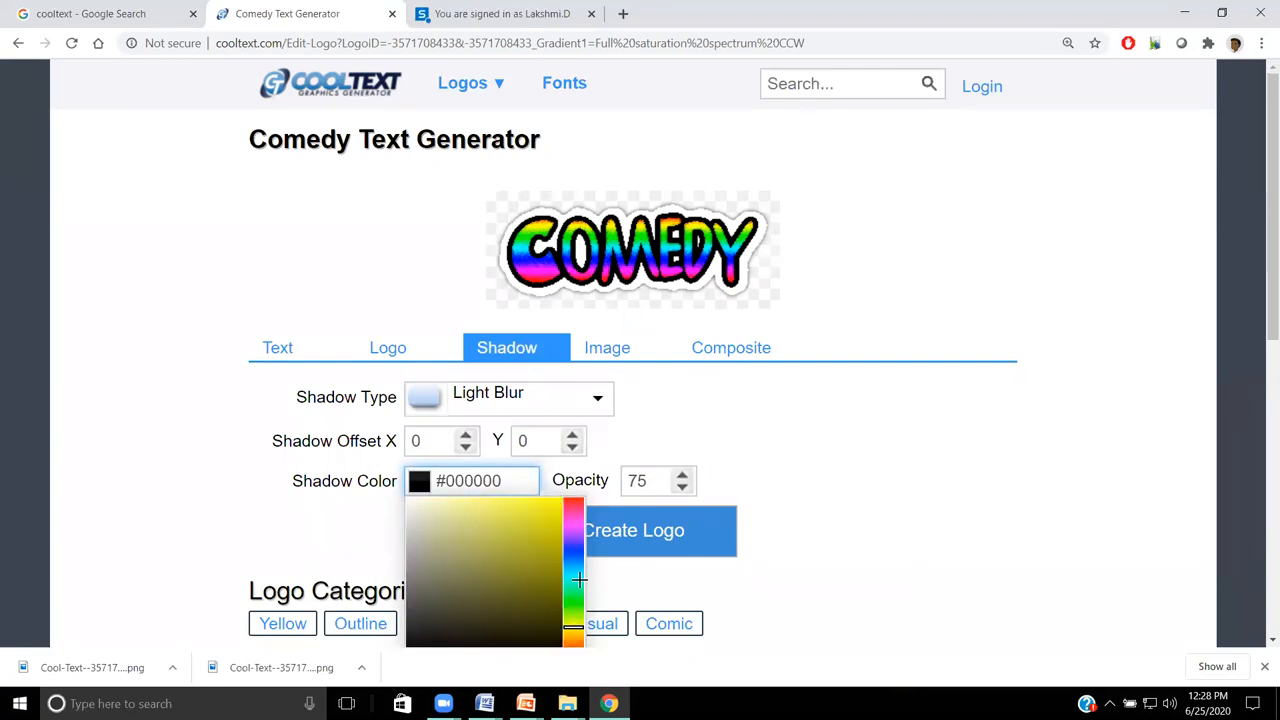
Step: Set the shadow colour to yellow (#E8E821), then review the Image and Composite settings
left_click(542, 512)
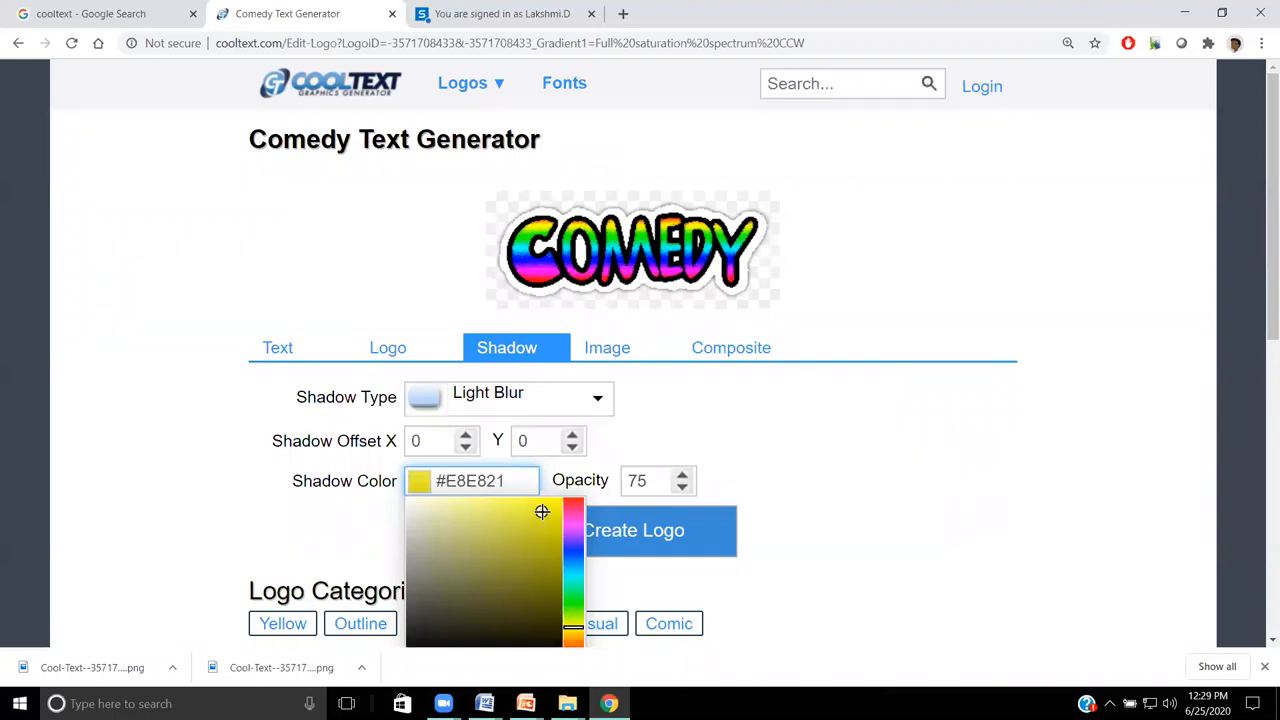
left_click(771, 435)
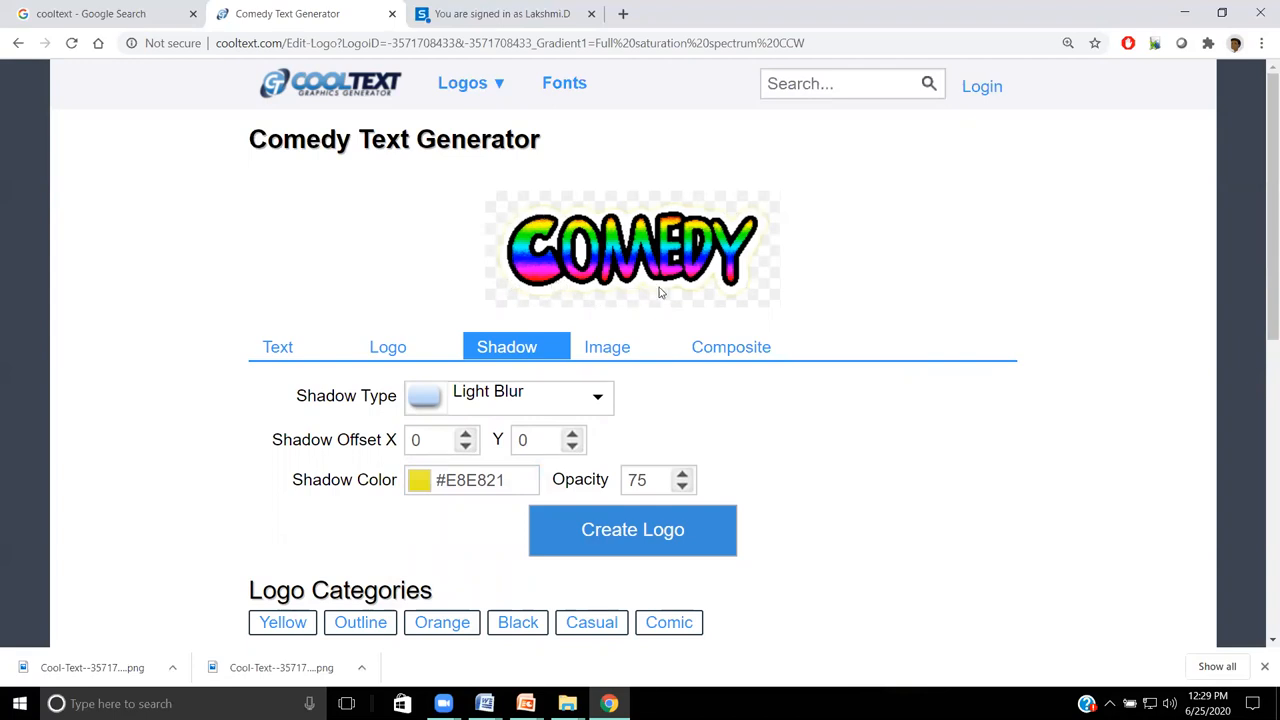
mouse_move(567, 380)
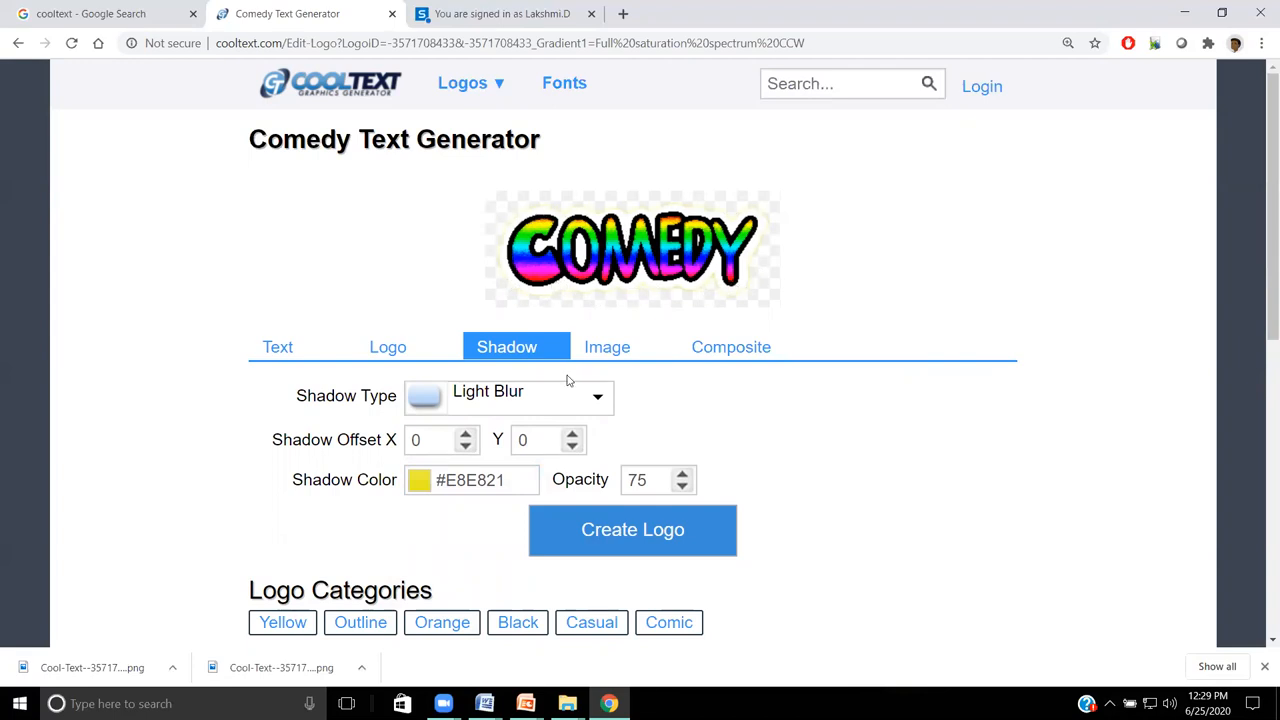
left_click(607, 347)
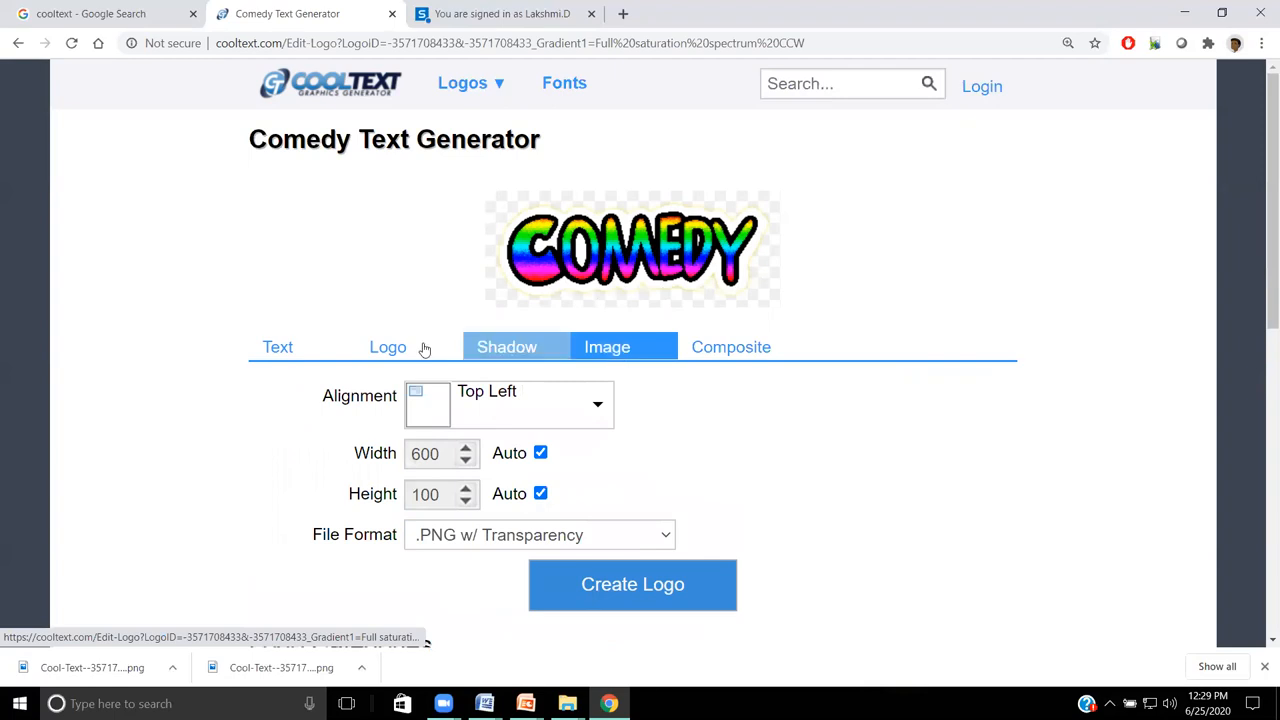
left_click(277, 347)
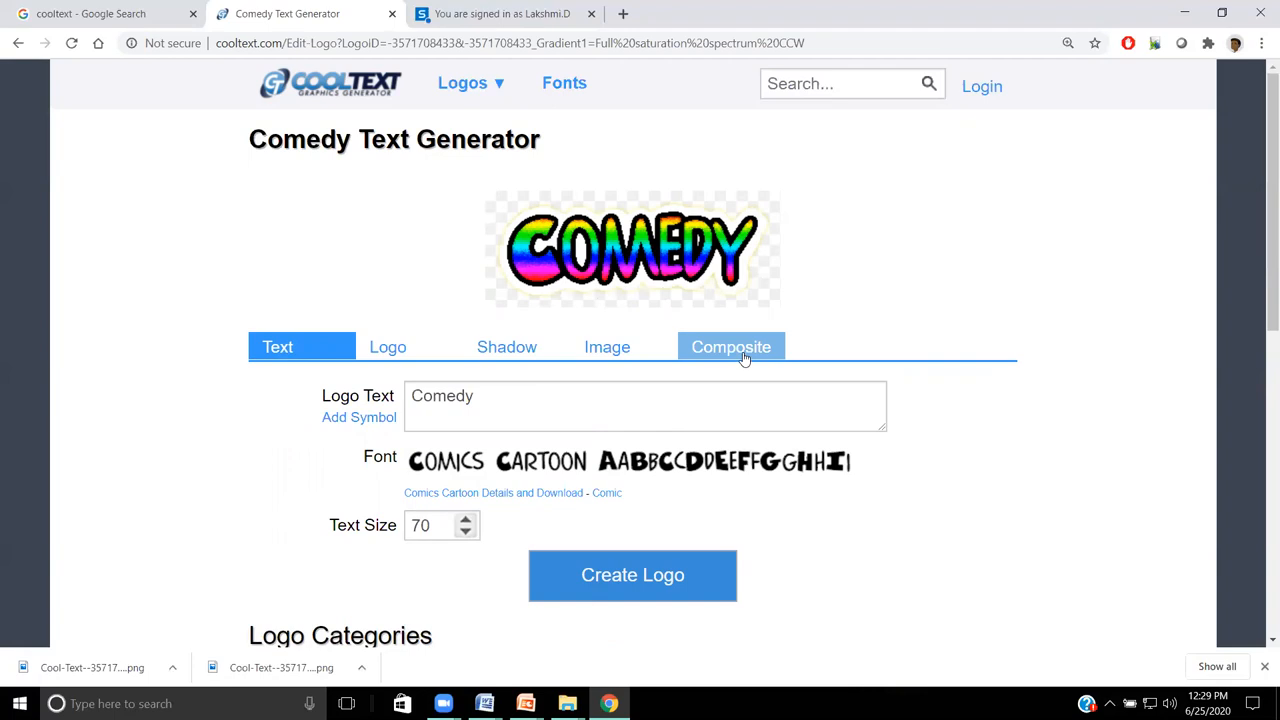
left_click(731, 347)
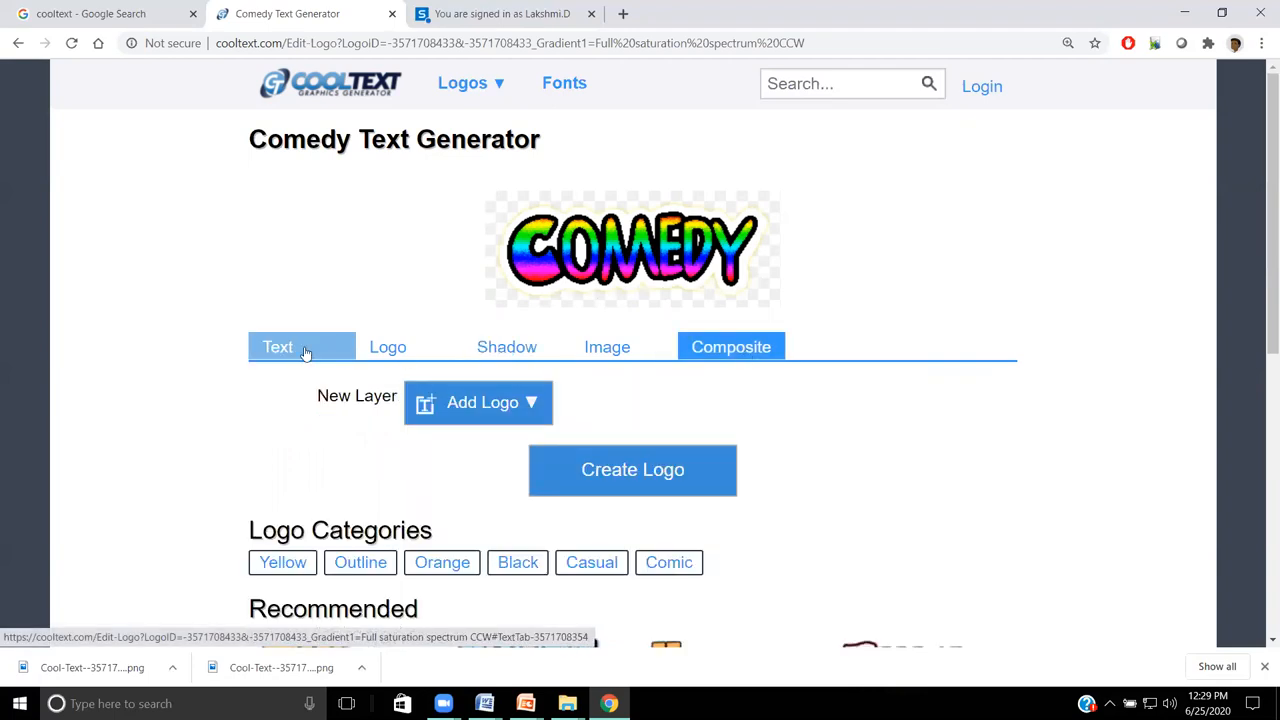
left_click(278, 347)
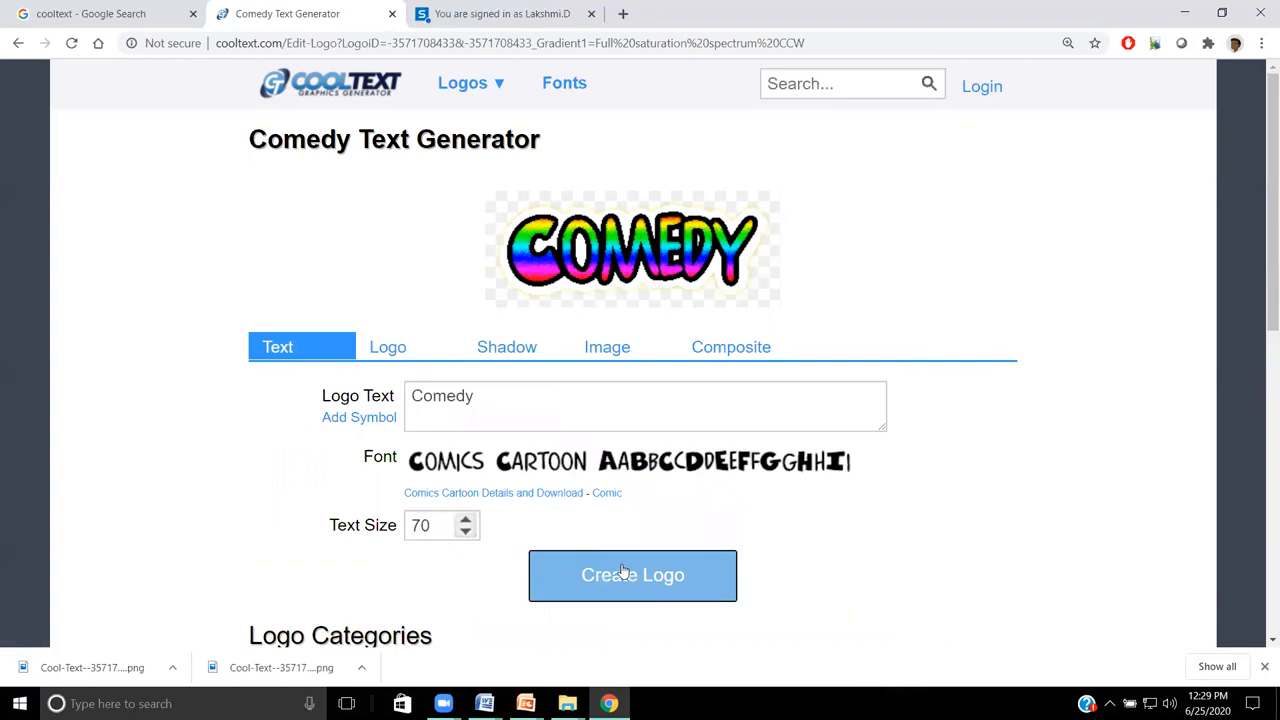
Step: Generate the rainbow COMEDY logo and open options for the downloaded image
left_click(632, 575)
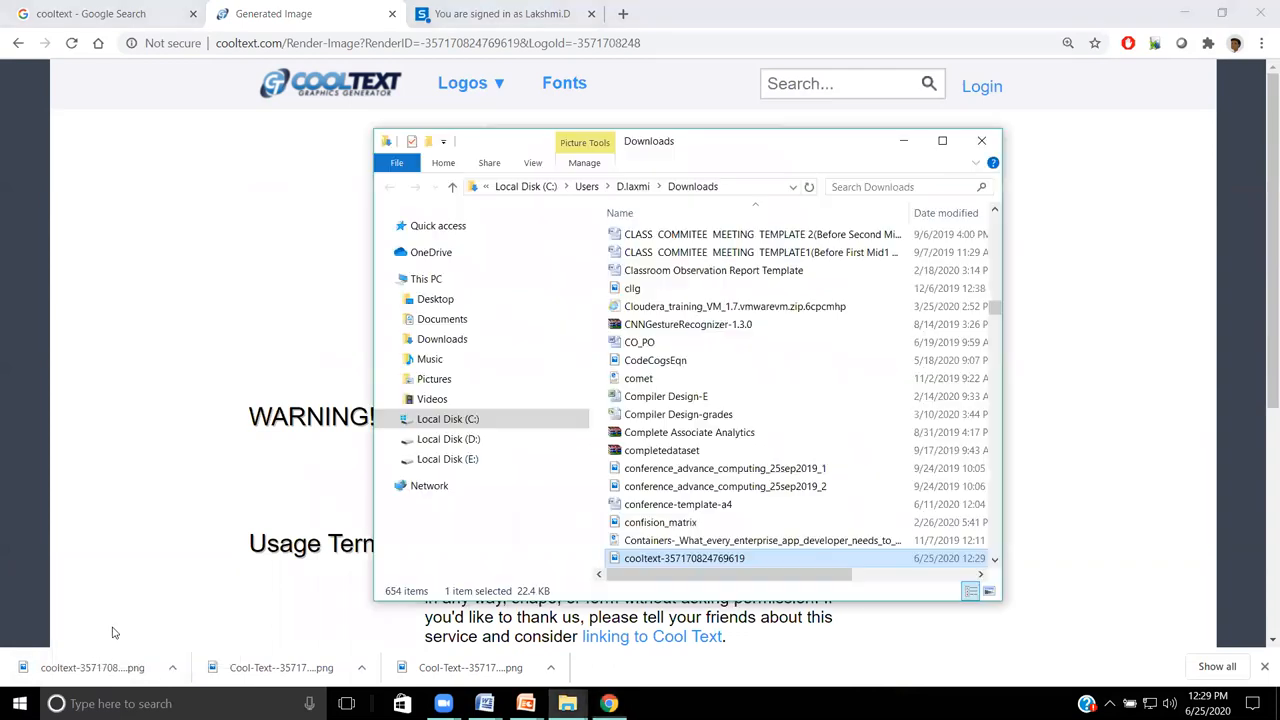
right_click(684, 558)
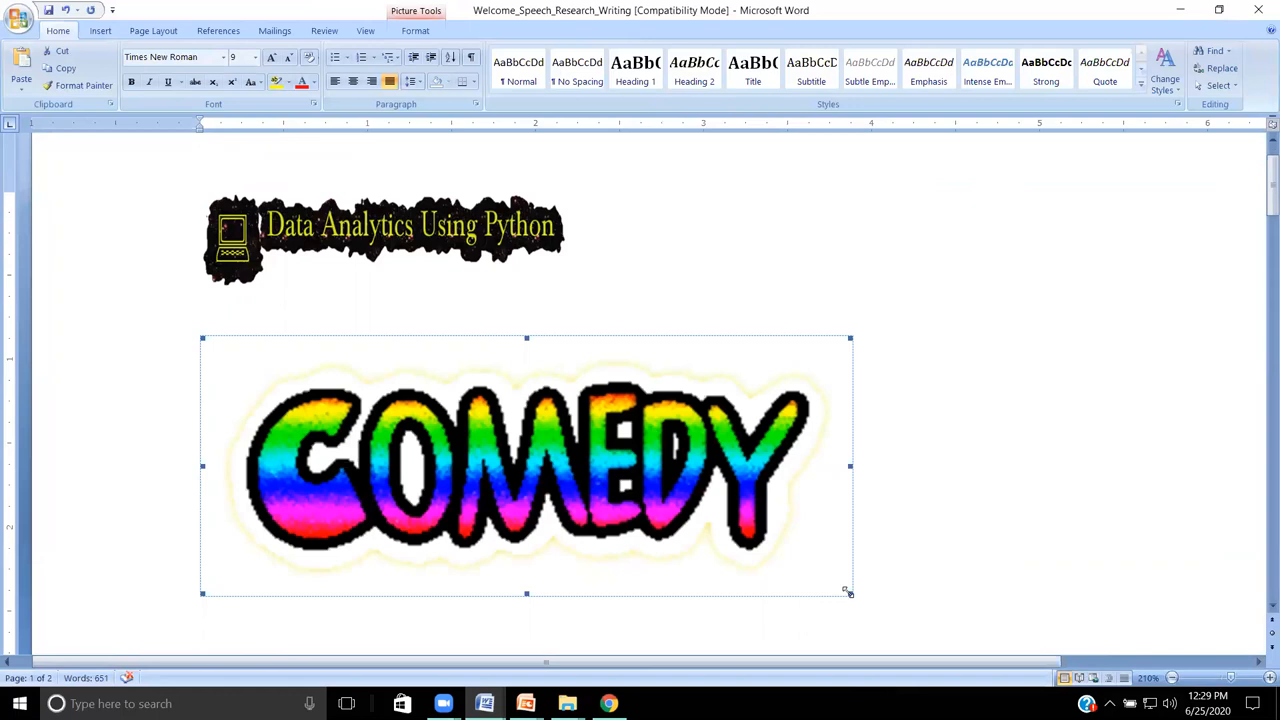
Step: Resize the pasted COMEDY logo by dragging its corner handle
left_click_drag(849, 591, 693, 529)
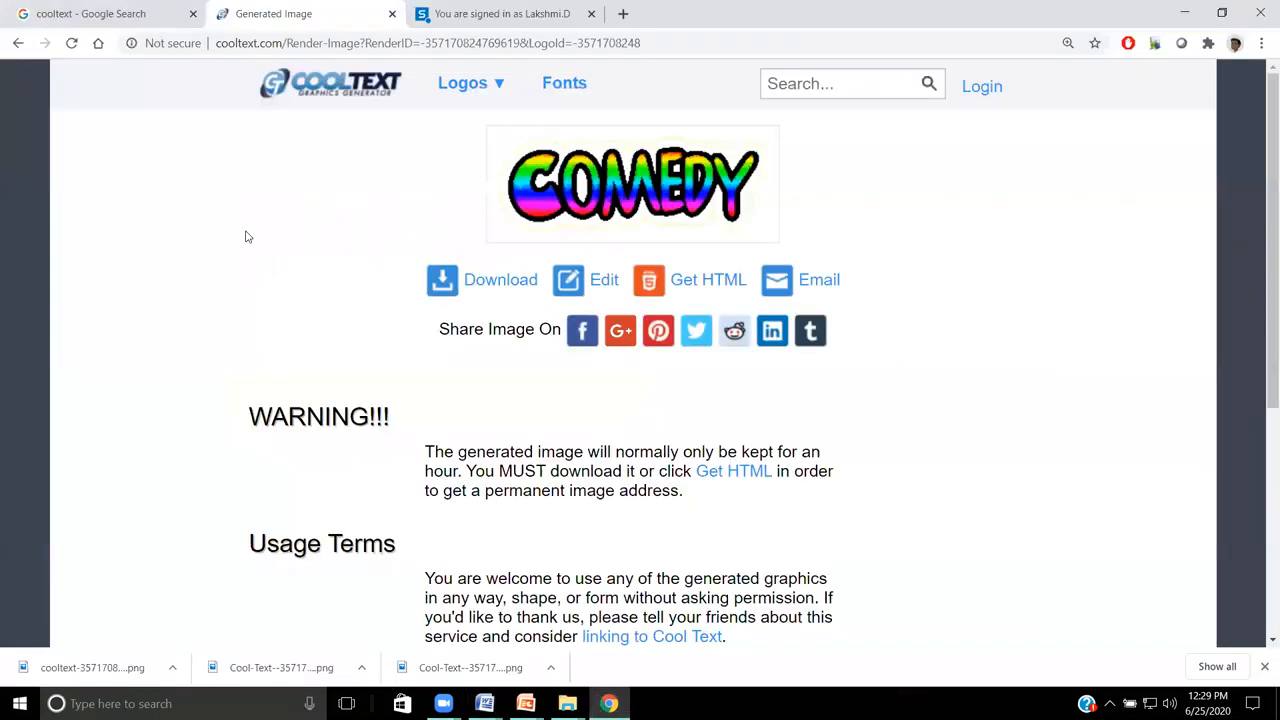
mouse_move(268, 245)
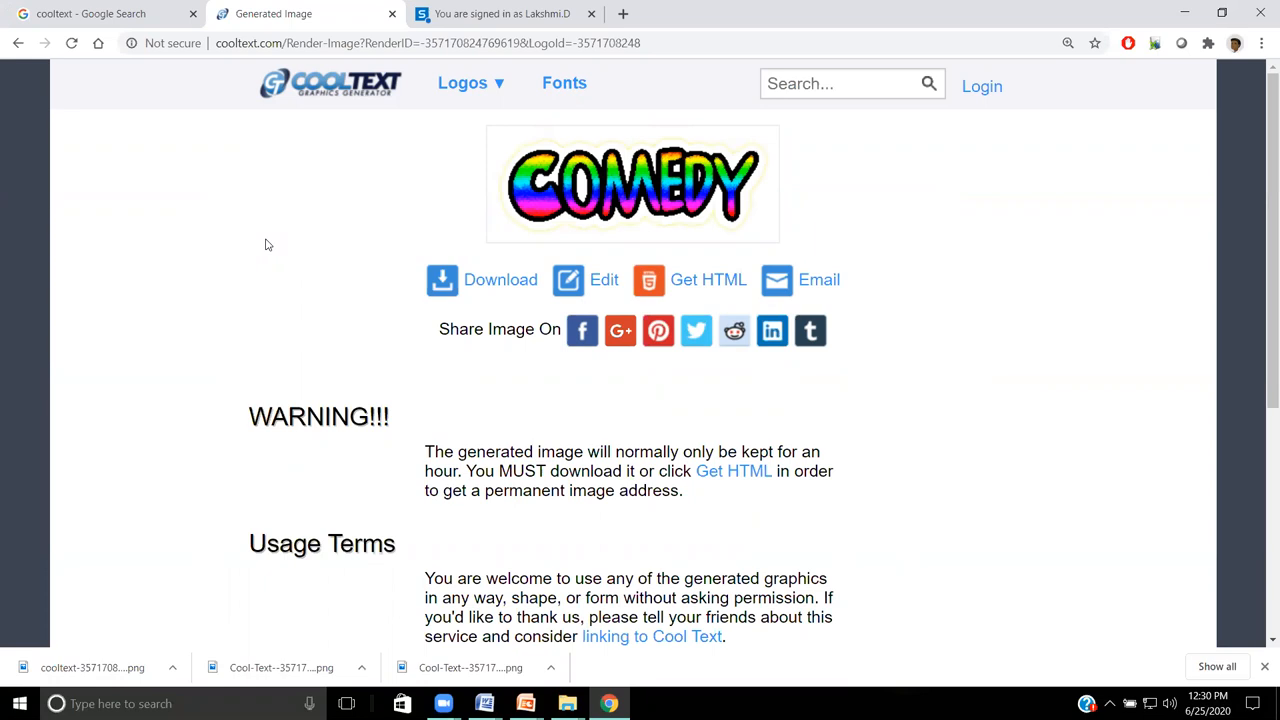
mouse_move(613, 111)
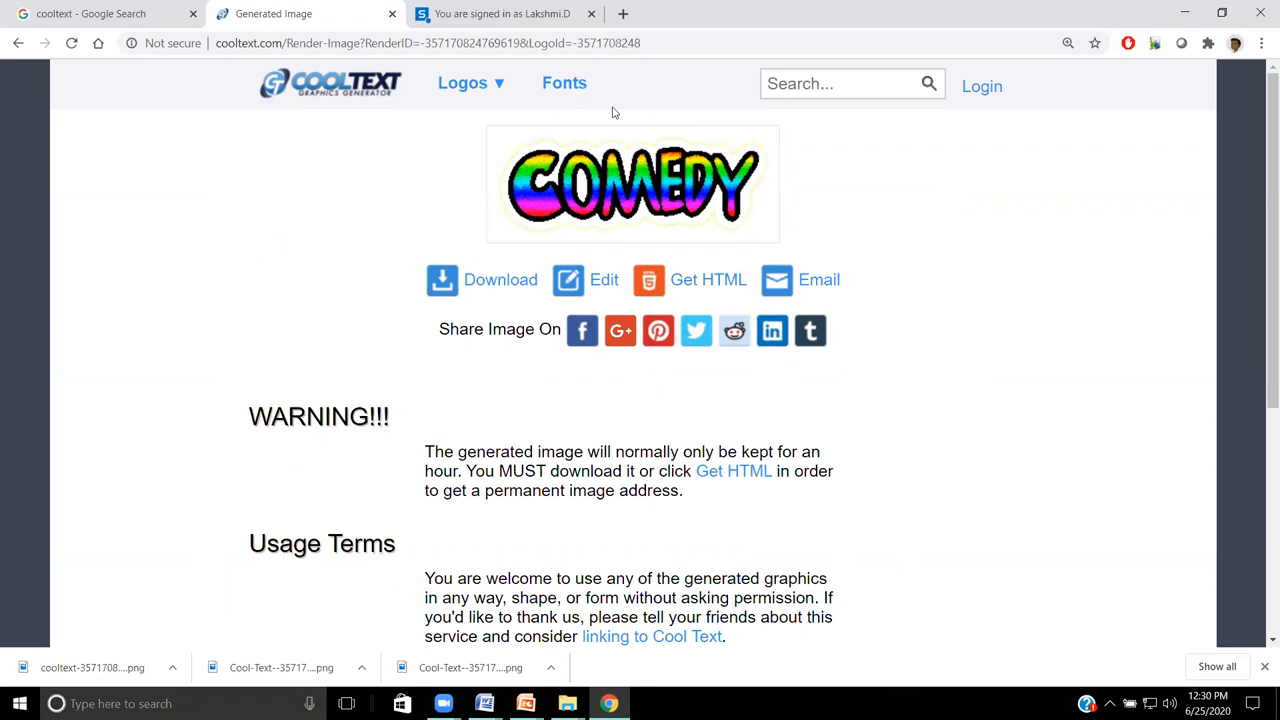